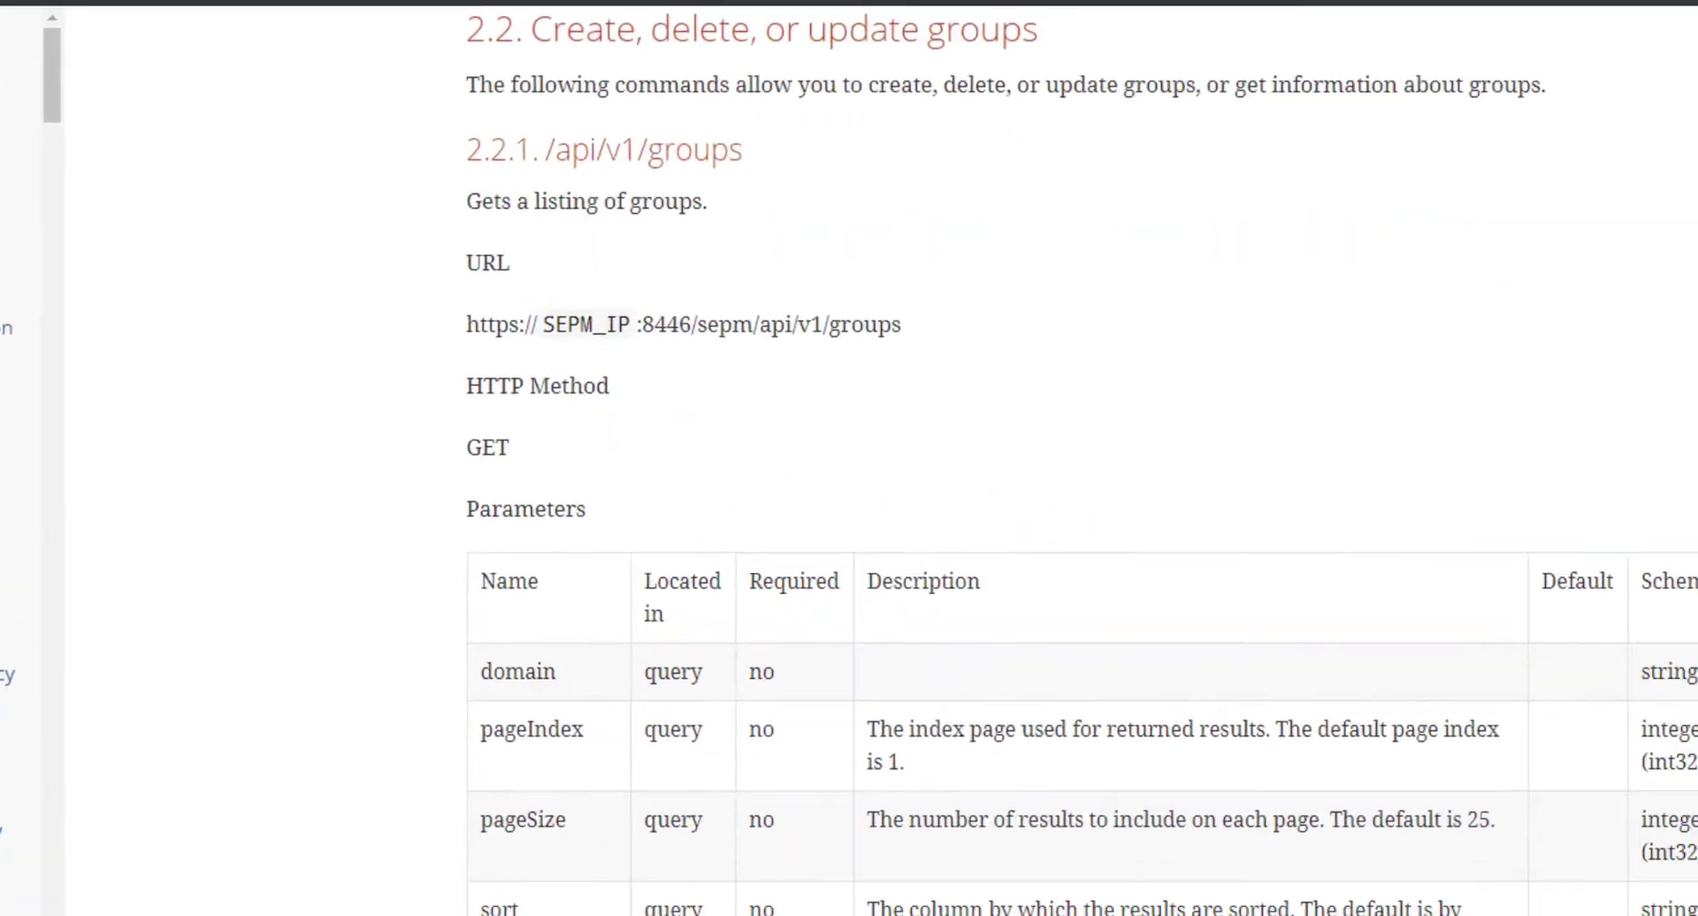
Step: Scroll the API reference to section 2.2.1 /api/v1/groups and note its GET method
scroll(down, 3)
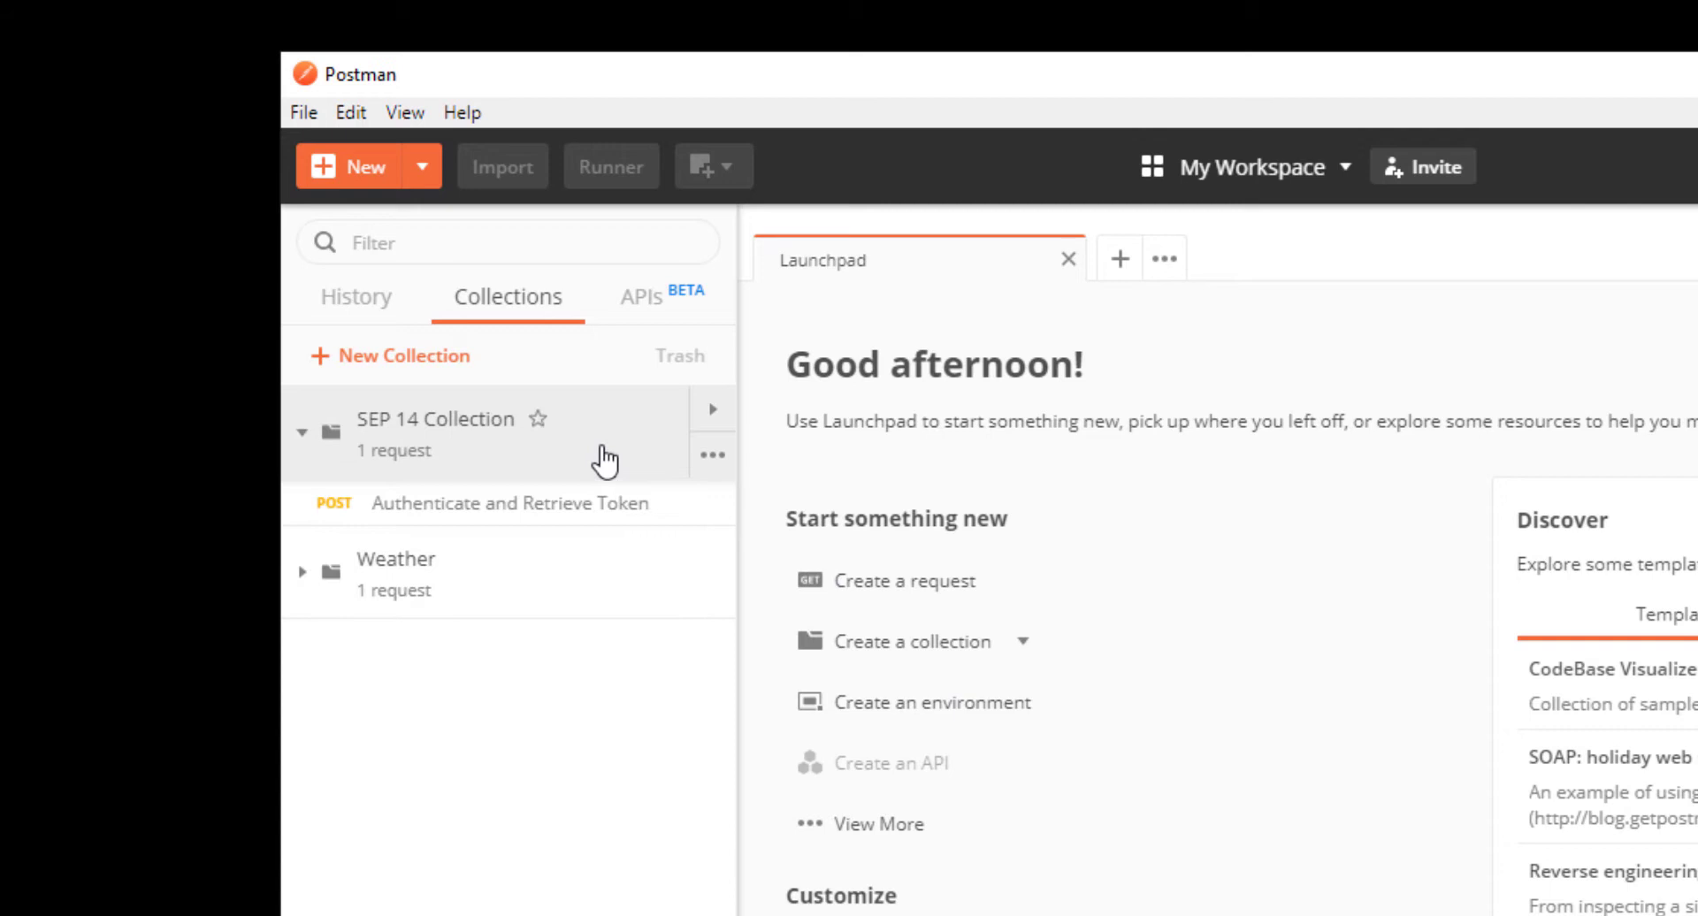
Step: Add a Get groups request to SEP 14 Collection targeting /sepm/api/v1/groups via {{server}}, with SEP 14 Environment active
click(713, 454)
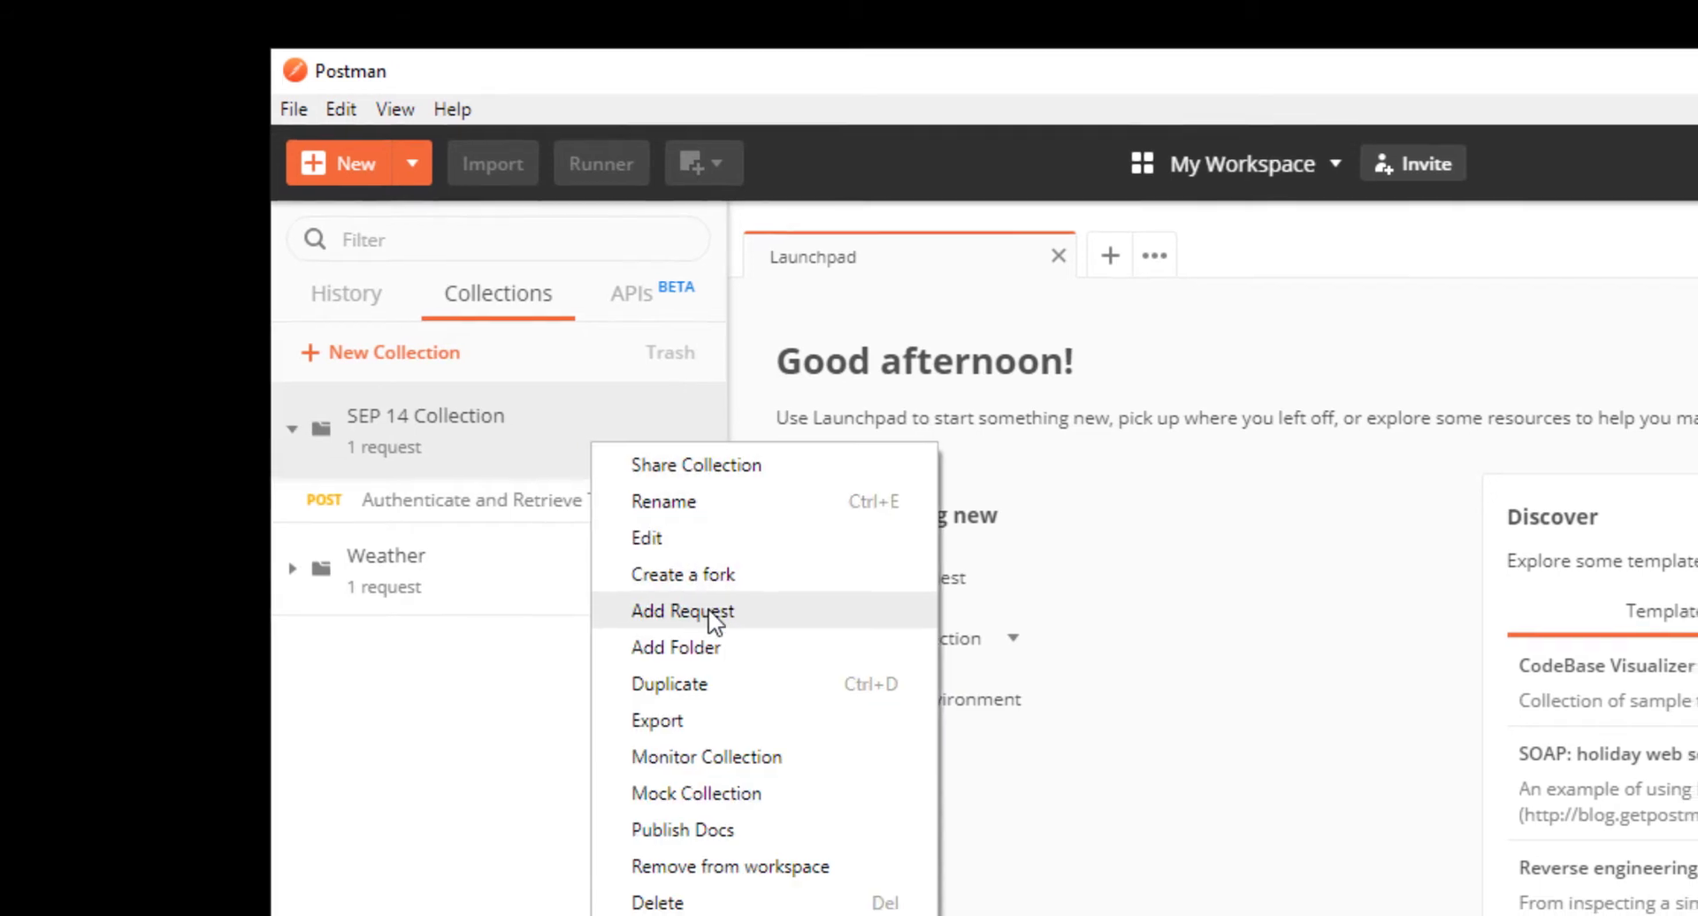
click(683, 610)
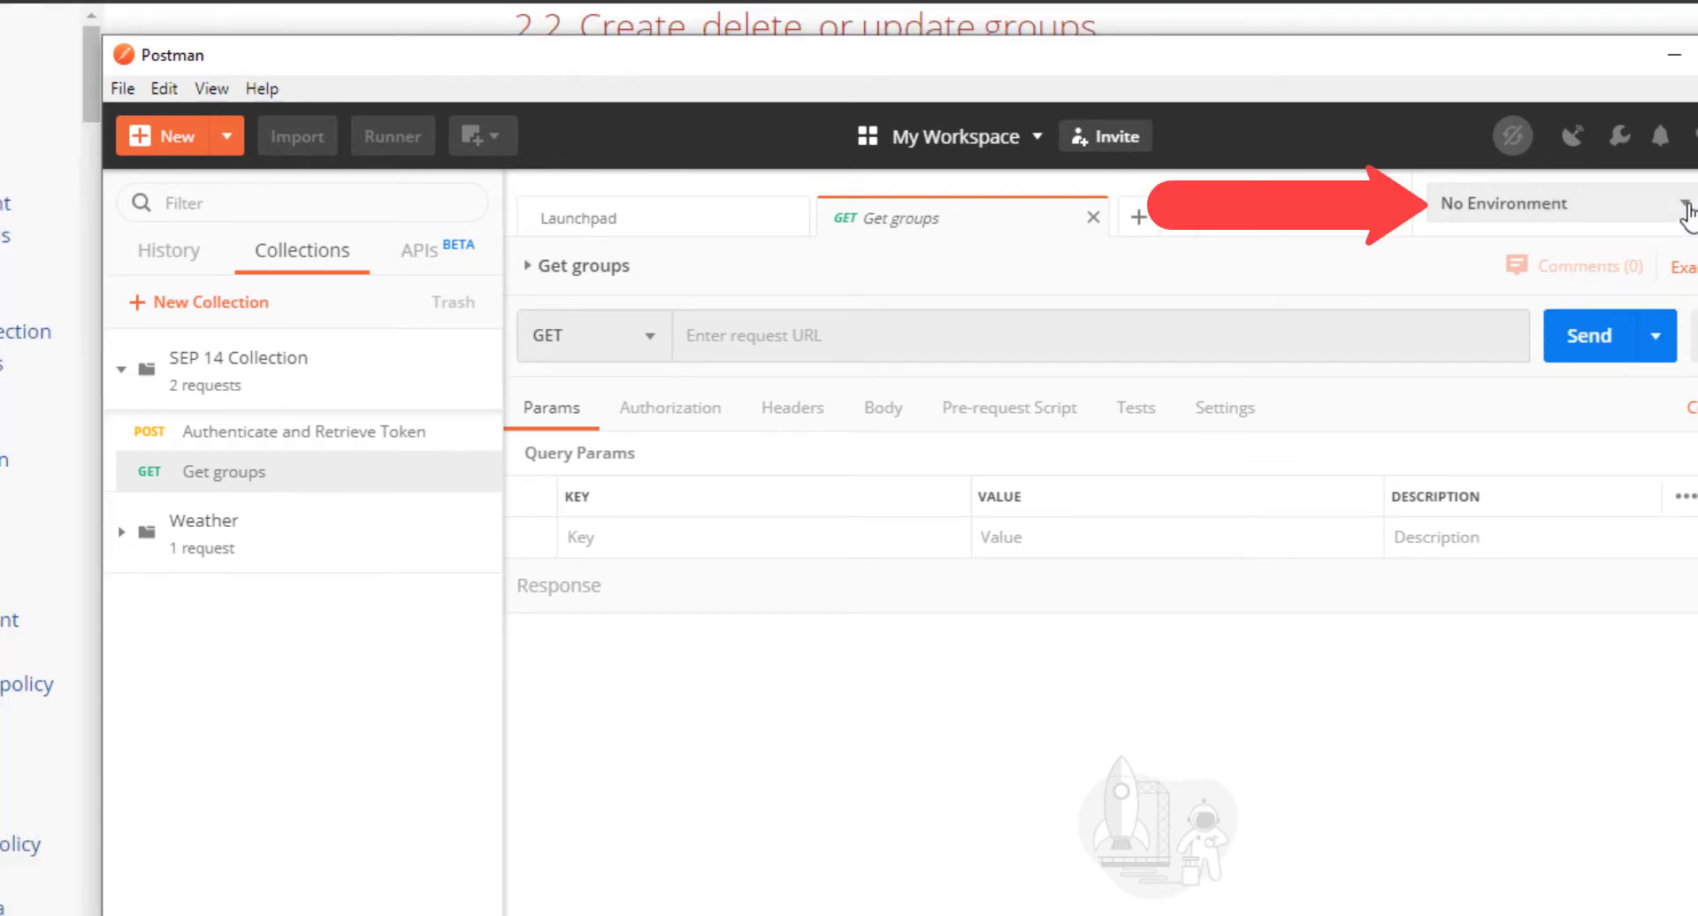
click(1560, 203)
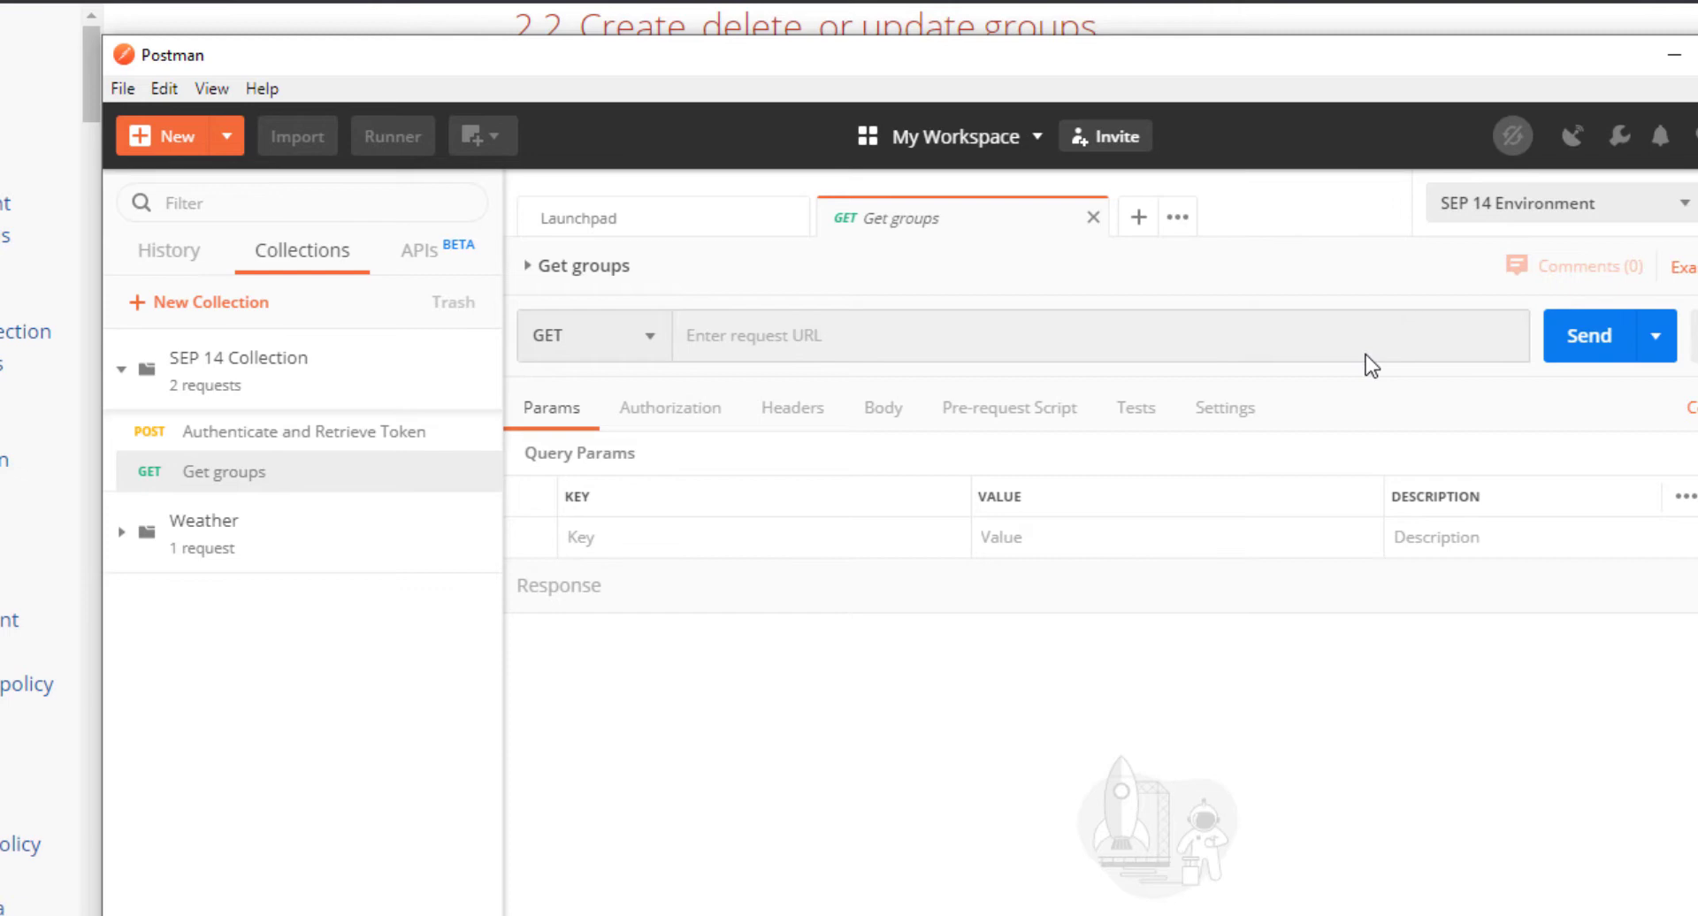
text(https://SEPM_IP:8446/sepm/api/v1/groups)
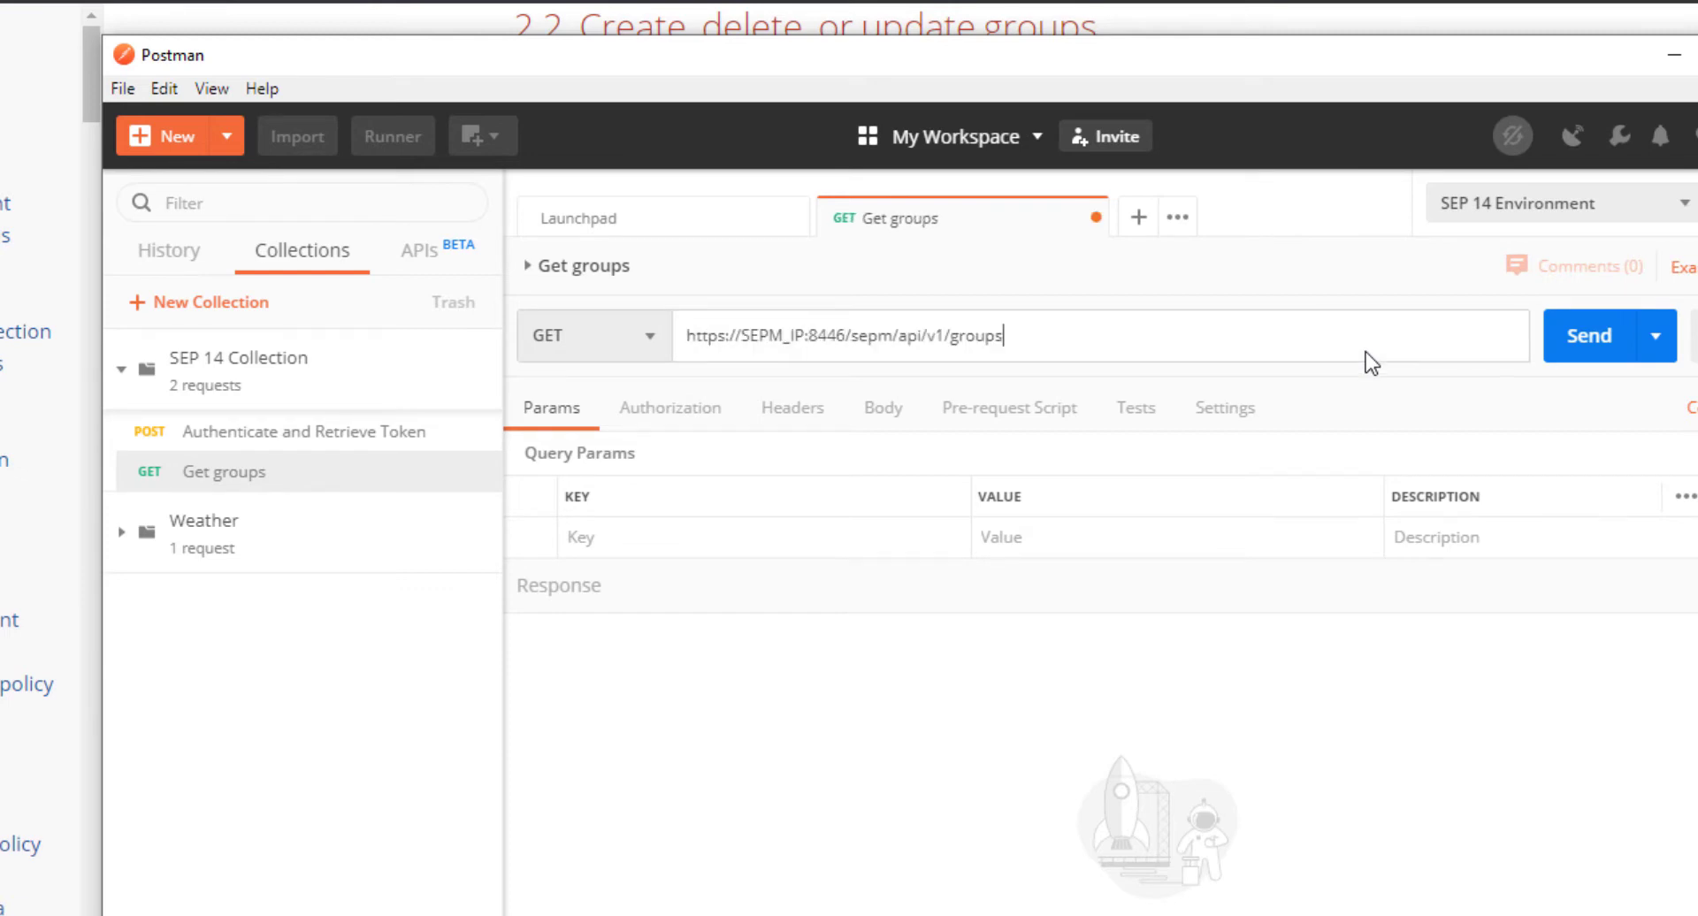
double_click(789, 336)
text({{server}})
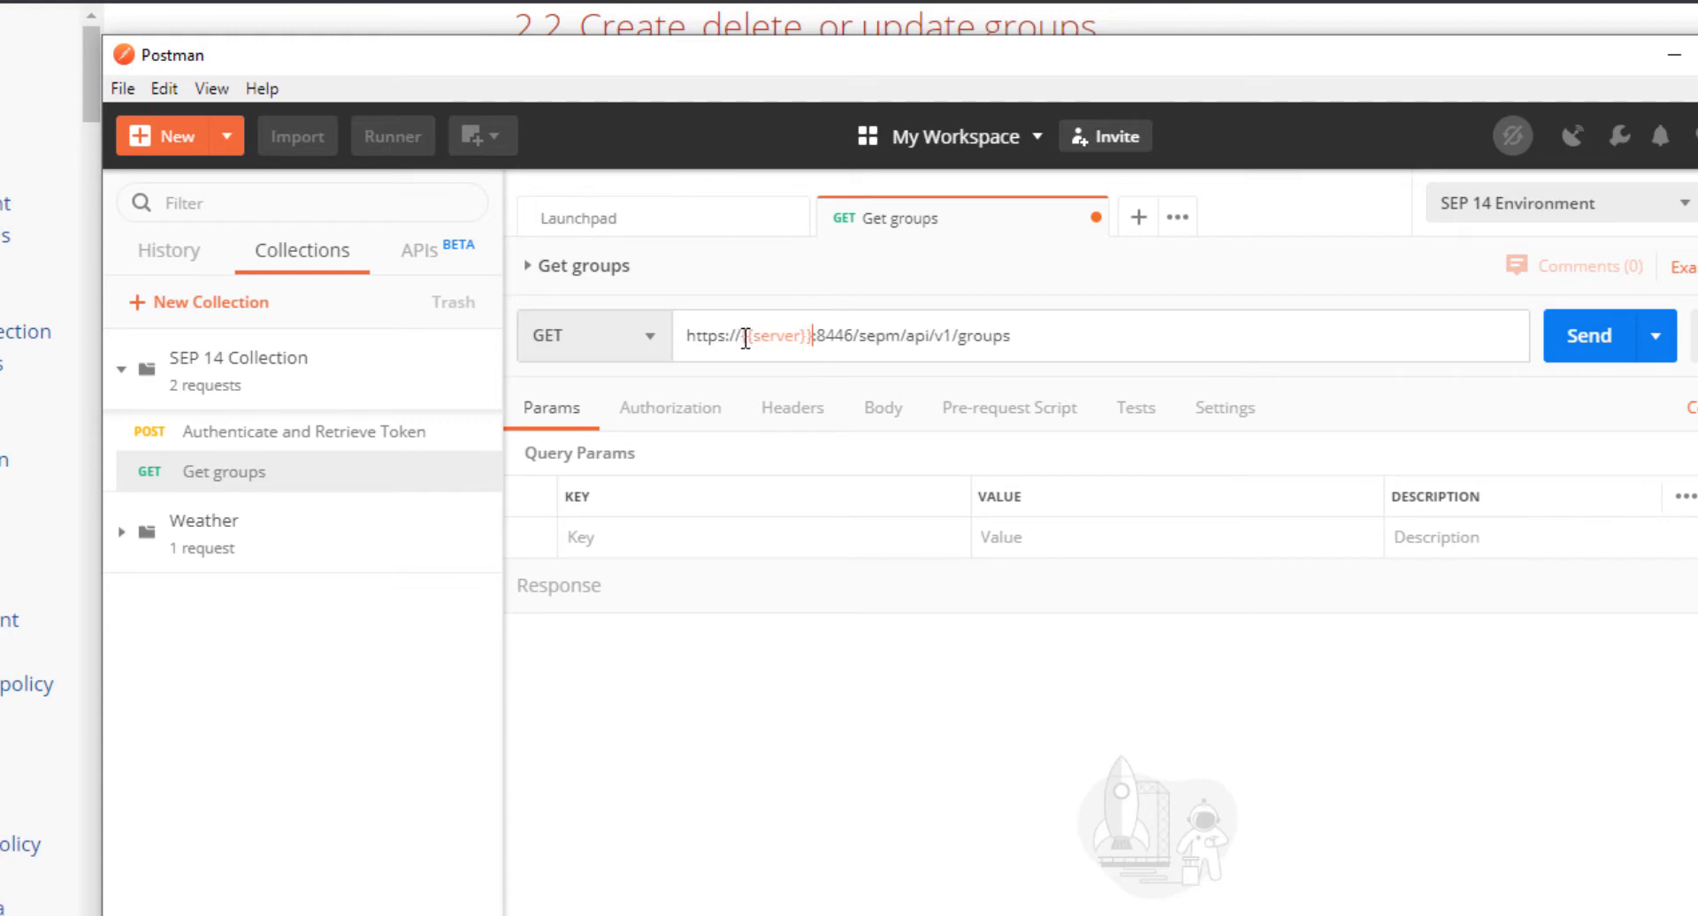
mouse_move(766, 336)
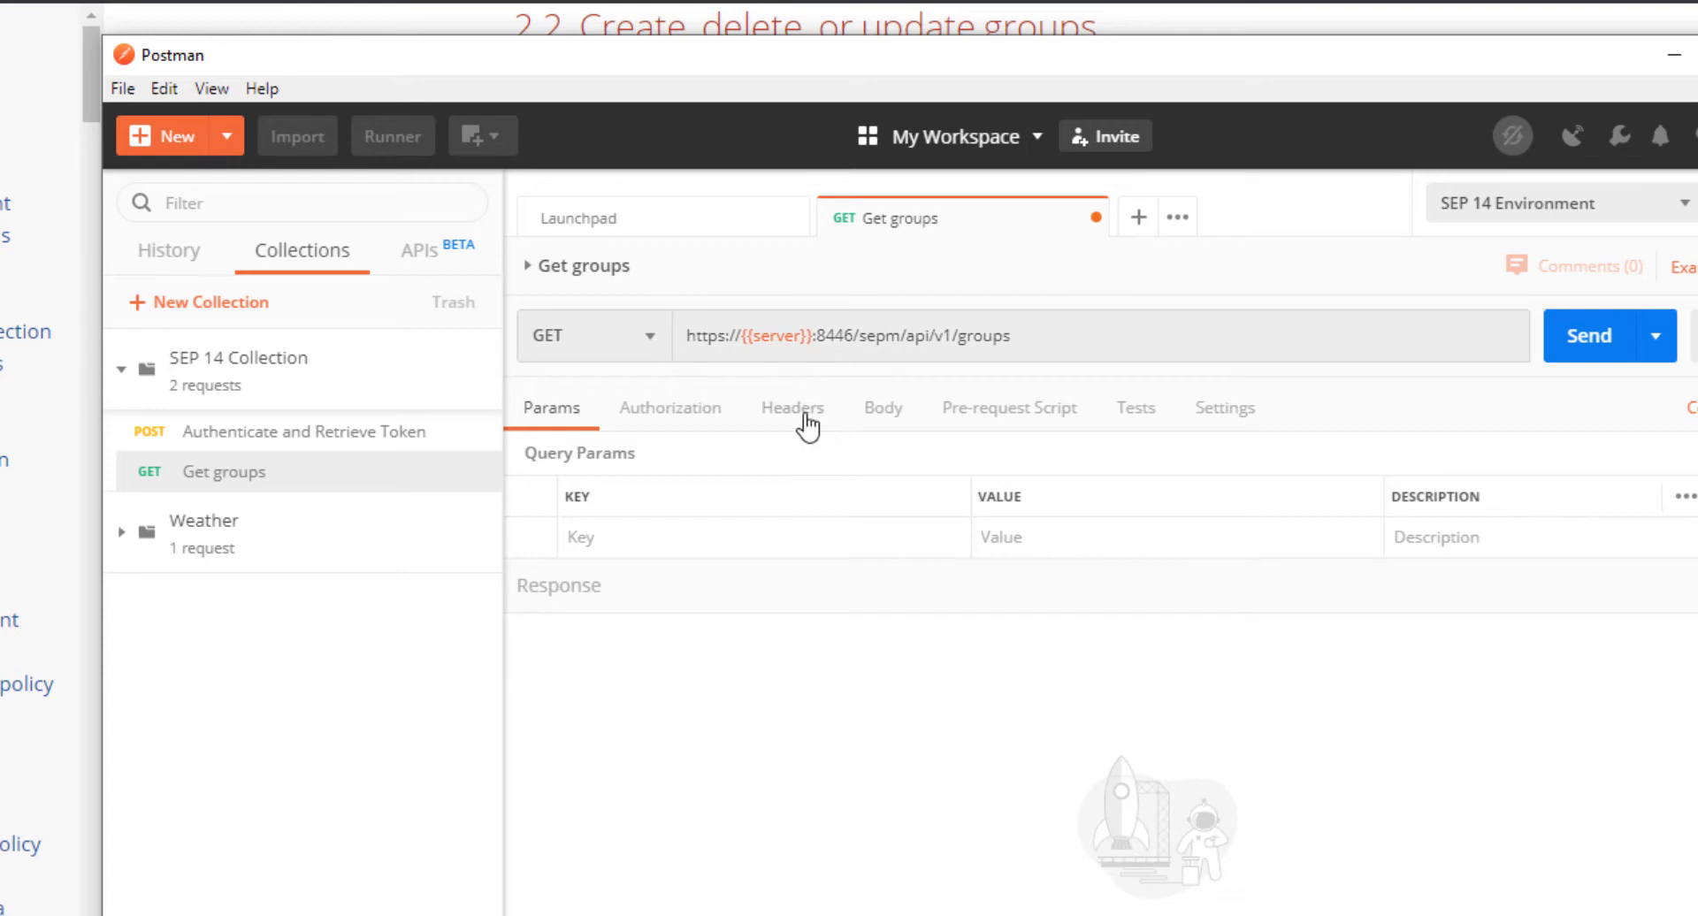
Step: Give Get groups an Authorization header of Bearer {{auth_token}} and save it
click(792, 407)
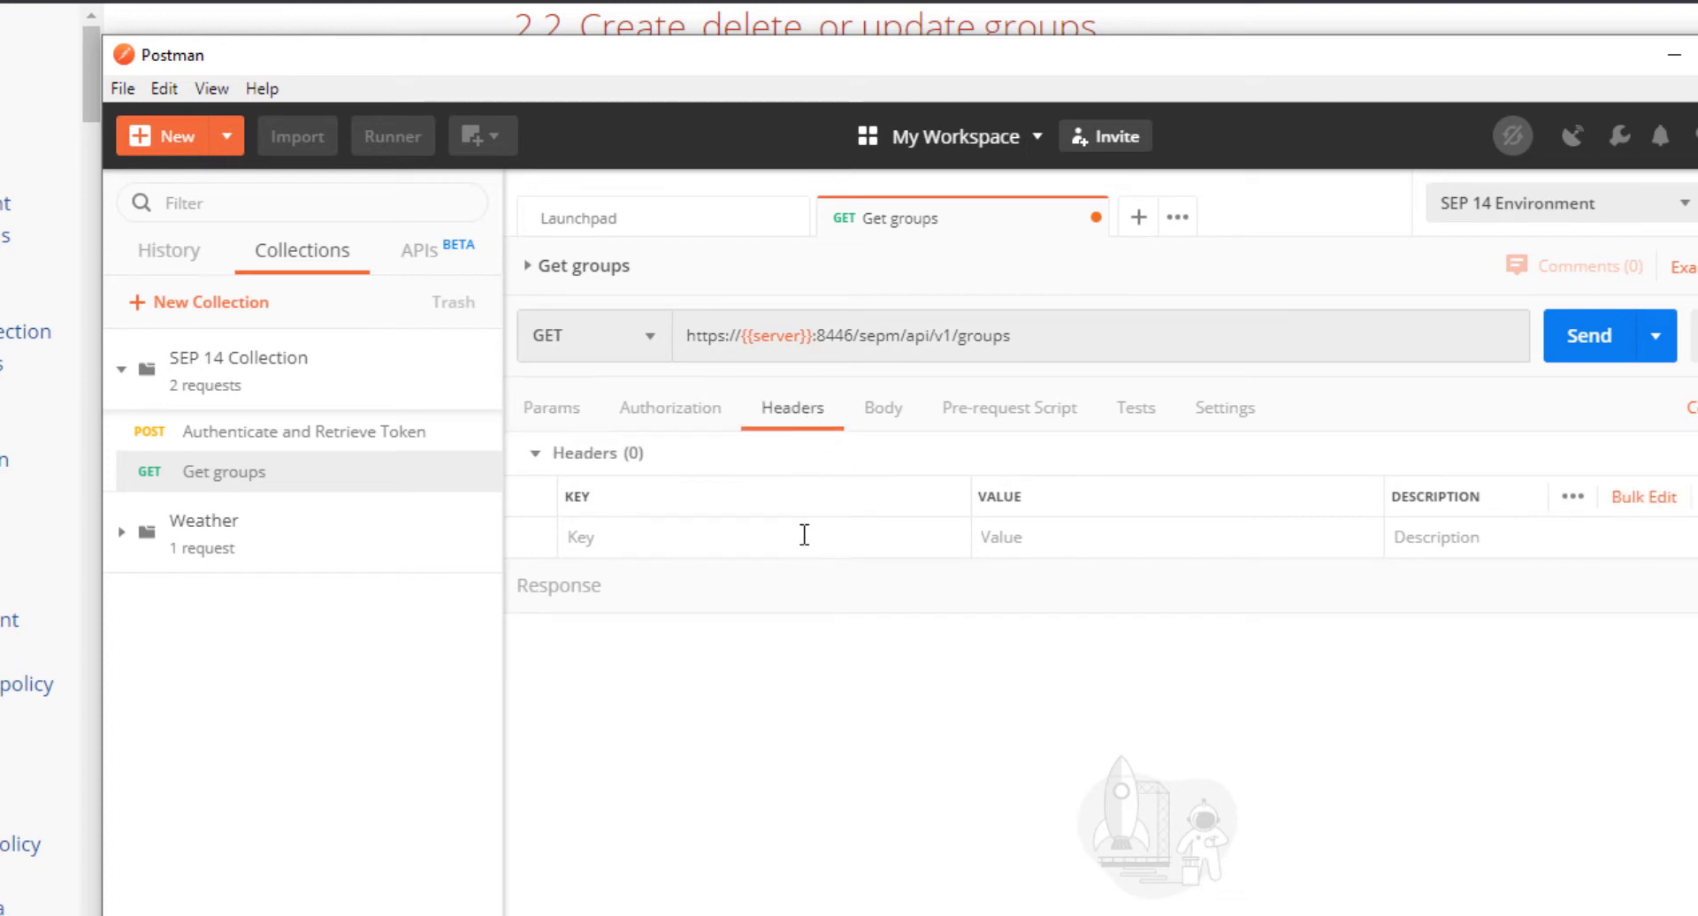
text(Authorizat)
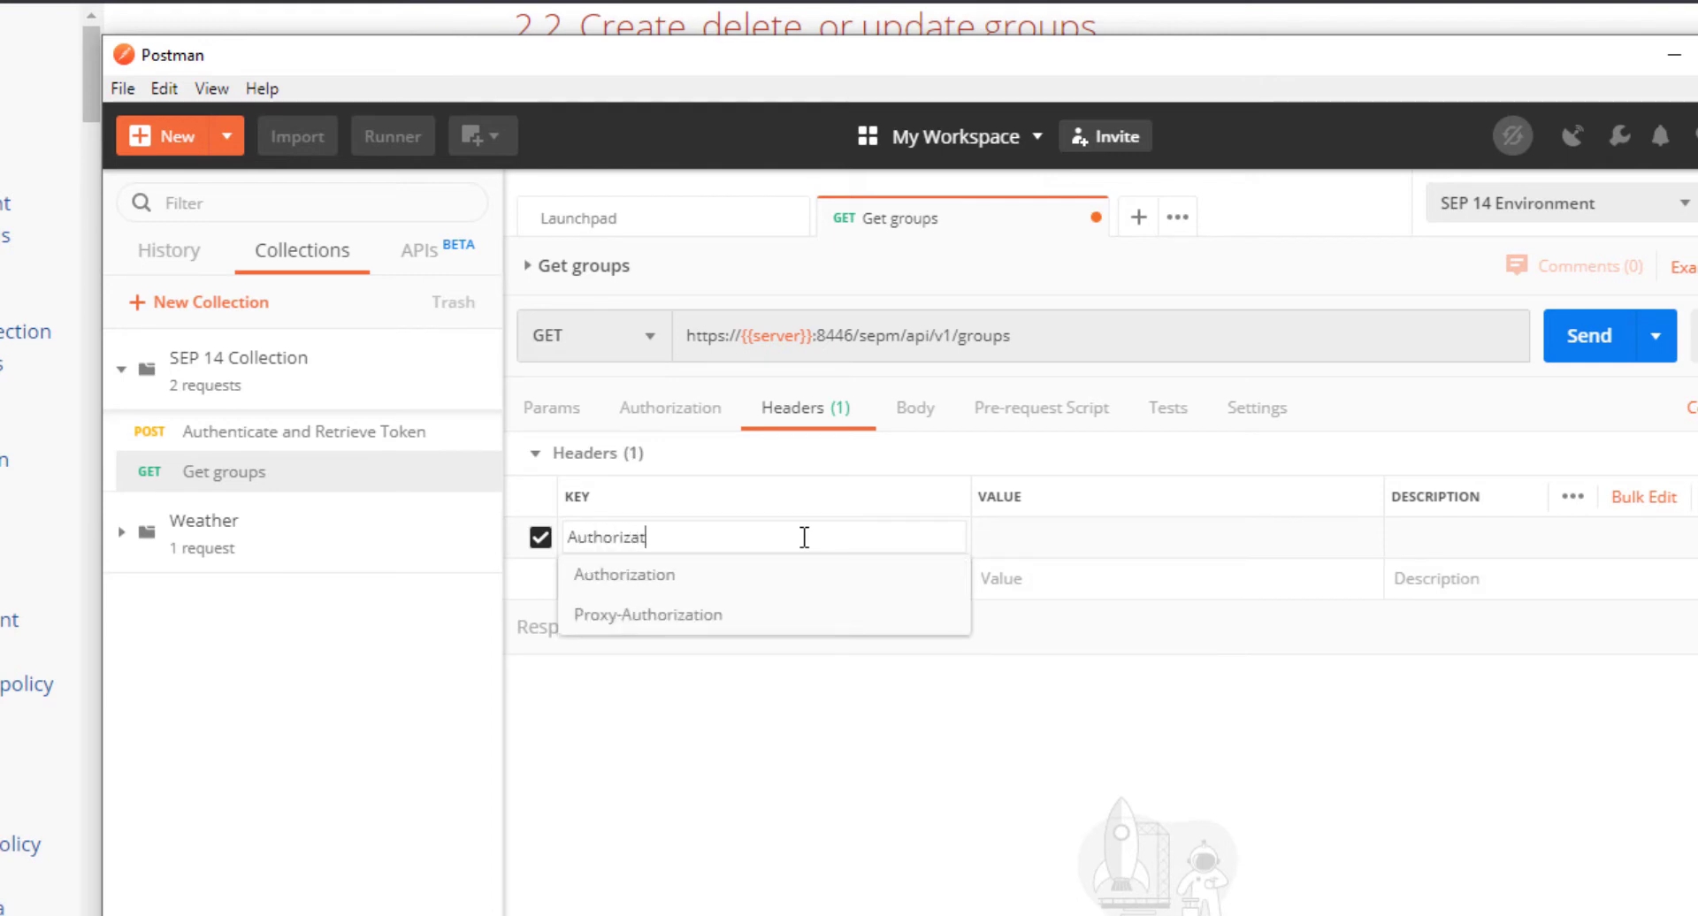
click(624, 575)
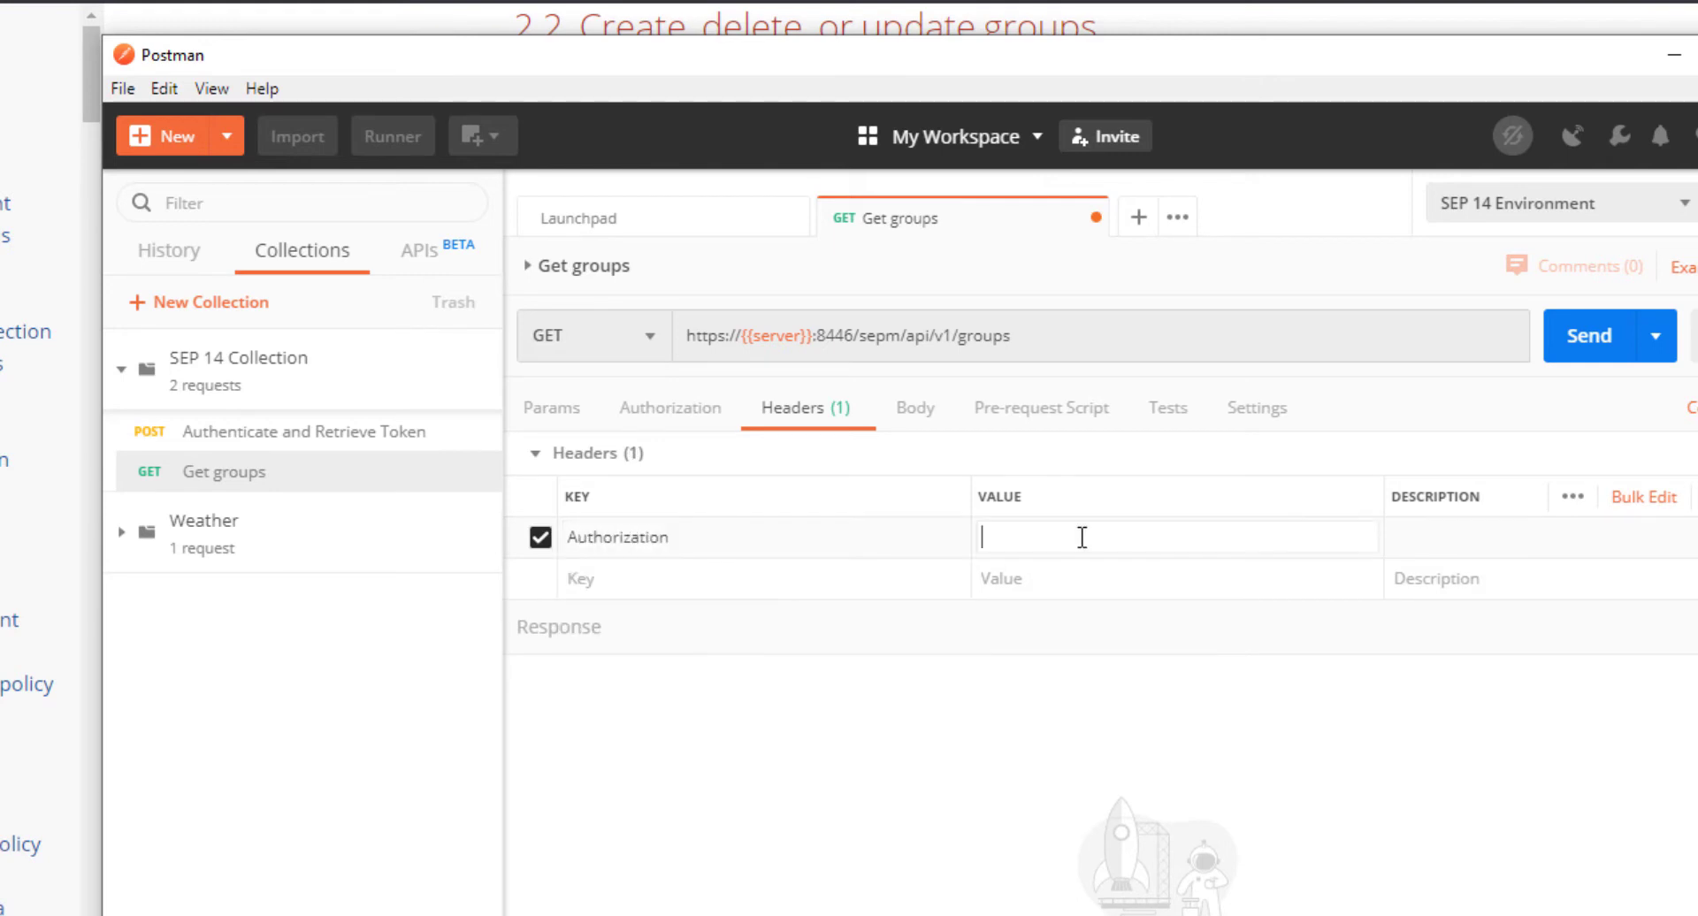
text(Bea)
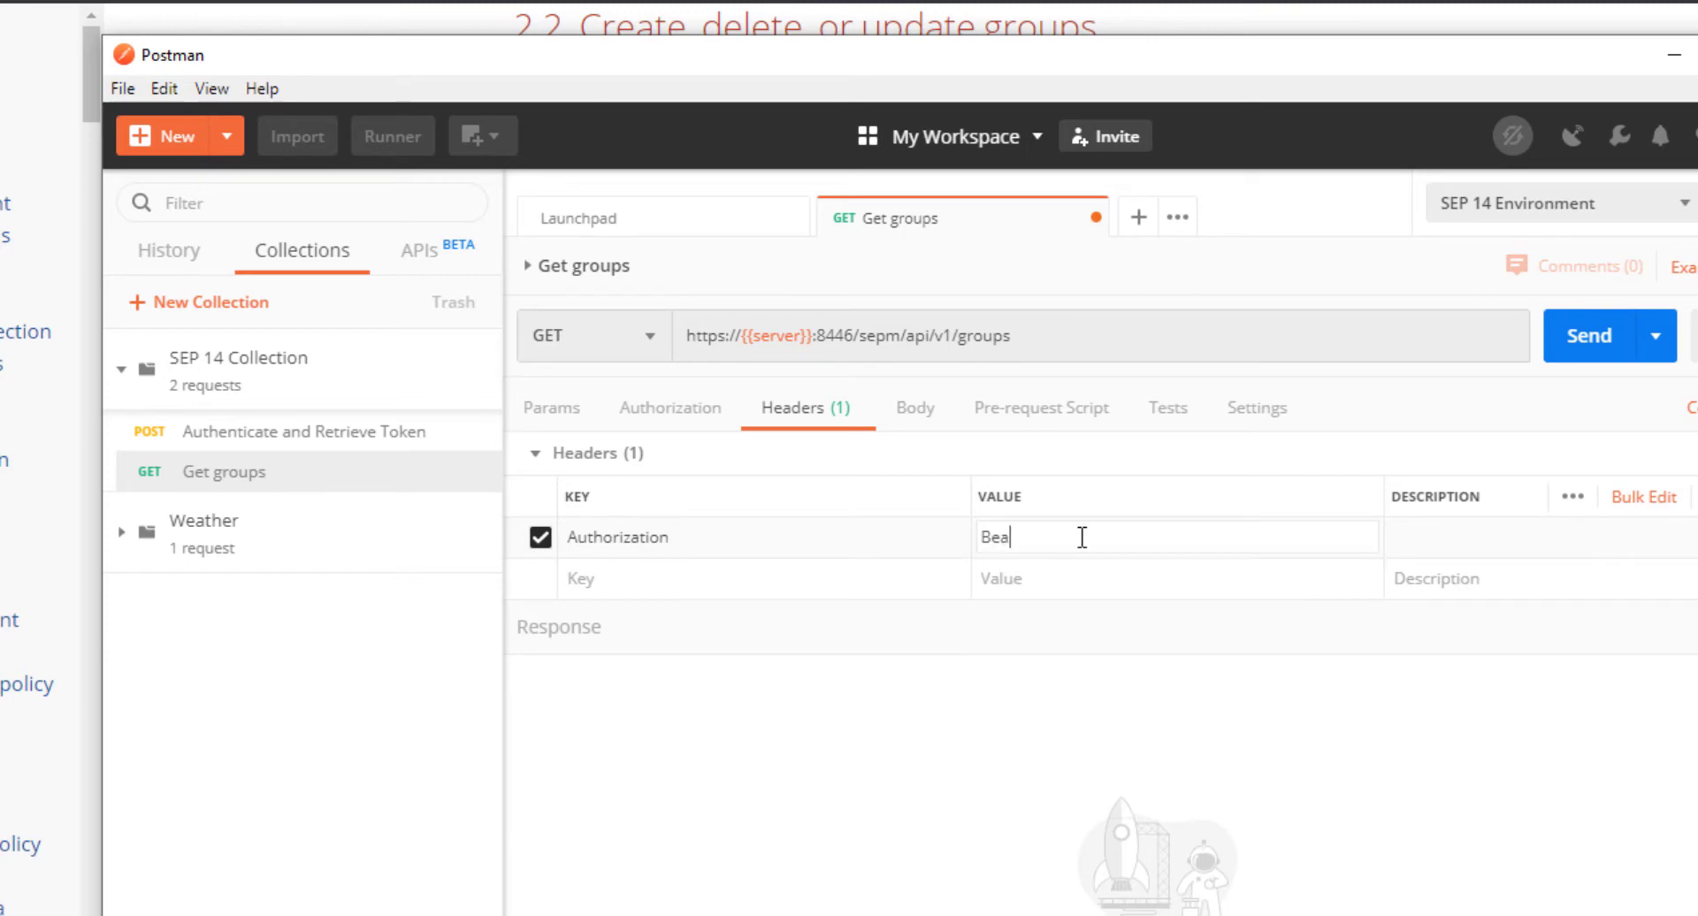
text(rer {{)
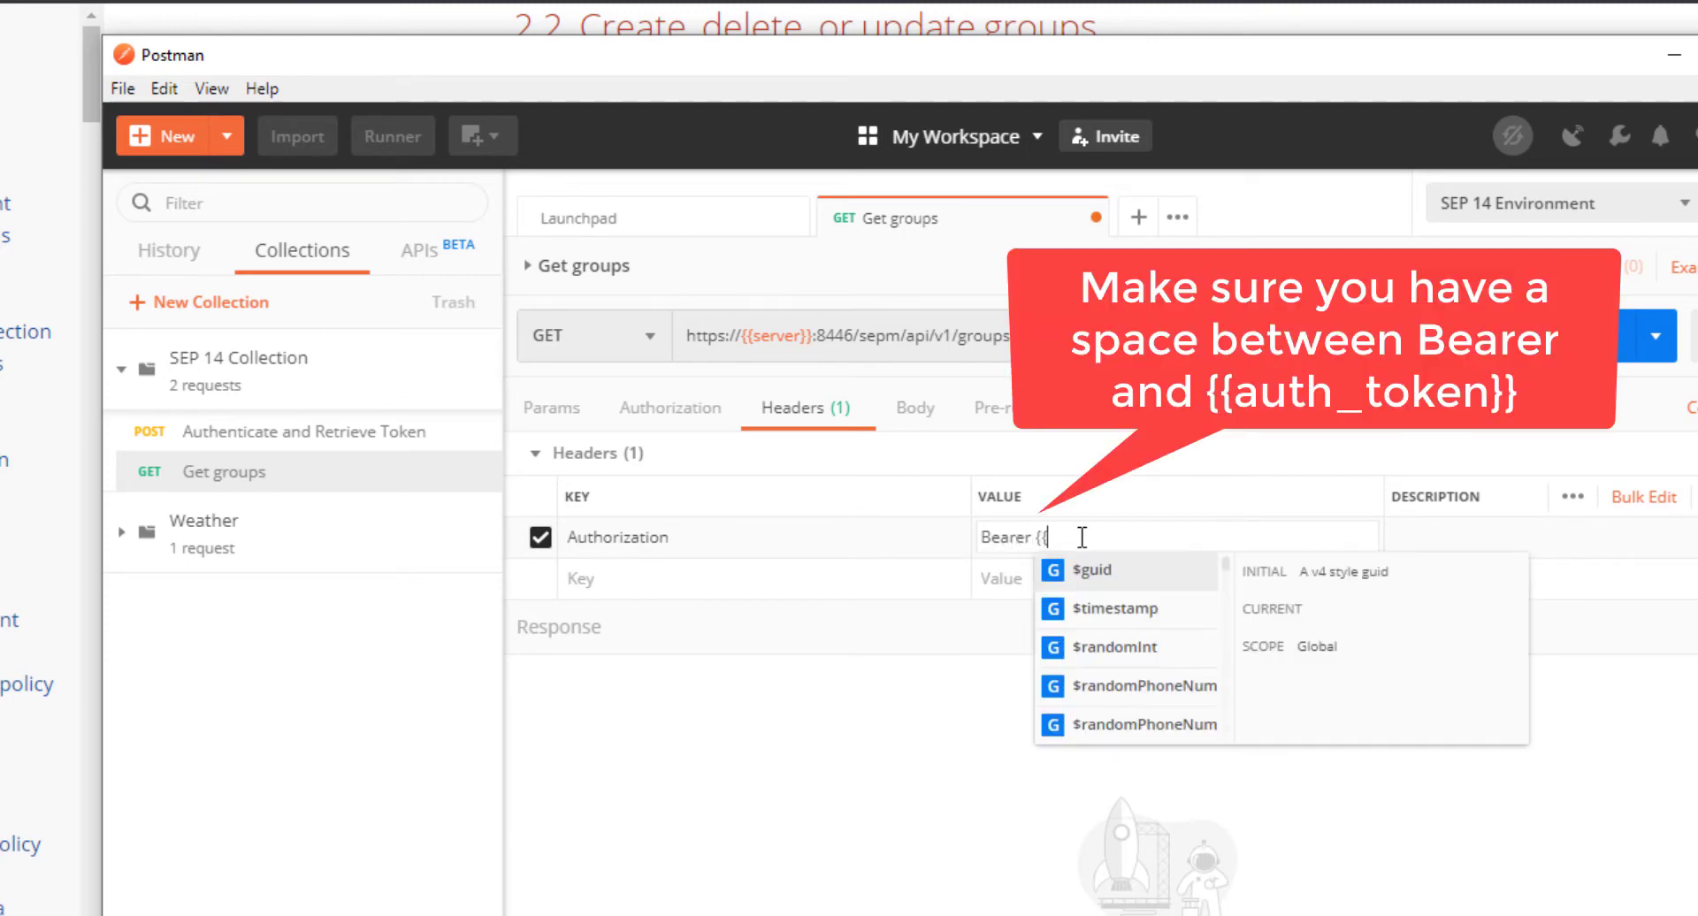
text(au)
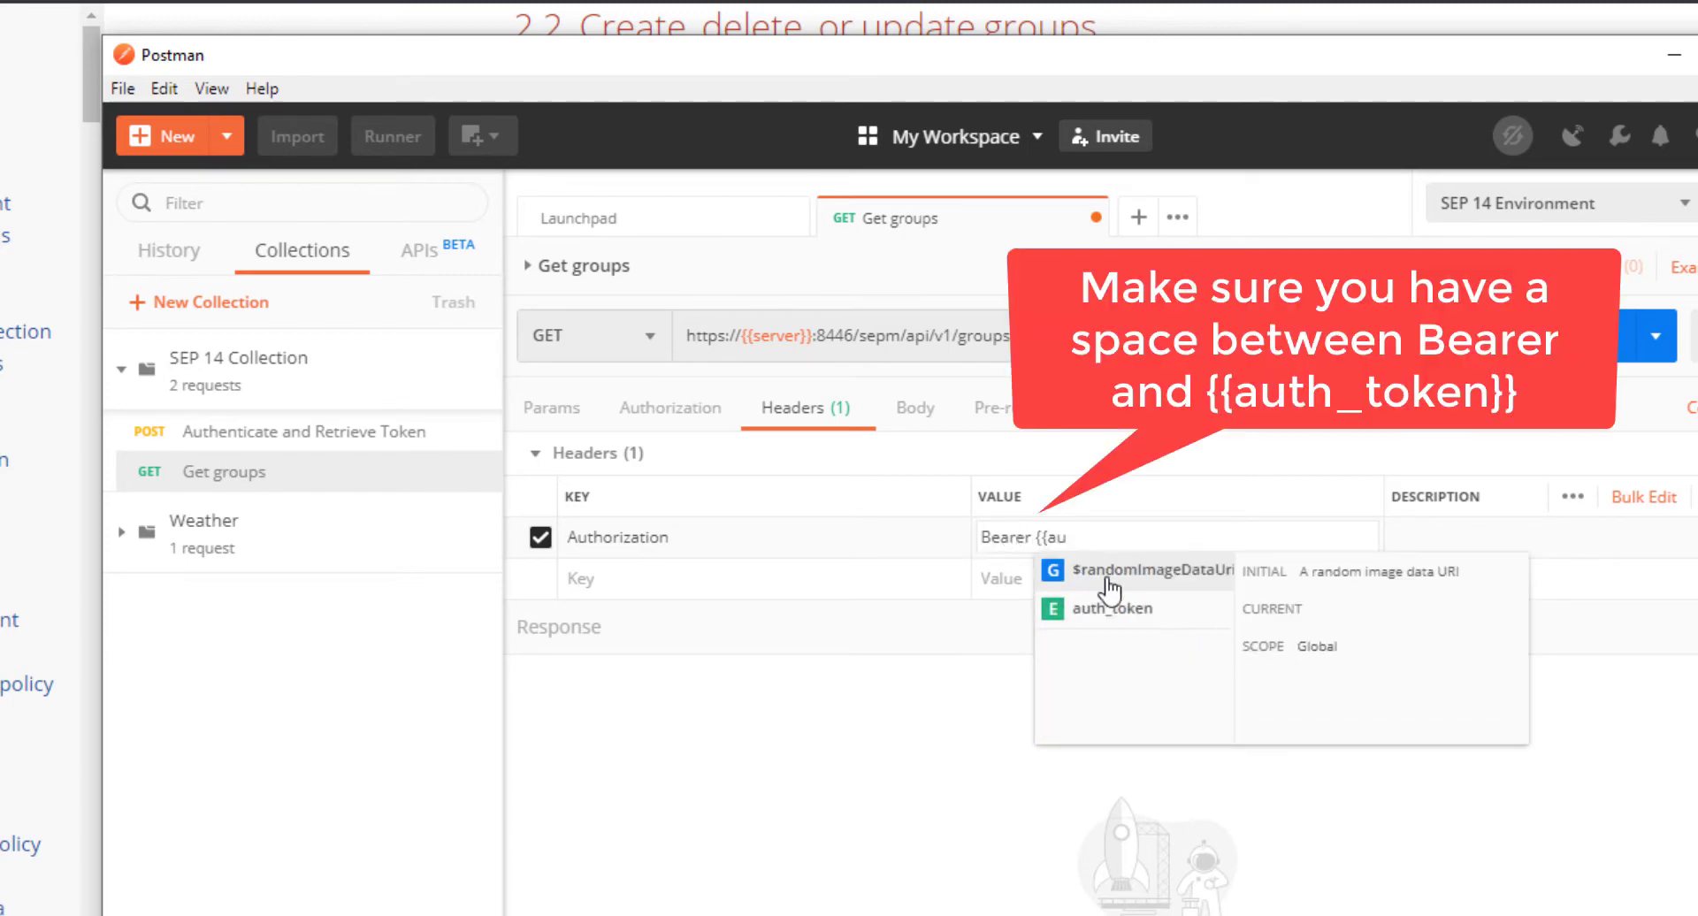
click(1108, 609)
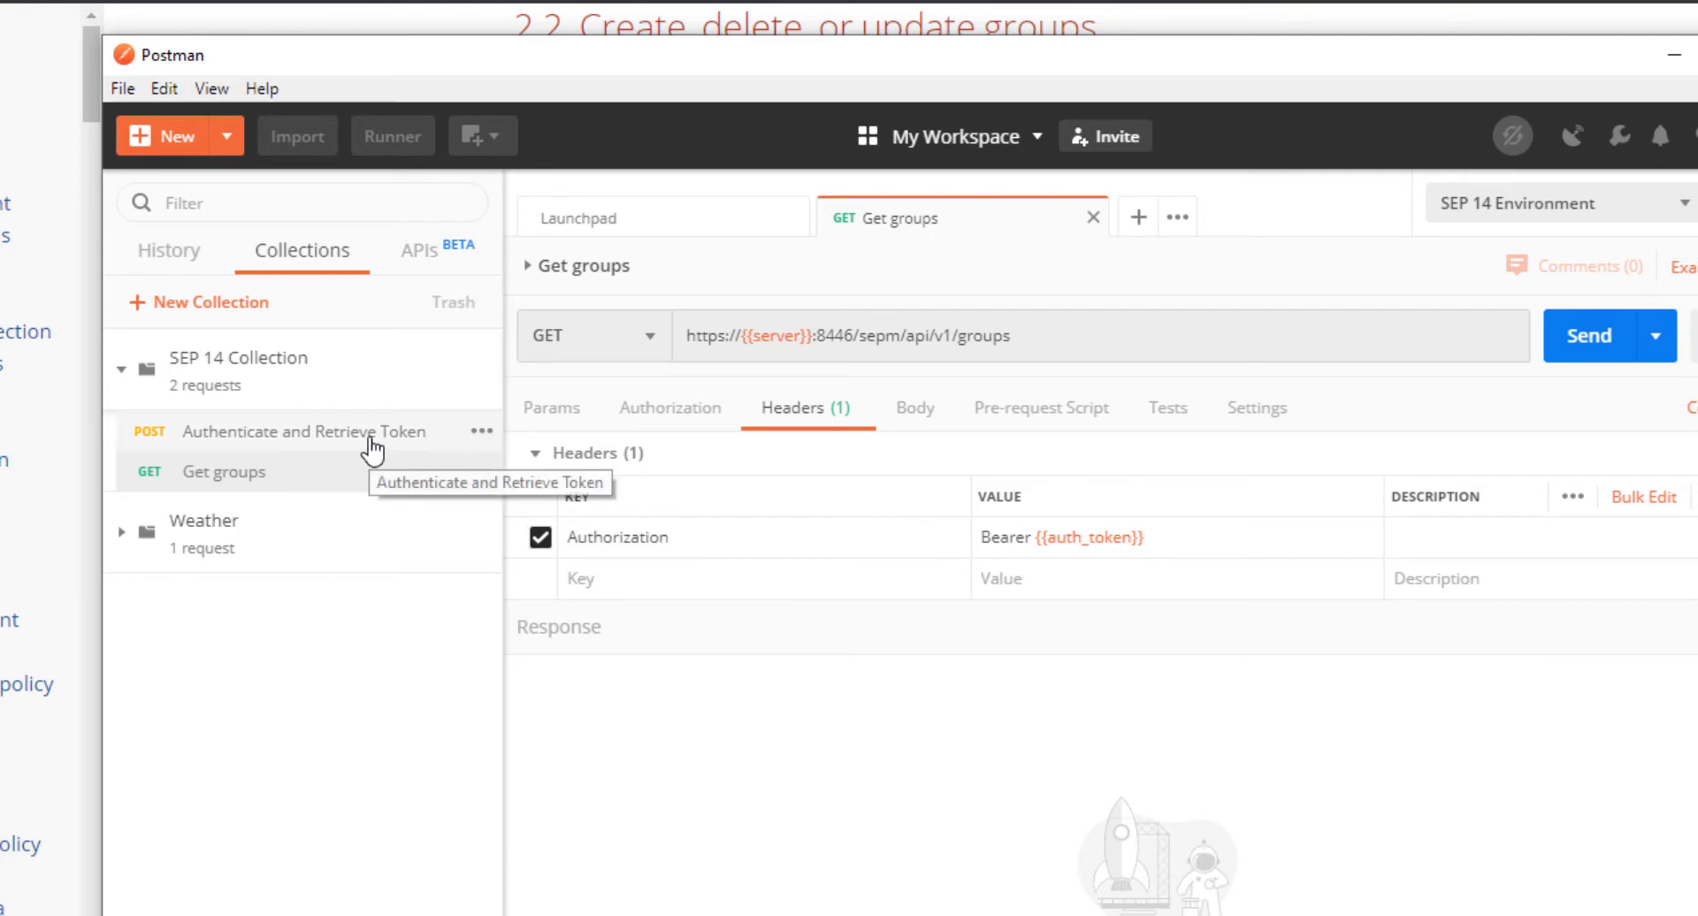
Step: Refresh the token via Authenticate and Retrieve Token, then send Get groups for a 200 OK group list
click(302, 431)
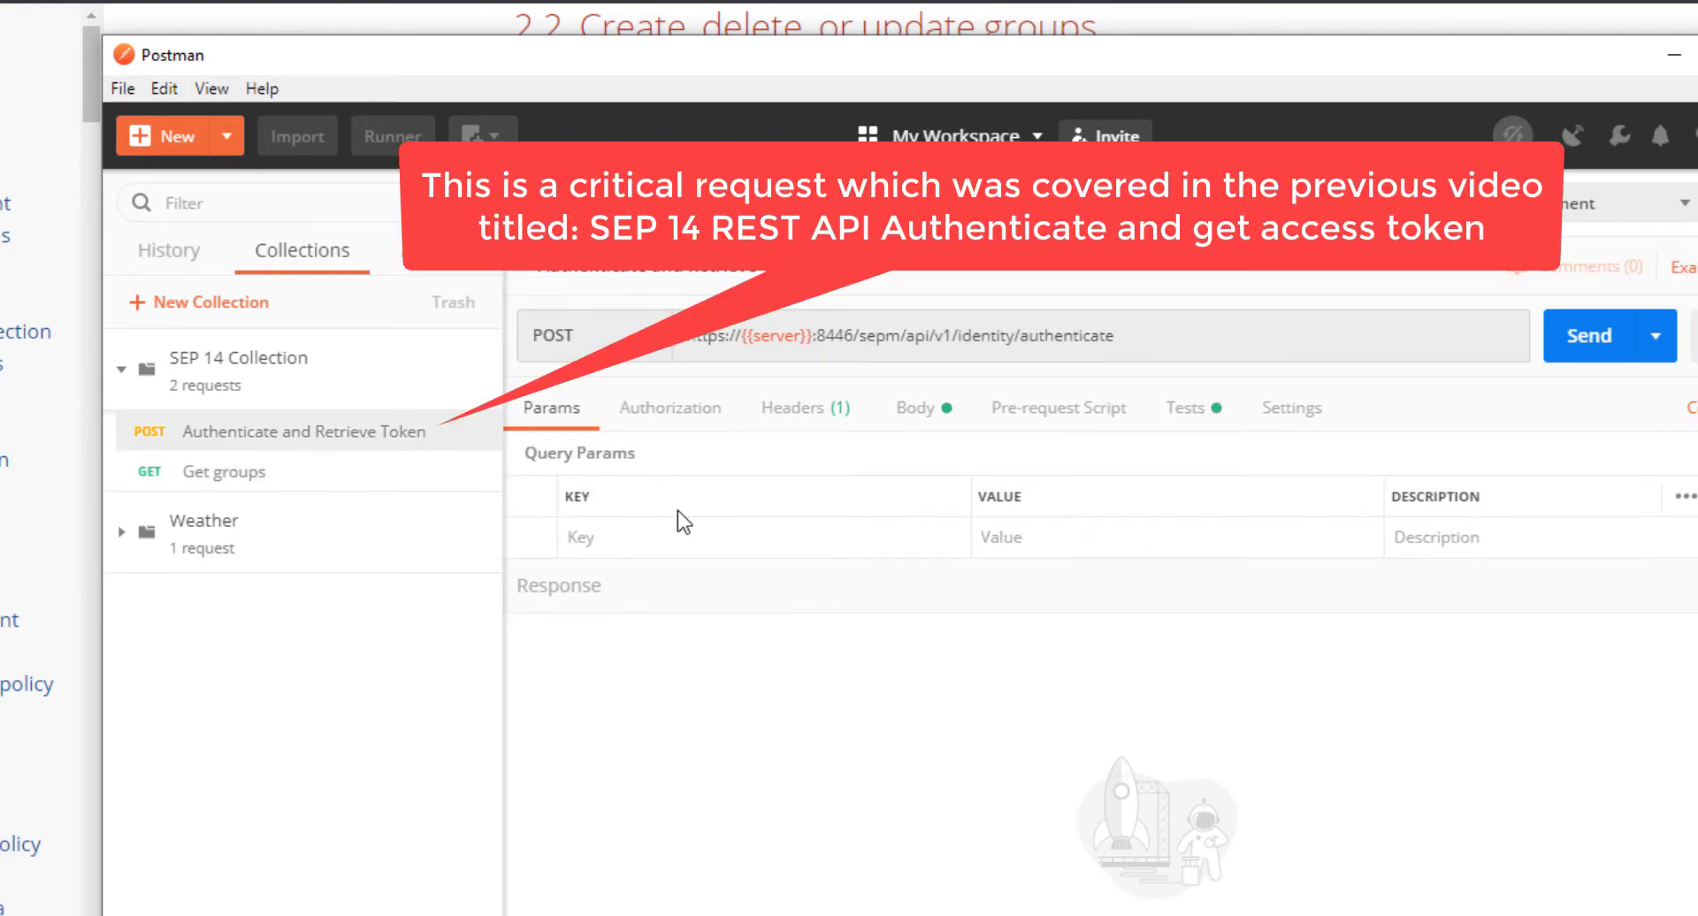
click(1592, 336)
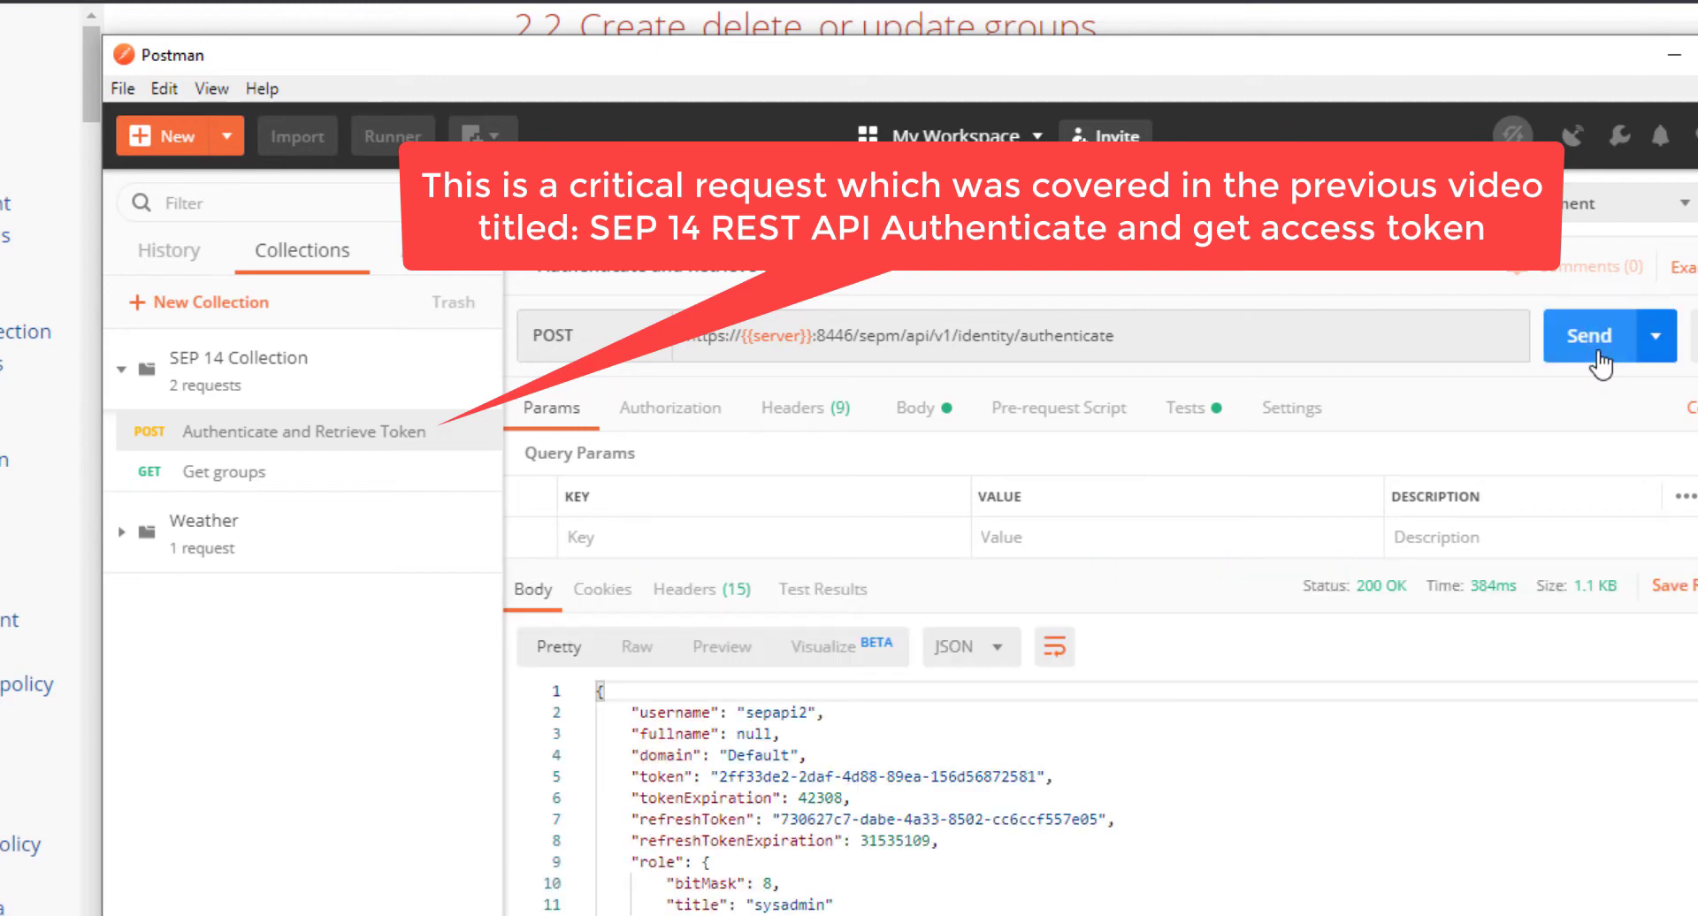
mouse_move(216, 470)
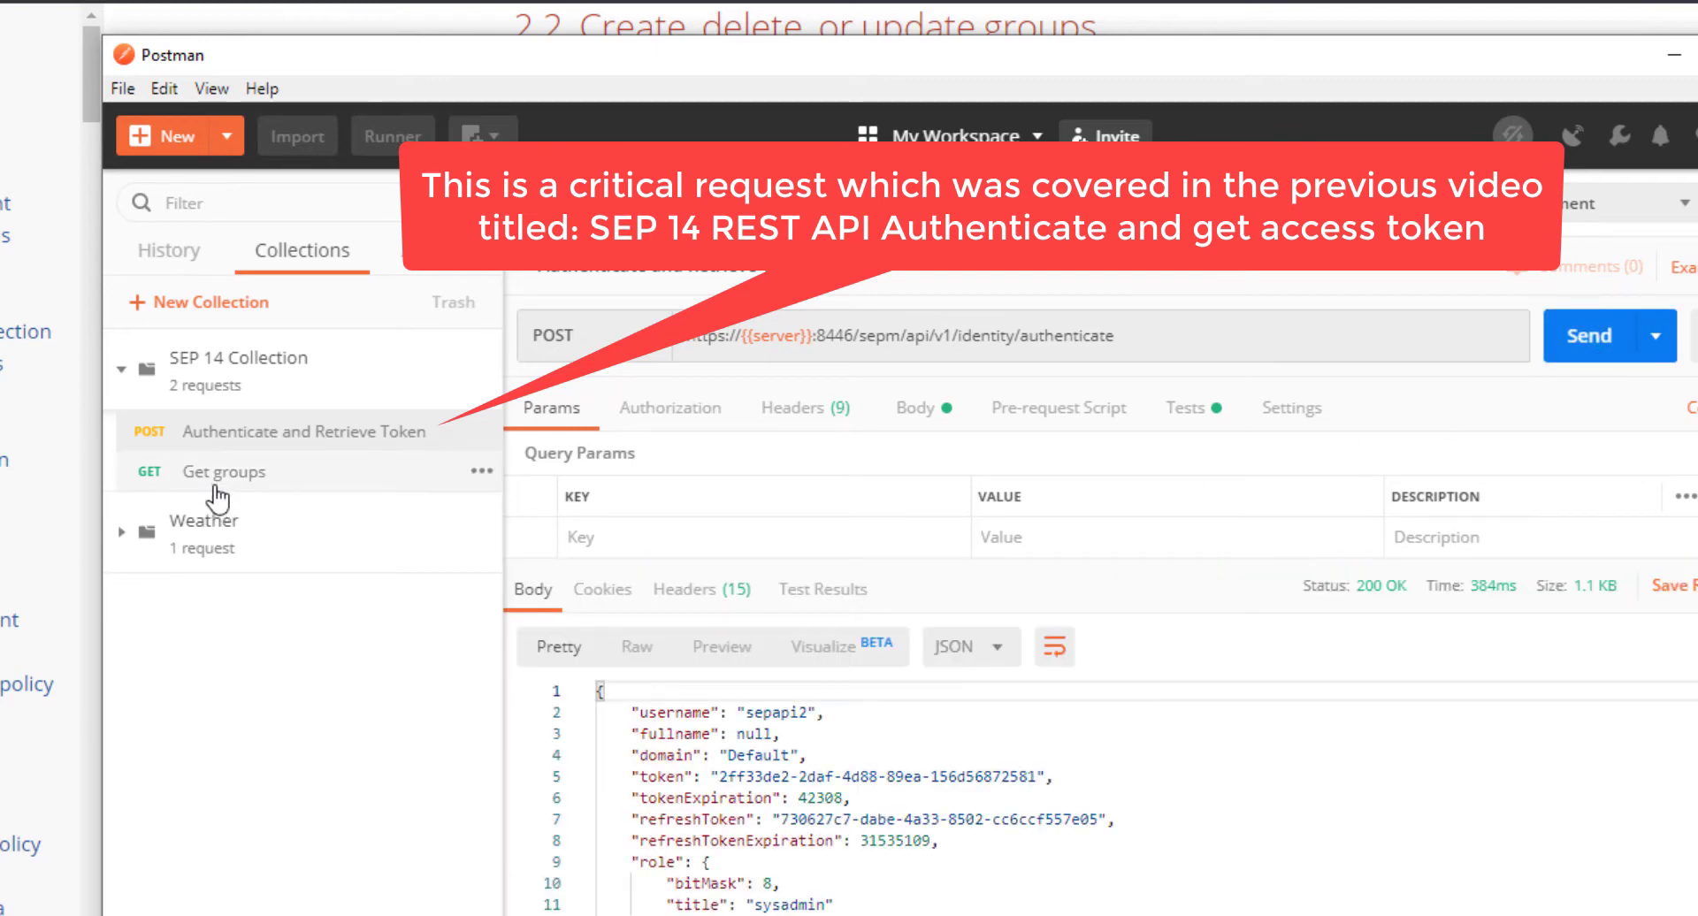
click(222, 470)
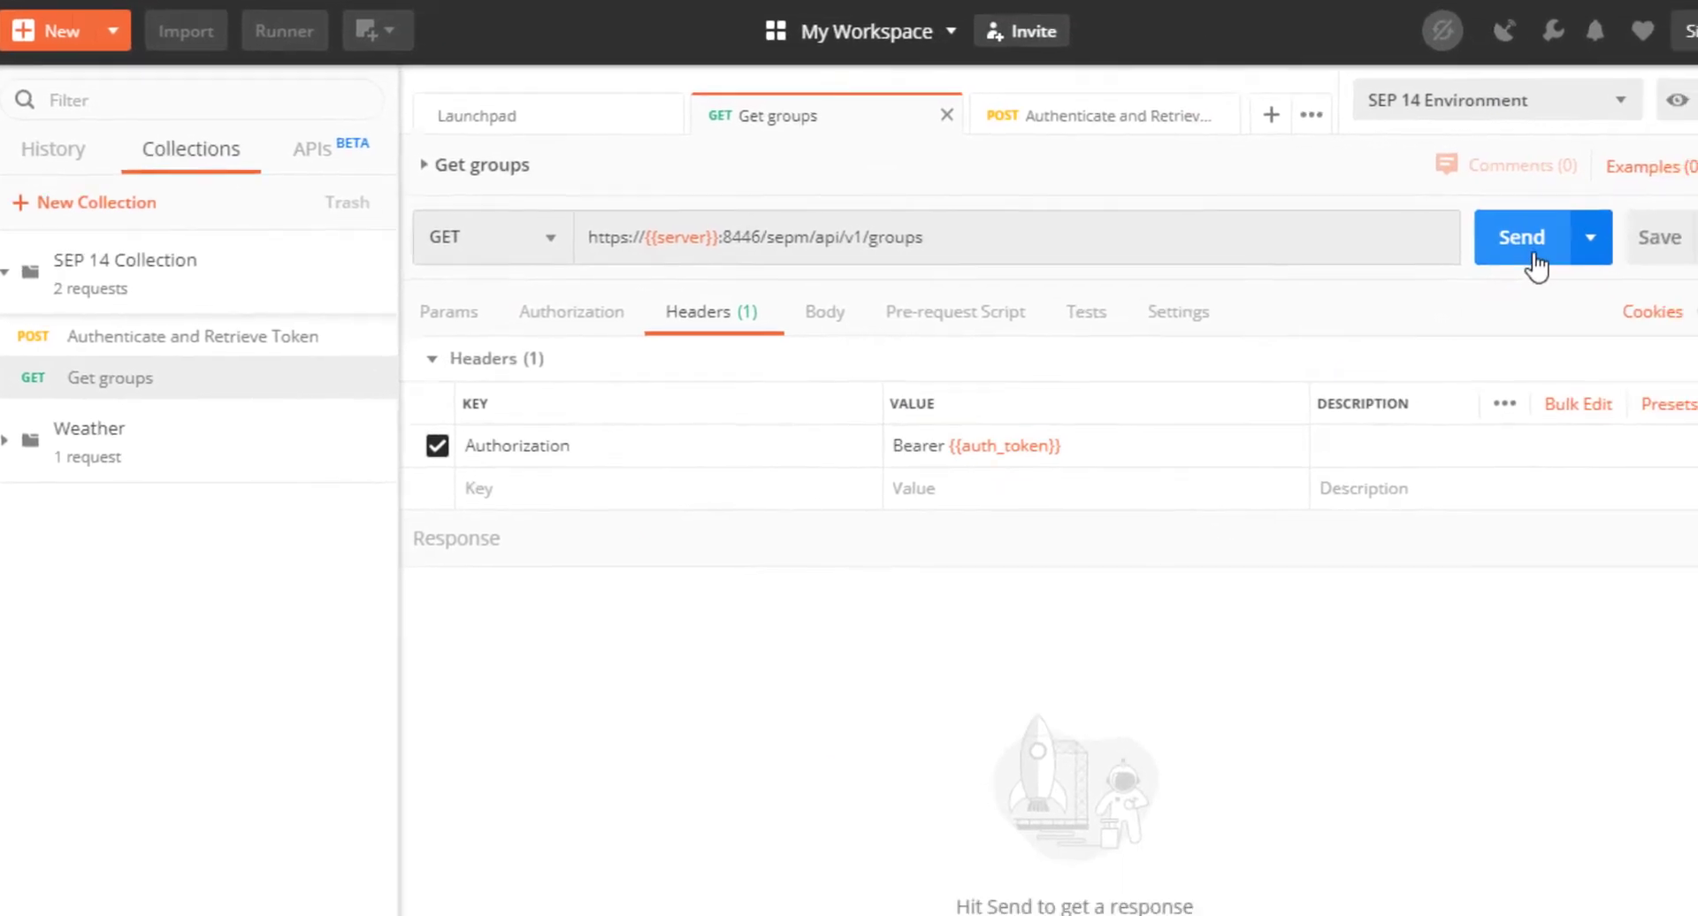
click(1521, 235)
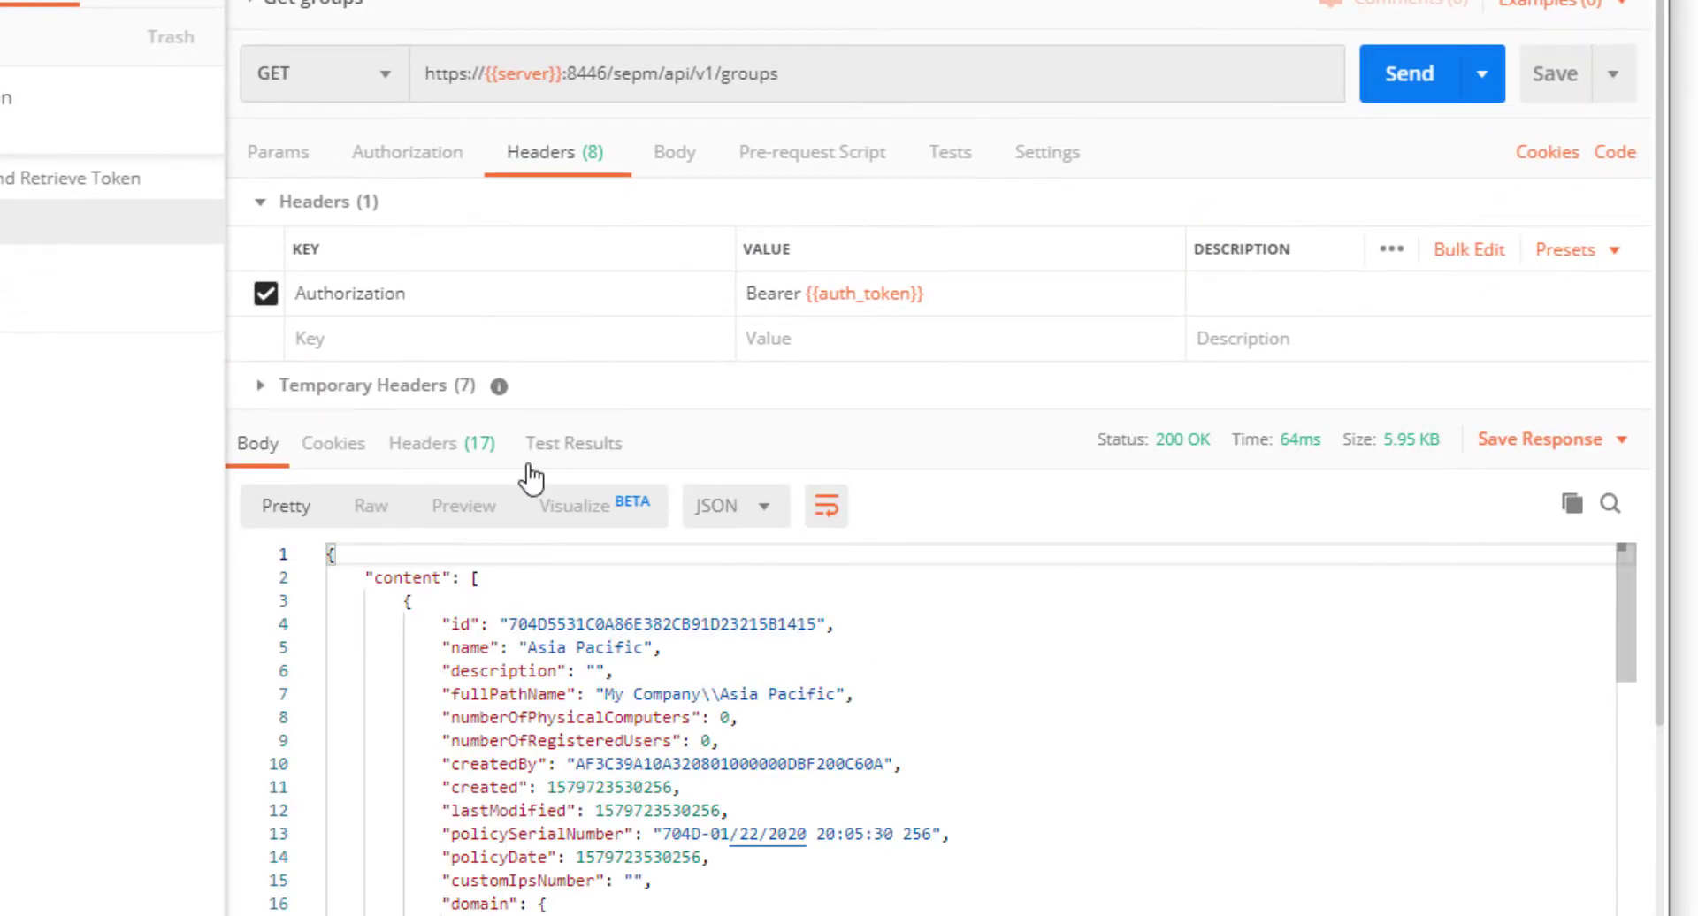
Step: Add a Content-Type: application/json header to Get groups
text(Con)
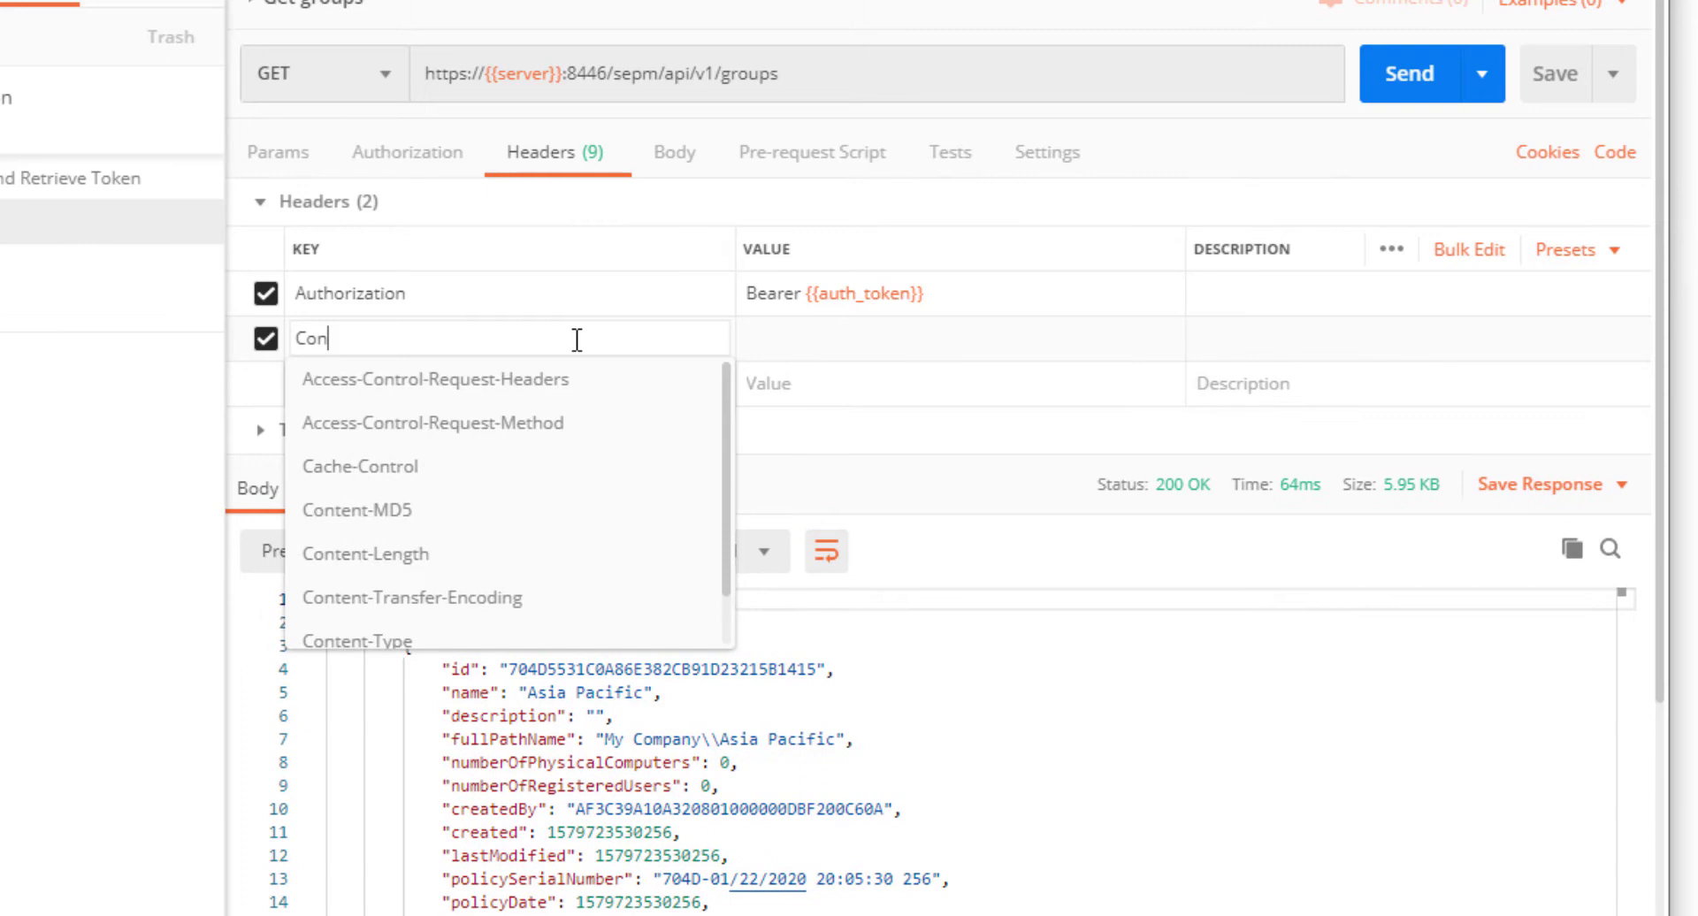
click(356, 640)
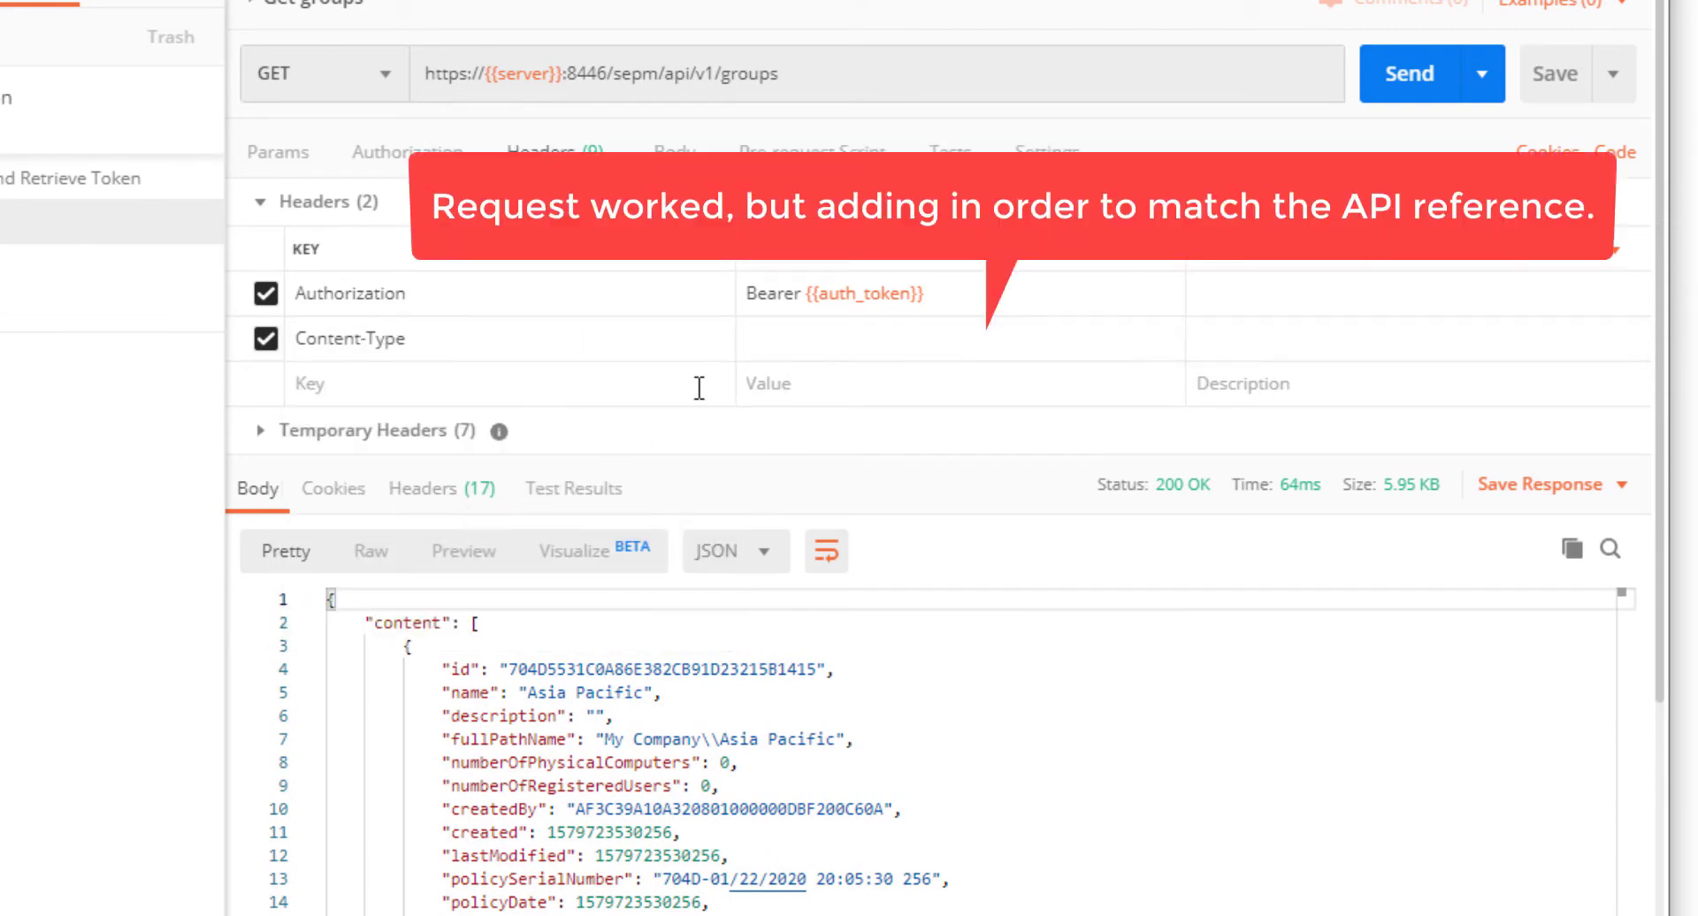
text(appli)
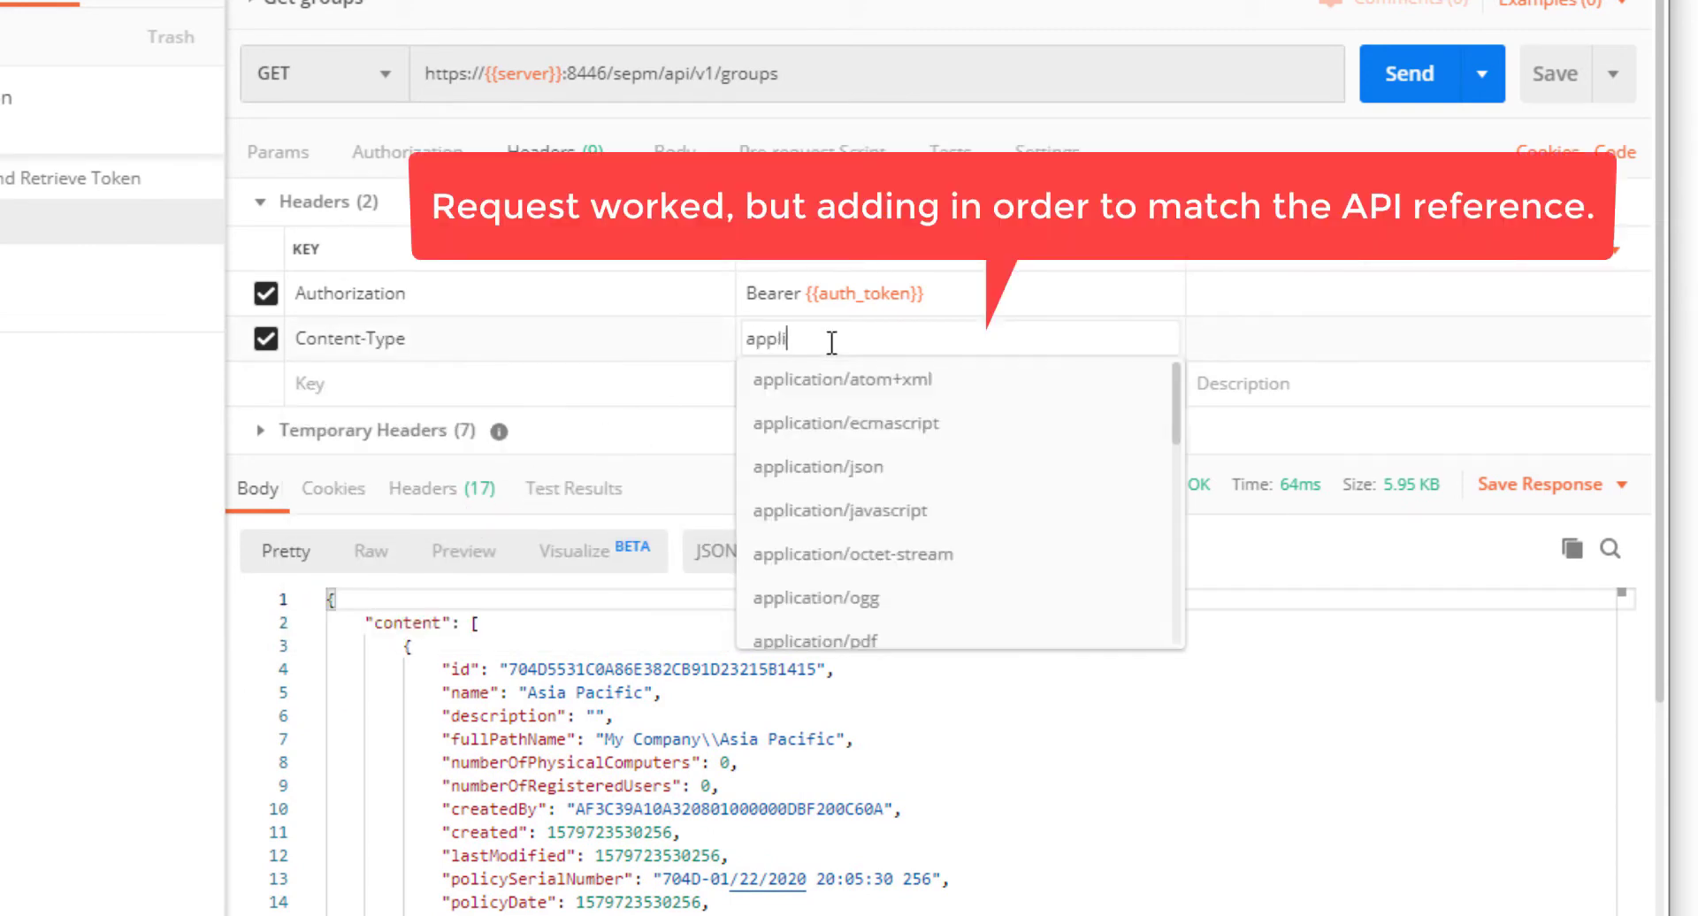
click(817, 467)
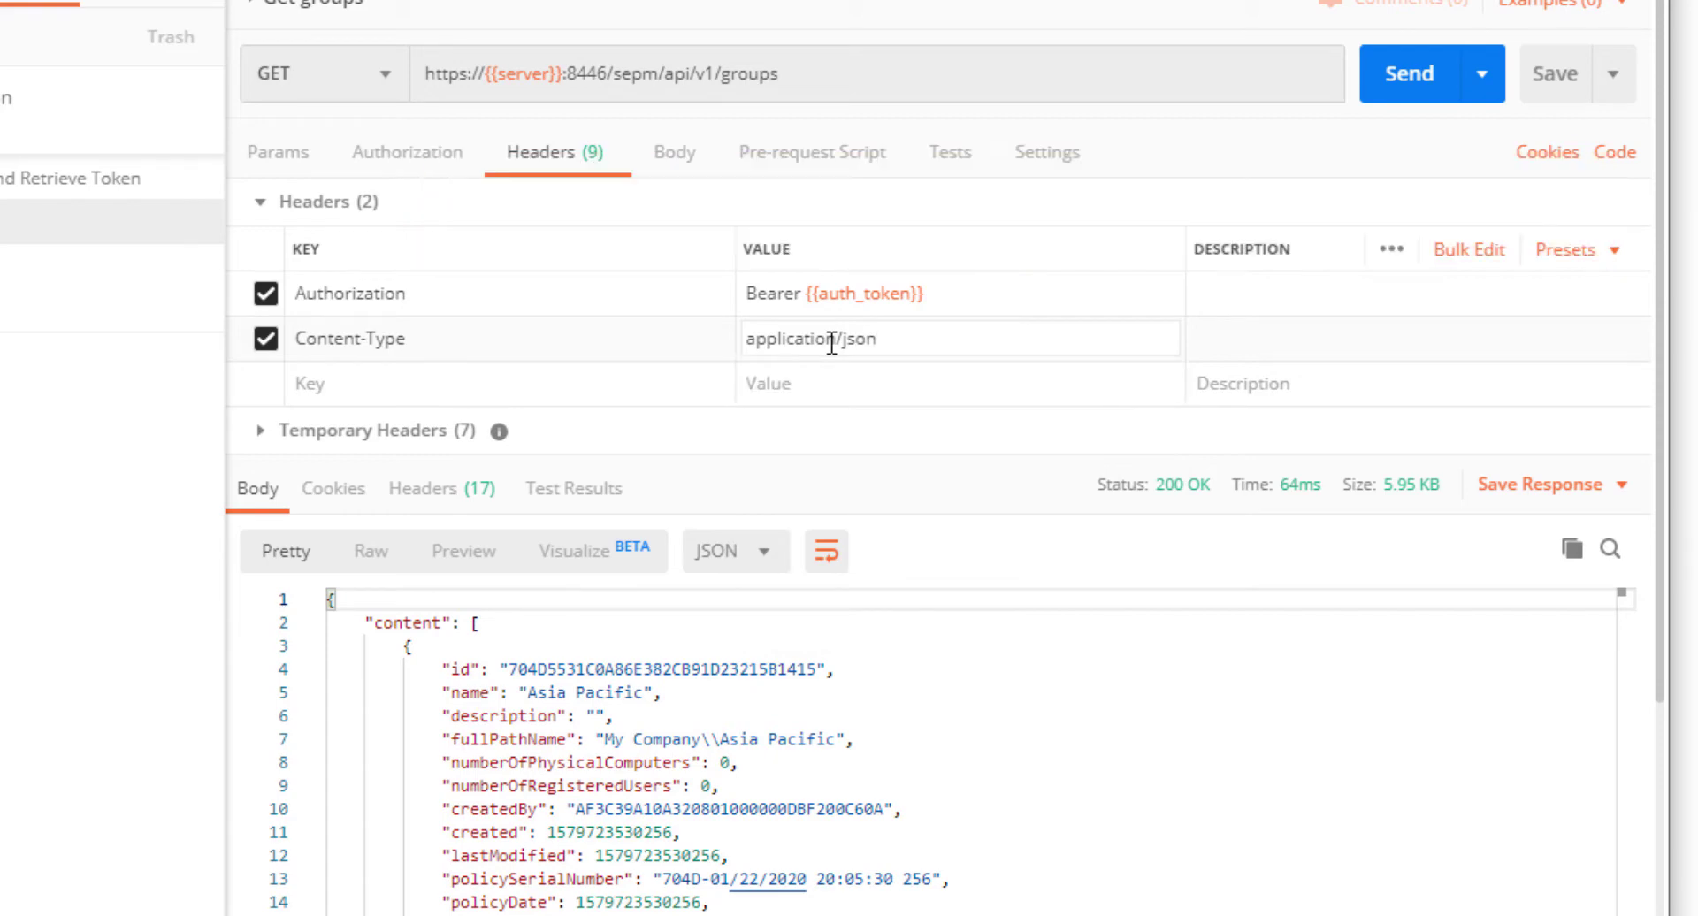
mouse_move(1556, 72)
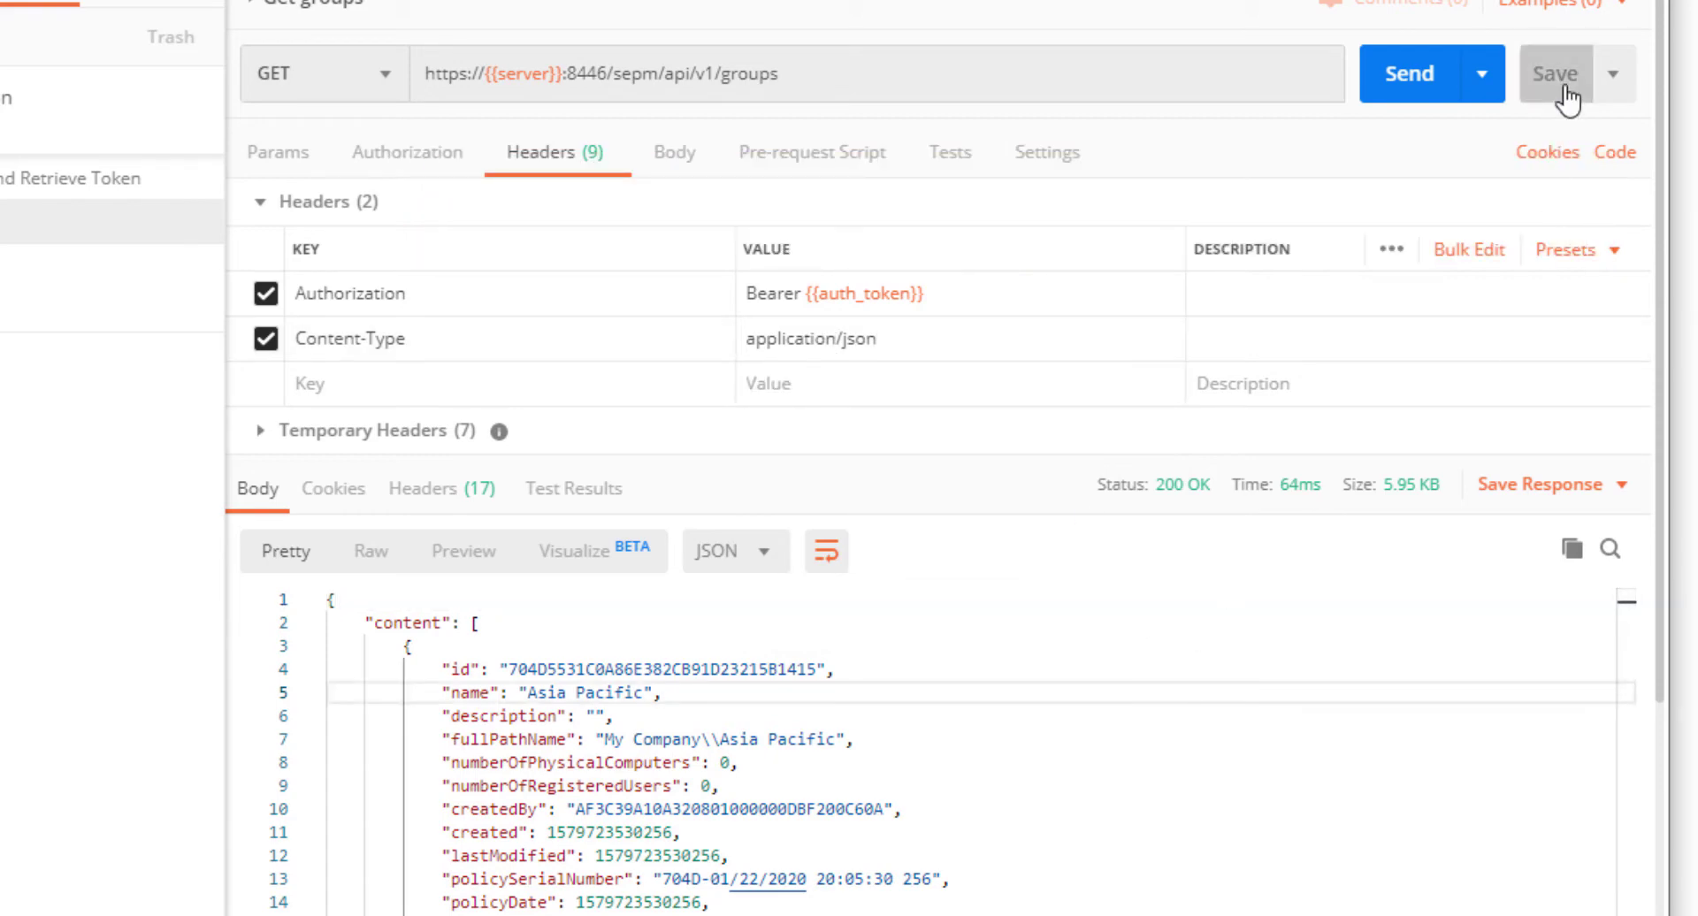
mouse_move(1011, 750)
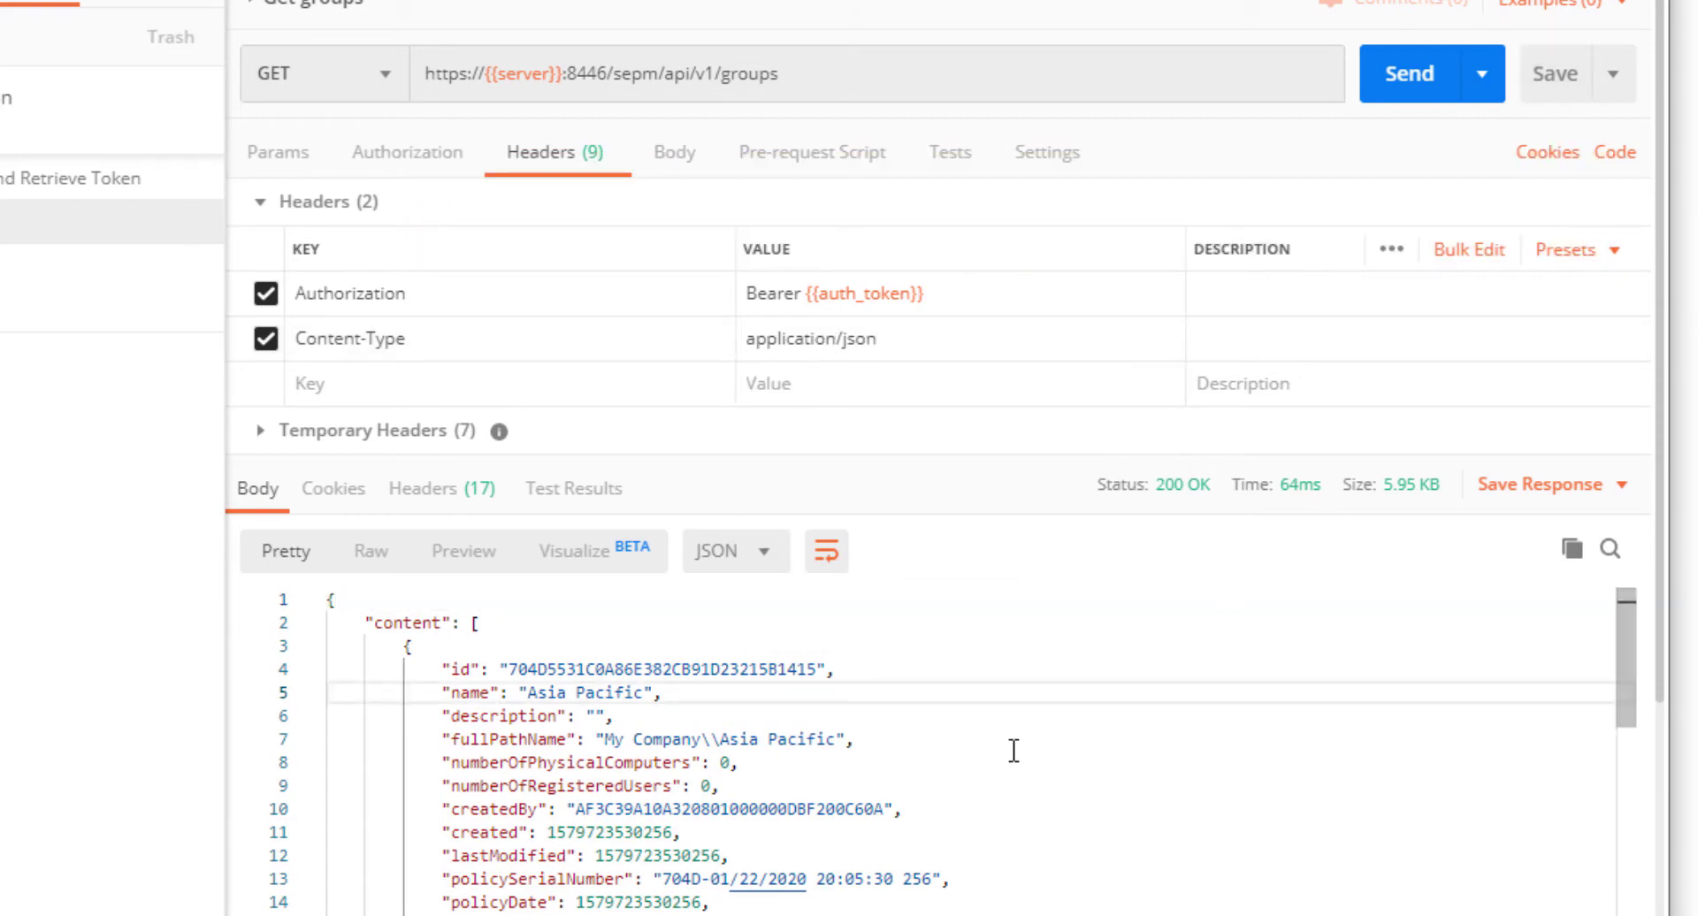
Step: Scroll the groups response to the Japan group and select its id value
scroll(down, 3)
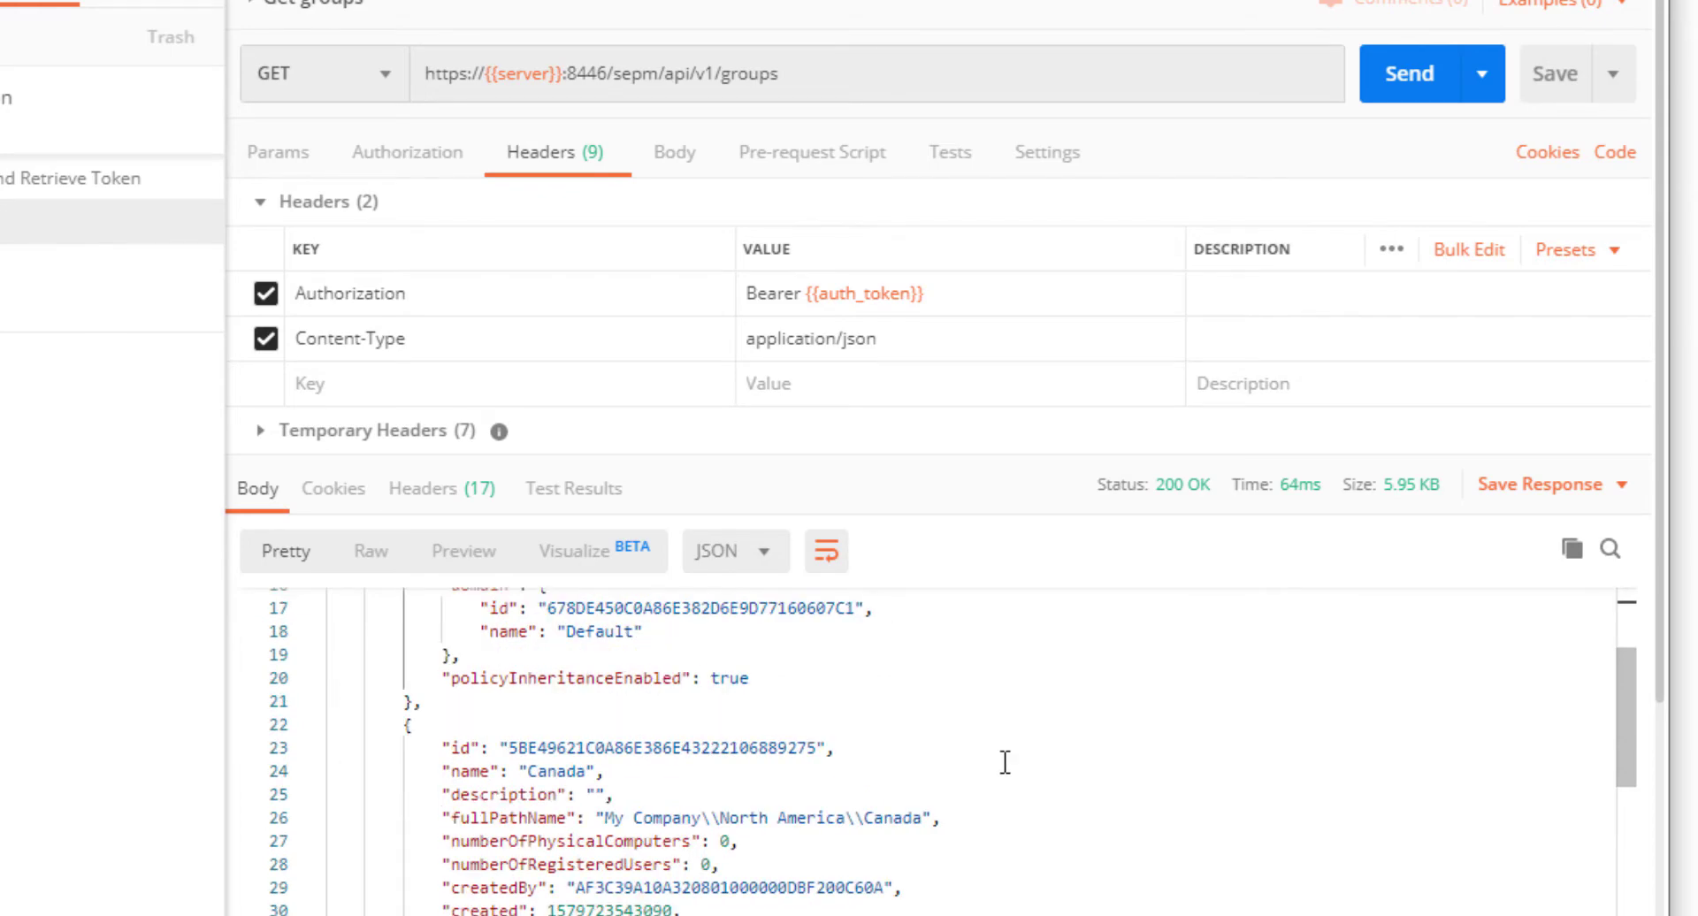
scroll(down, 3)
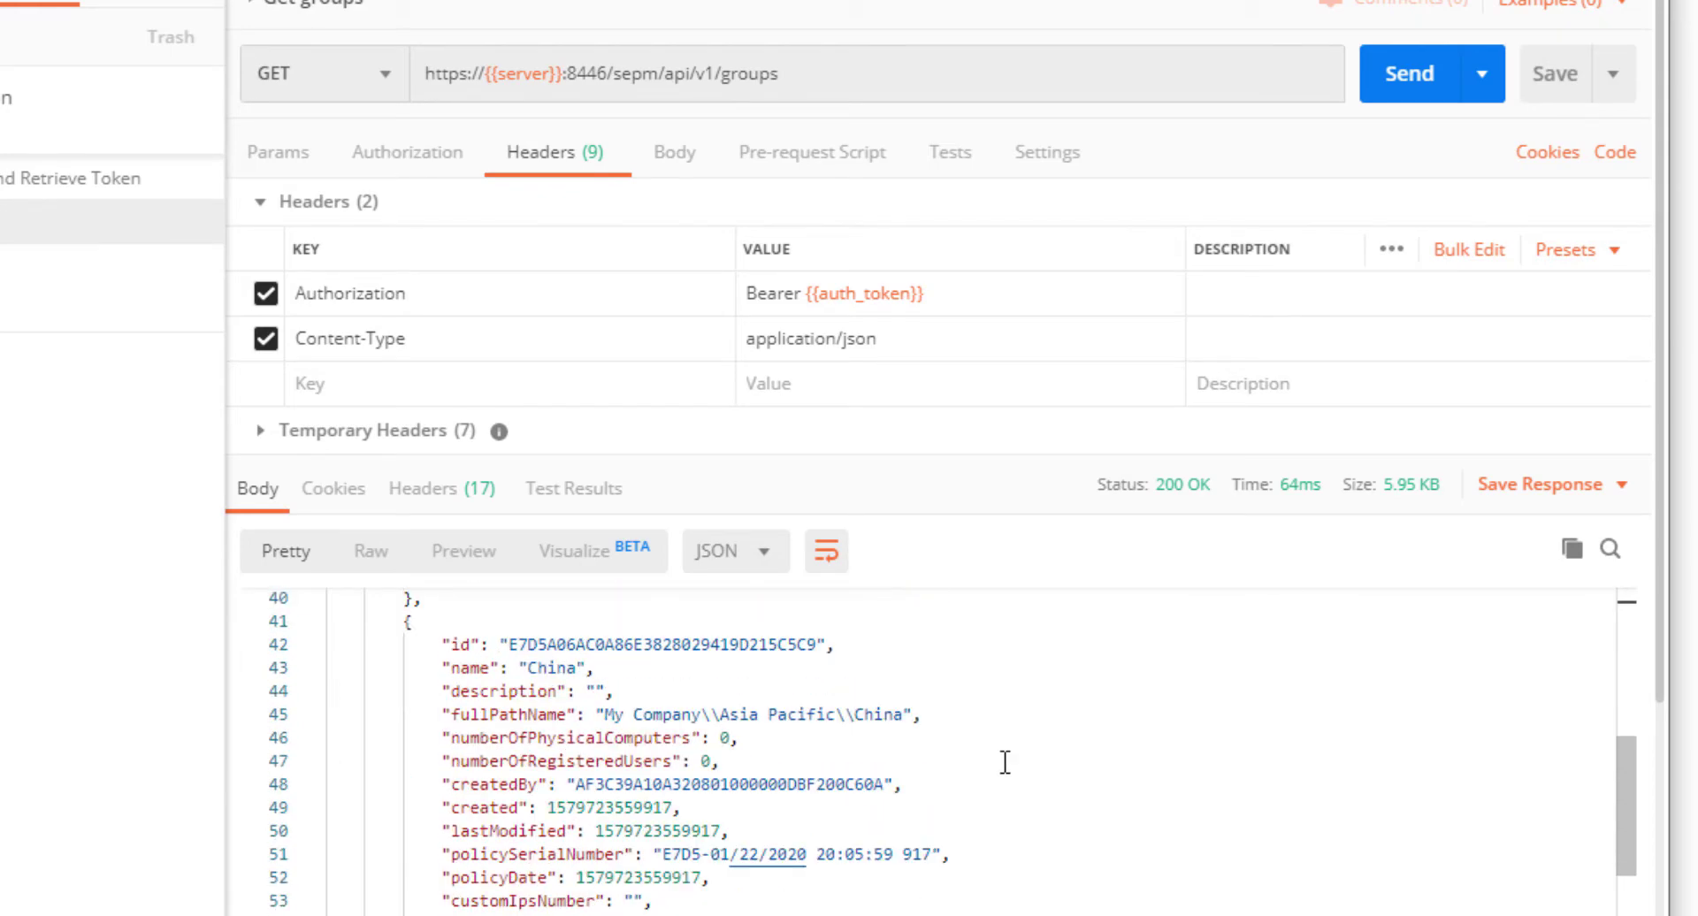
scroll(down, 3)
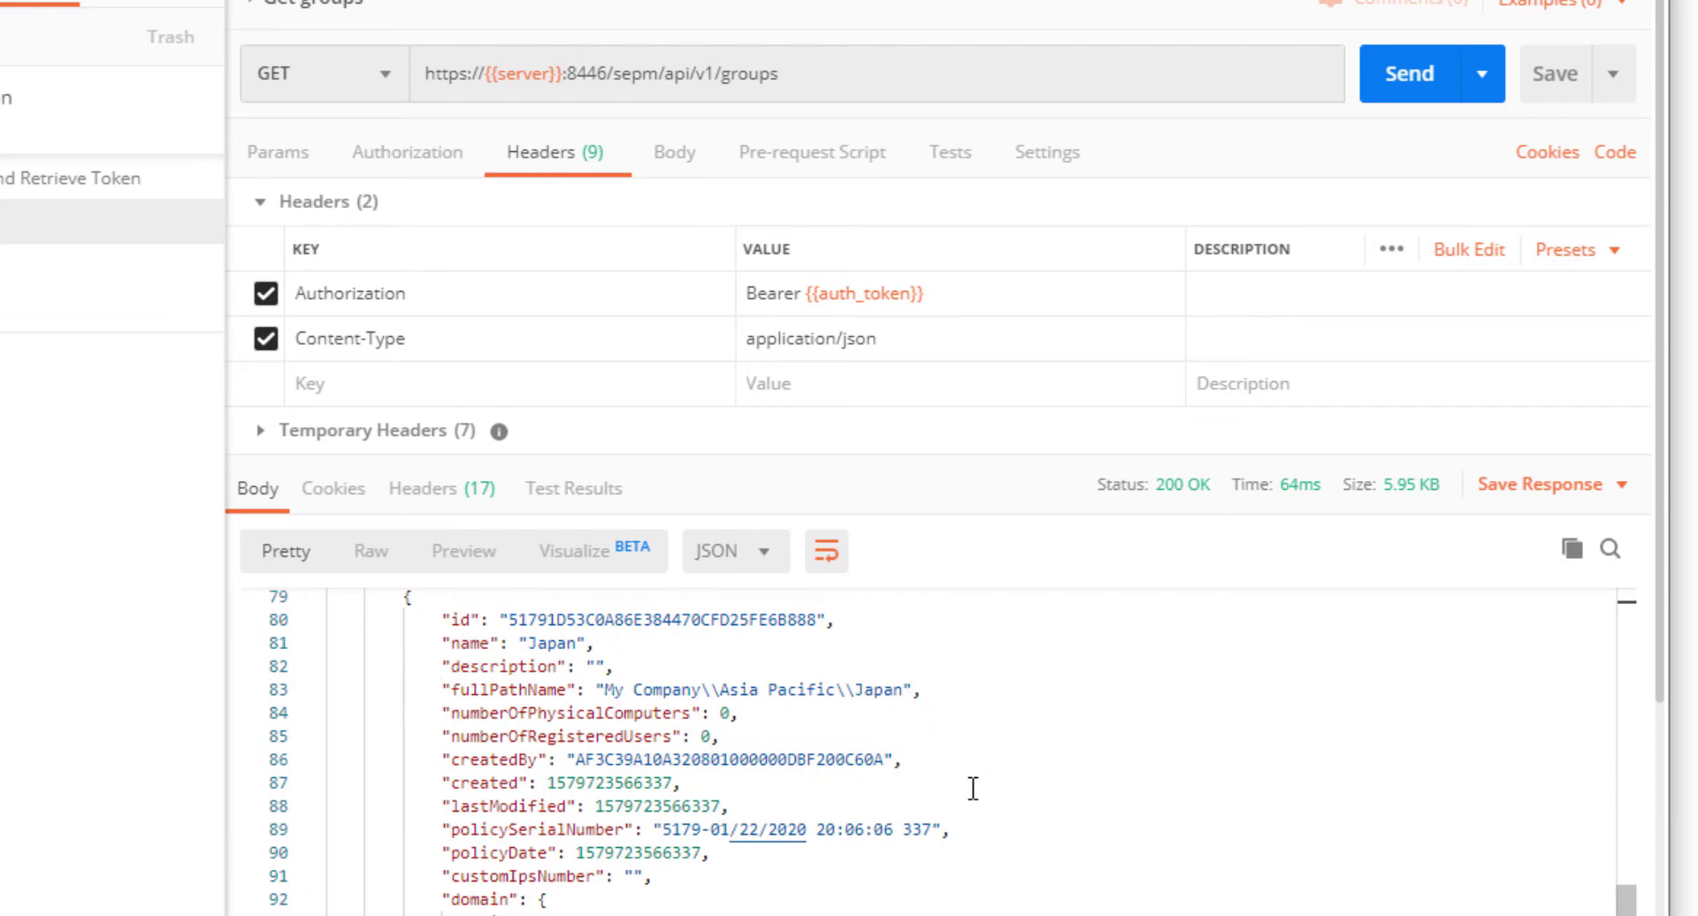
double_click(747, 690)
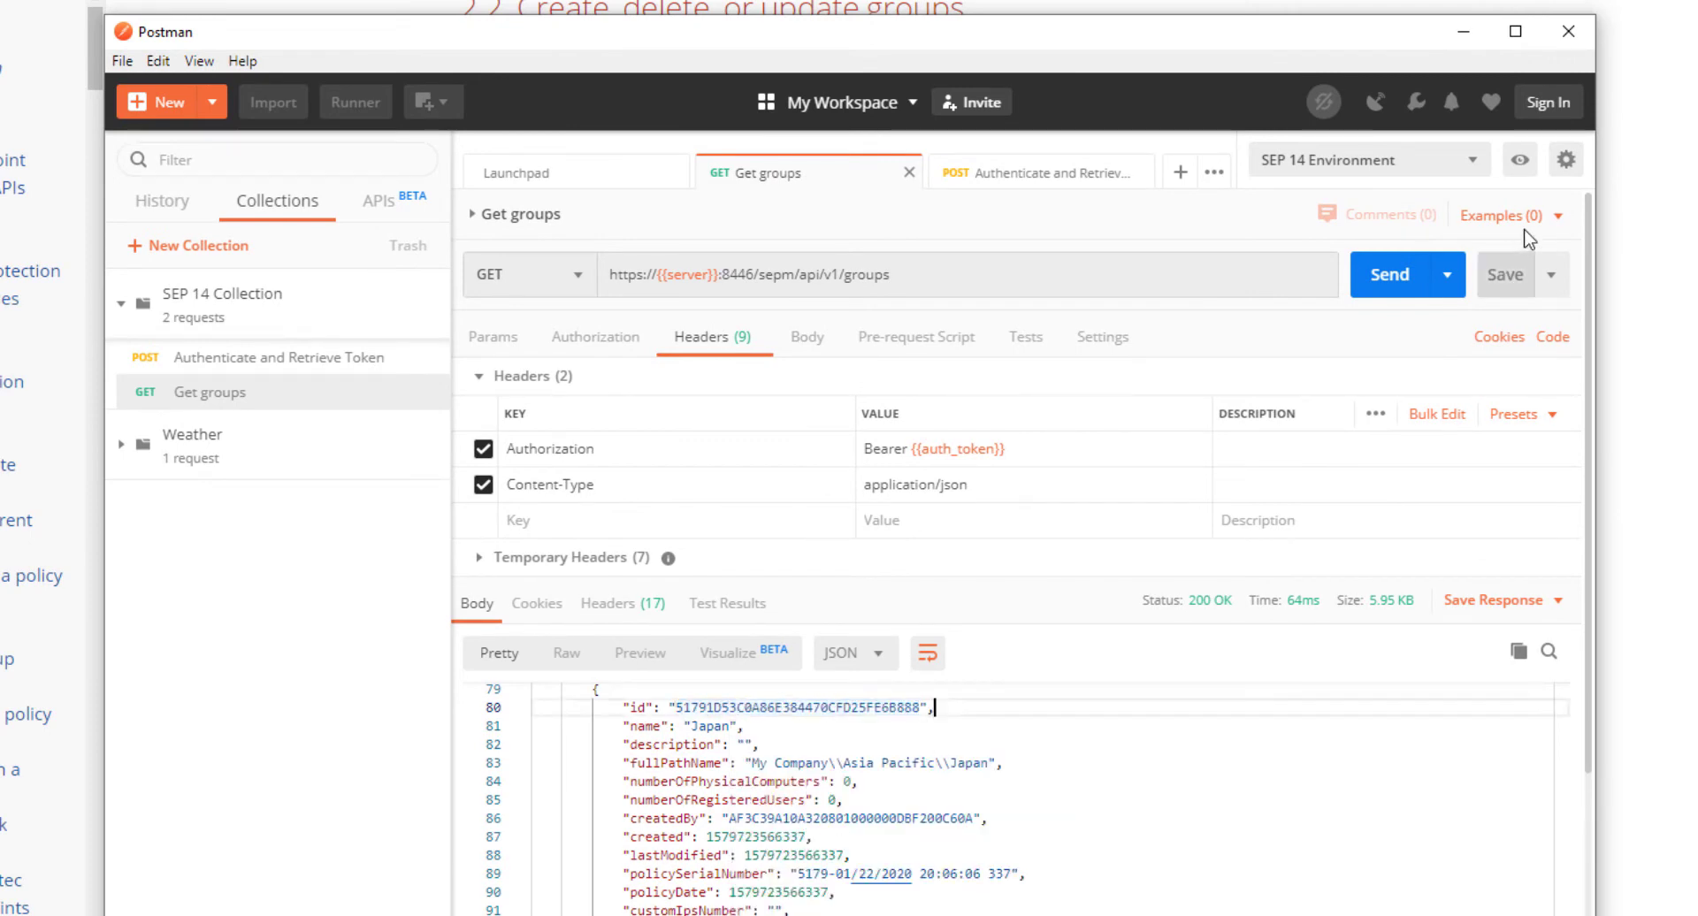
Step: Add variable groupId = 51791D53C0A86E384470CFD25FE6B888 to SEP 14 Environment and update it
click(1565, 159)
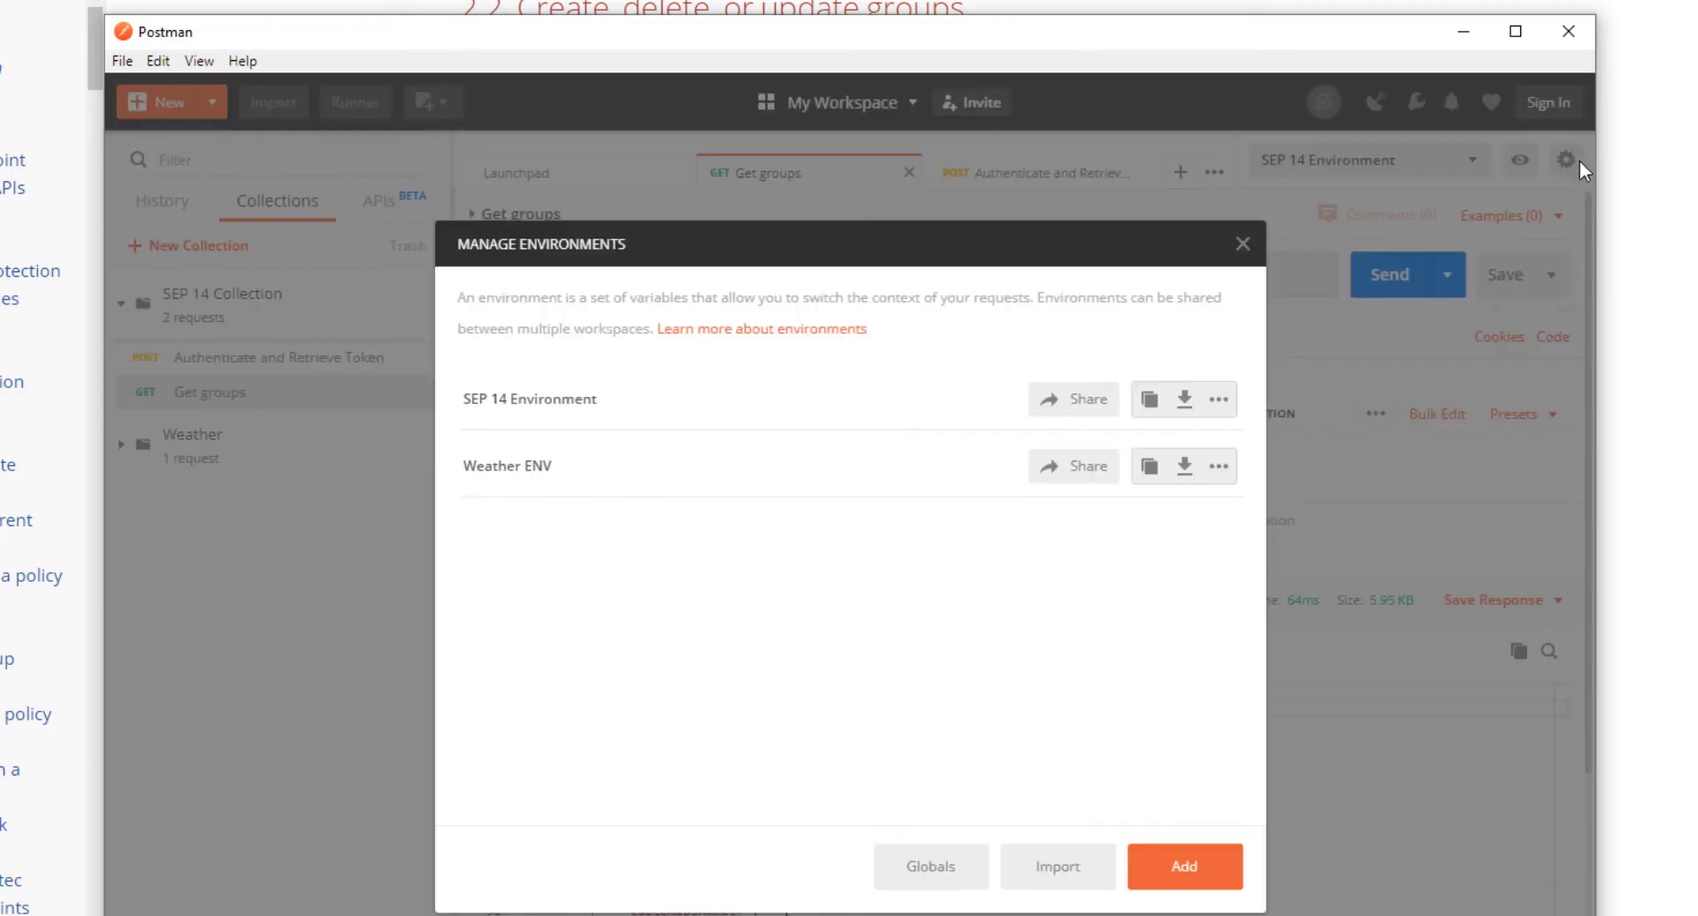
mouse_move(514, 421)
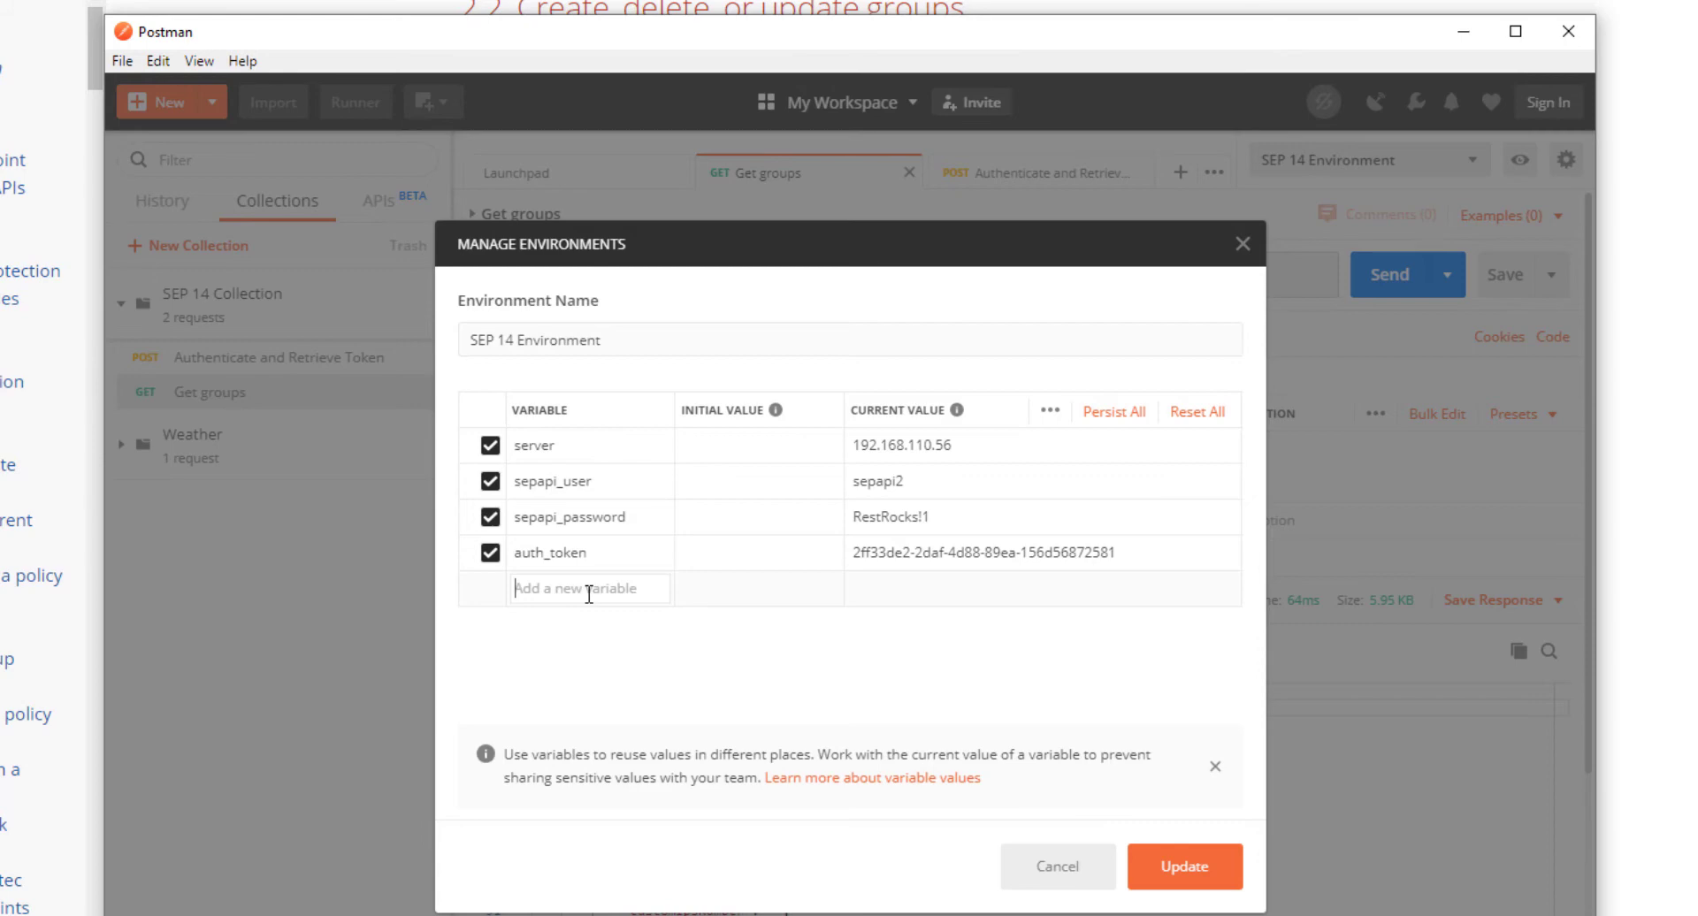
text(groupId)
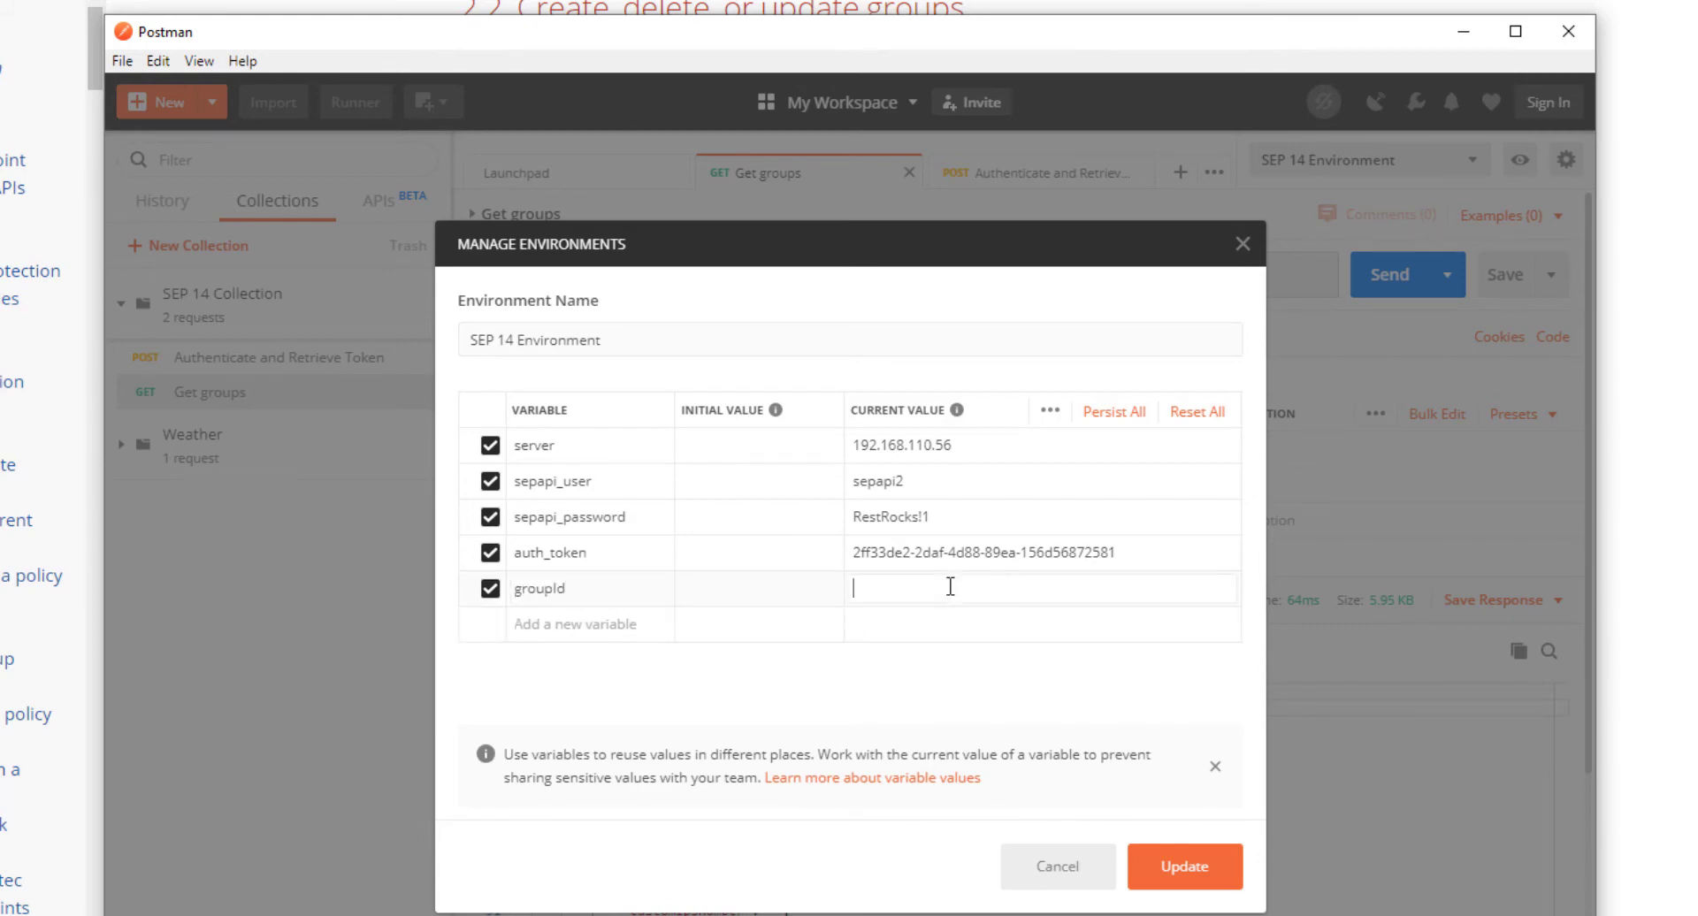
text(51791D53C0A86E384470CFD25FE6B888)
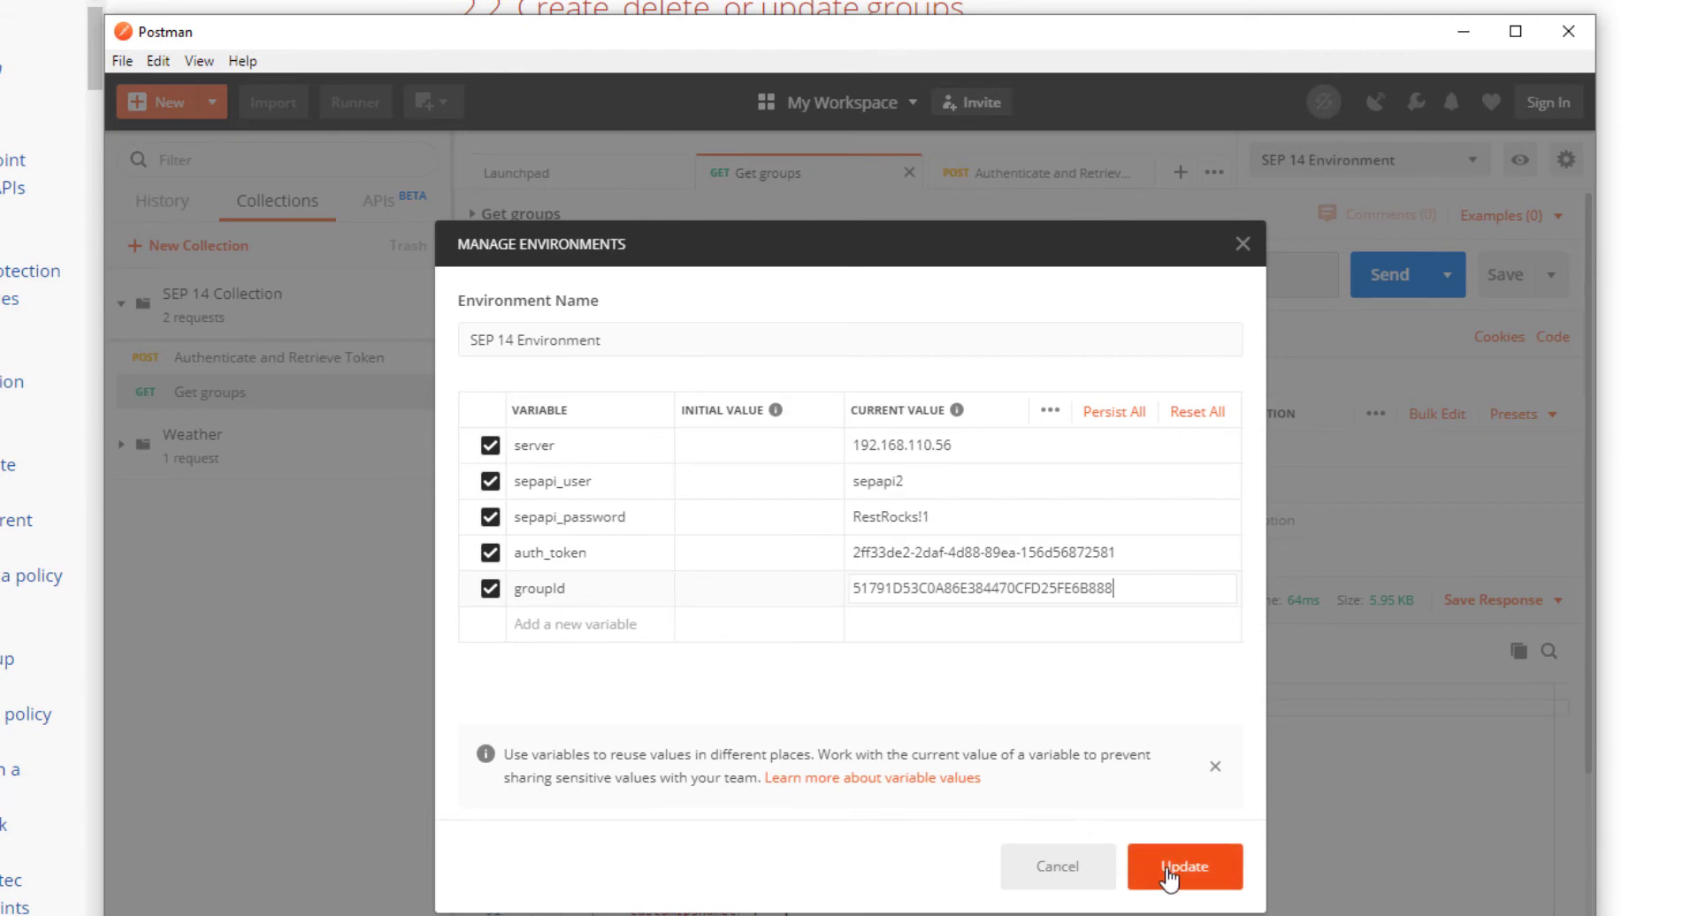
click(1183, 866)
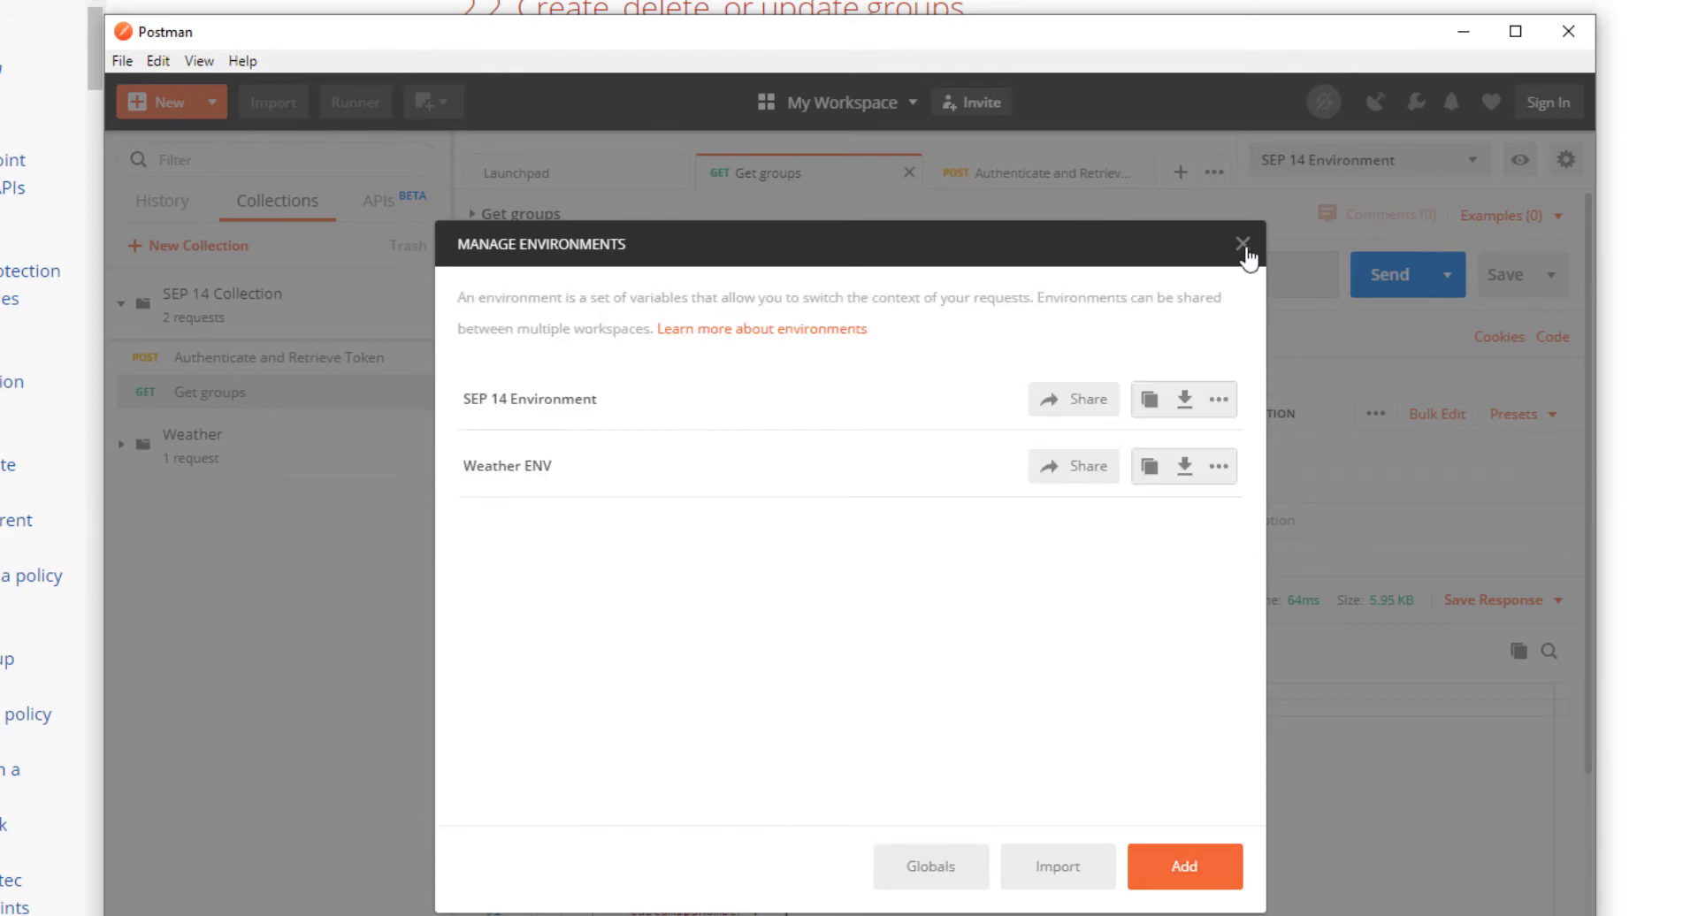
click(1242, 242)
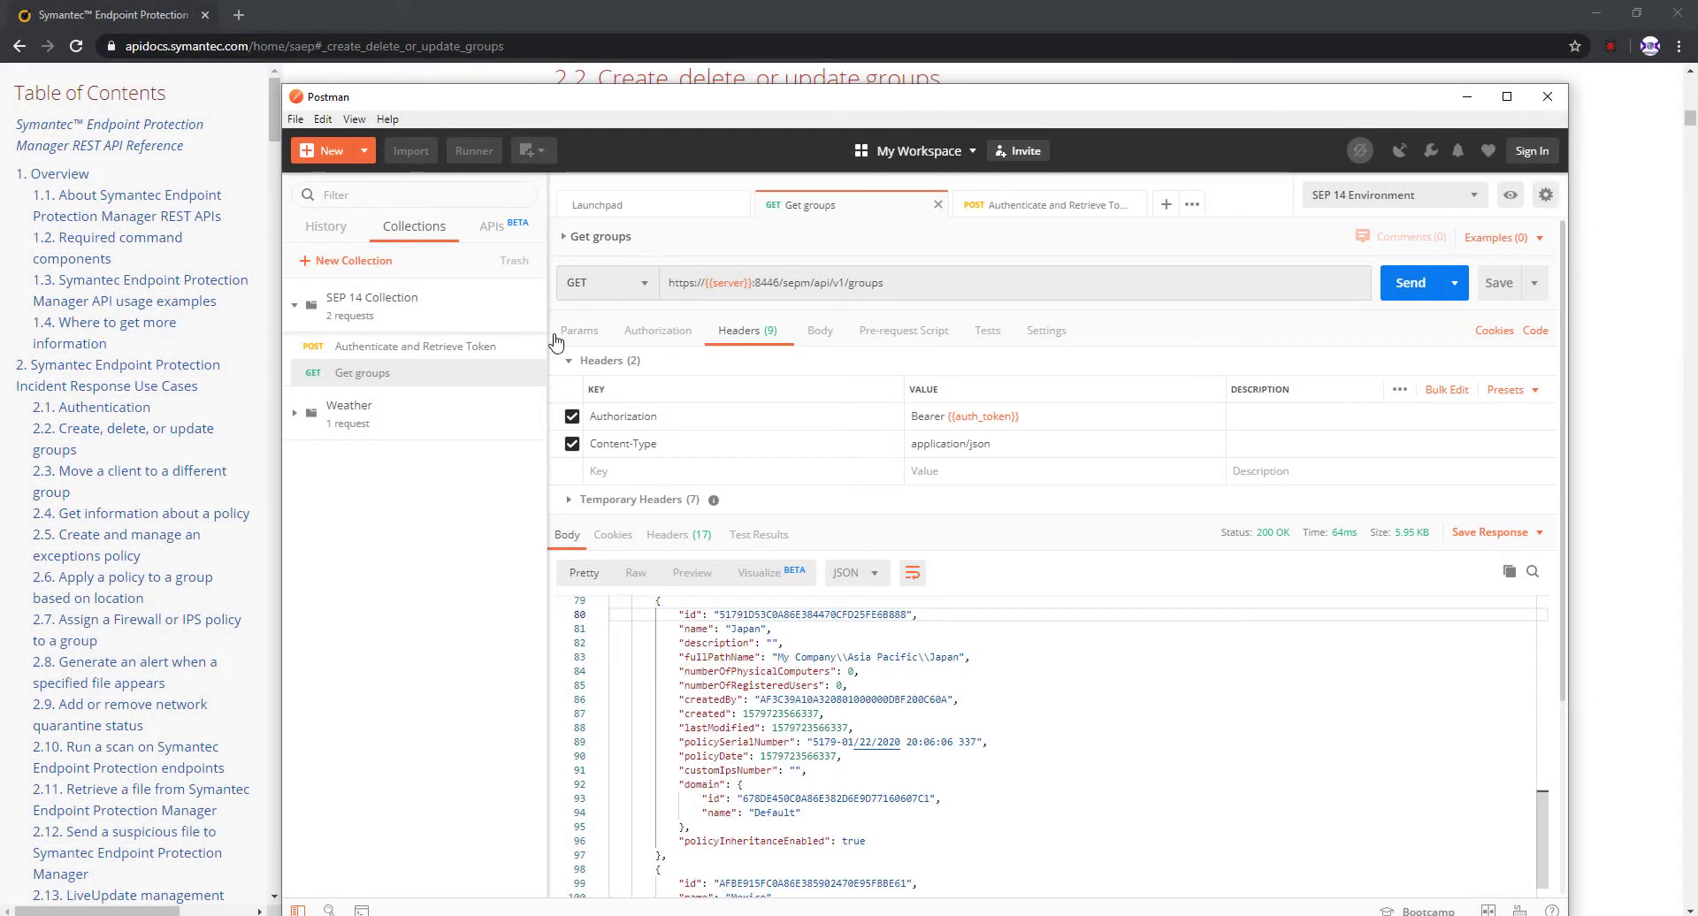
Step: Duplicate Get groups and rename the copy Get group's details
click(1507, 96)
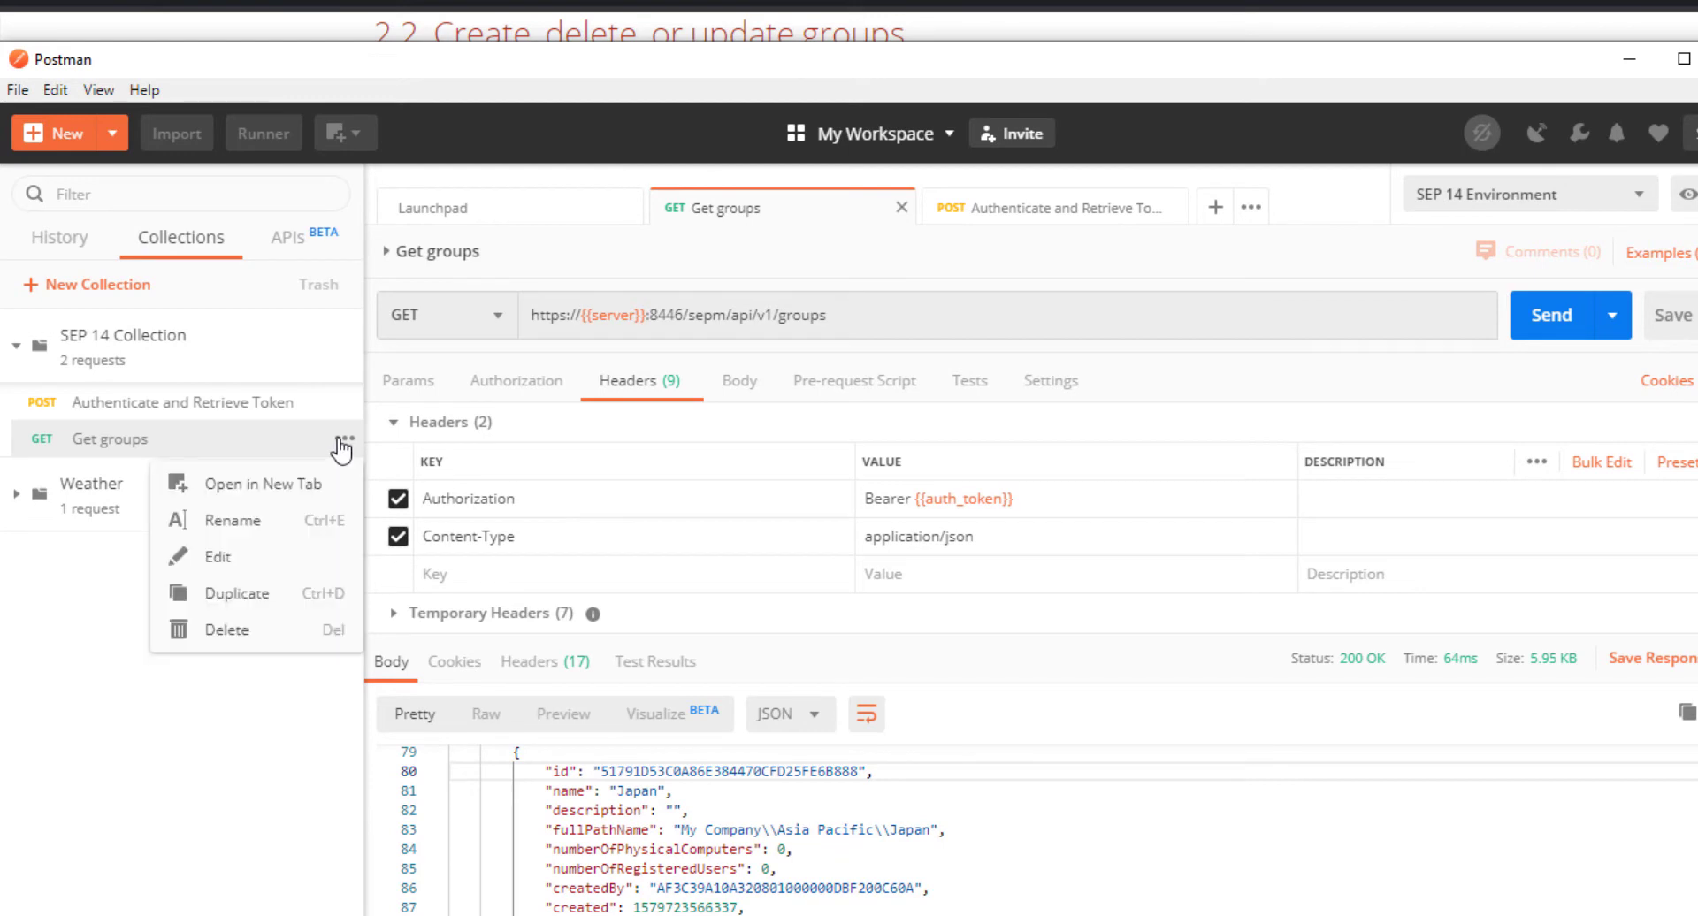
click(235, 594)
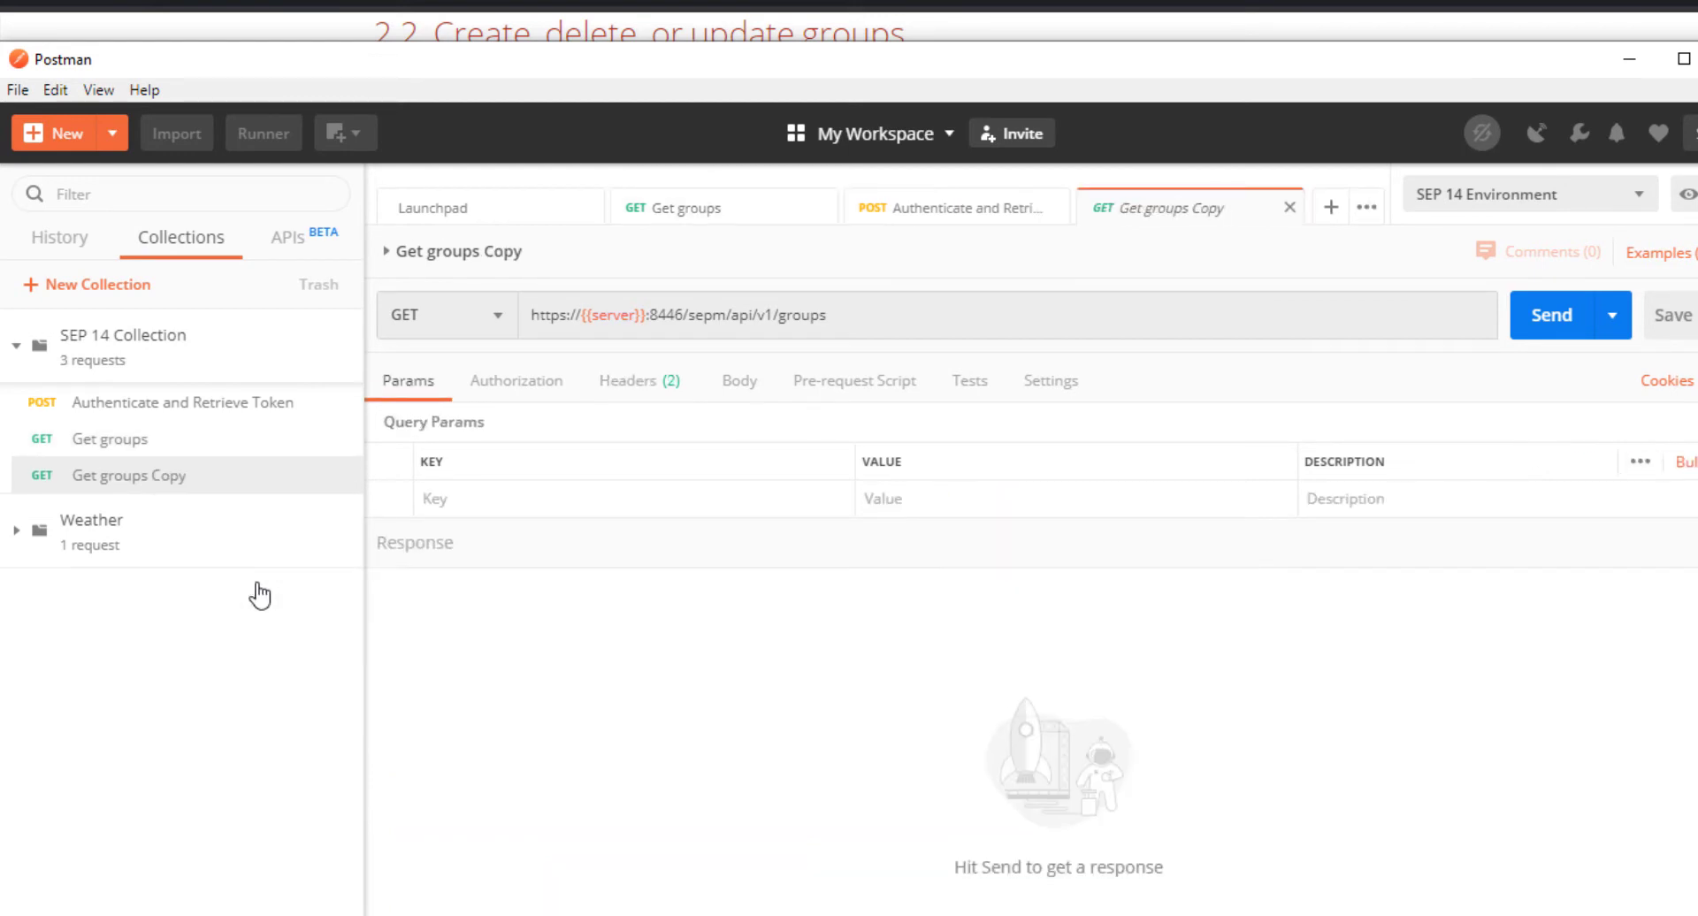
mouse_move(550, 295)
text(G)
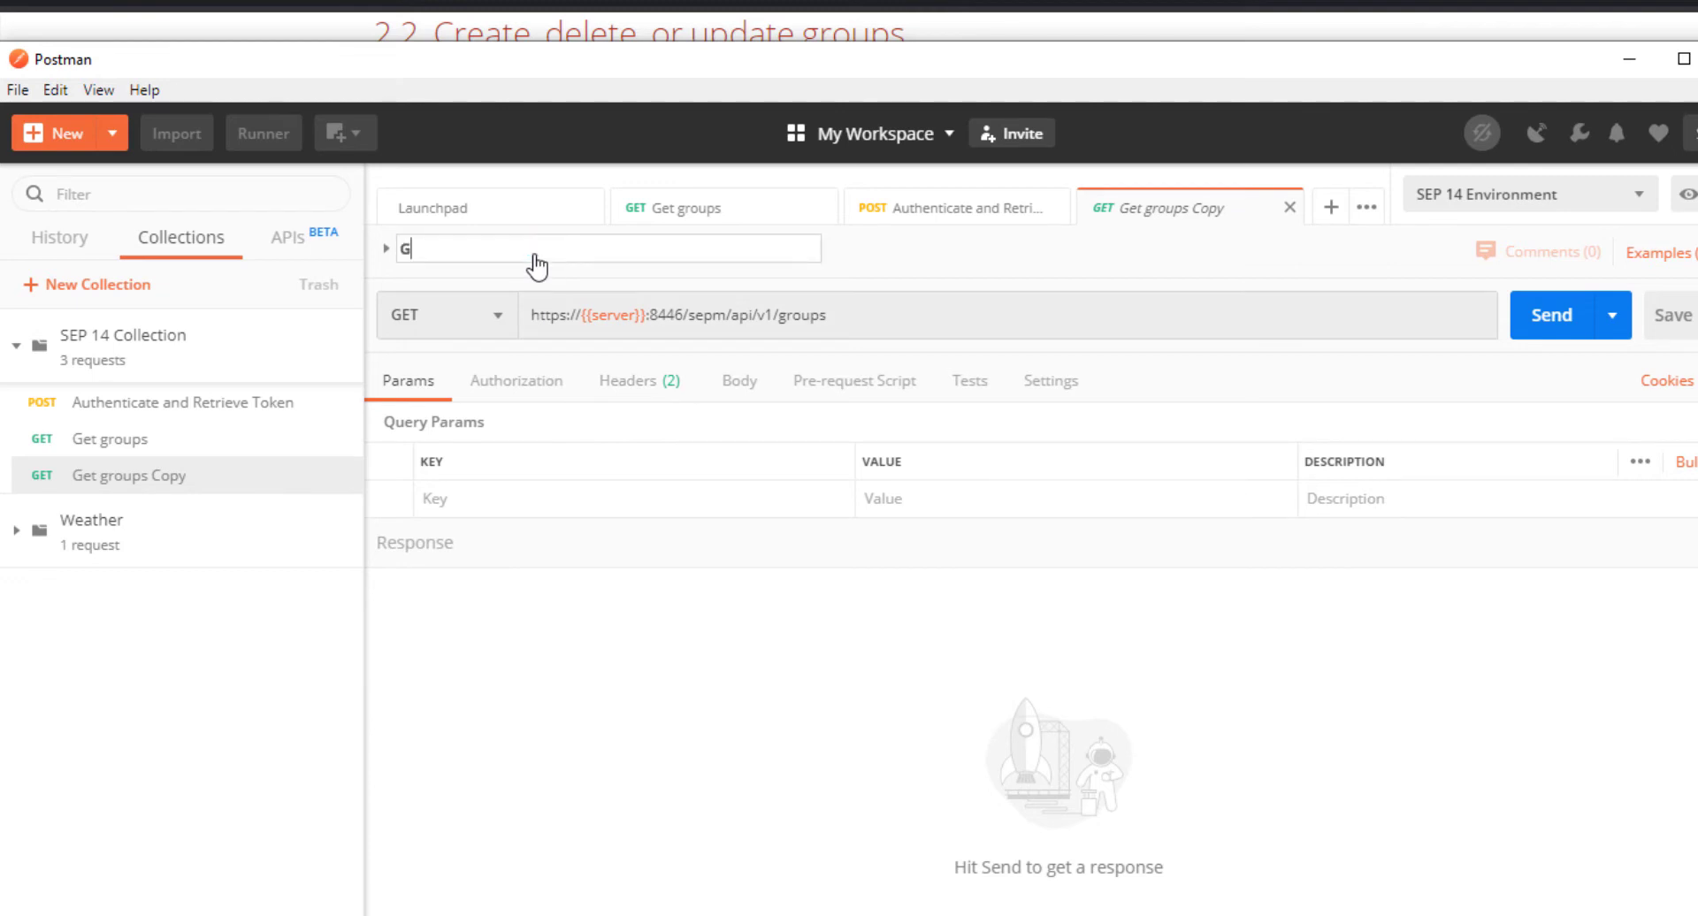
text(et group's)
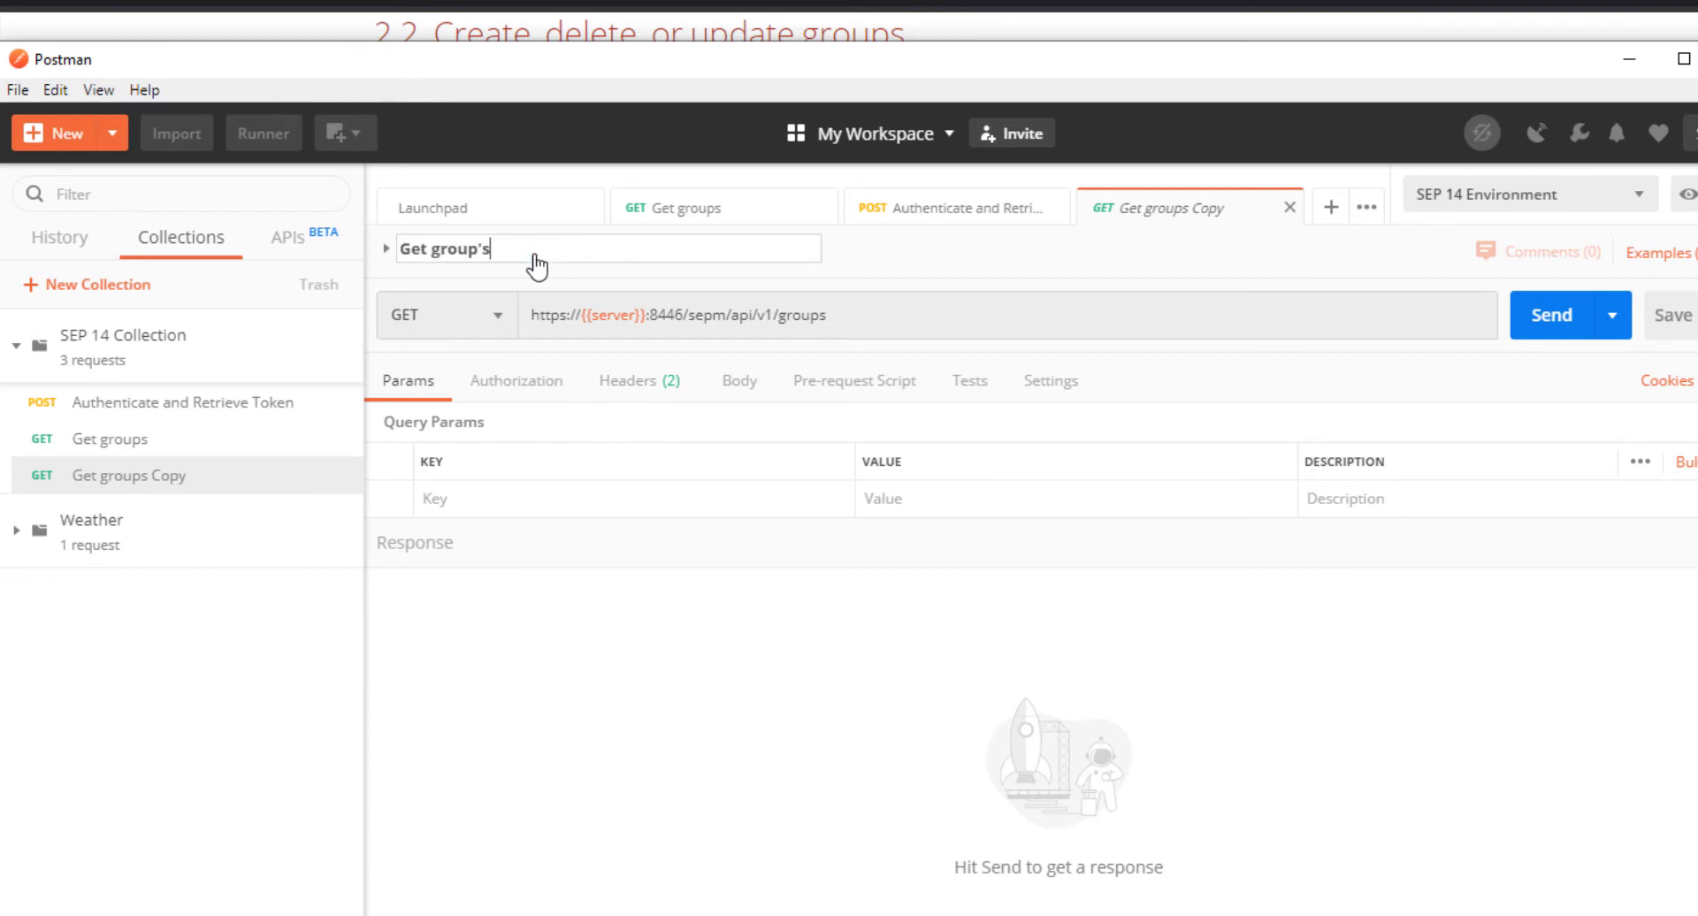
text(details)
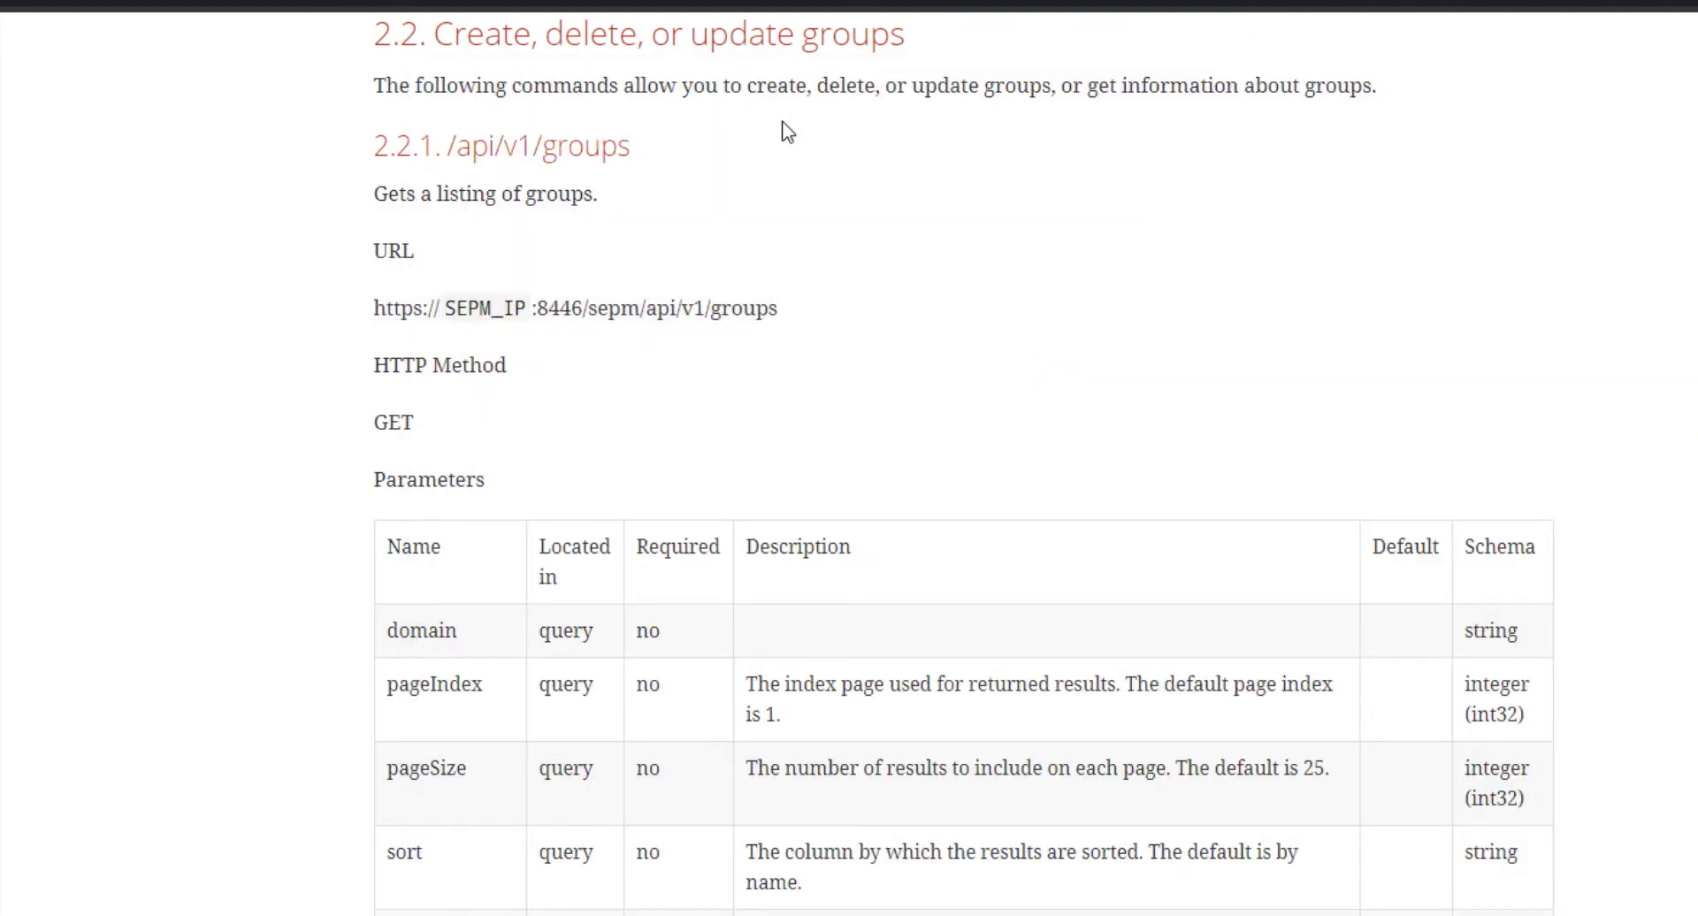
Step: Scroll the API docs to section 2.2.2 /api/v1/groups/{groupId}
scroll(down, 3)
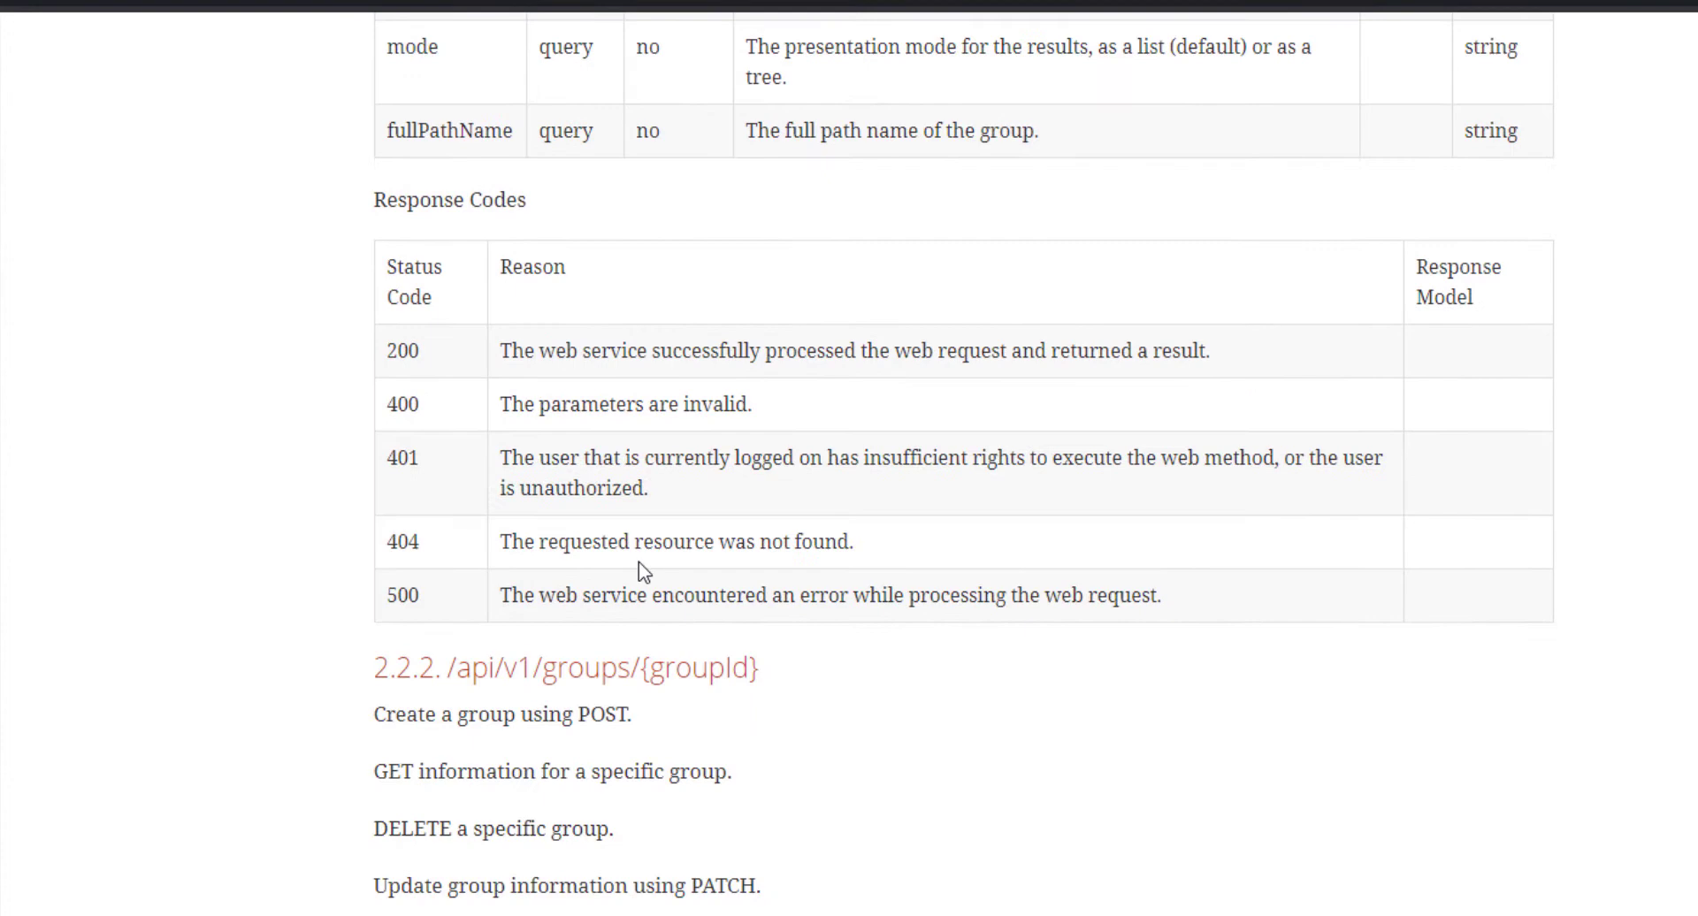
scroll(down, 3)
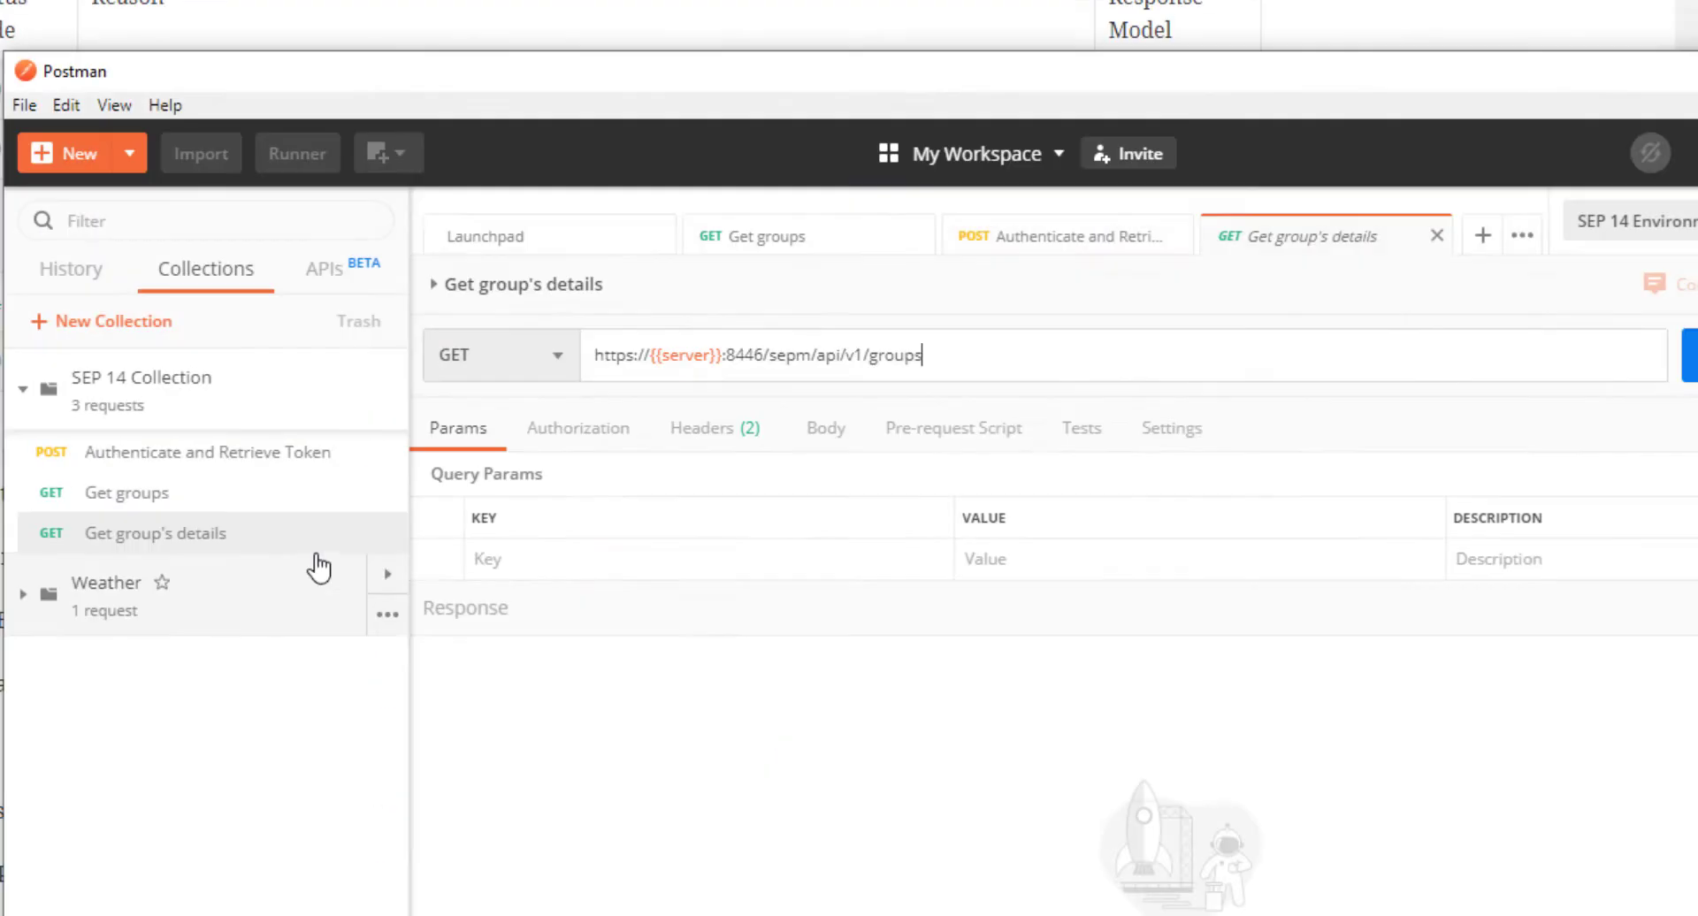
Step: Append /{{groupId}} to the URL and send it, returning 200 OK with the Japan group's details
text(/)
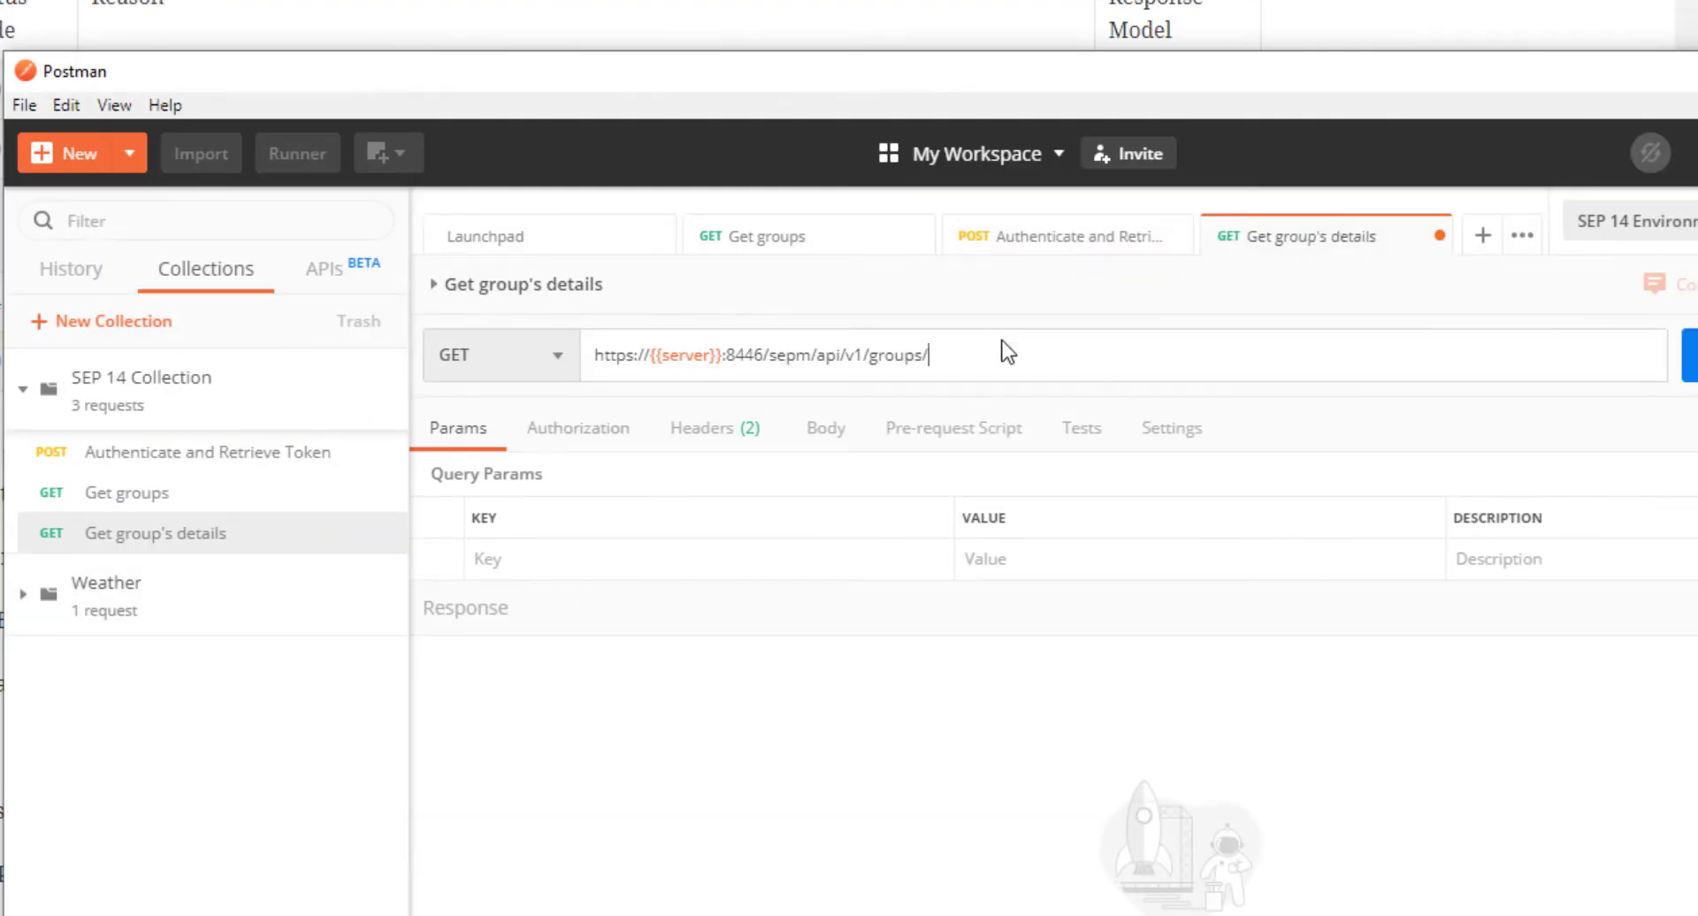
text({{groupId)
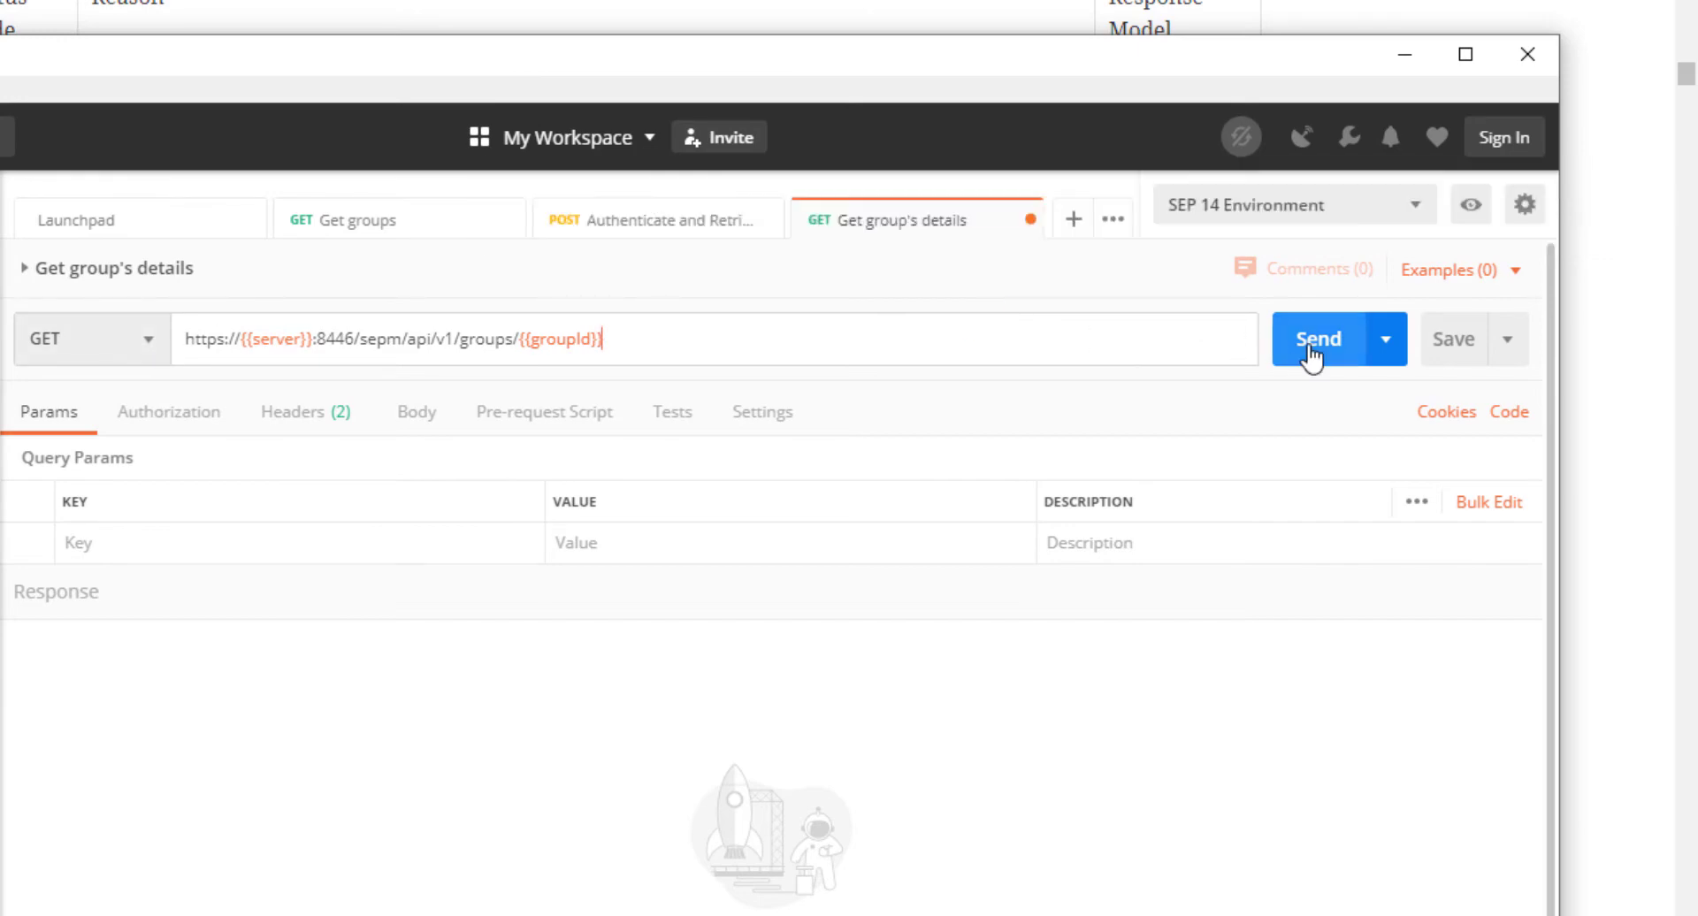
click(1316, 340)
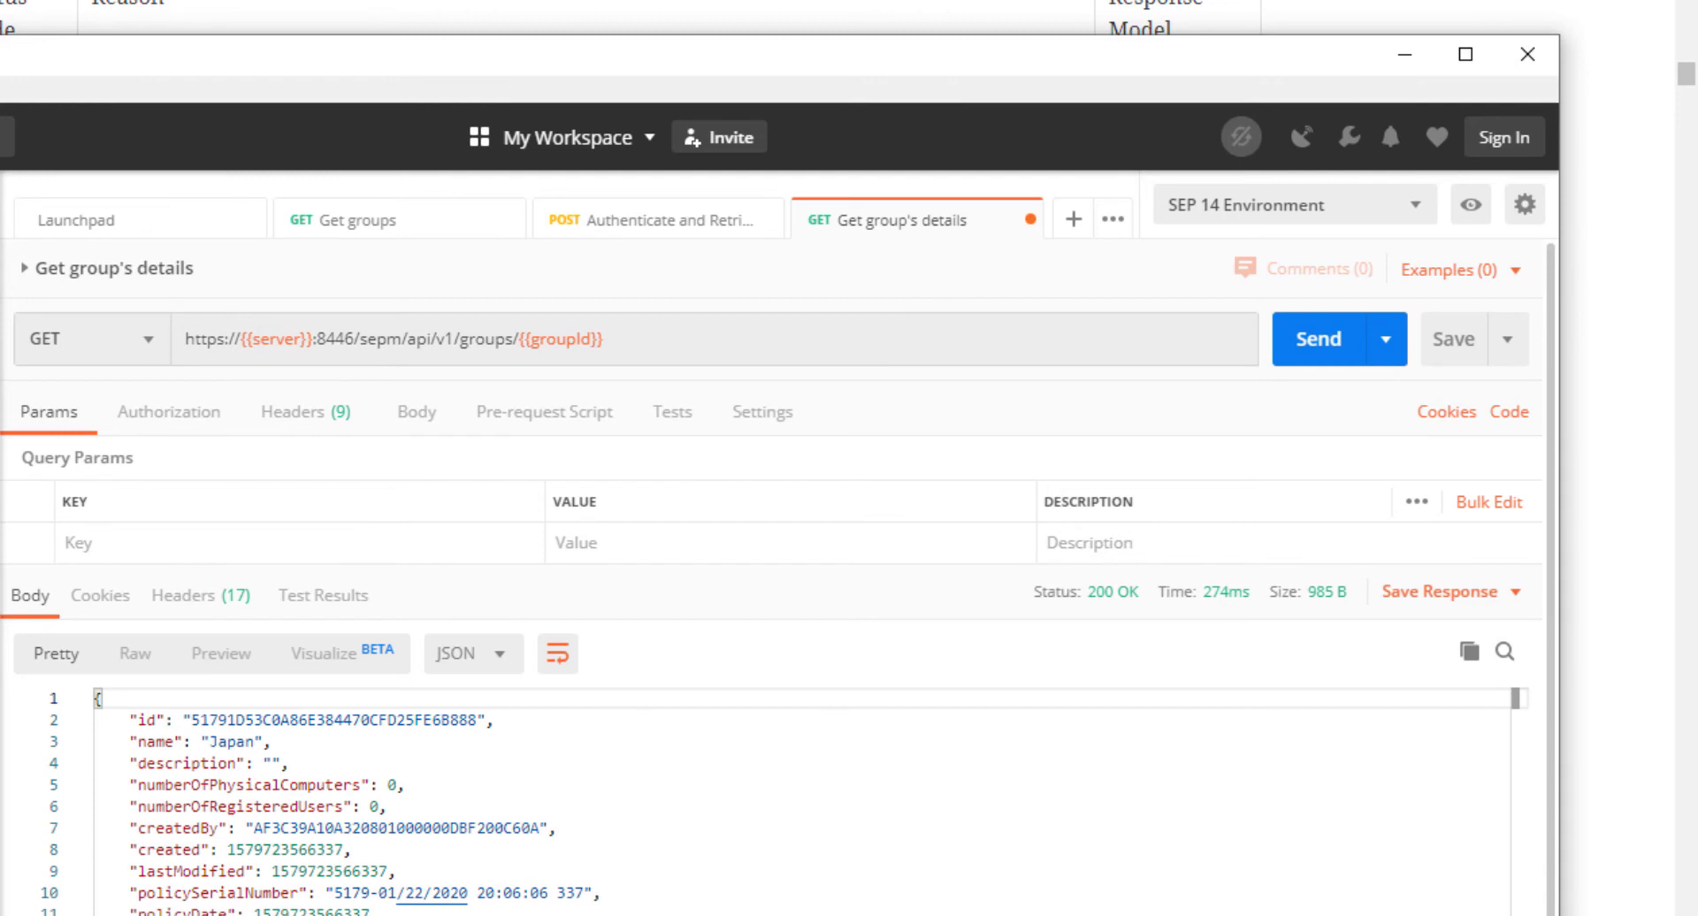
mouse_move(1440, 591)
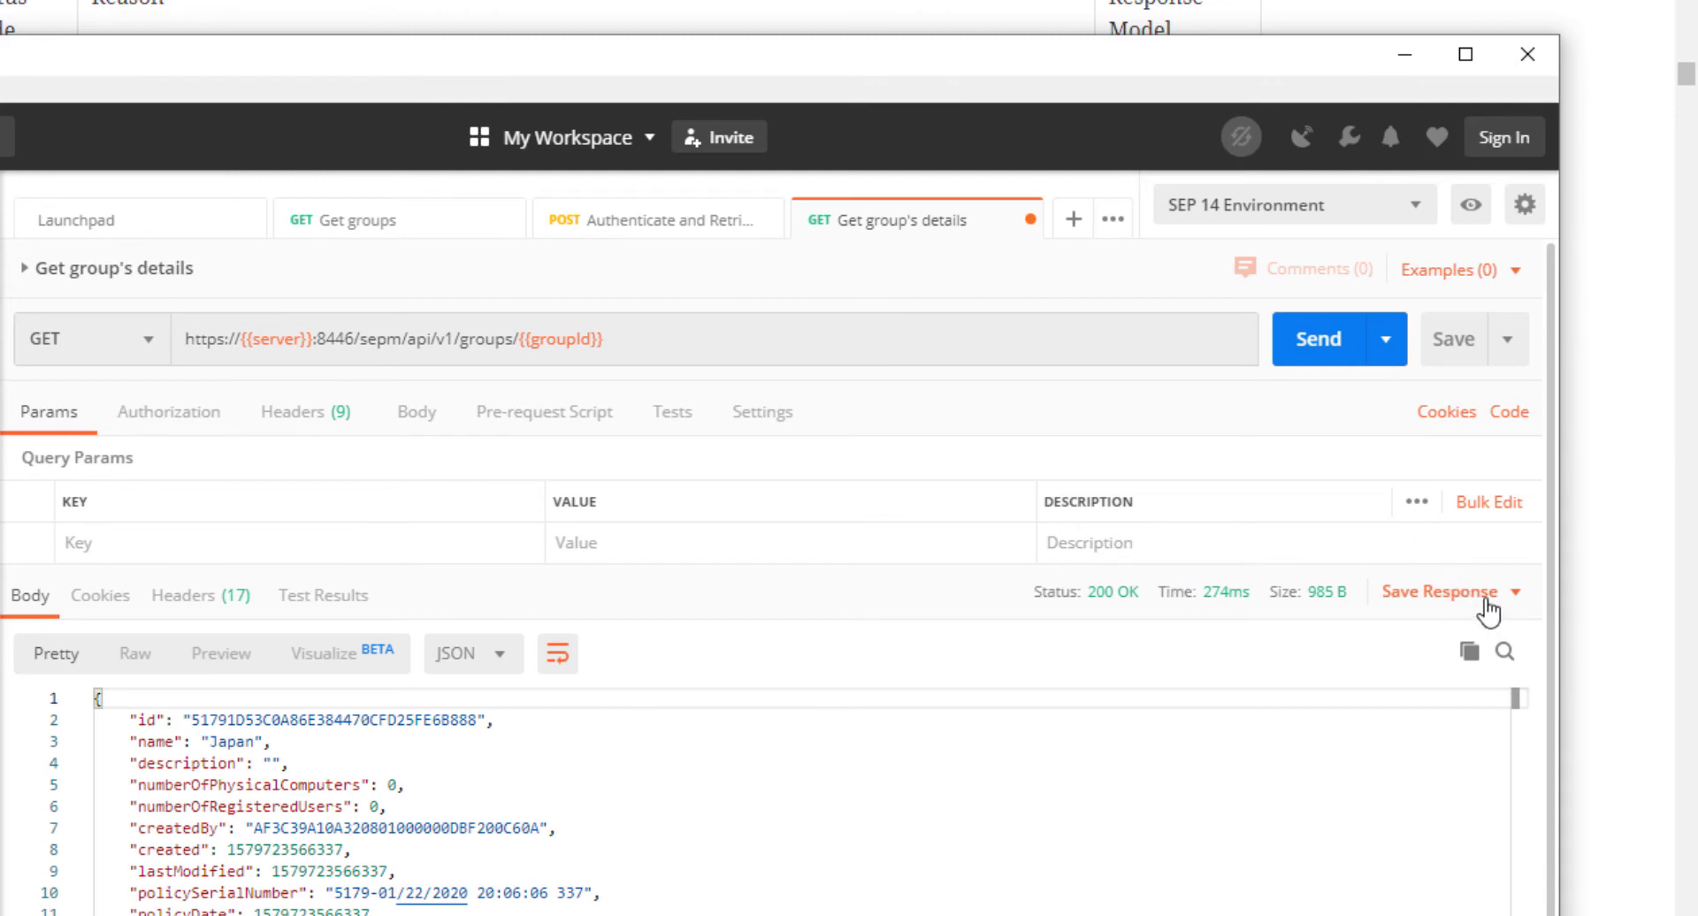
mouse_move(1392, 654)
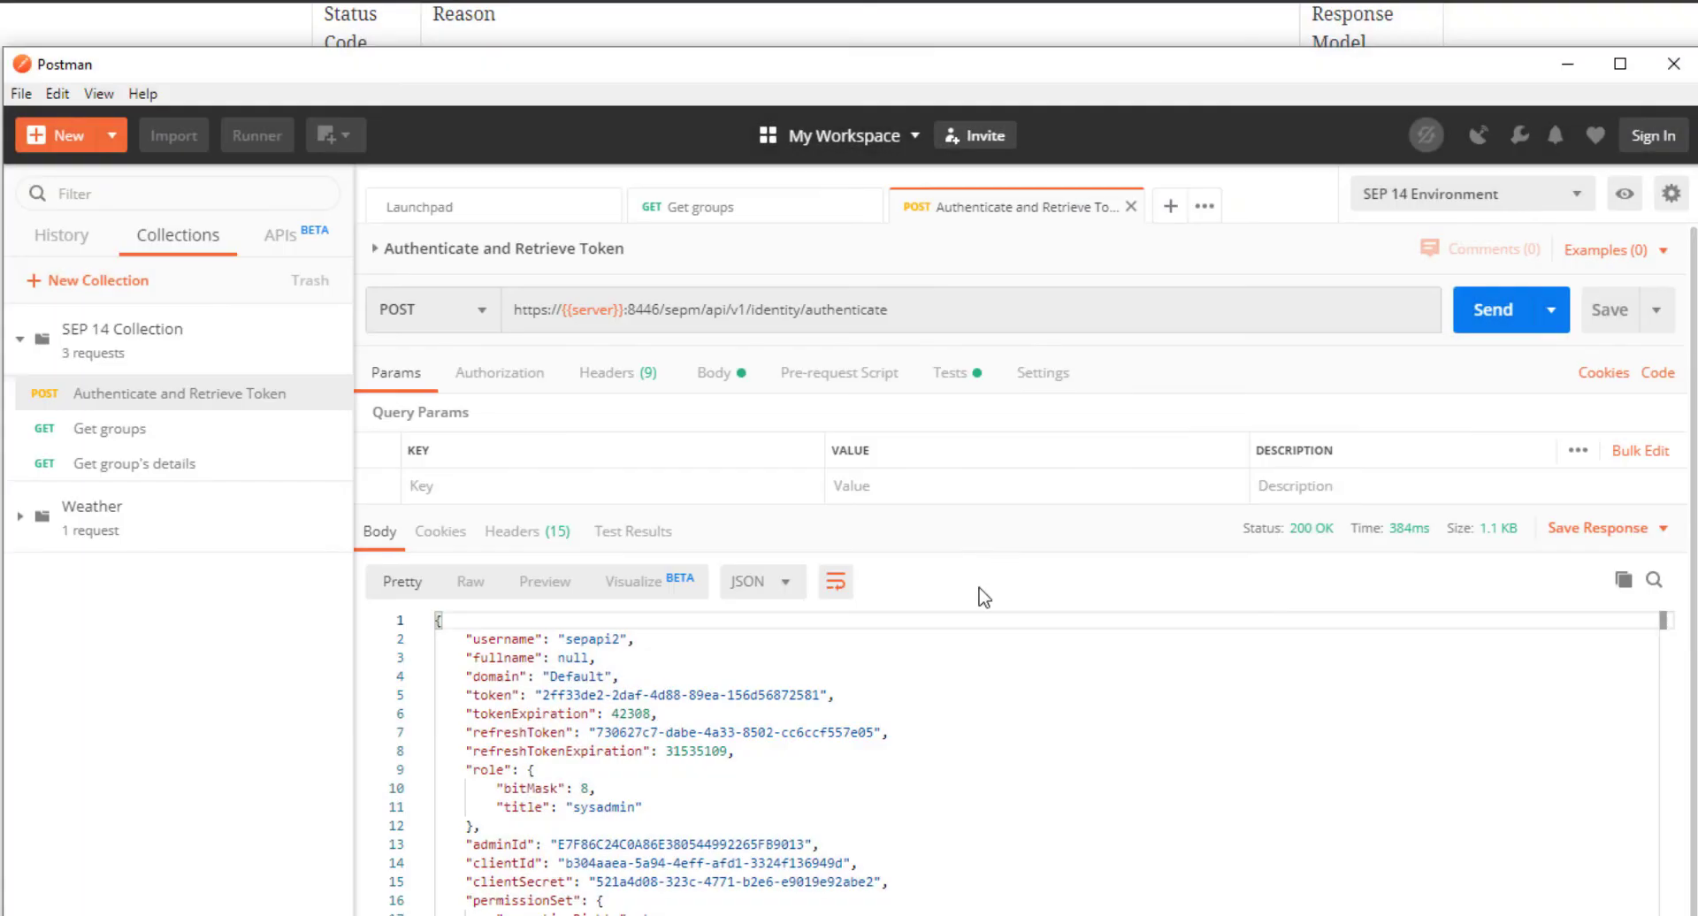
Step: Duplicate Get group's details and rename the copy Add a new group
click(133, 463)
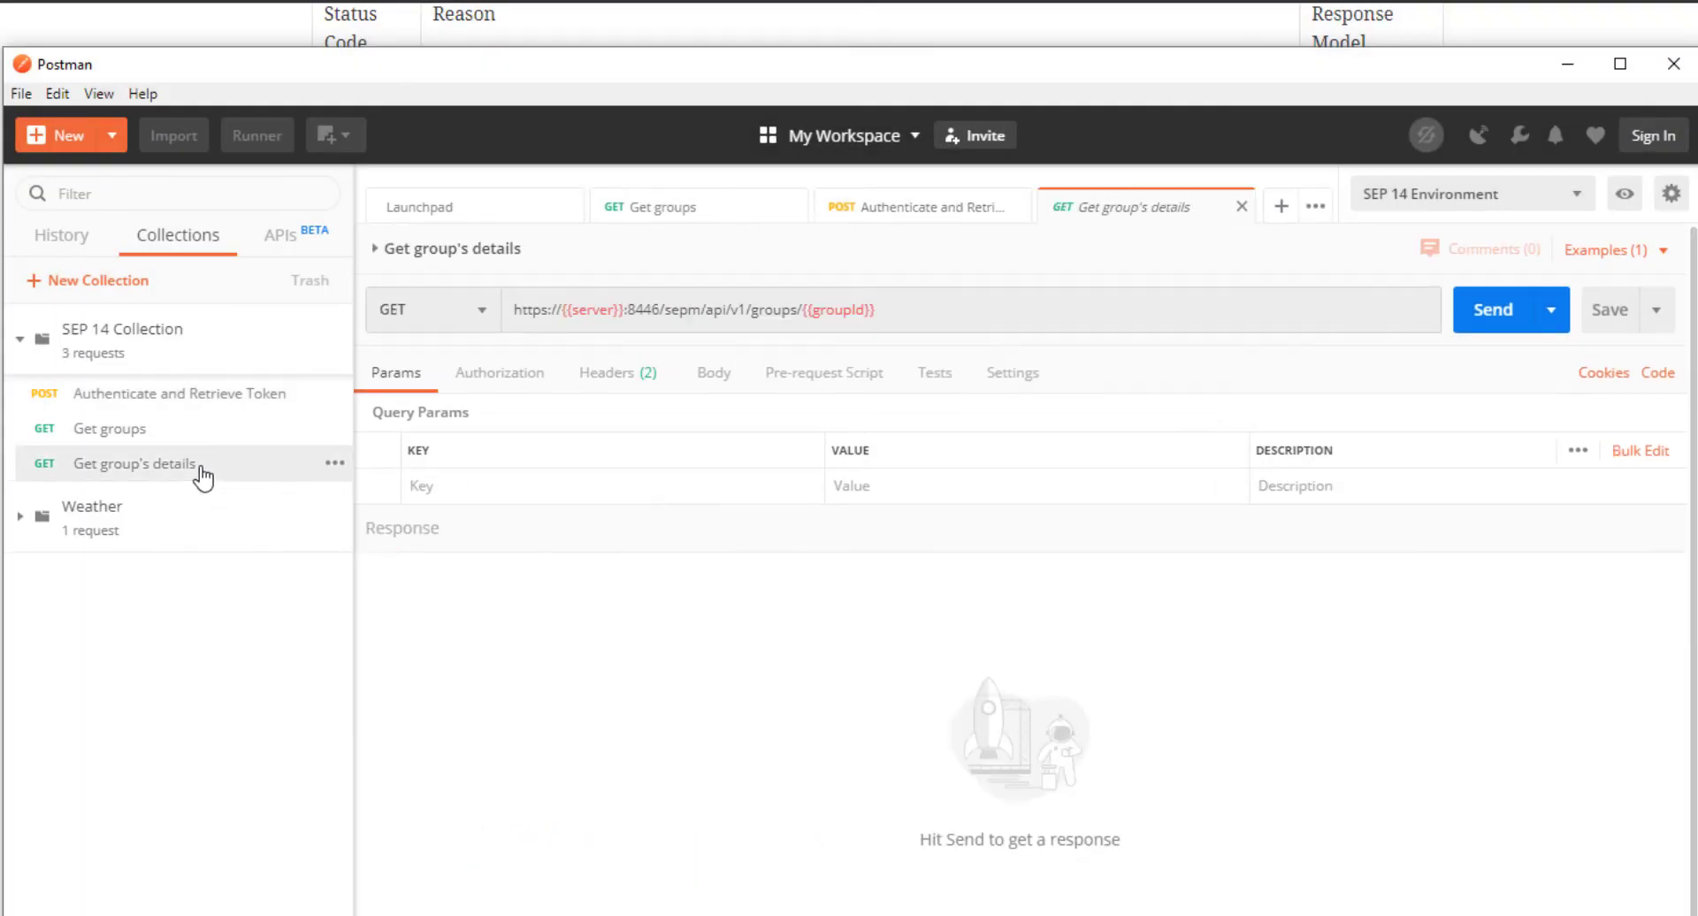
right_click(134, 463)
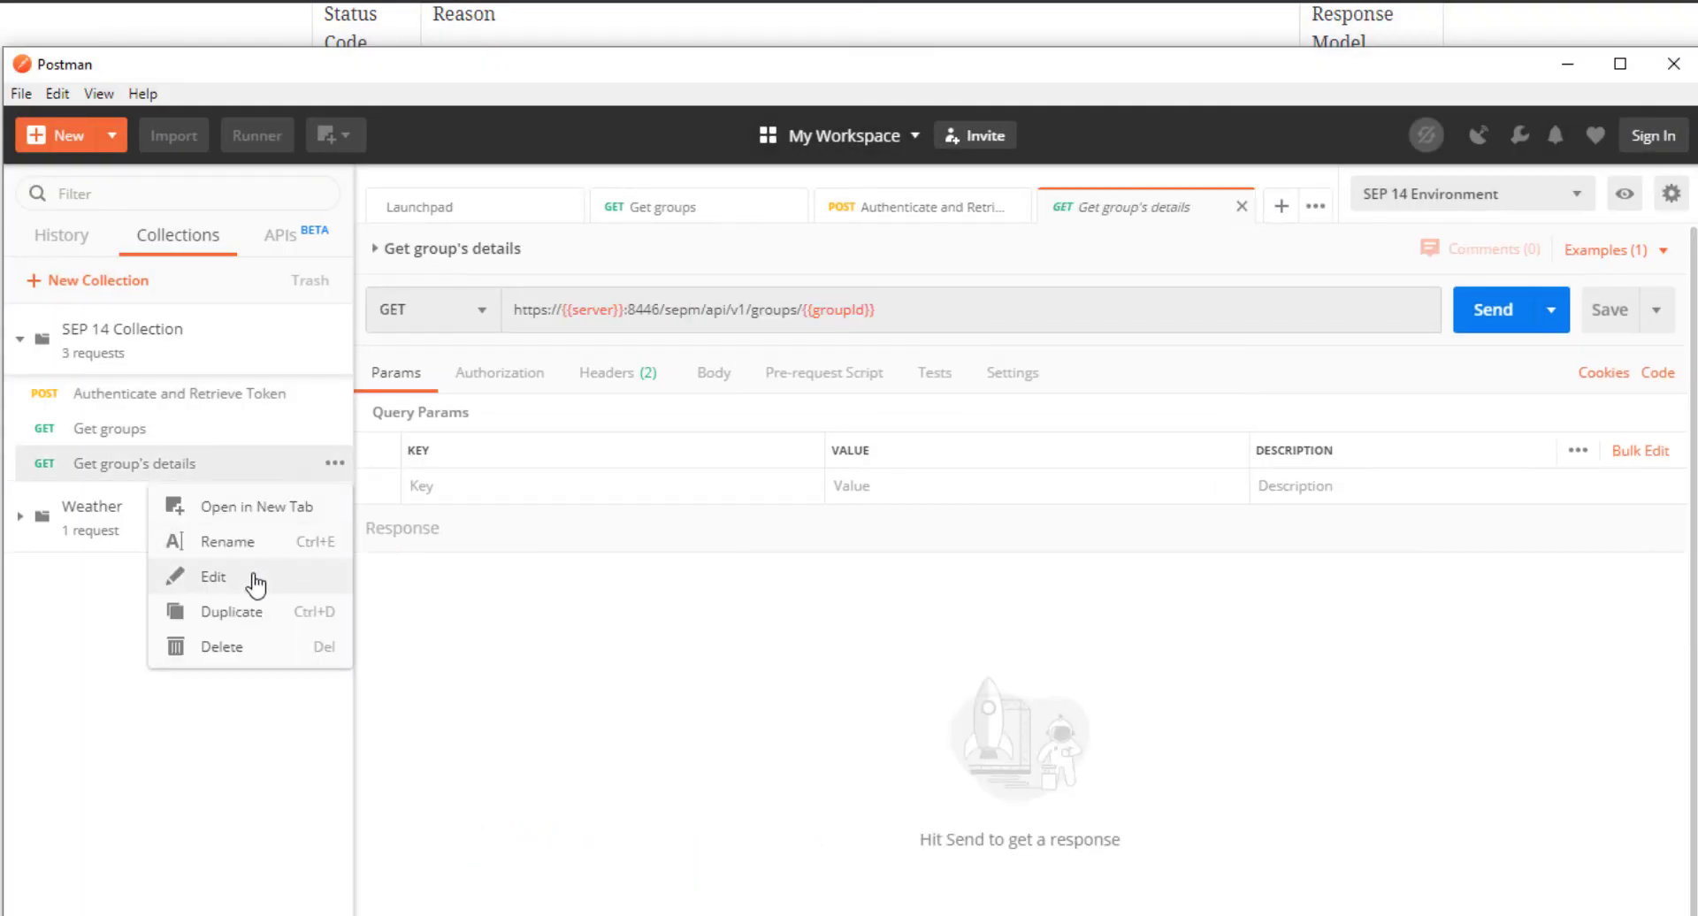
click(230, 610)
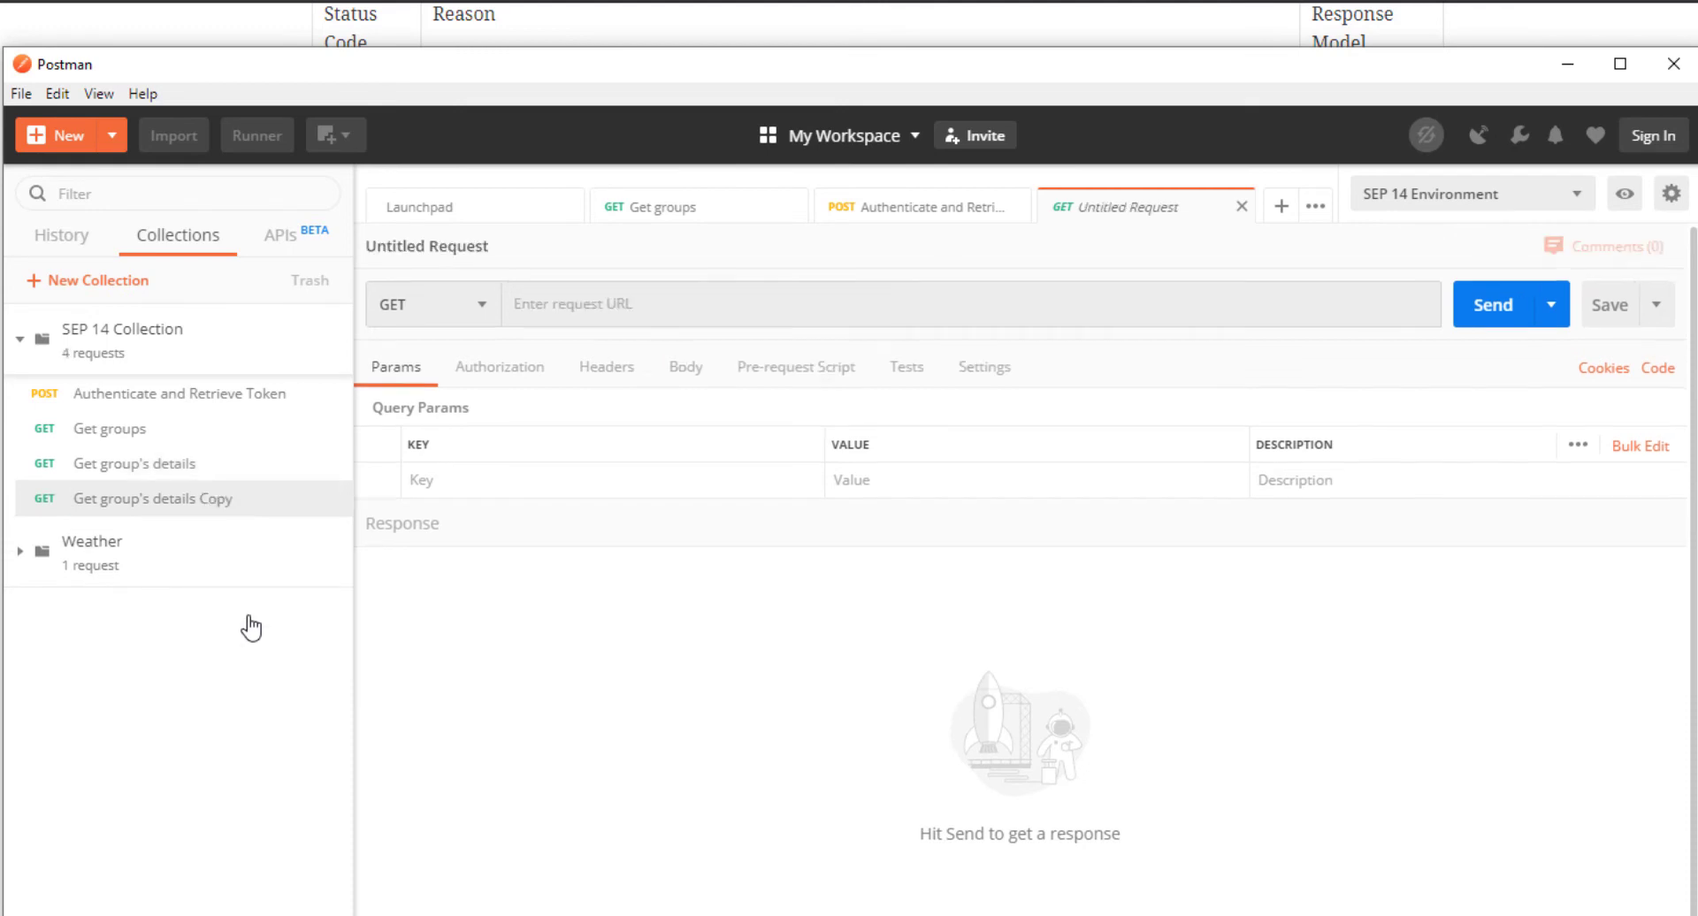
click(152, 499)
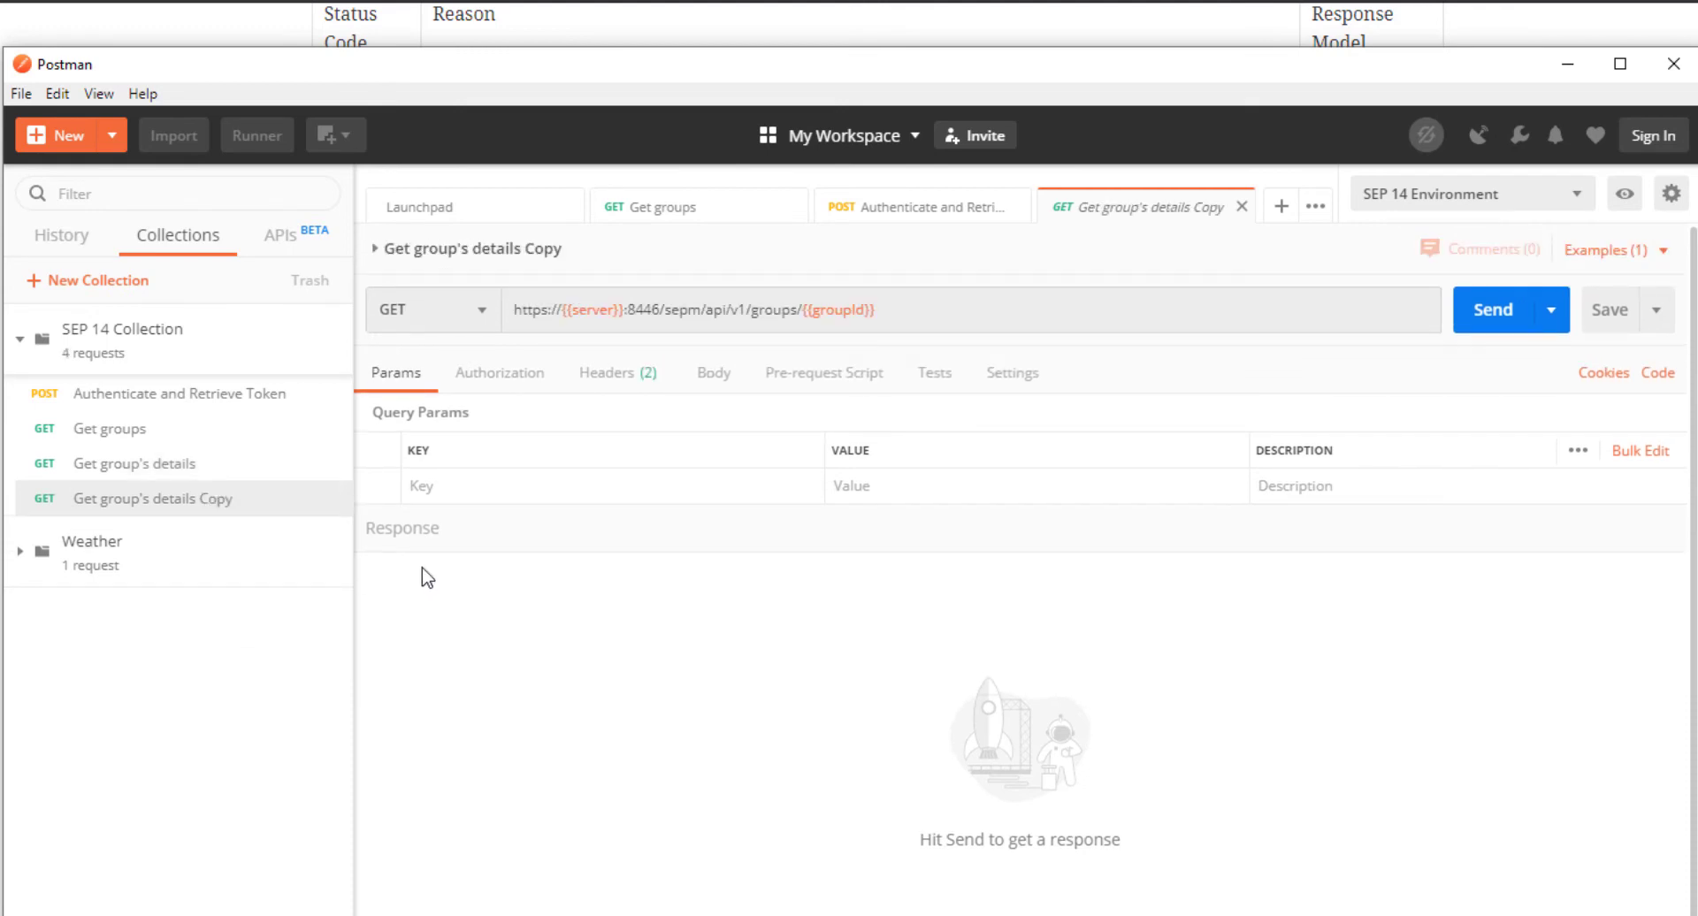
double_click(470, 248)
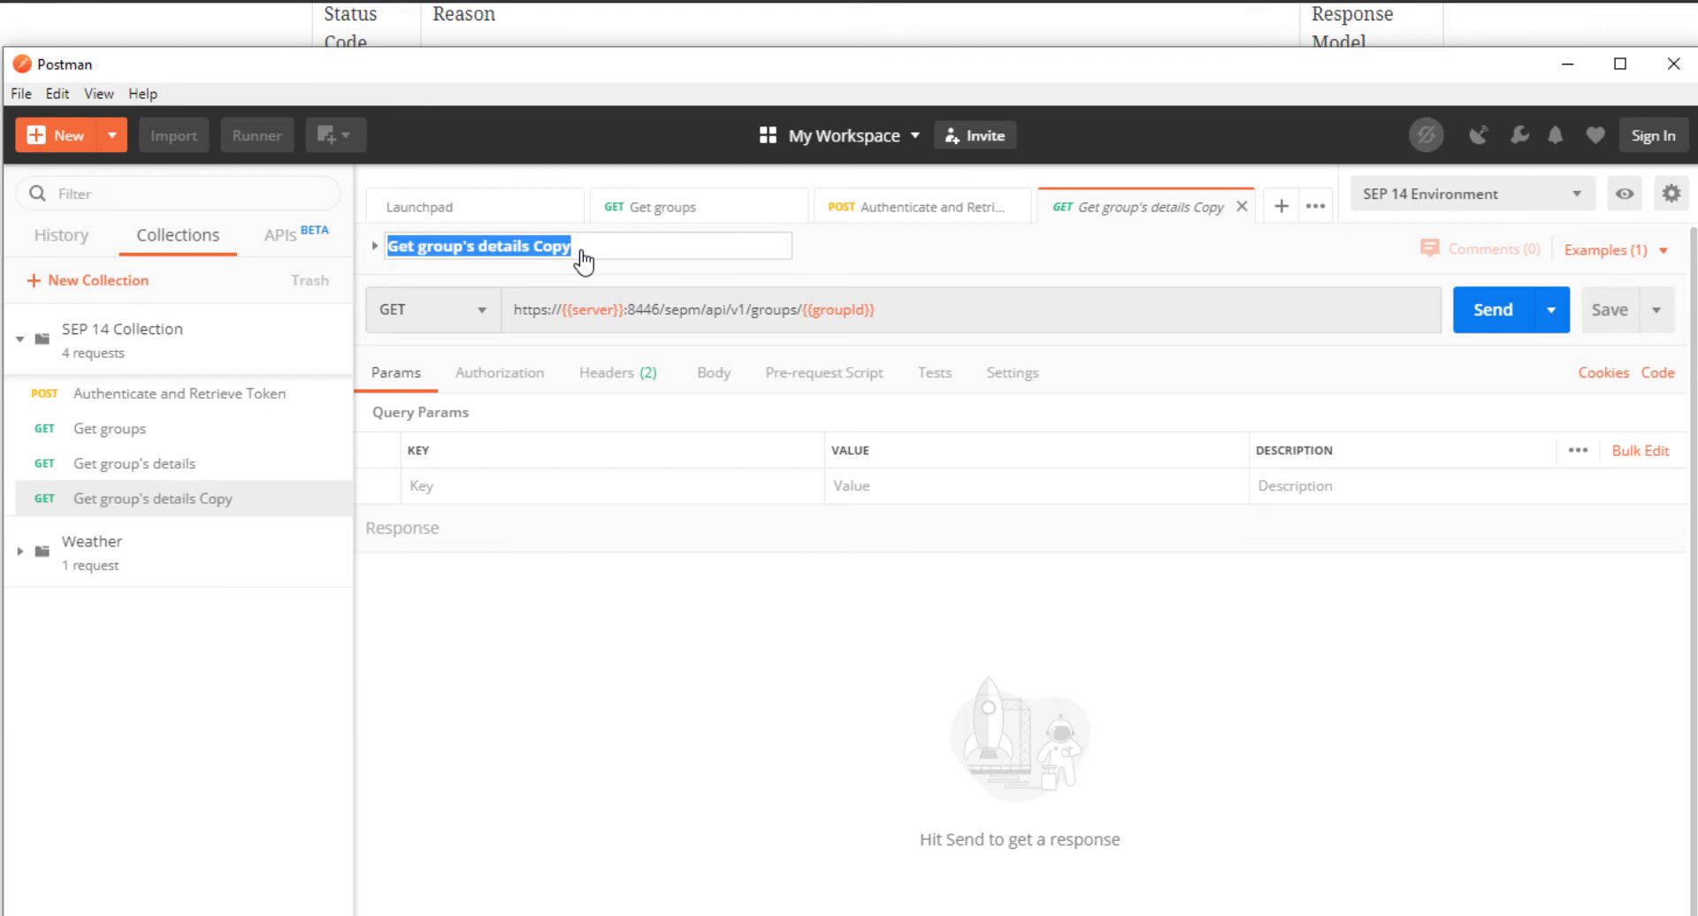
text(Add a new group)
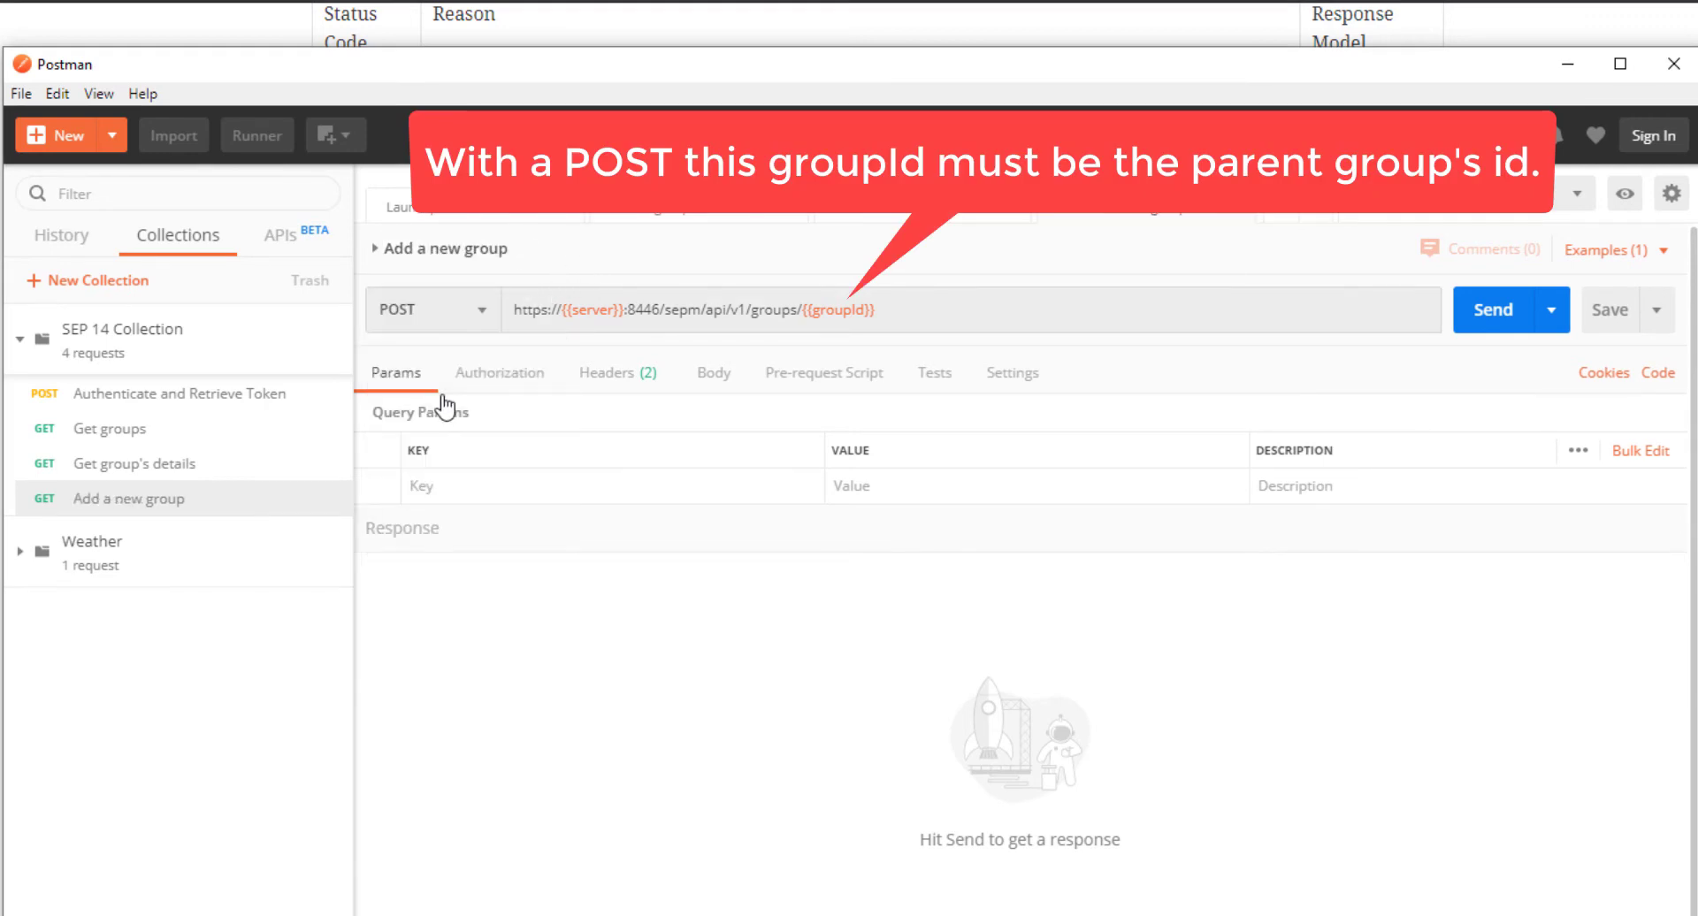
mouse_move(454, 605)
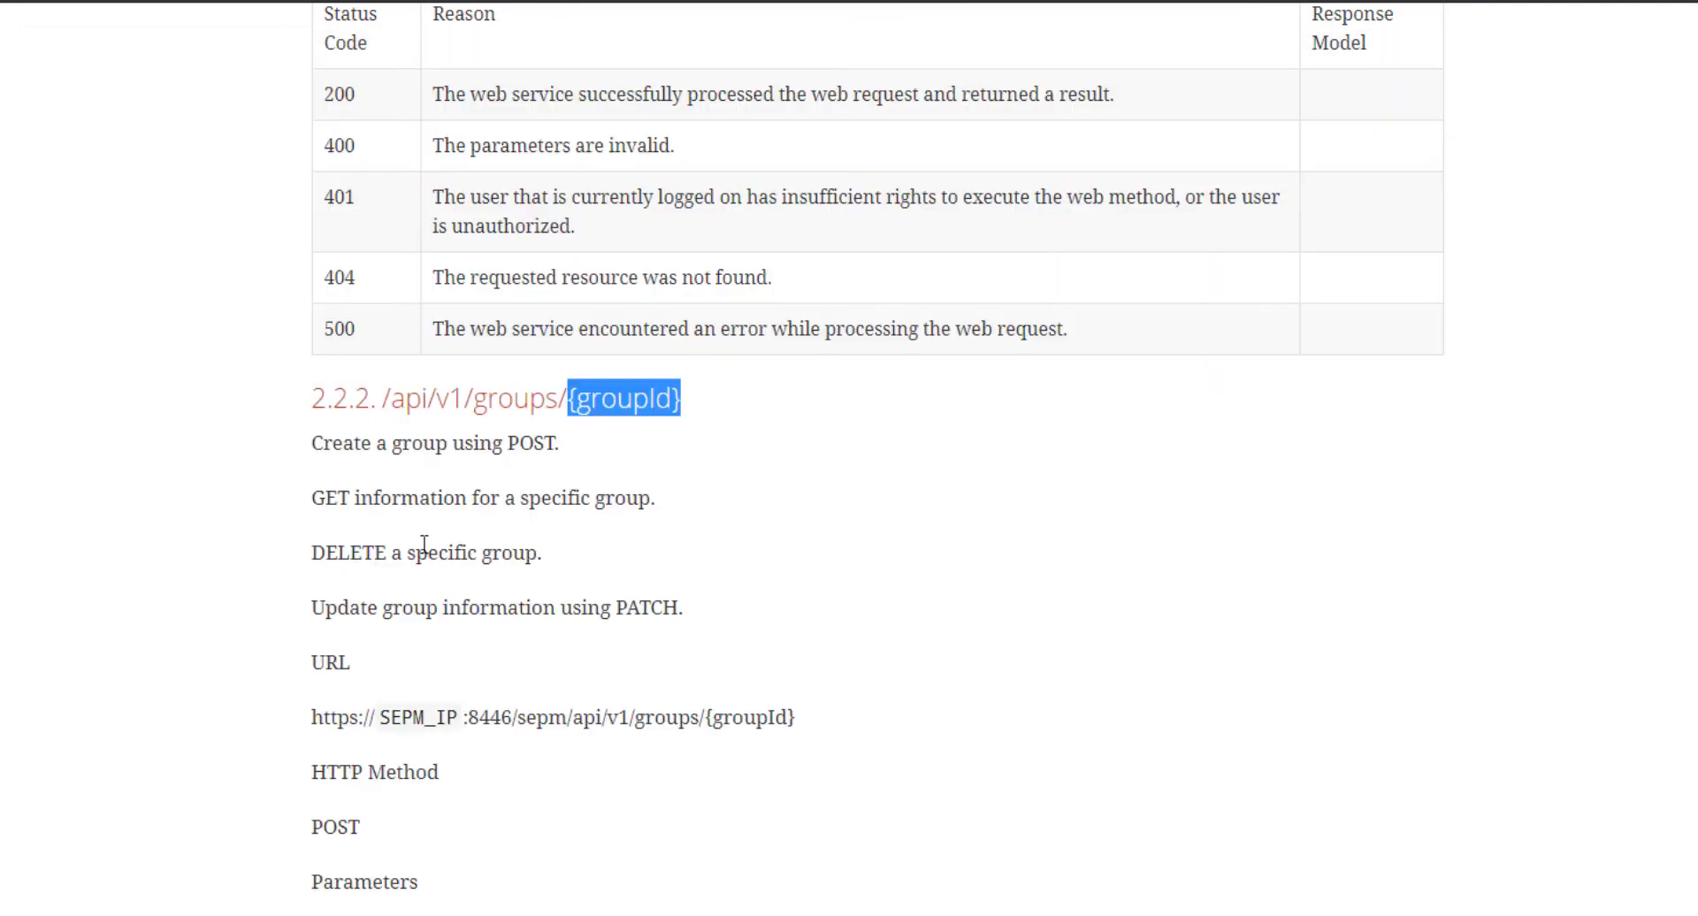
Step: Locate the GroupPayload schema under the groups endpoint and highlight its required name field
scroll(down, 3)
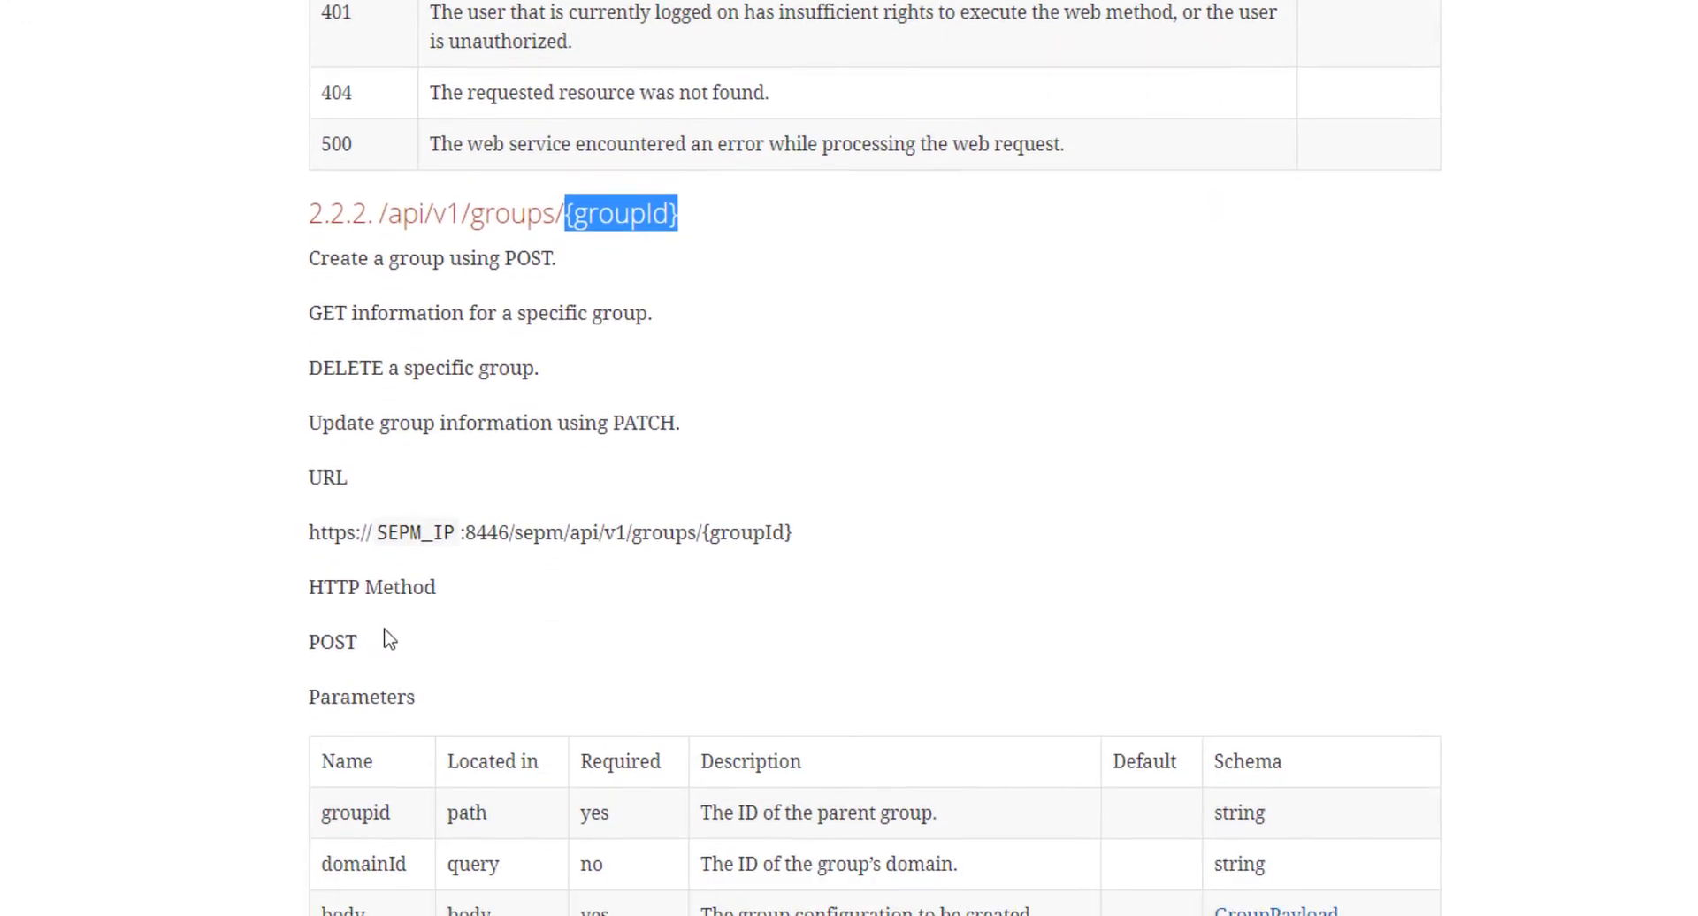
scroll(down, 3)
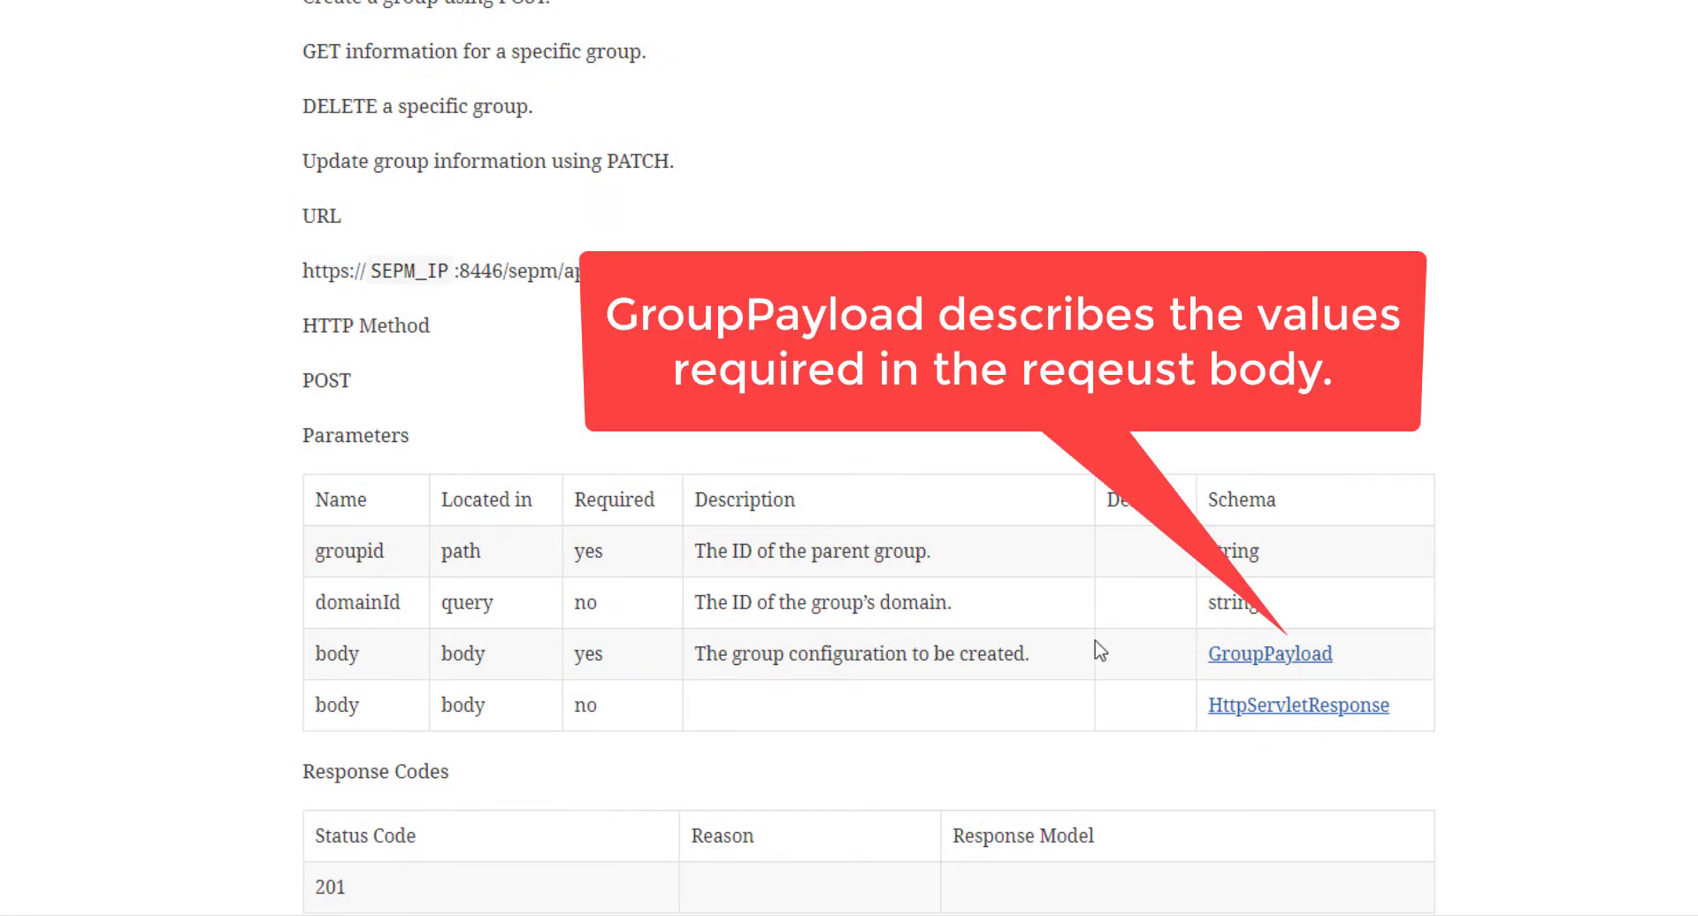
scroll(up, 3)
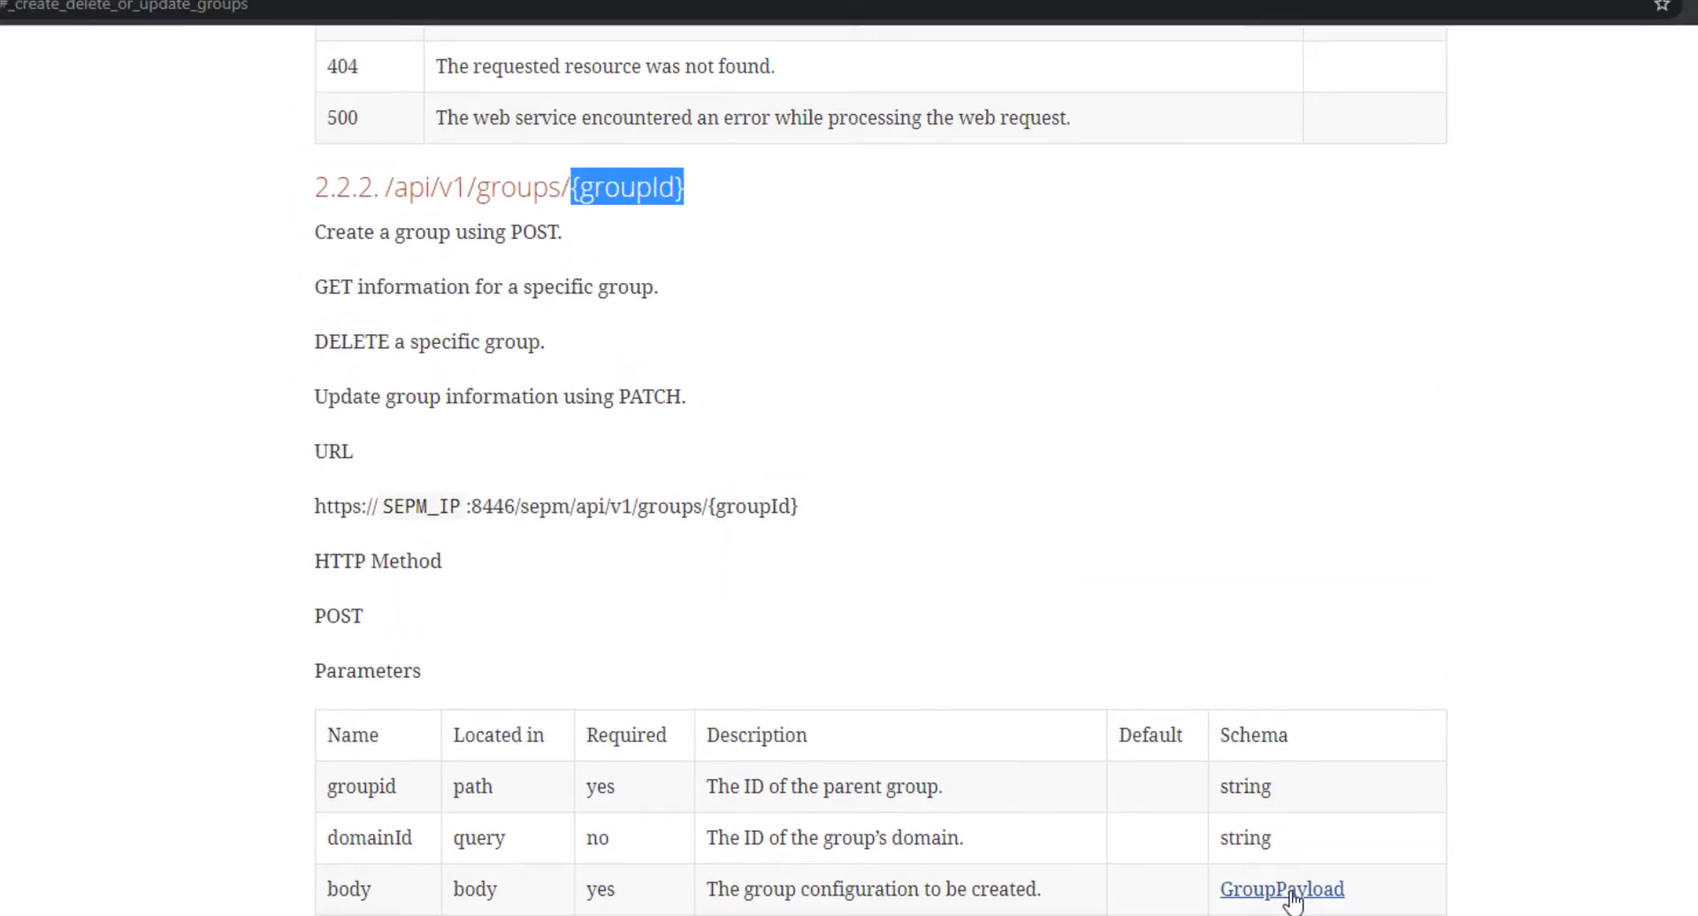
click(1280, 890)
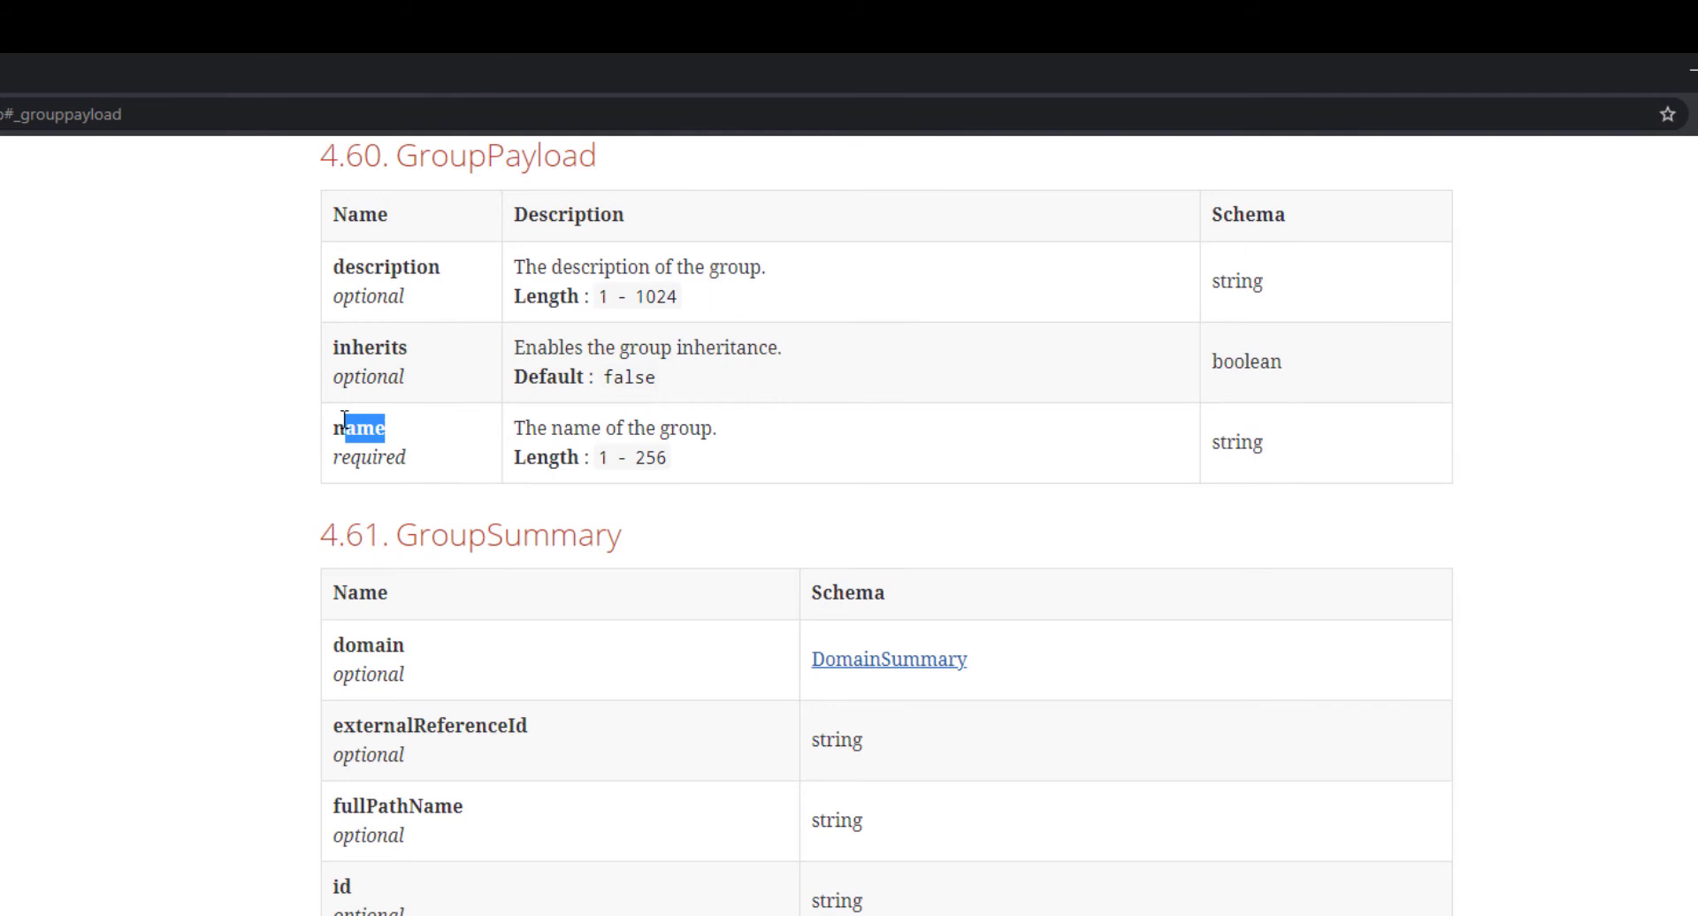
double_click(385, 267)
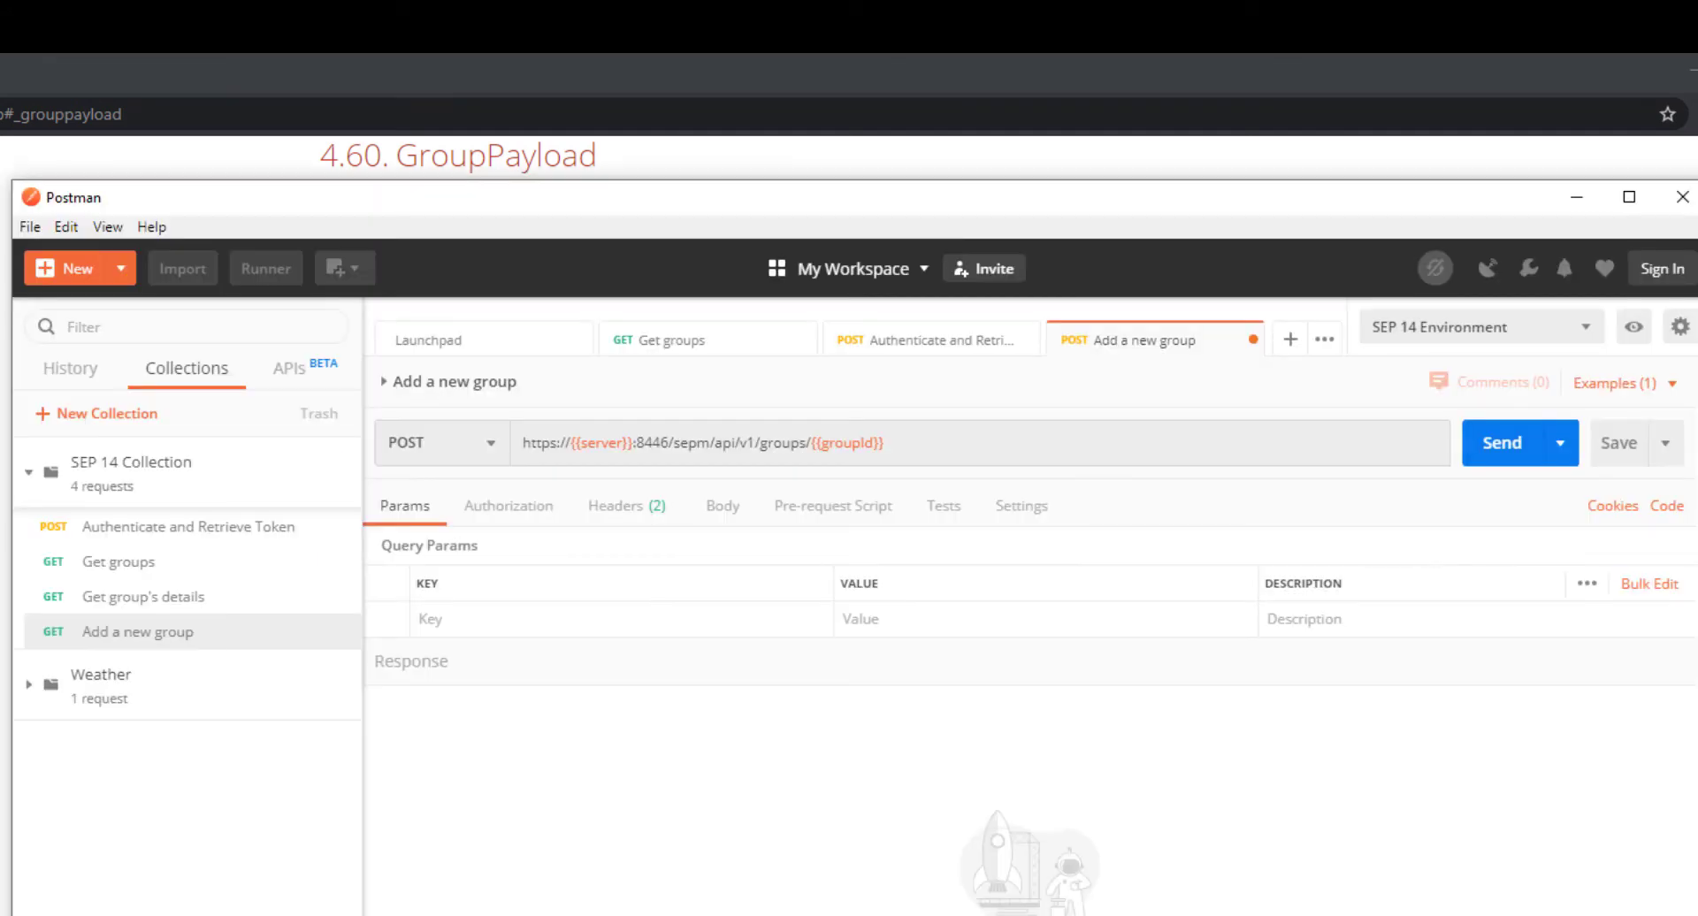
mouse_move(766, 467)
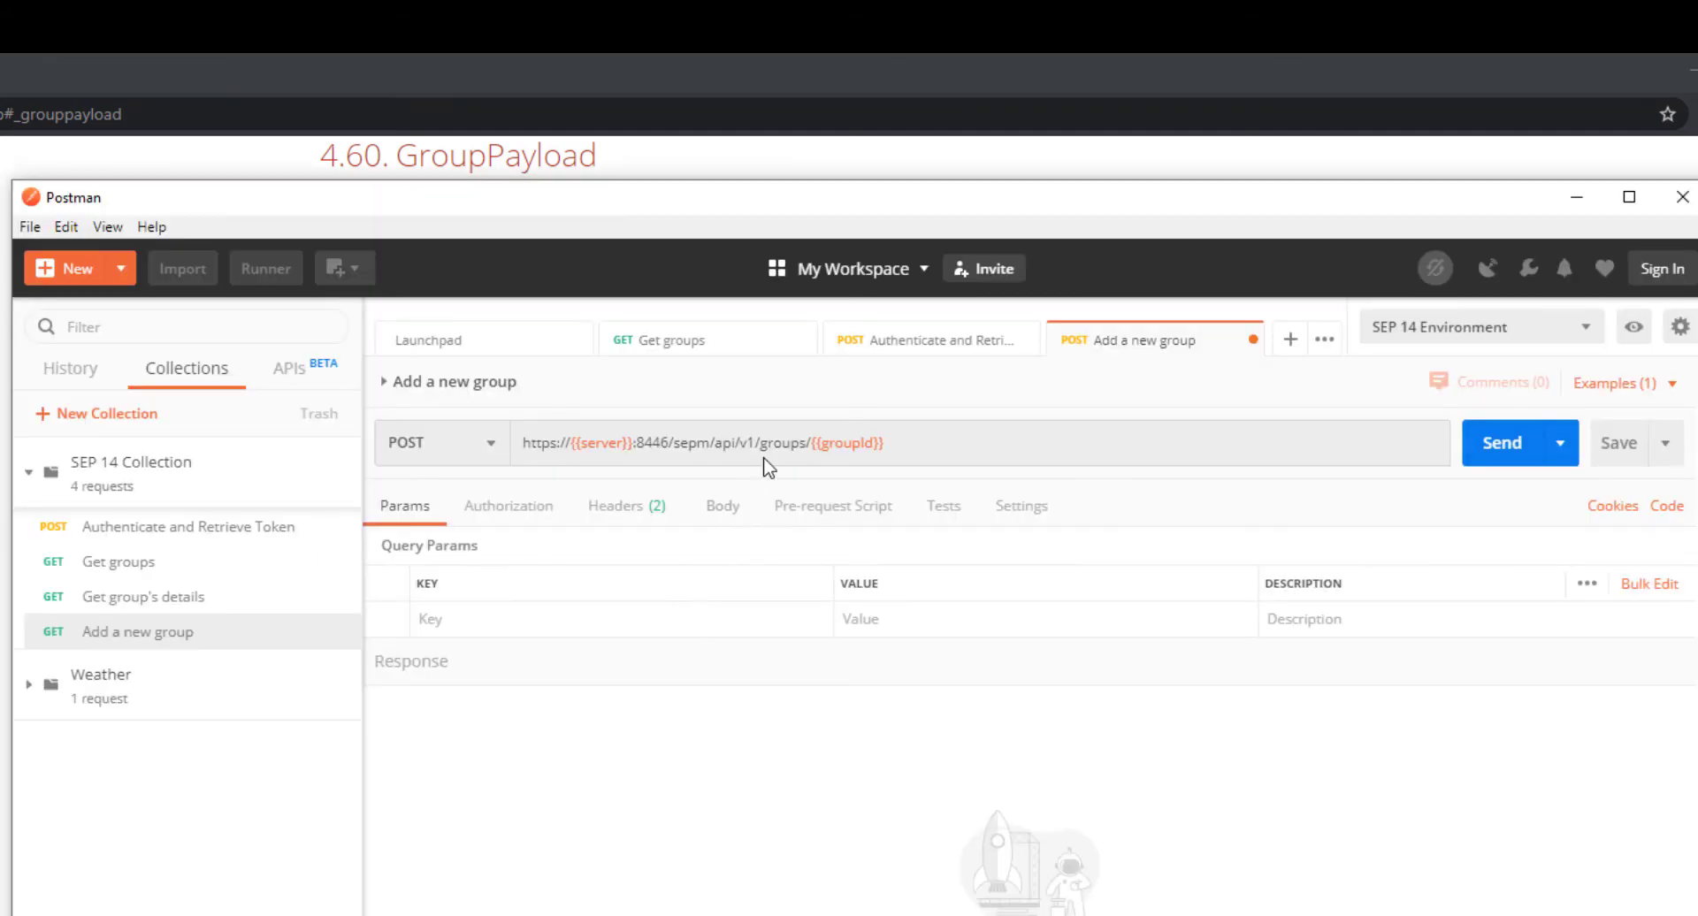
Step: Start a raw JSON body with name set to The Village
click(721, 506)
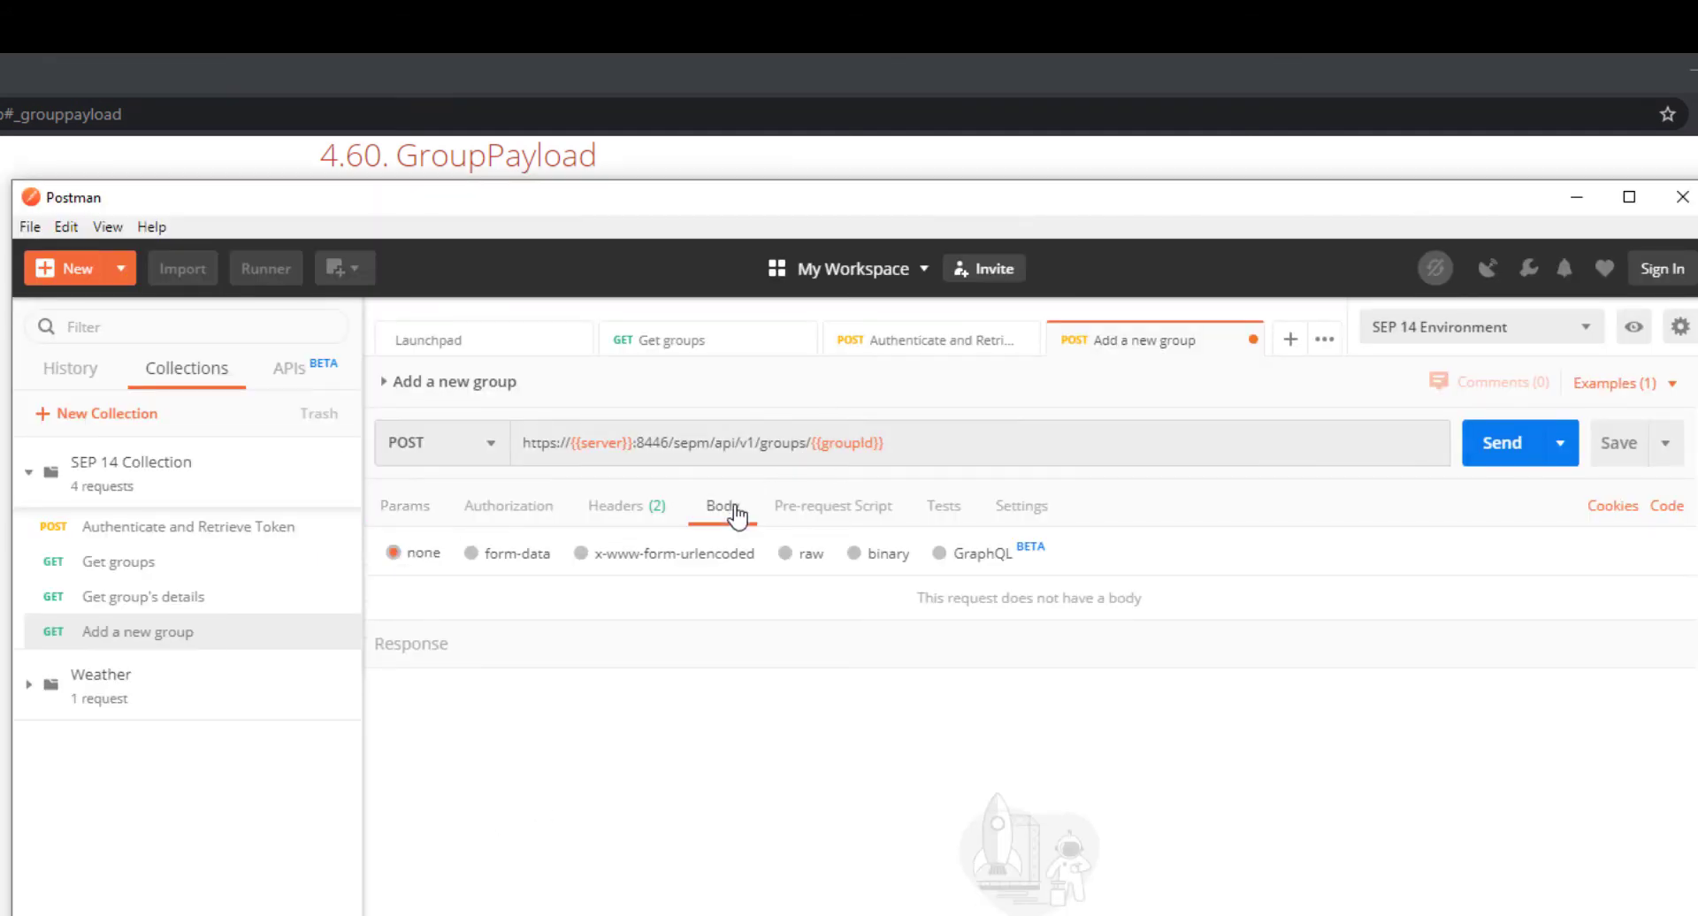
click(786, 554)
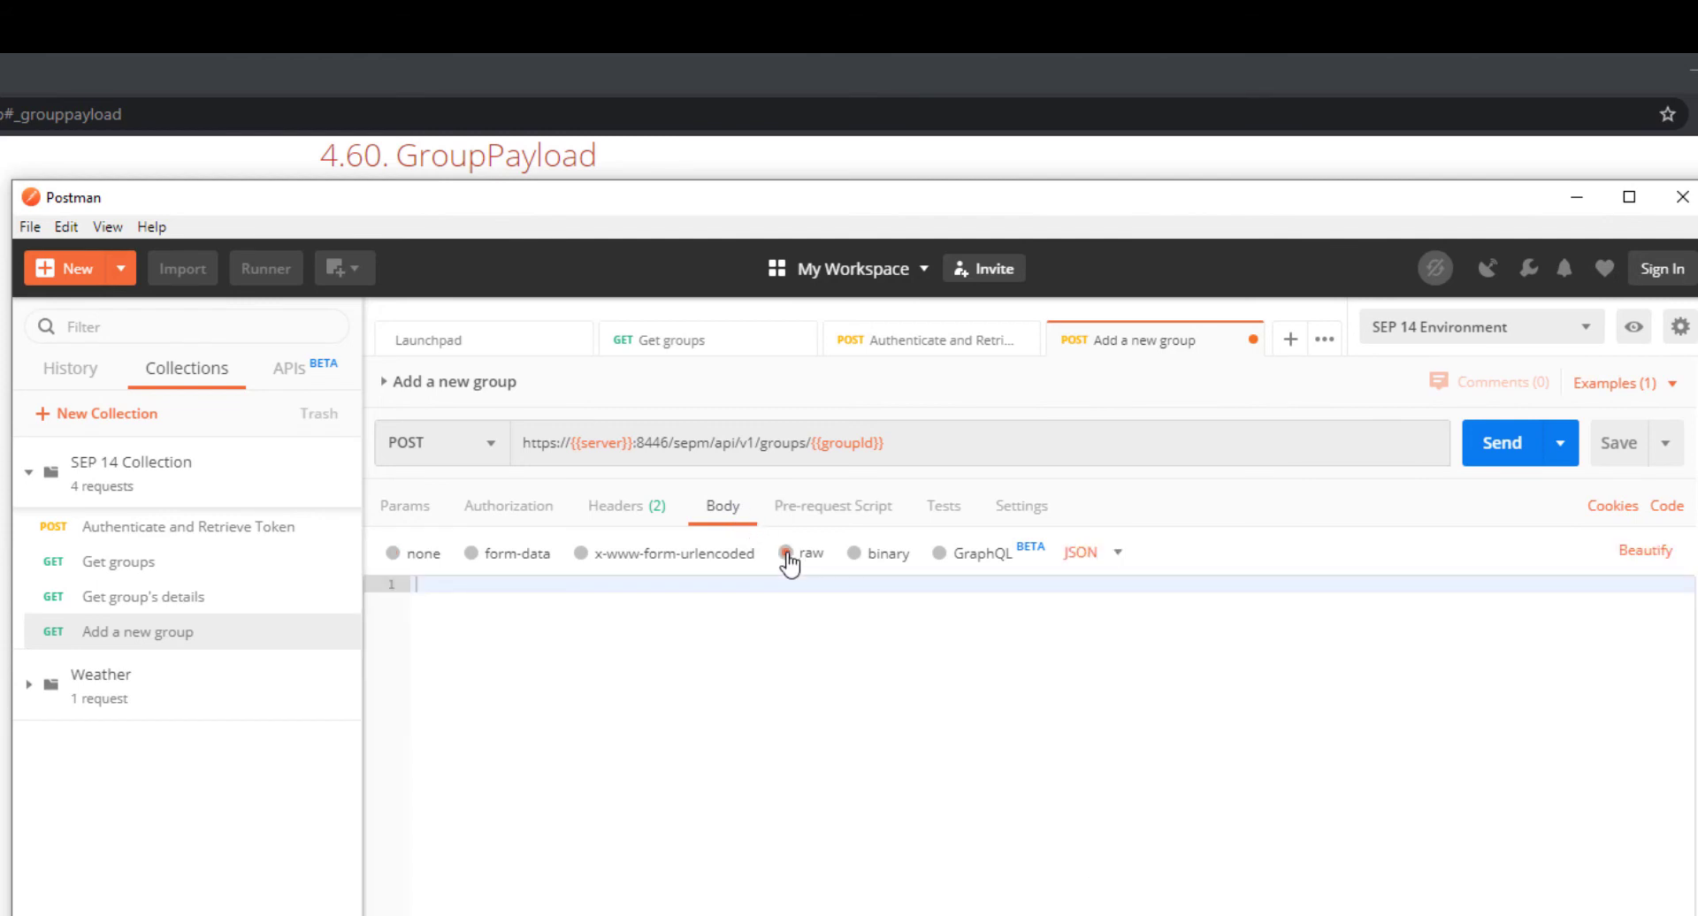
click(787, 553)
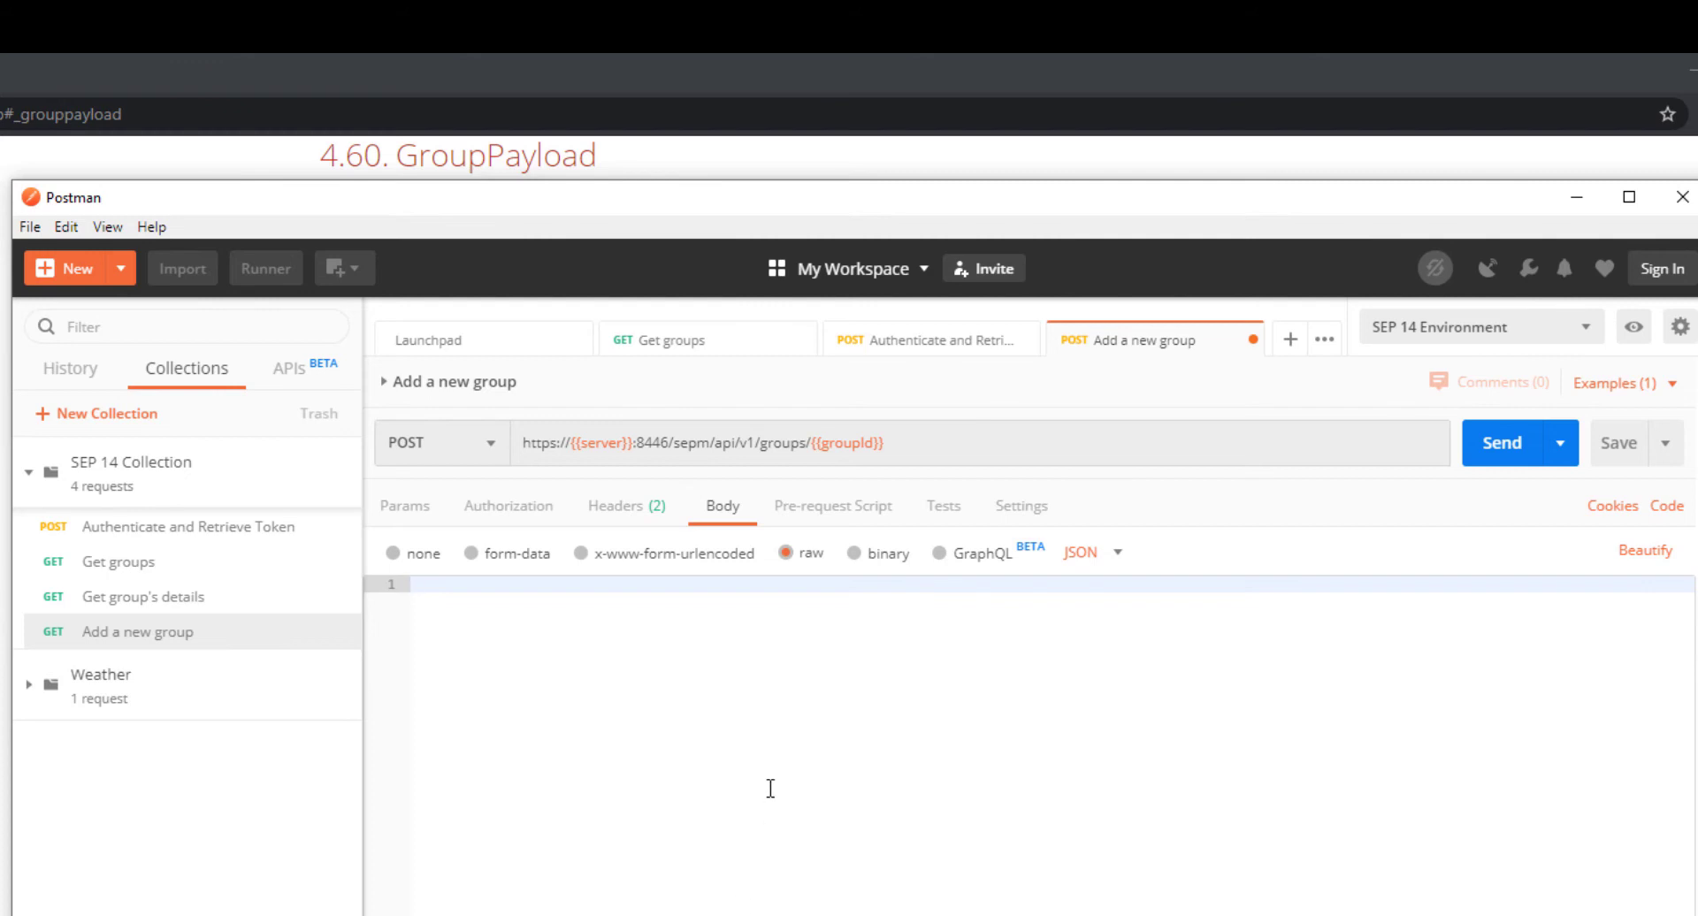
text({)
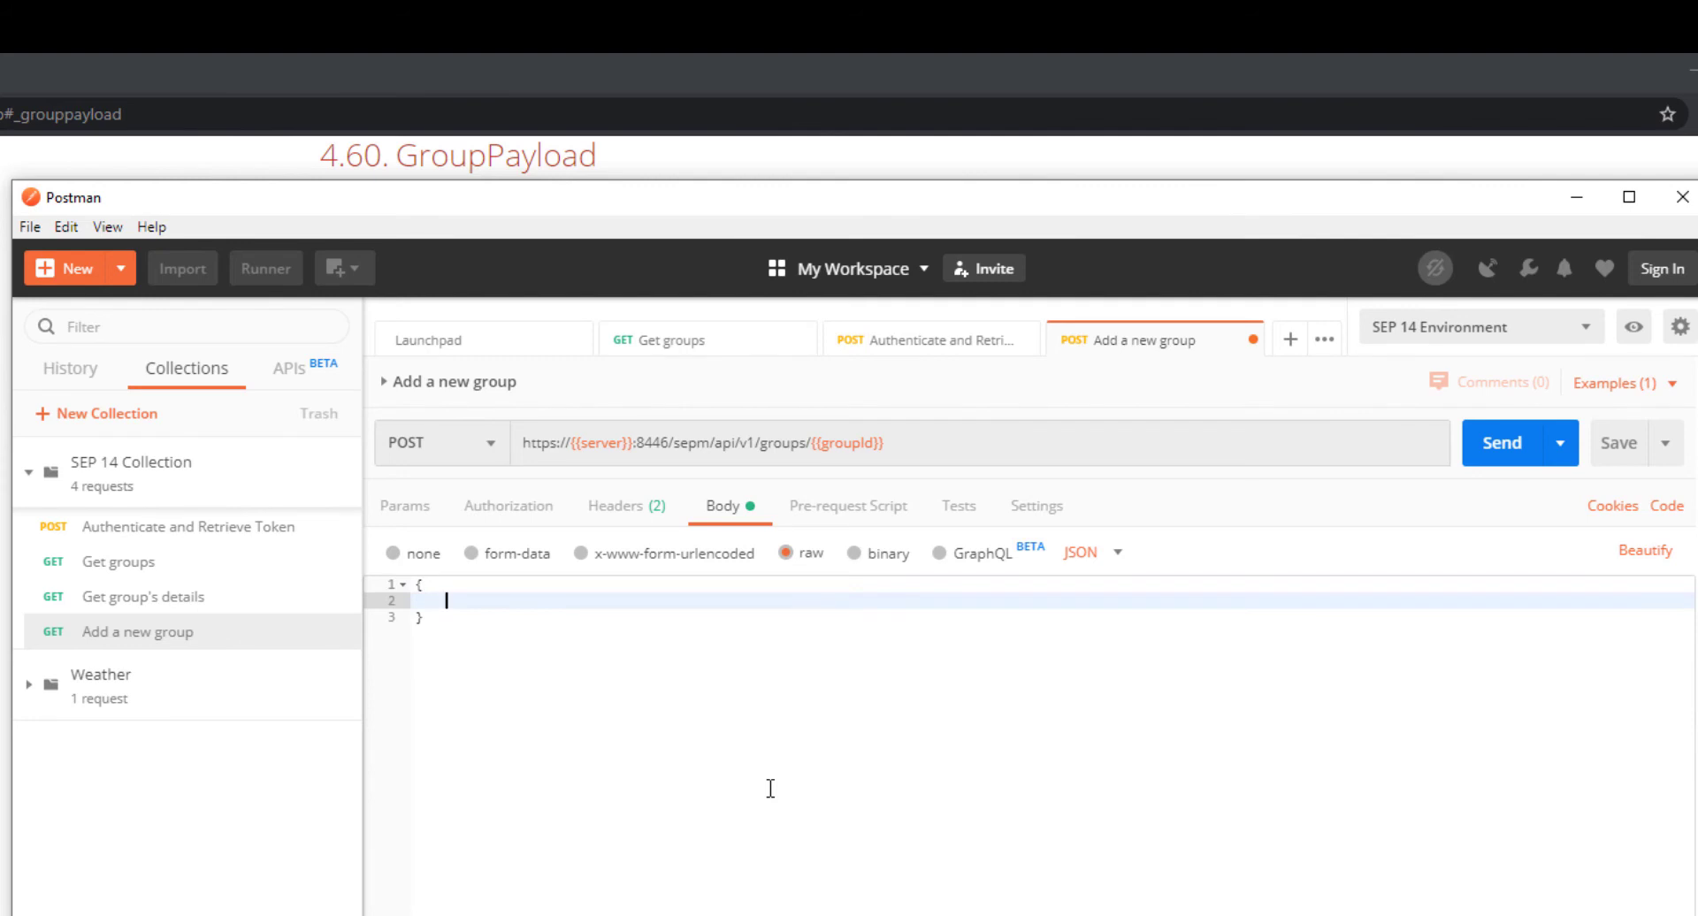
text("name")
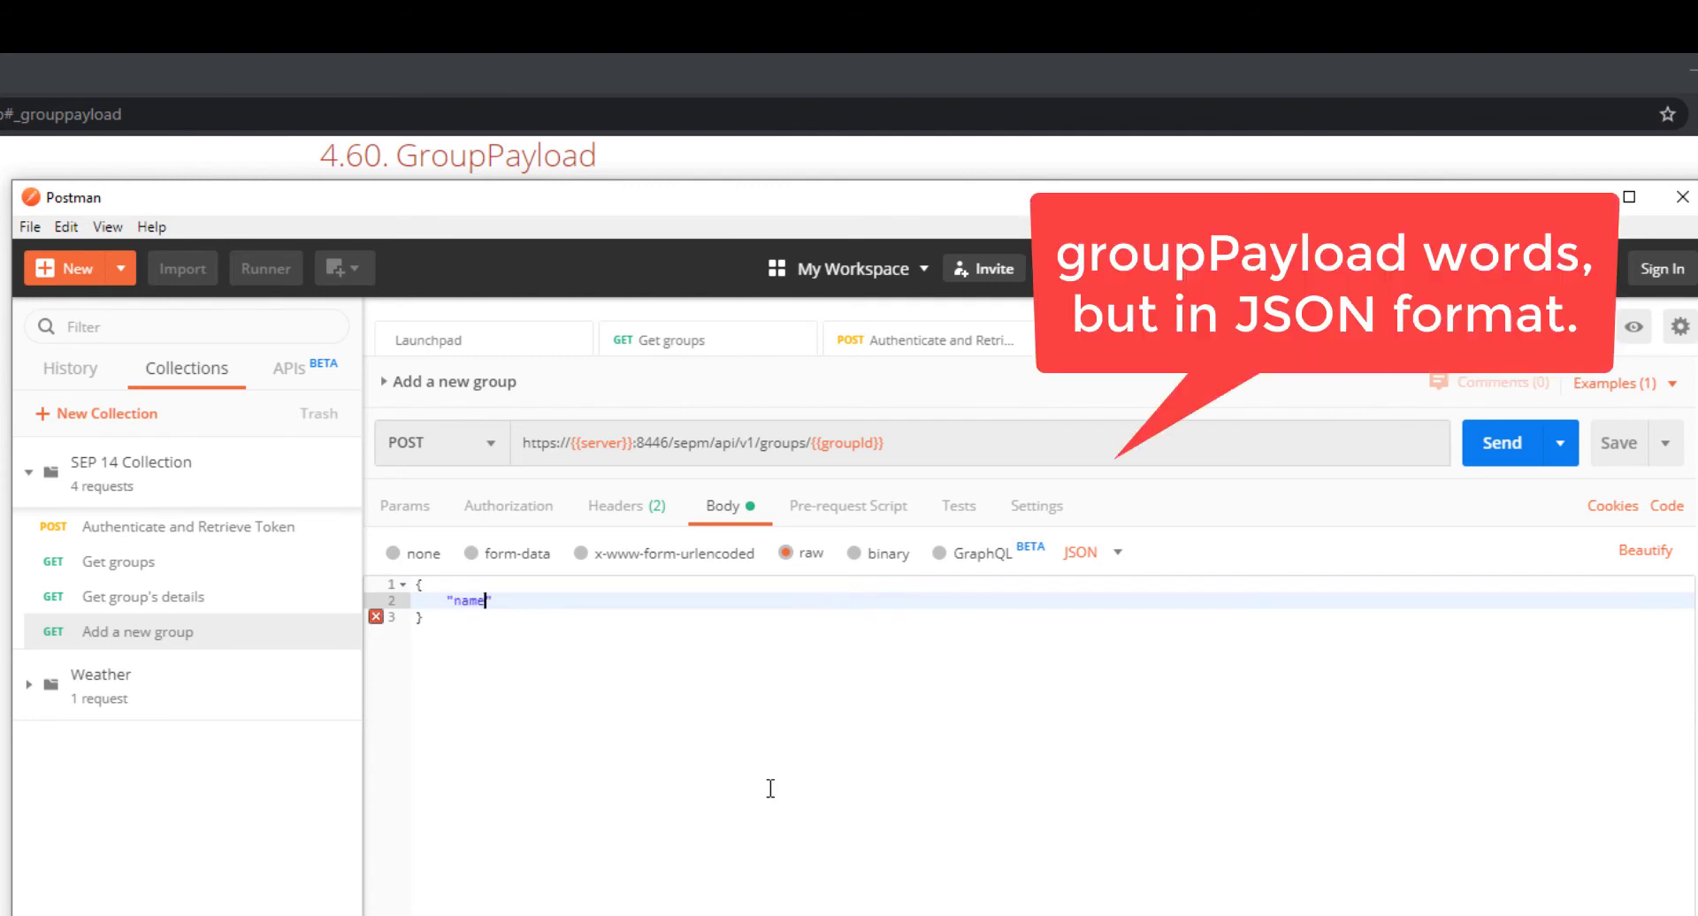
text(: "")
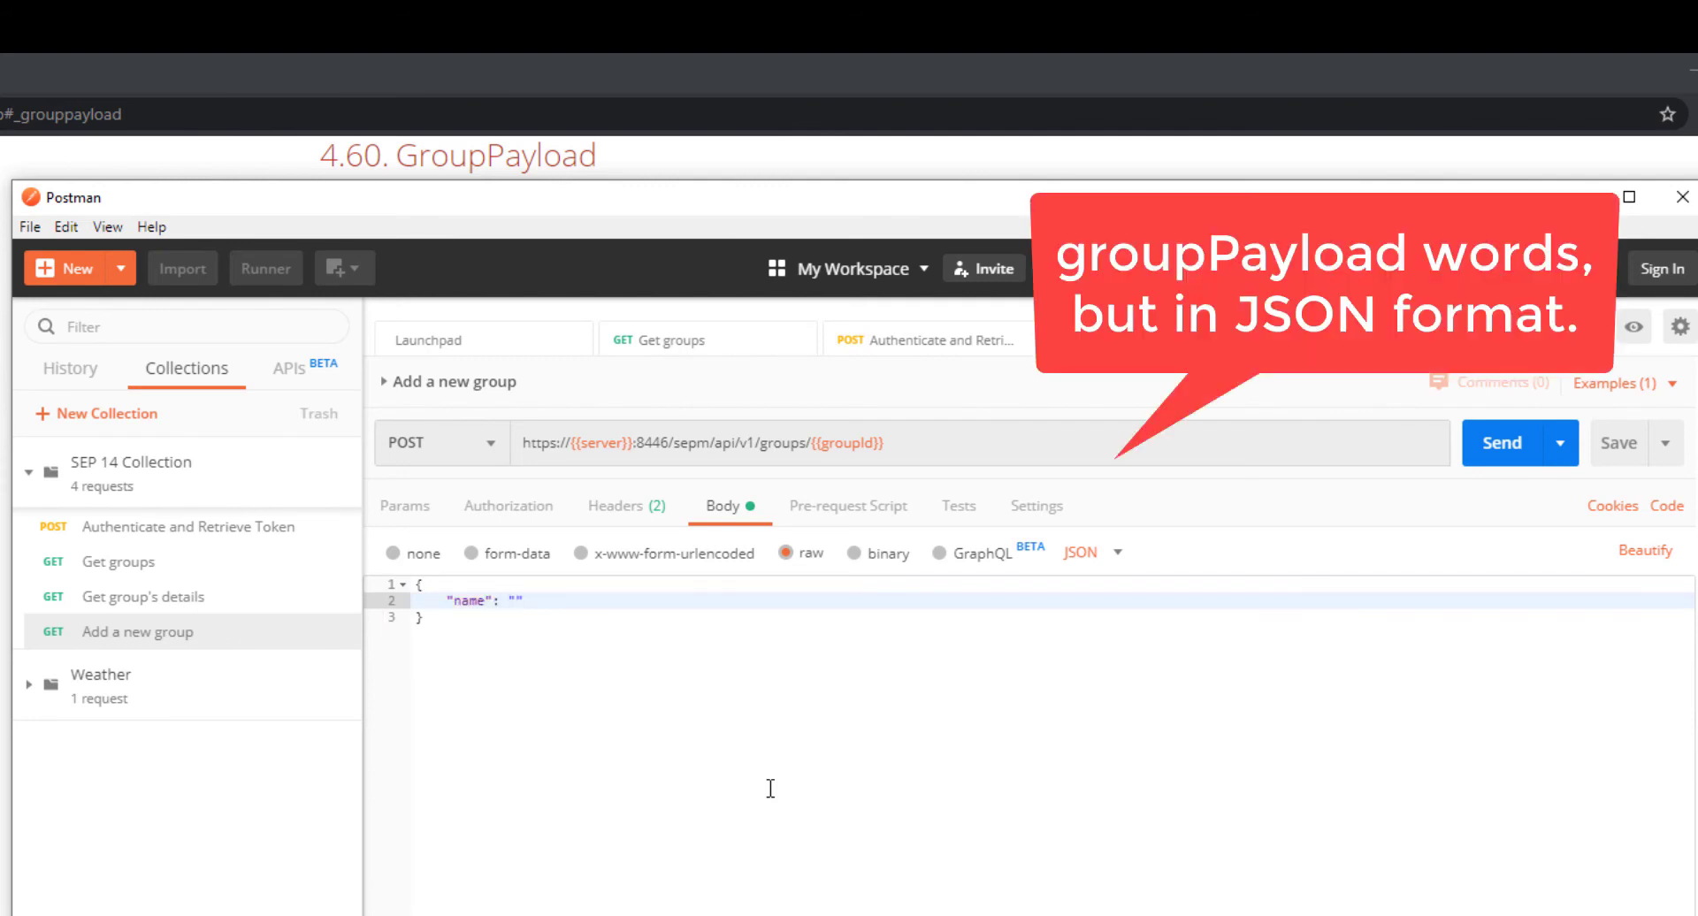
text(The Village)
text(")
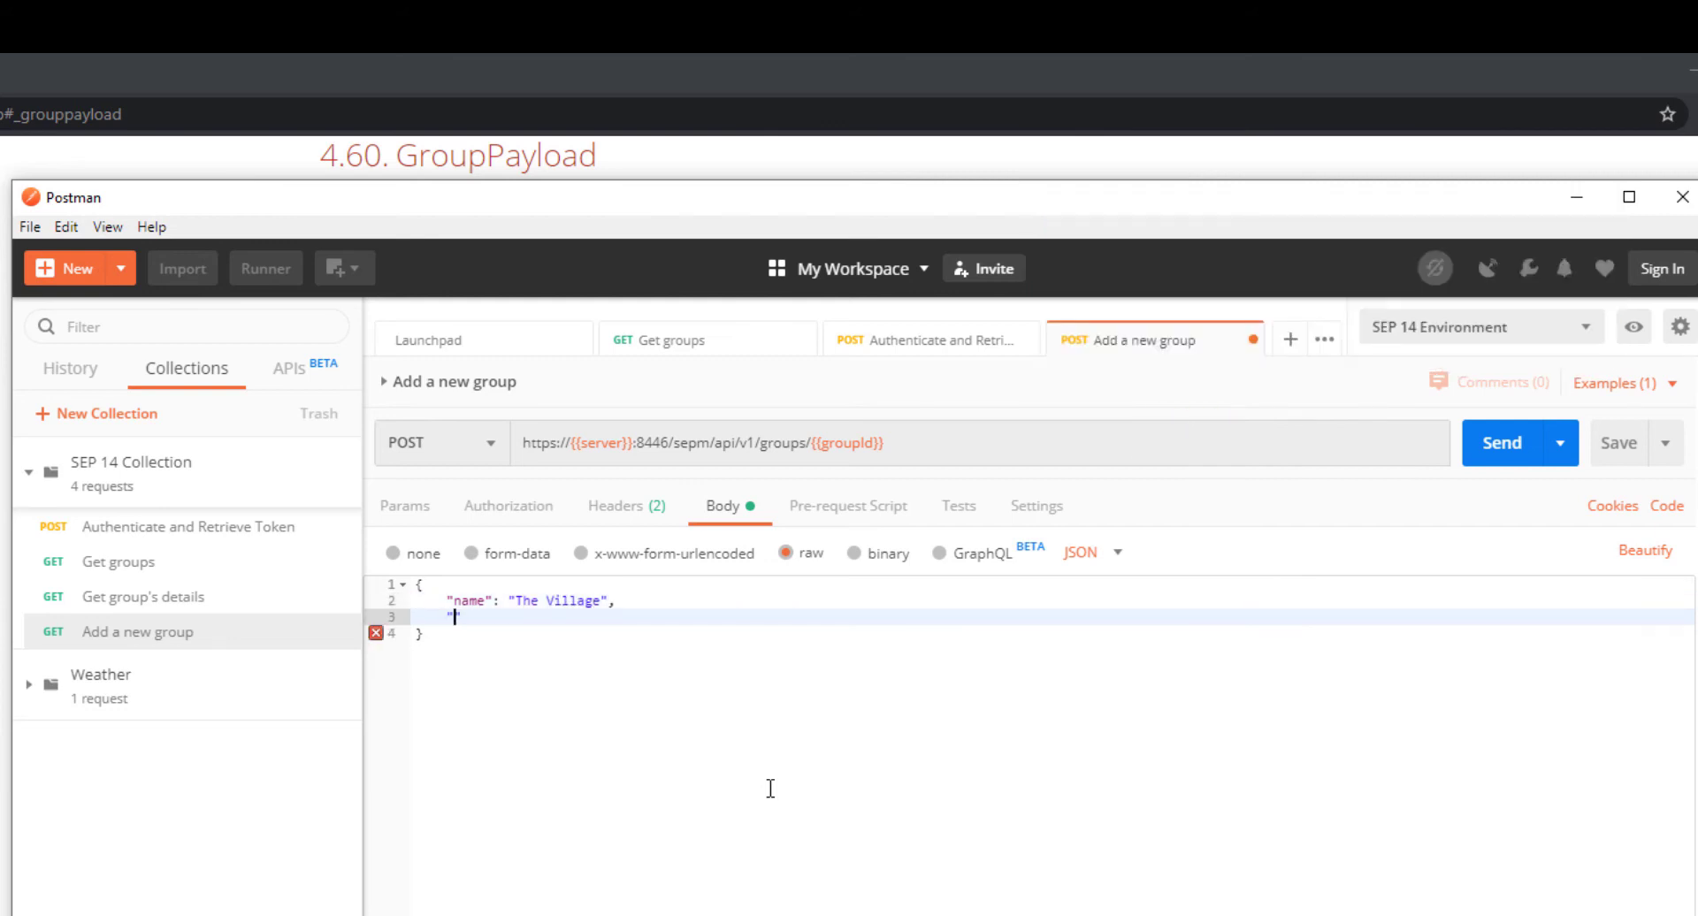
Step: Add description Area for non-compliant endpoints and inherits false to the JSON body
text(description)
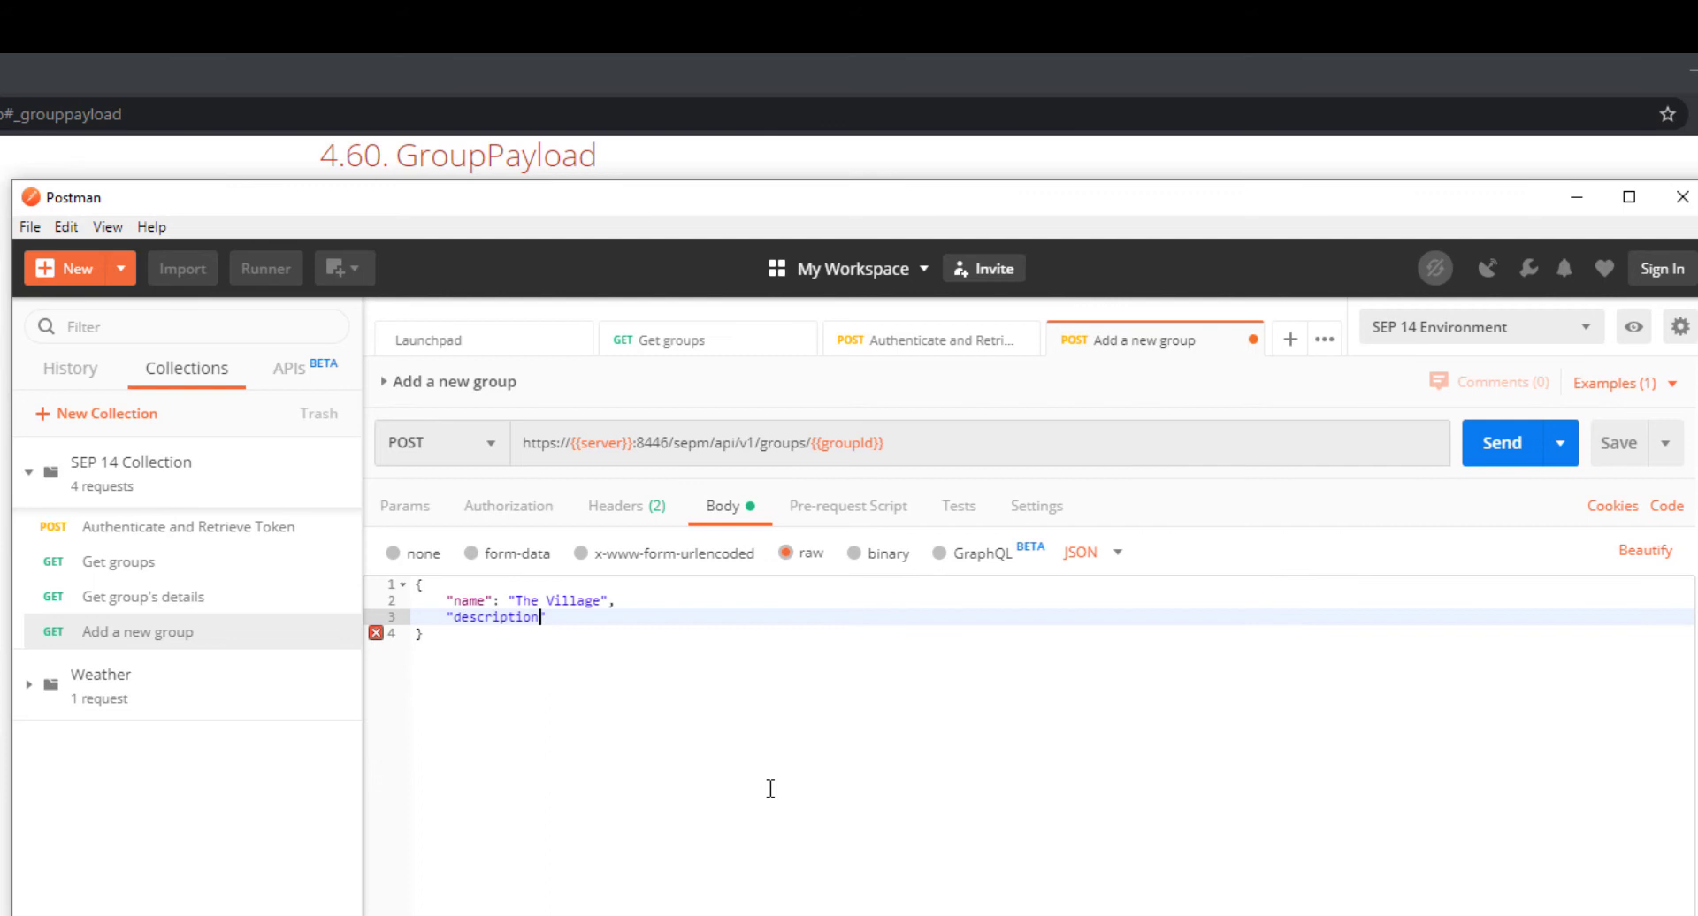
text(": "")
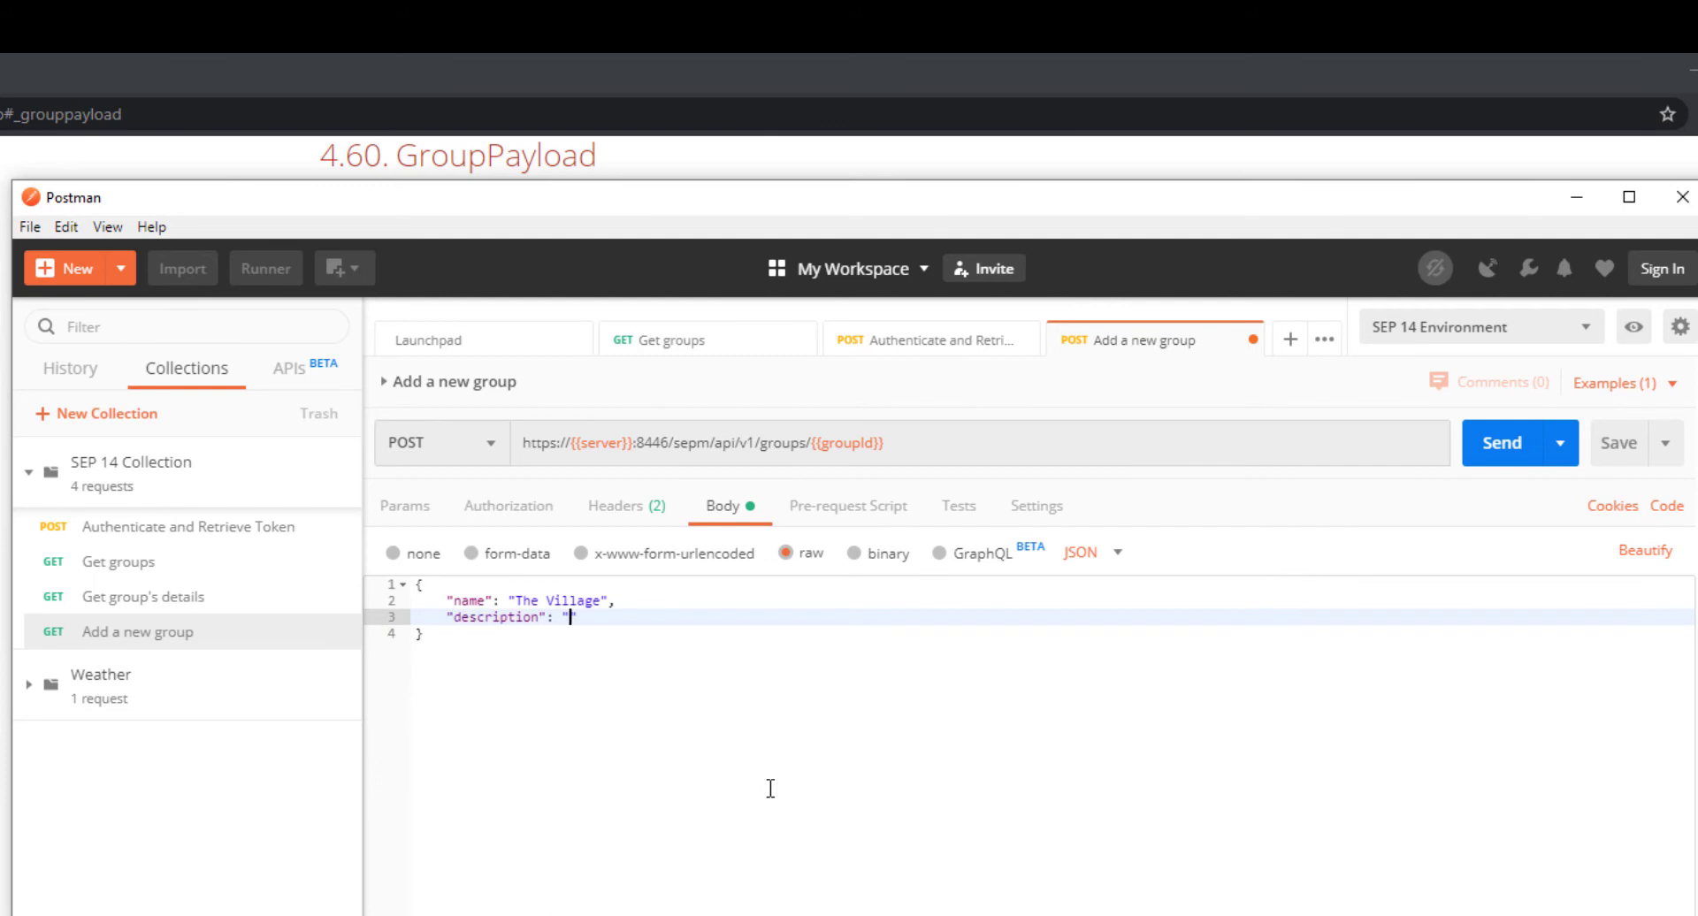
text(Area for non-compliant)
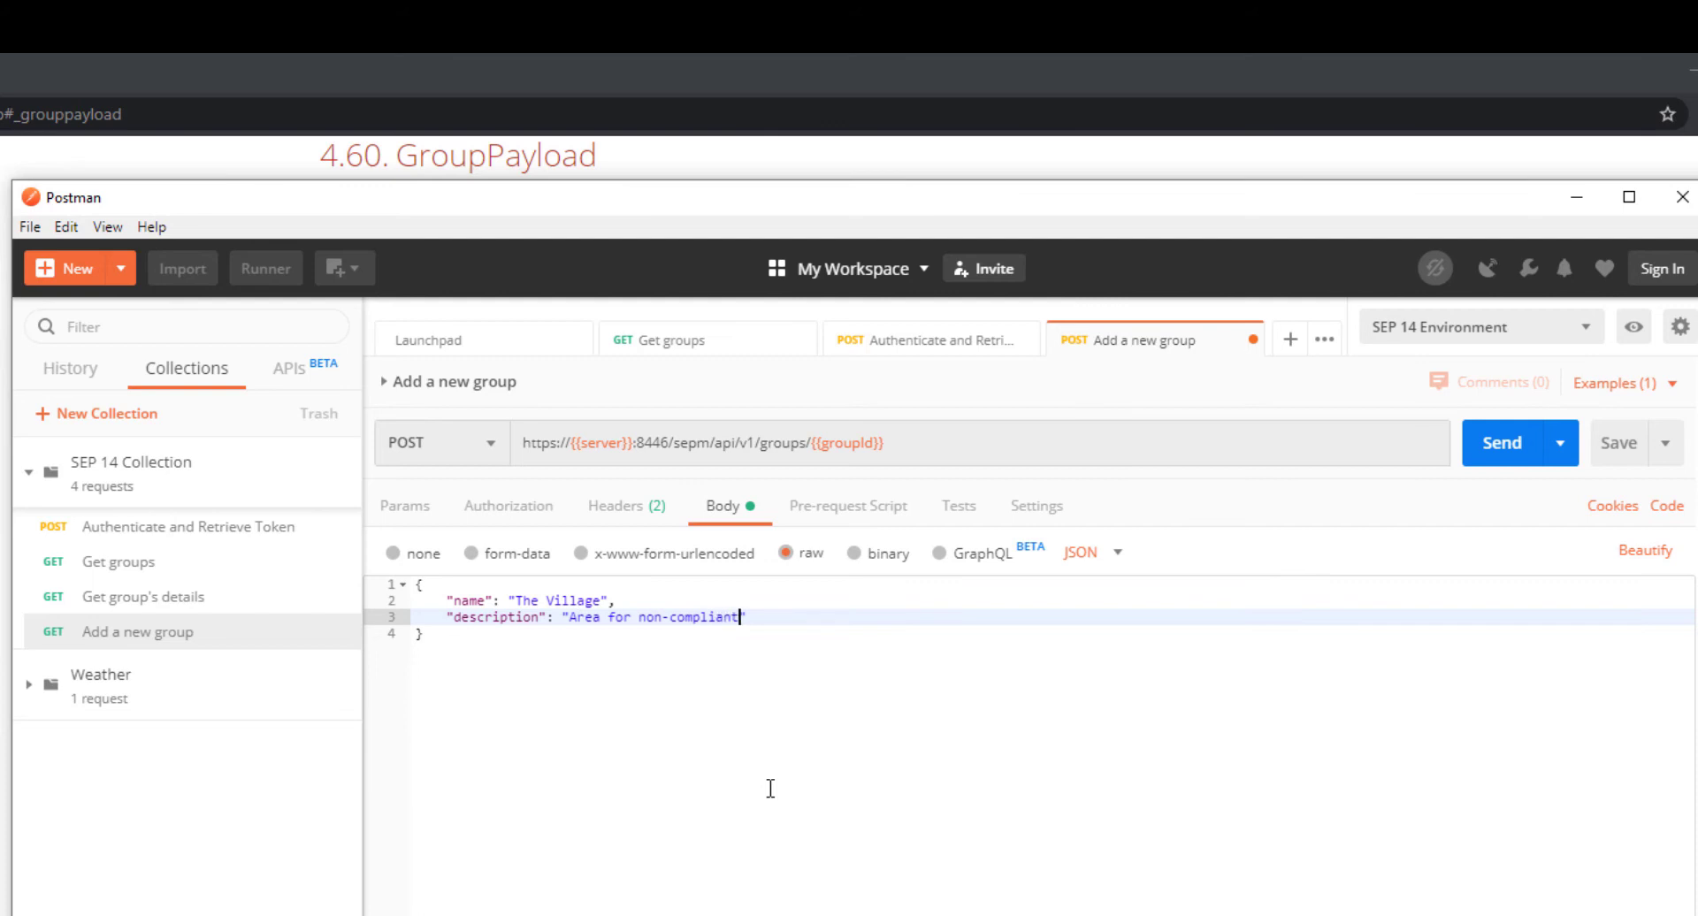
text(endpoints)
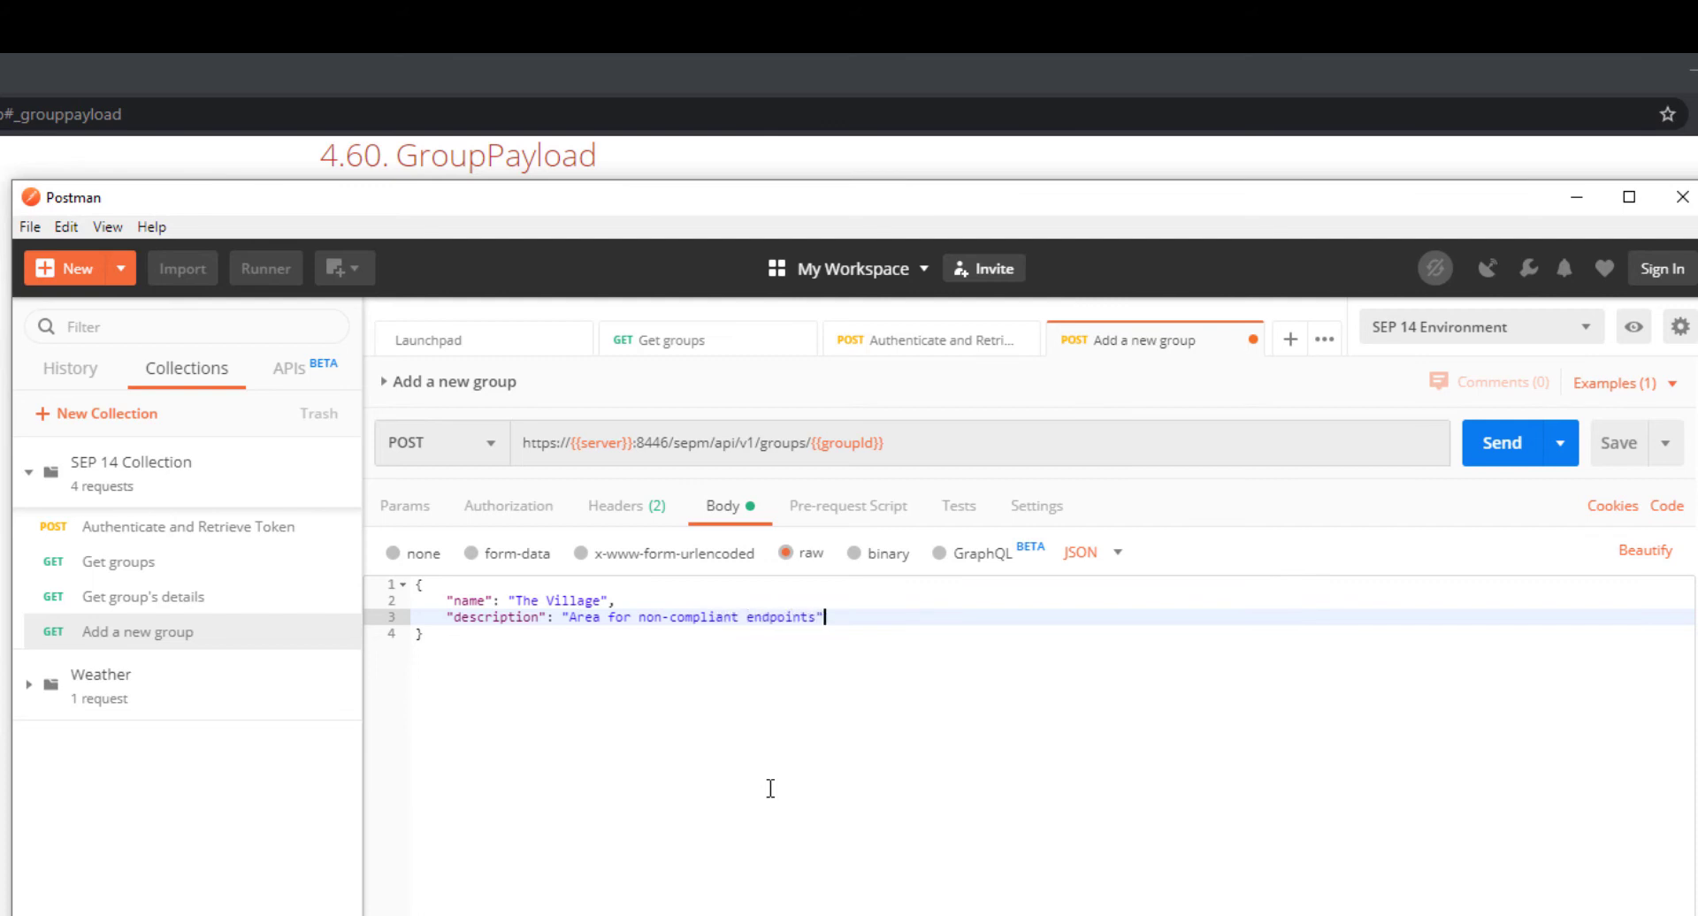
text(,)
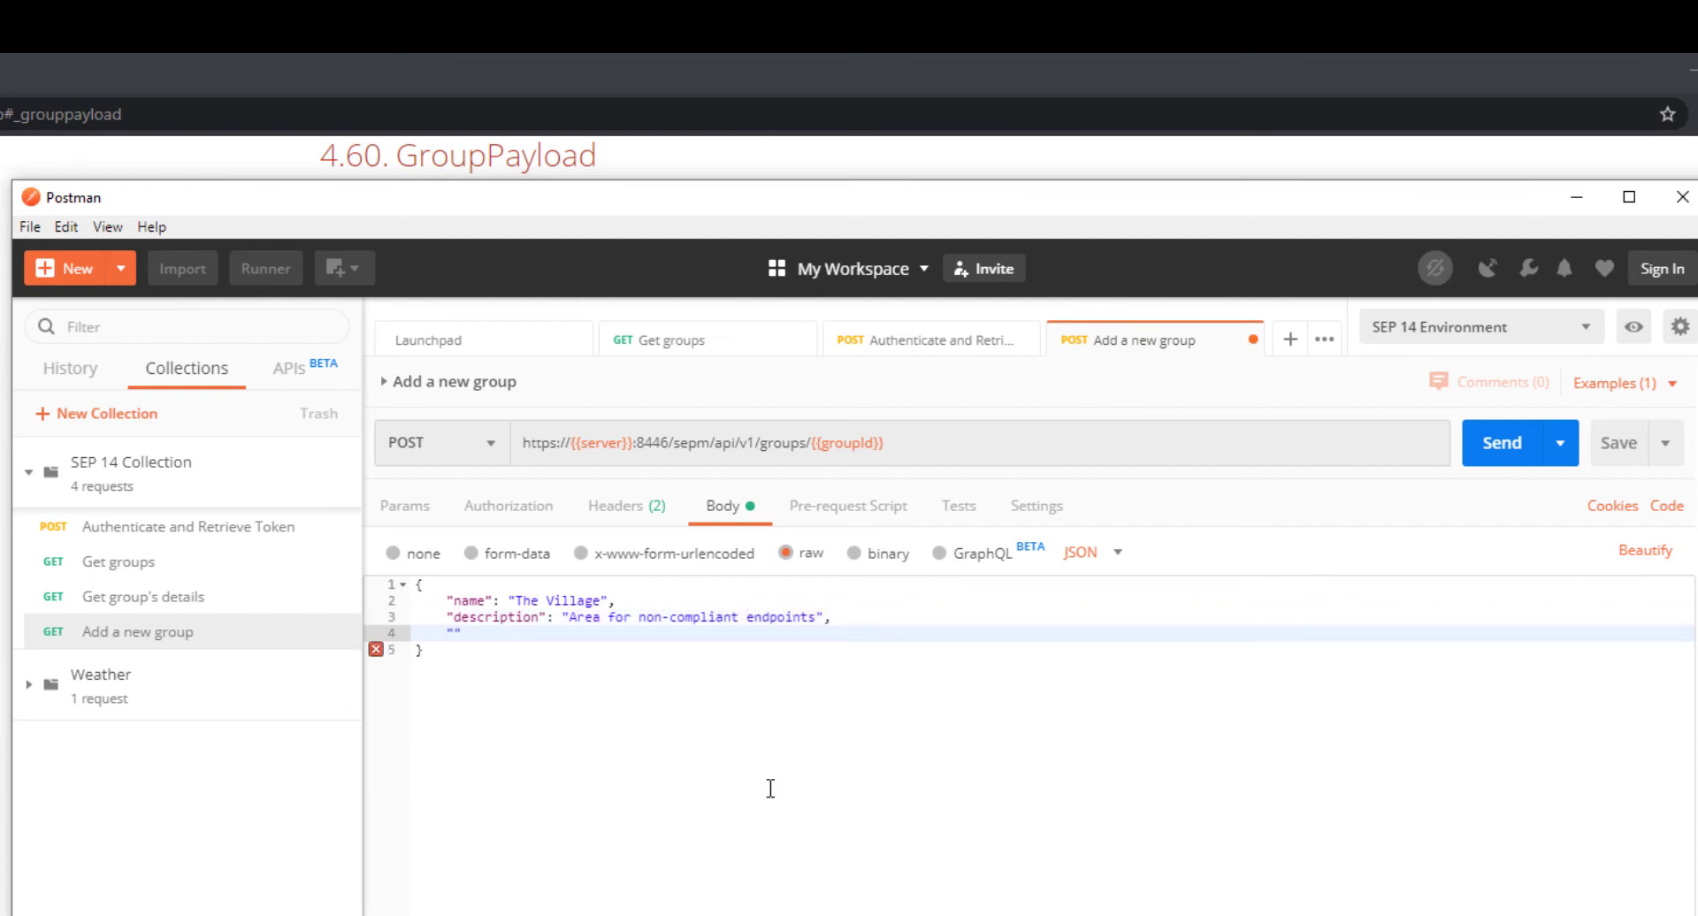
text("inherits":)
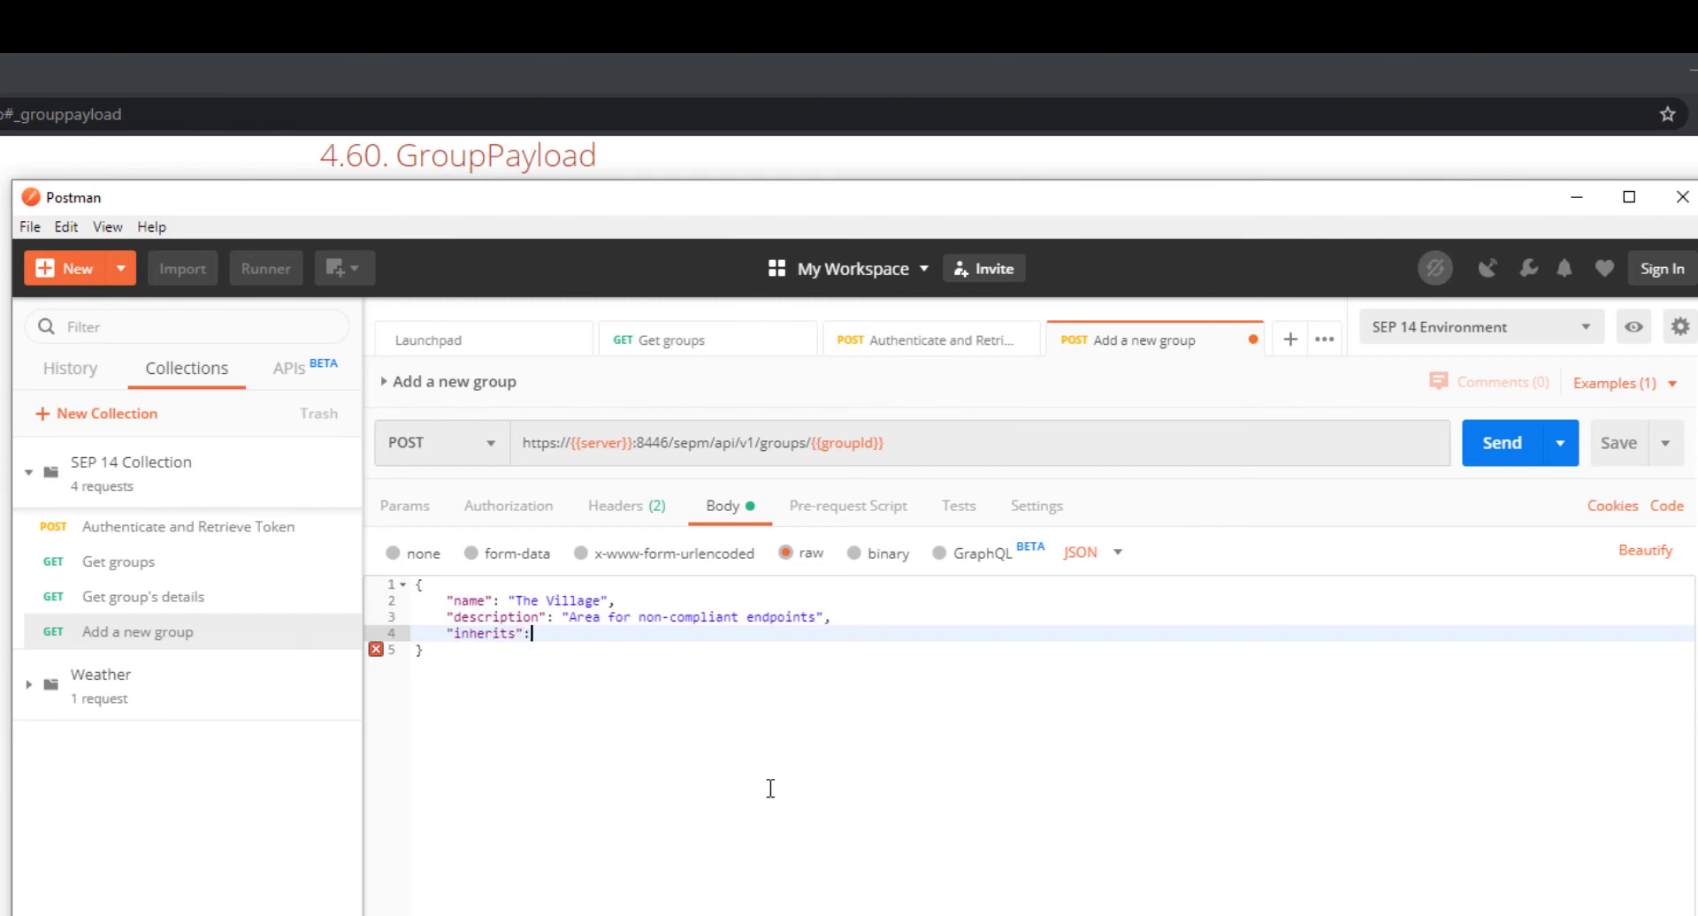
text(fa)
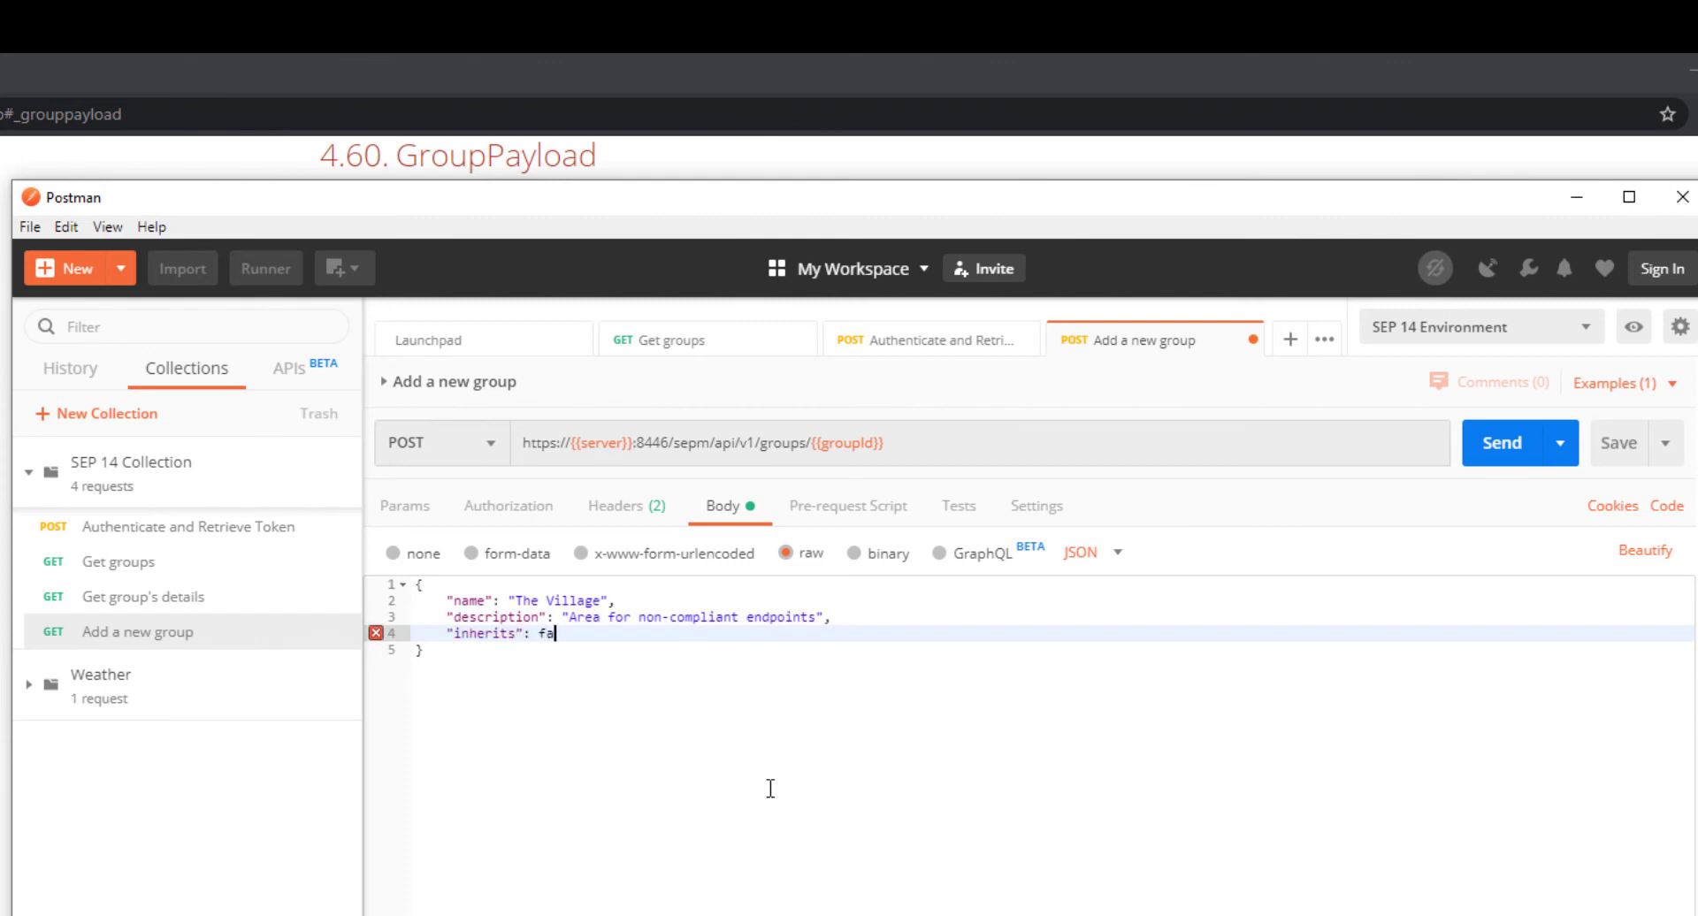
text(lse)
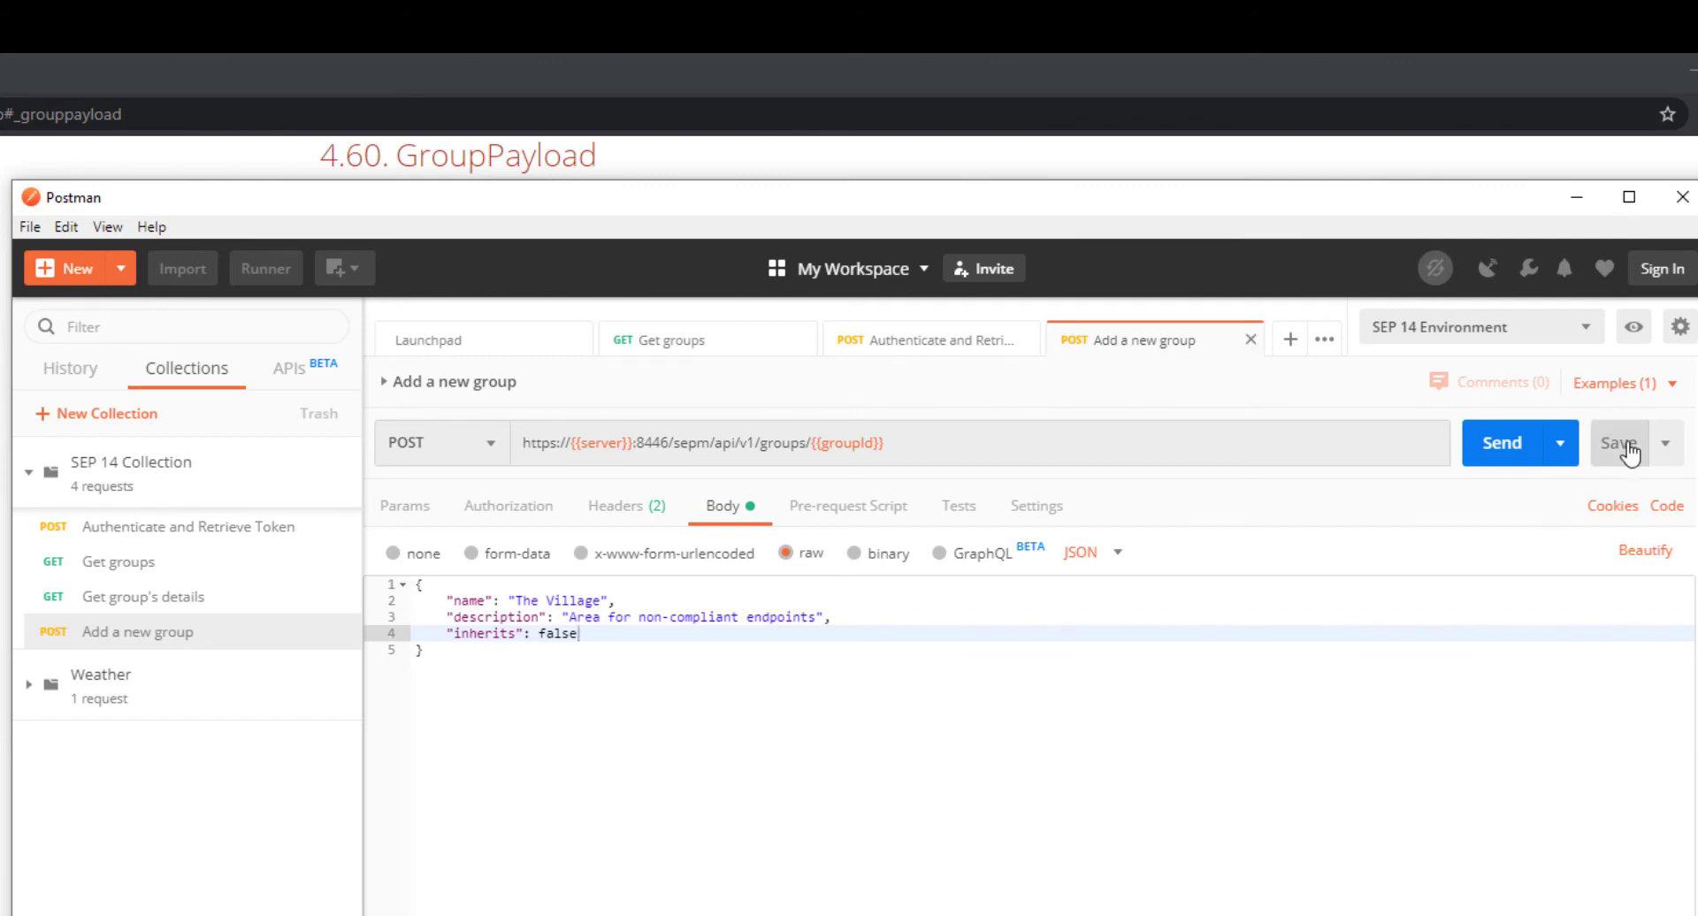
Step: Save and send the Add a new group POST, getting 201 Created
click(1502, 442)
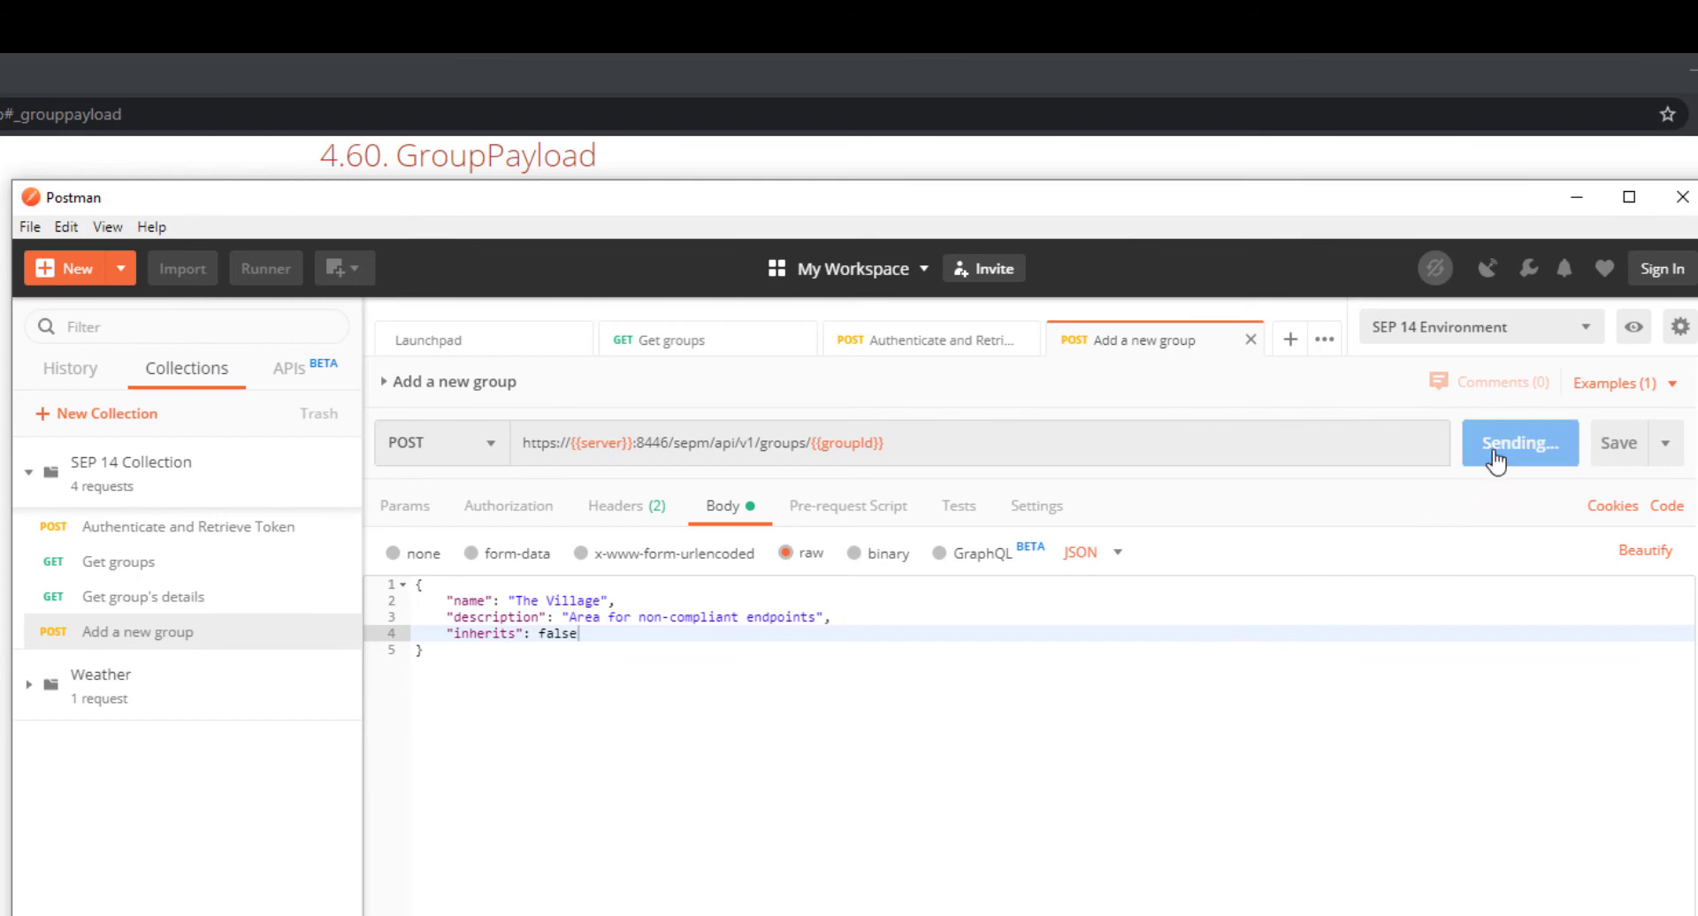
click(1517, 442)
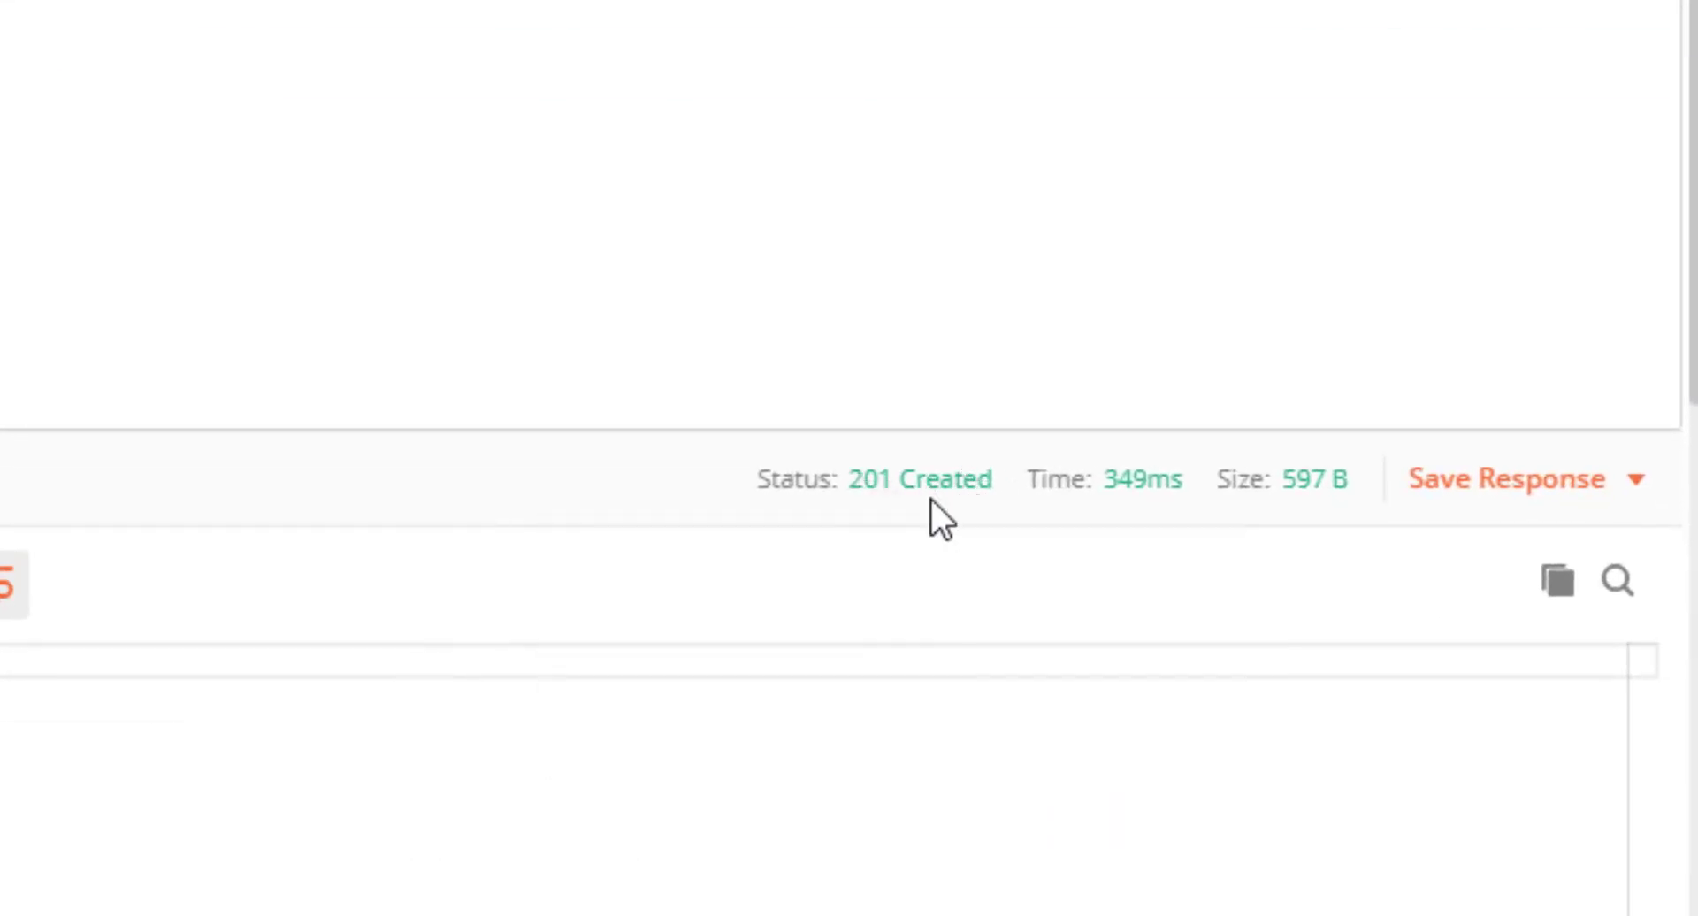
mouse_move(1073, 409)
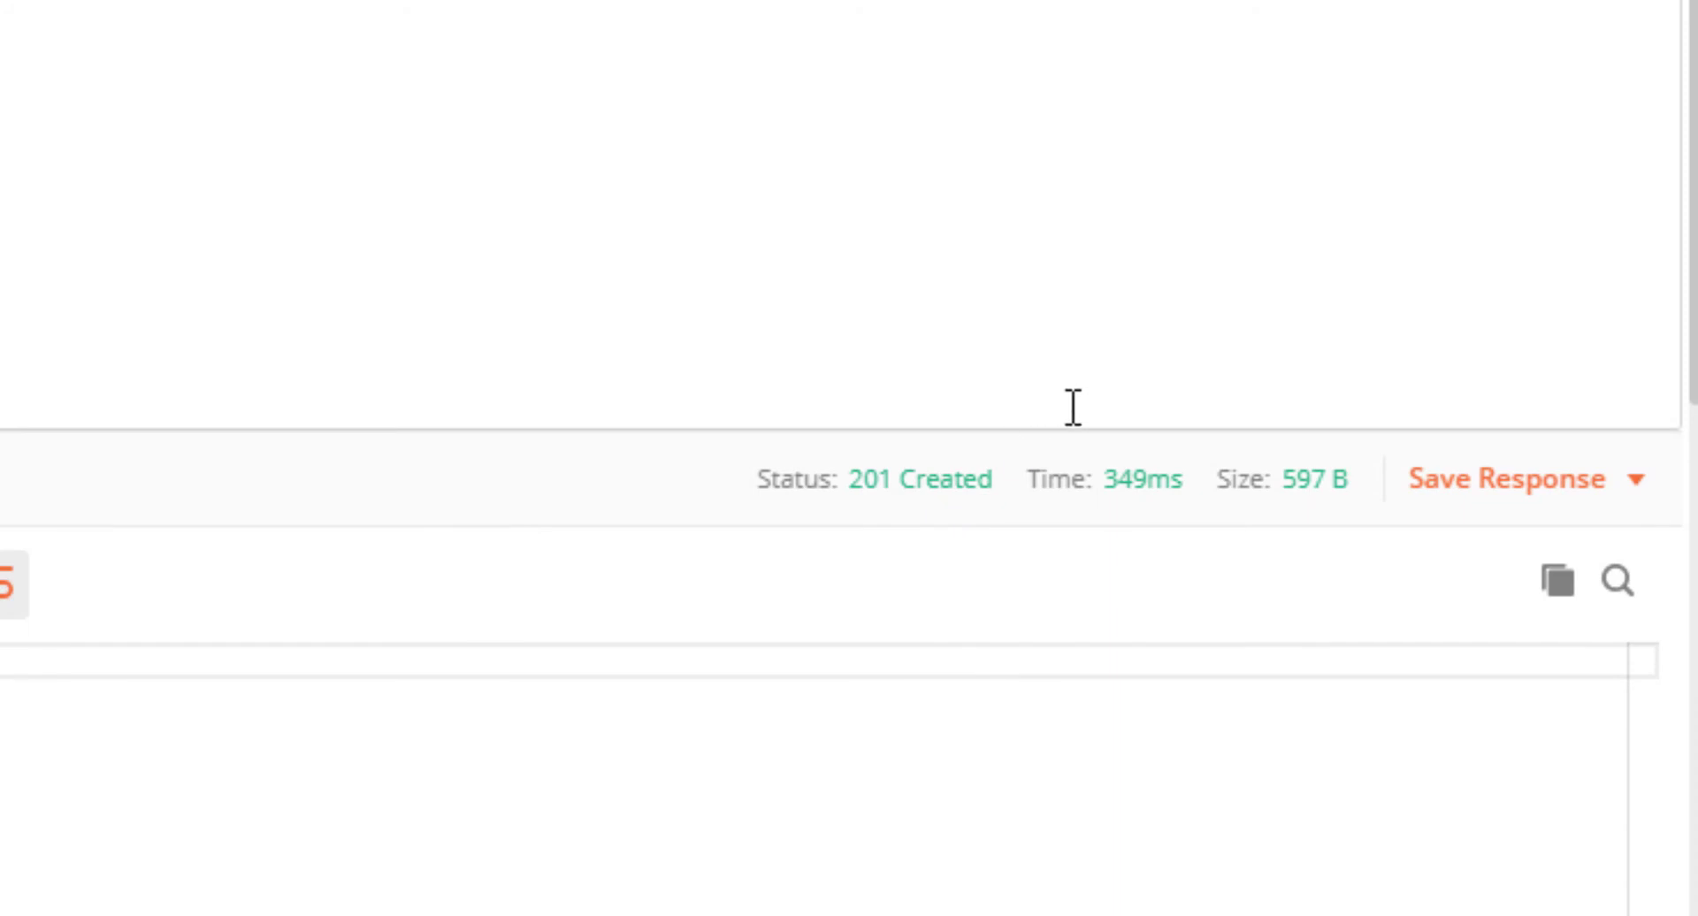
mouse_move(1073, 409)
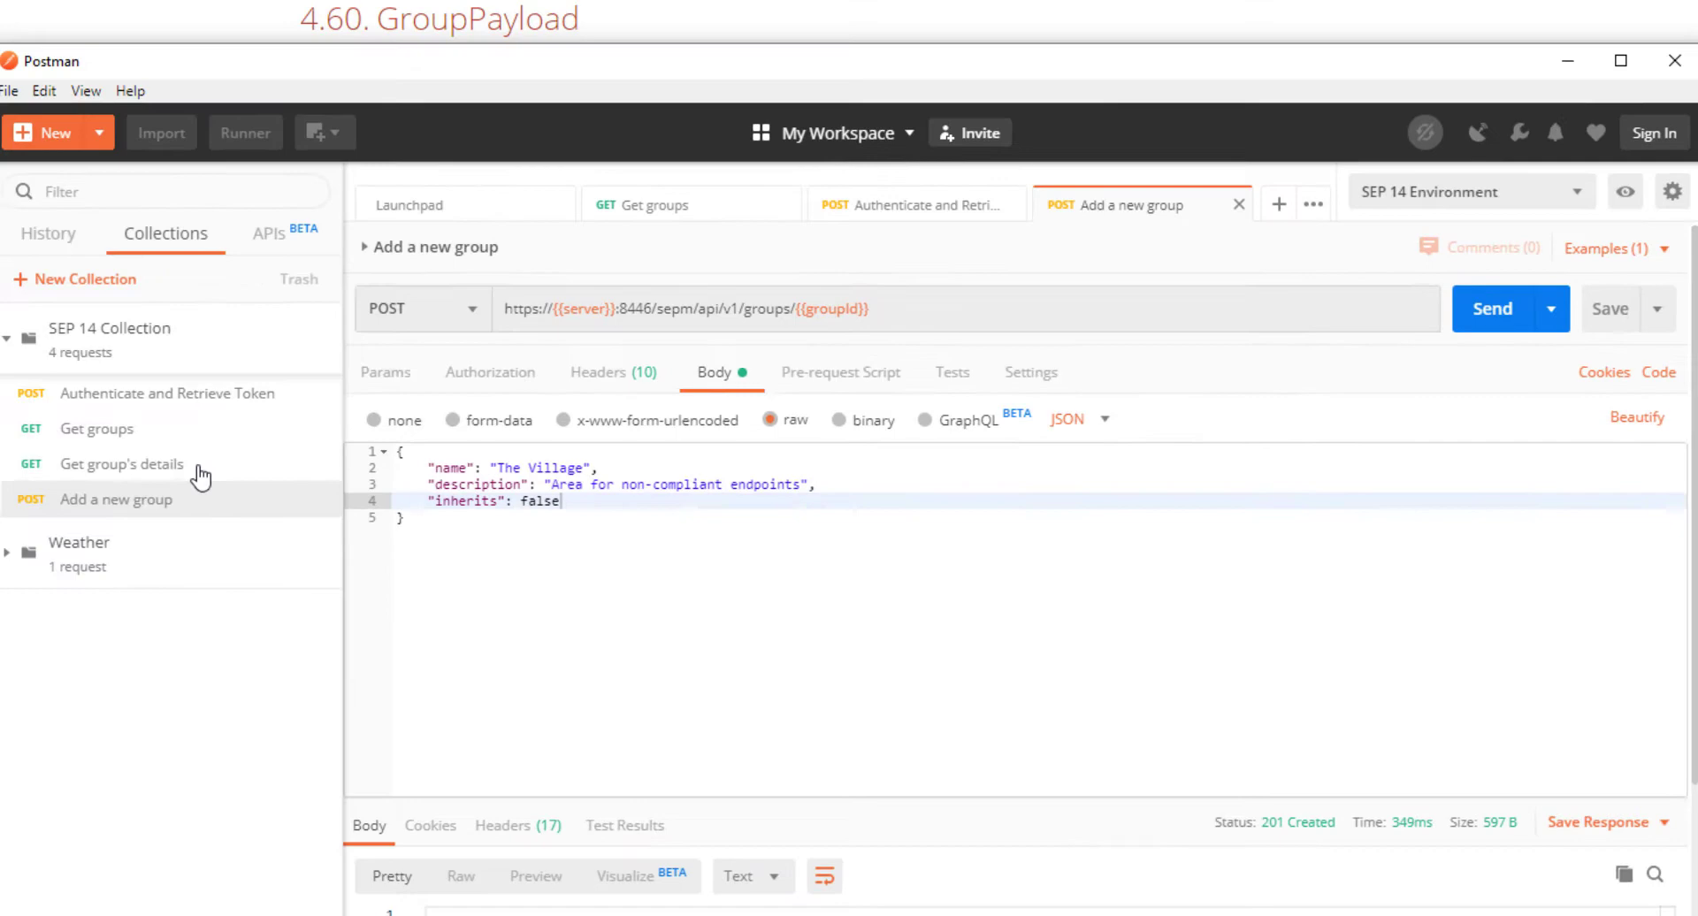
mouse_move(147, 433)
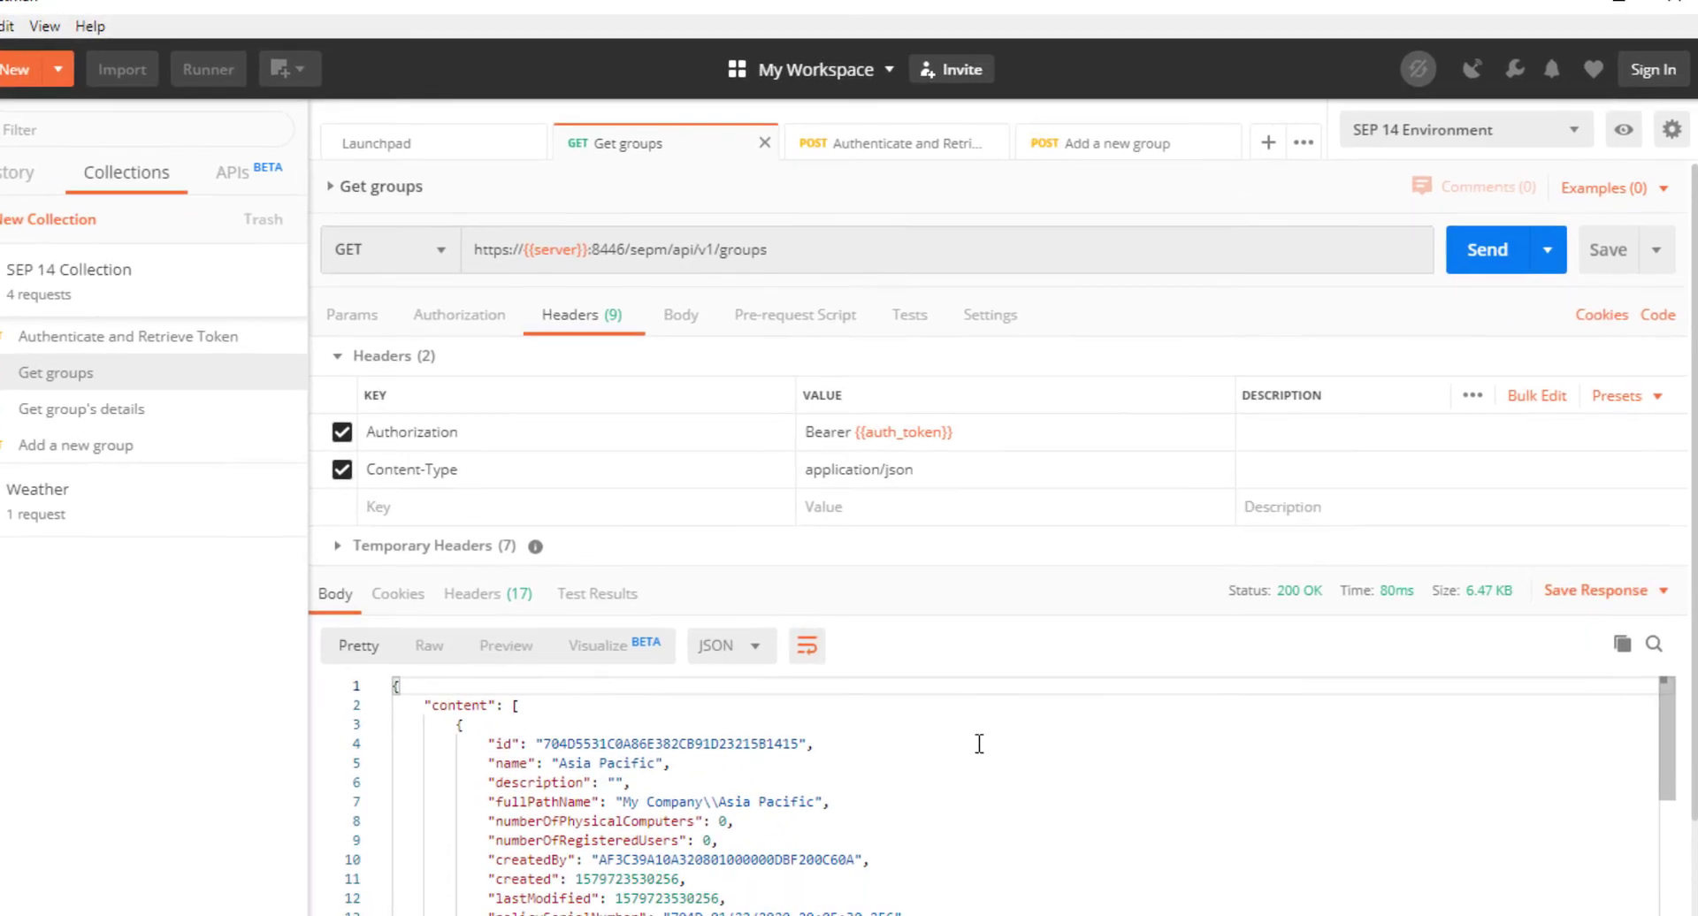
Step: Search the Get groups response for 'villa' and copy The Village group's id value
text(vil)
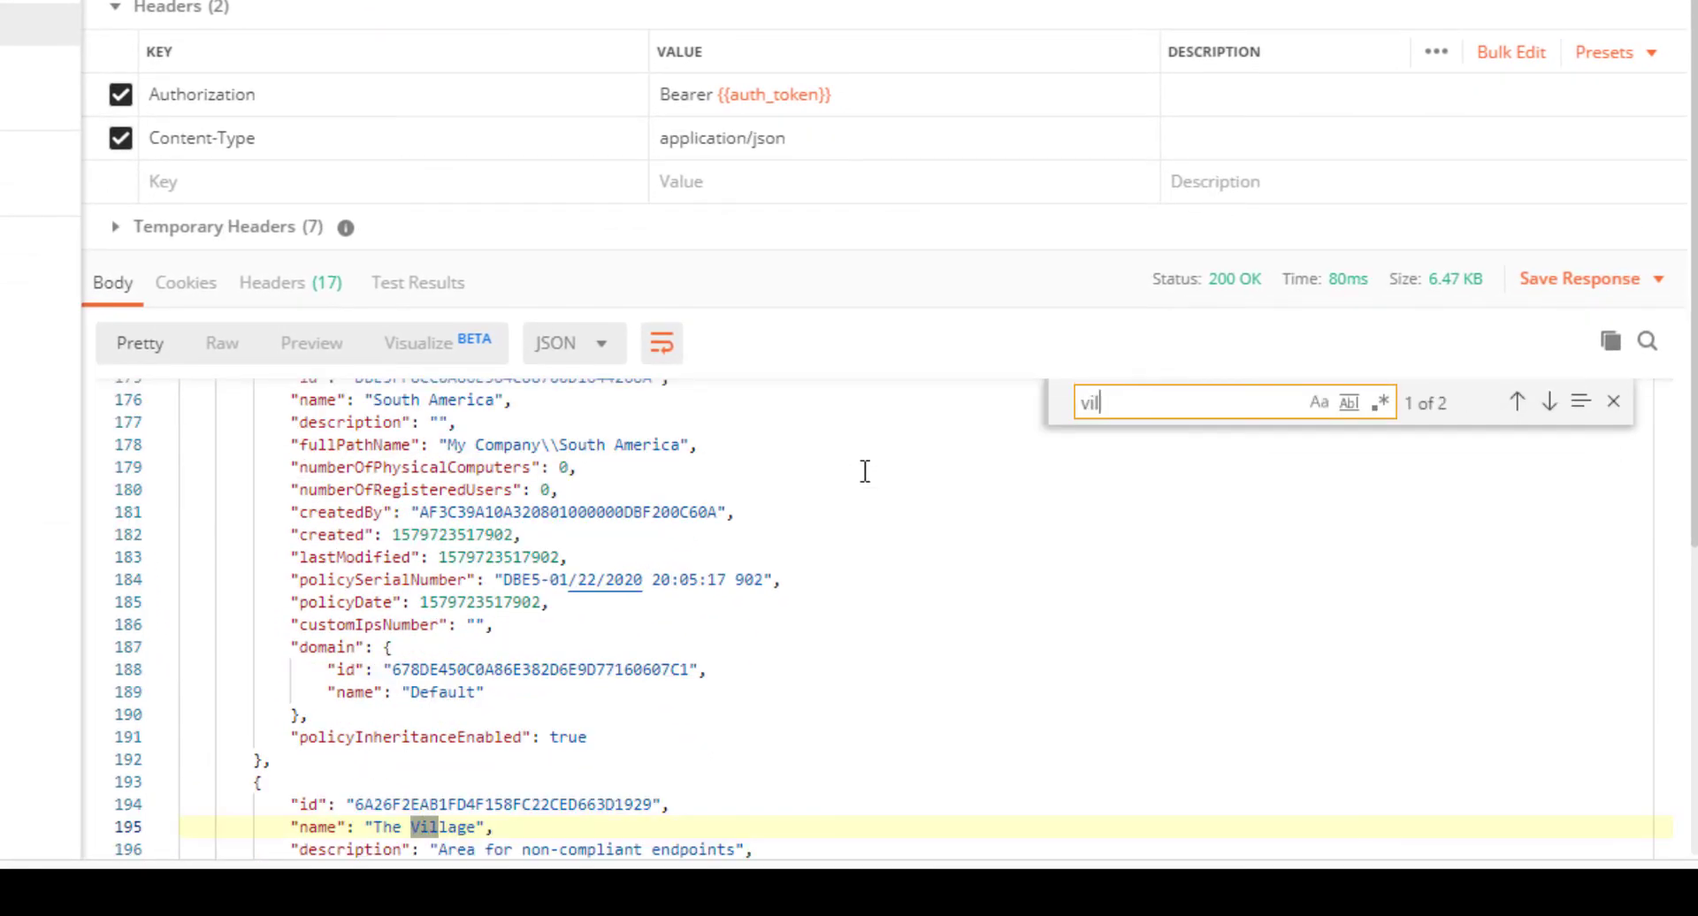
text(la)
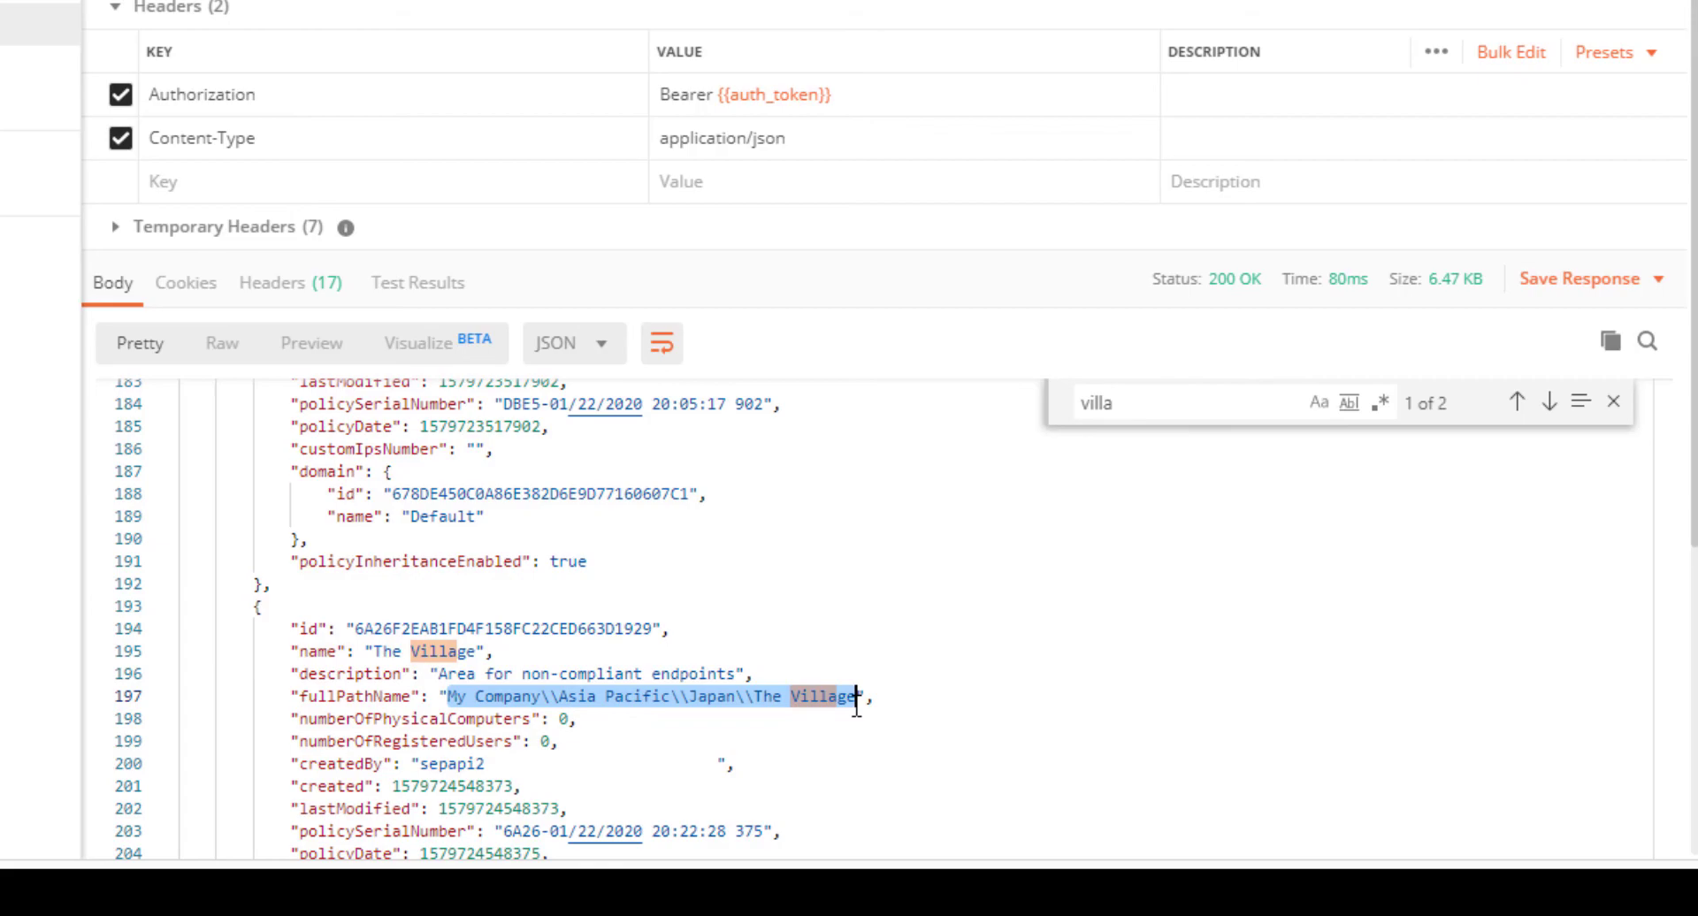
click(1613, 401)
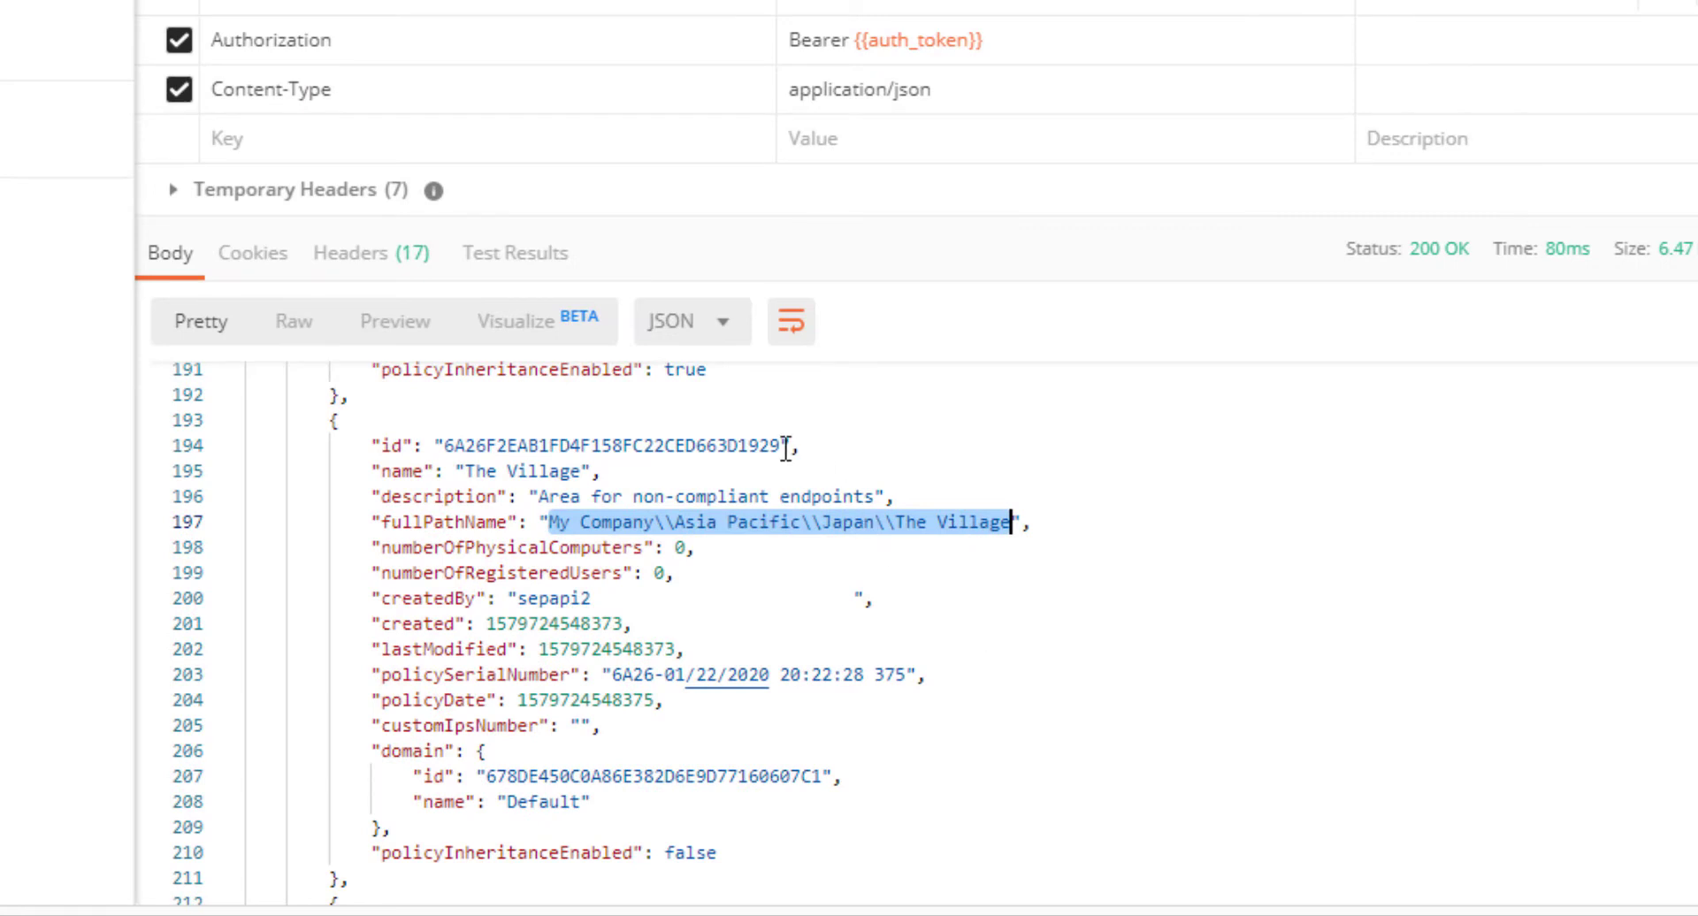
double_click(607, 446)
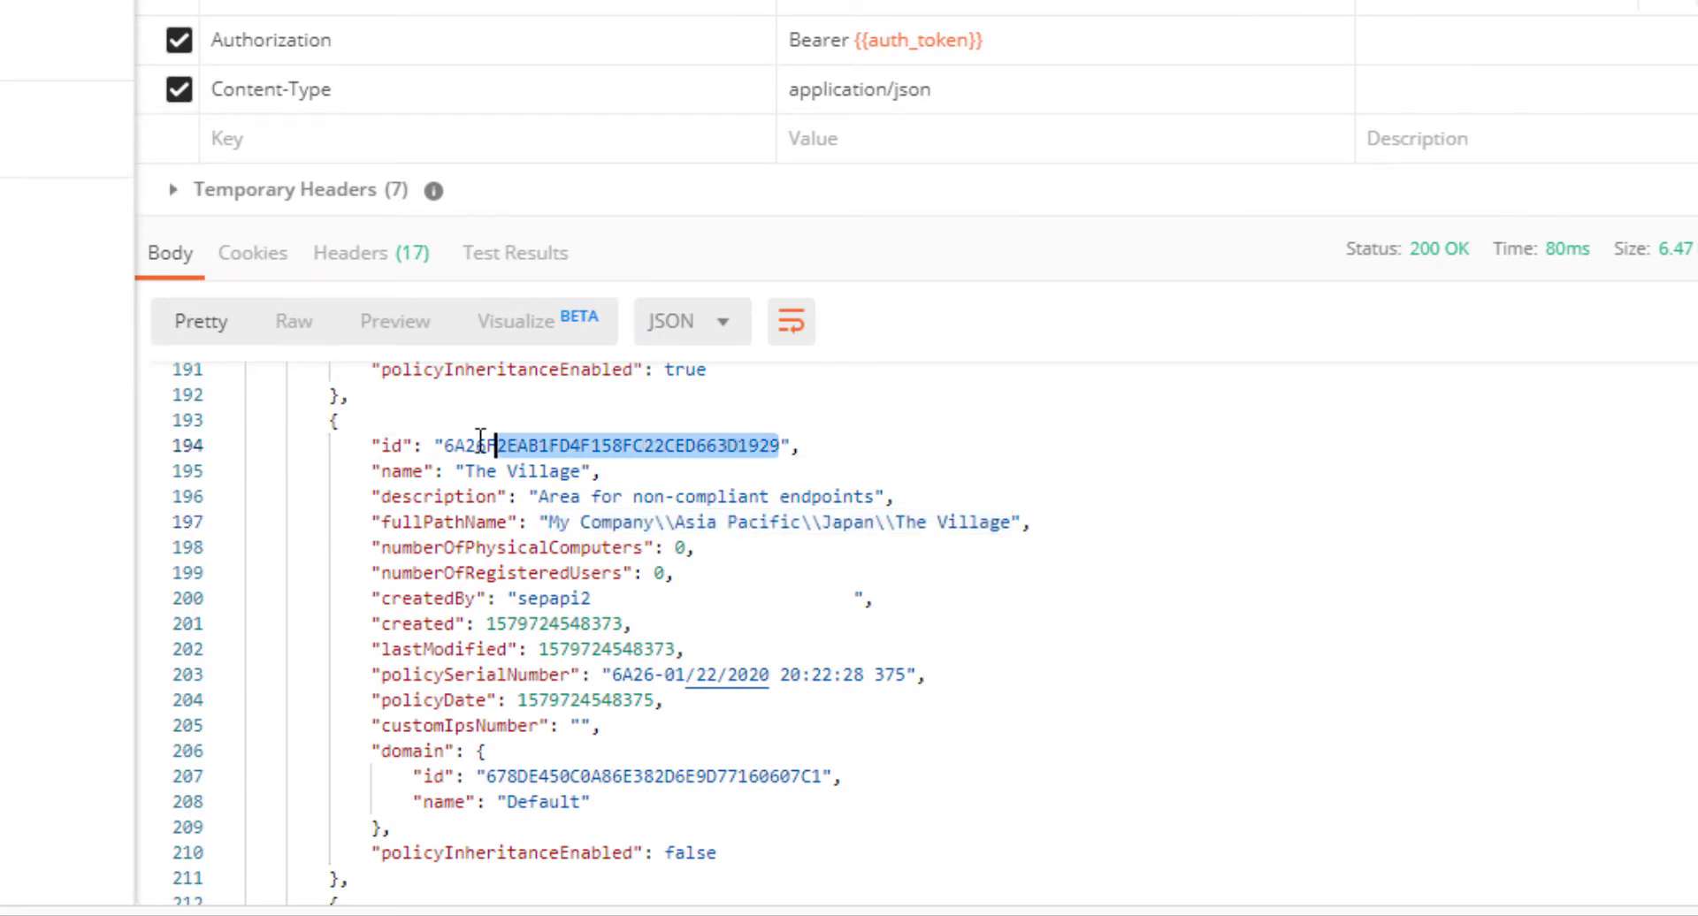
right_click(618, 446)
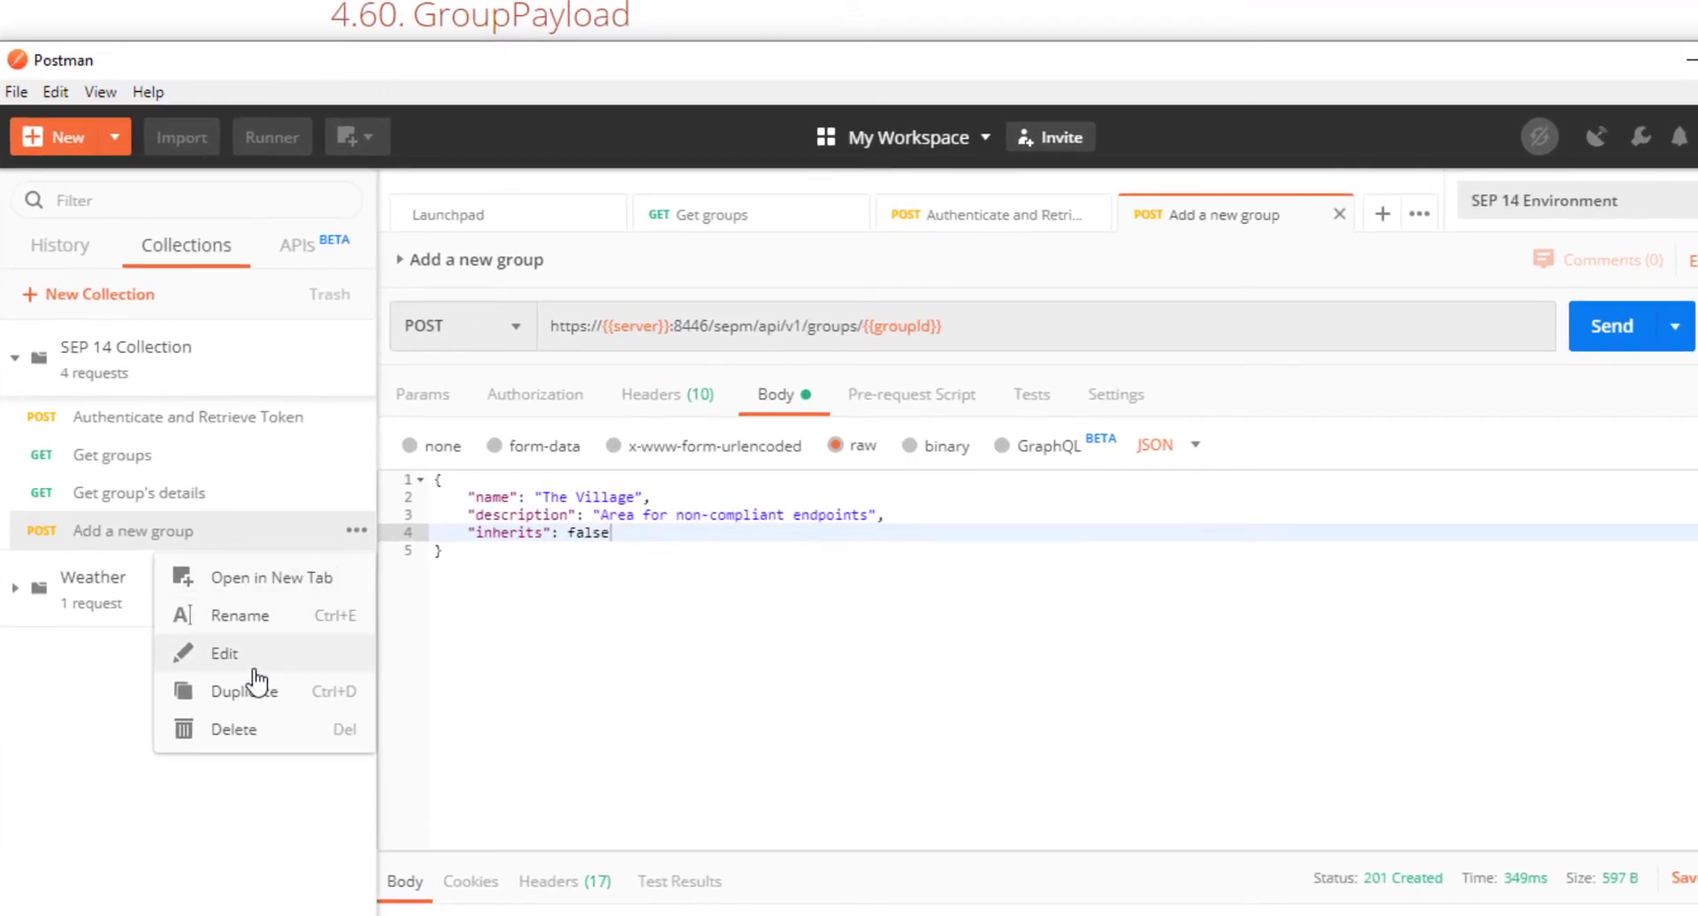
Step: Duplicate Add a new group as 'Delete a group' and switch its method to DELETE
click(250, 691)
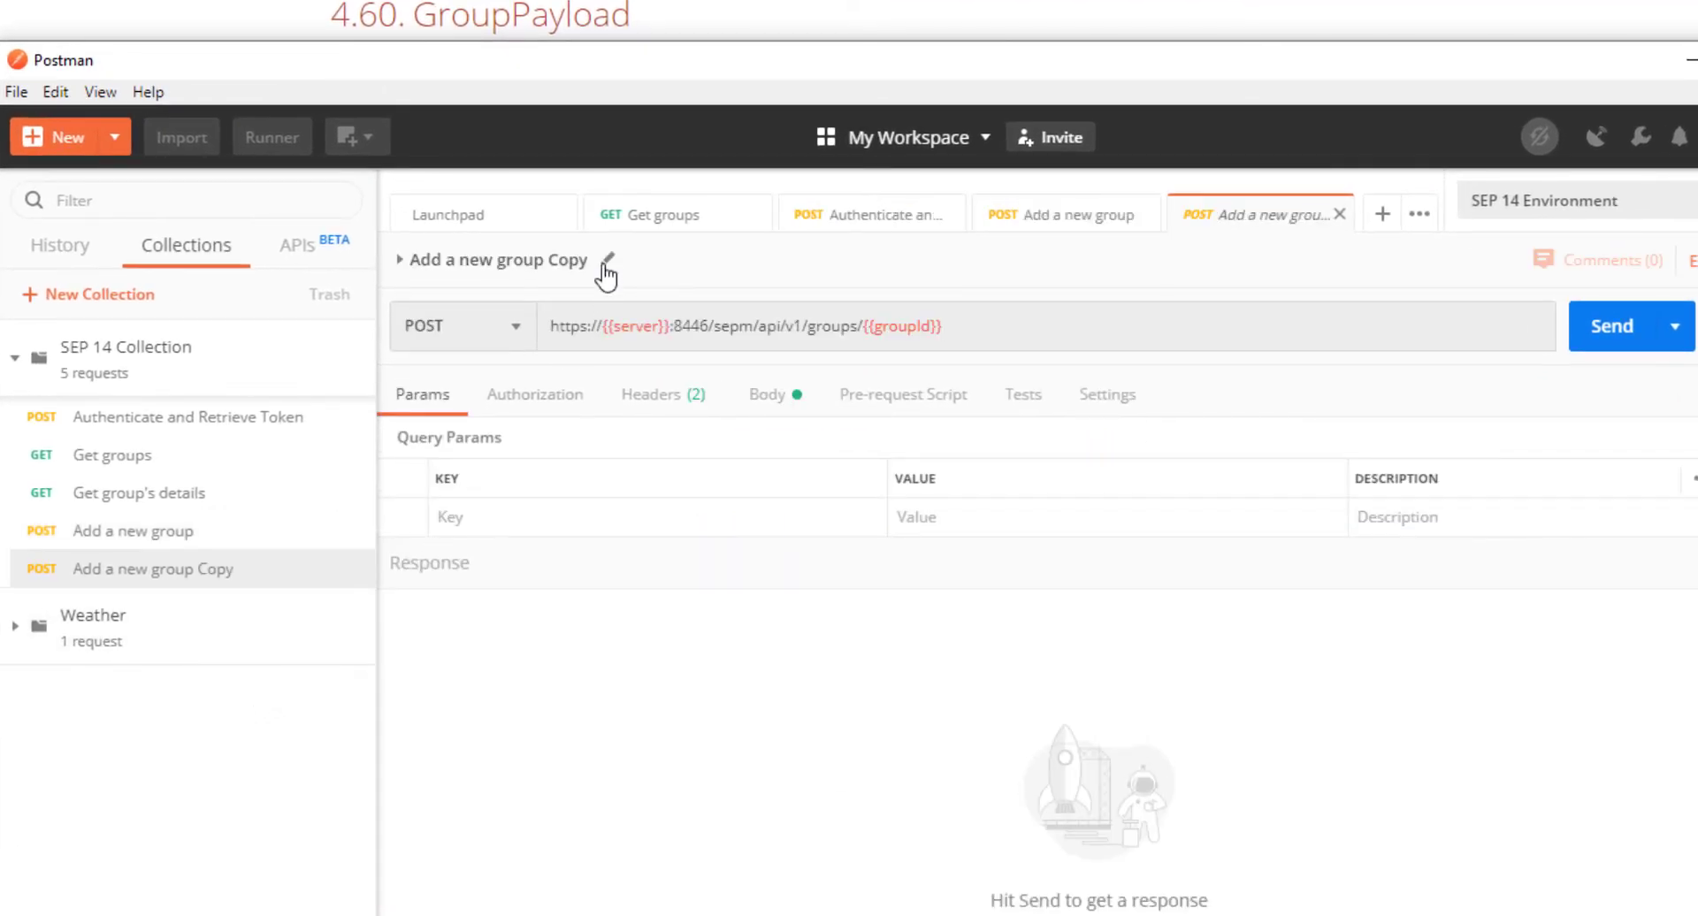
text(Deel)
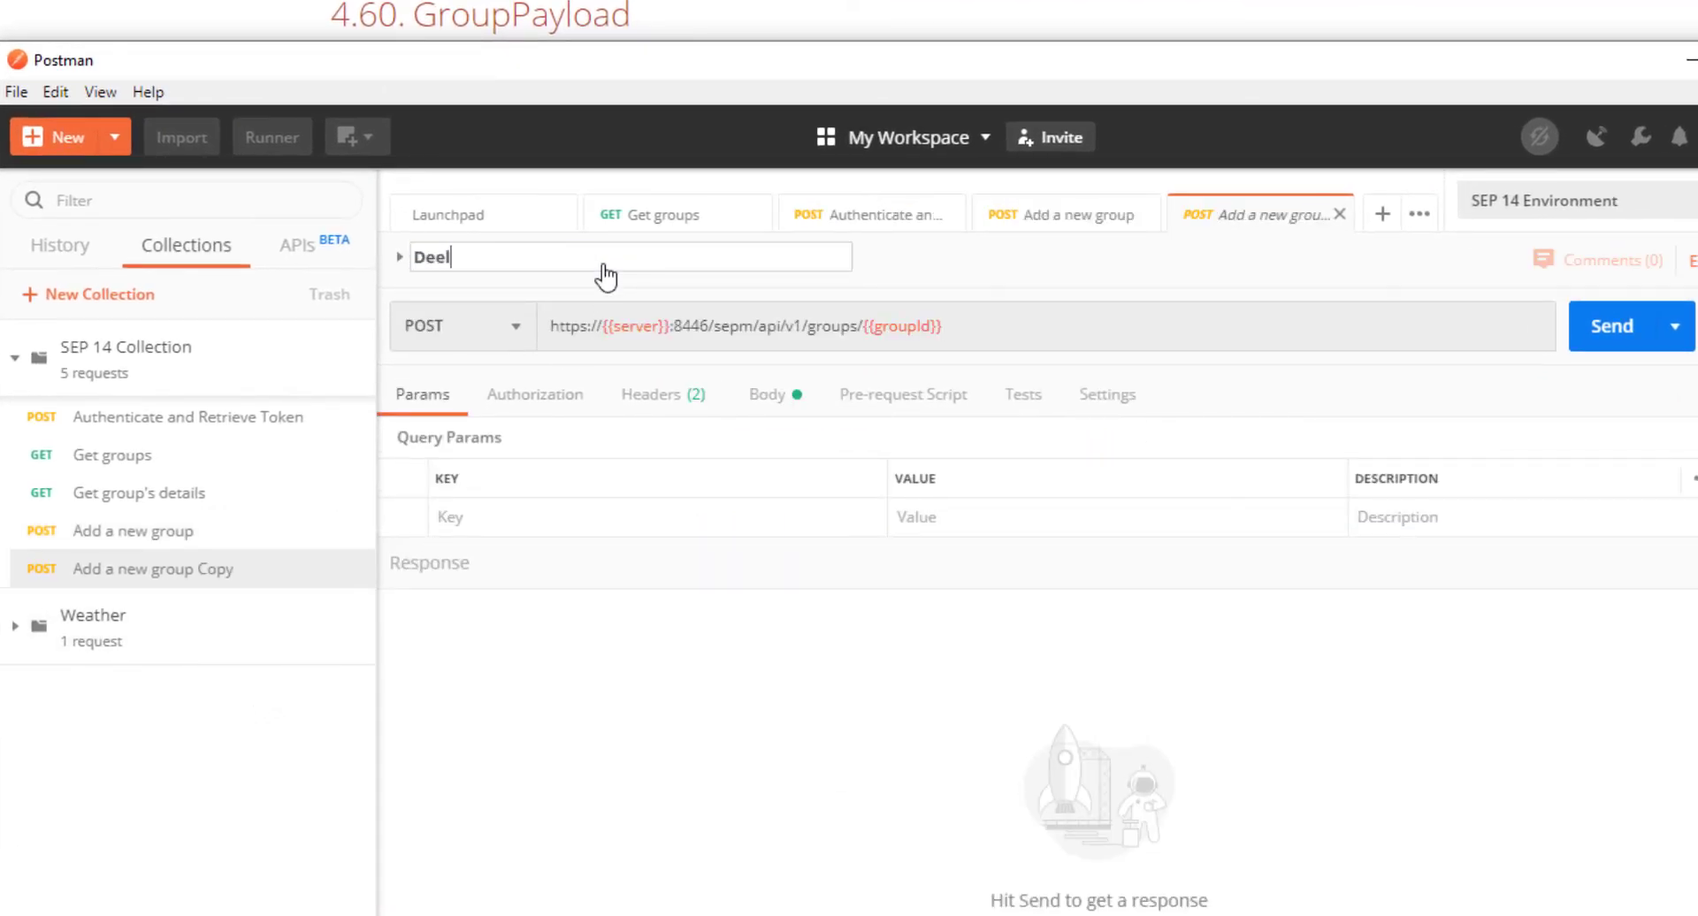
text(Delete a group)
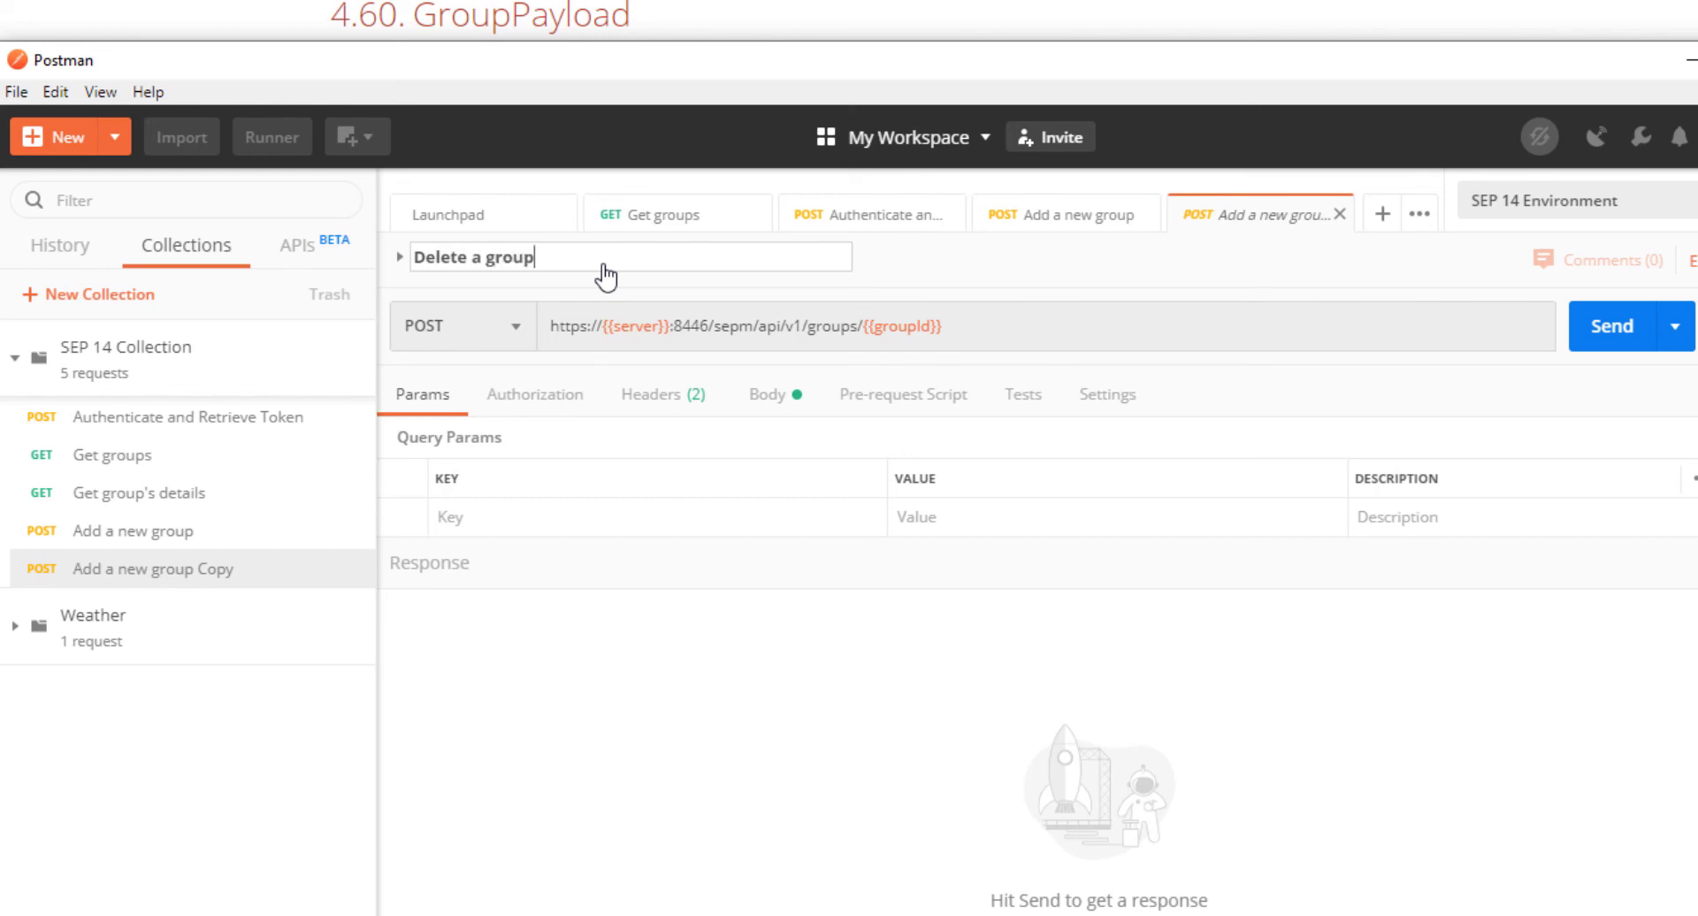
click(460, 326)
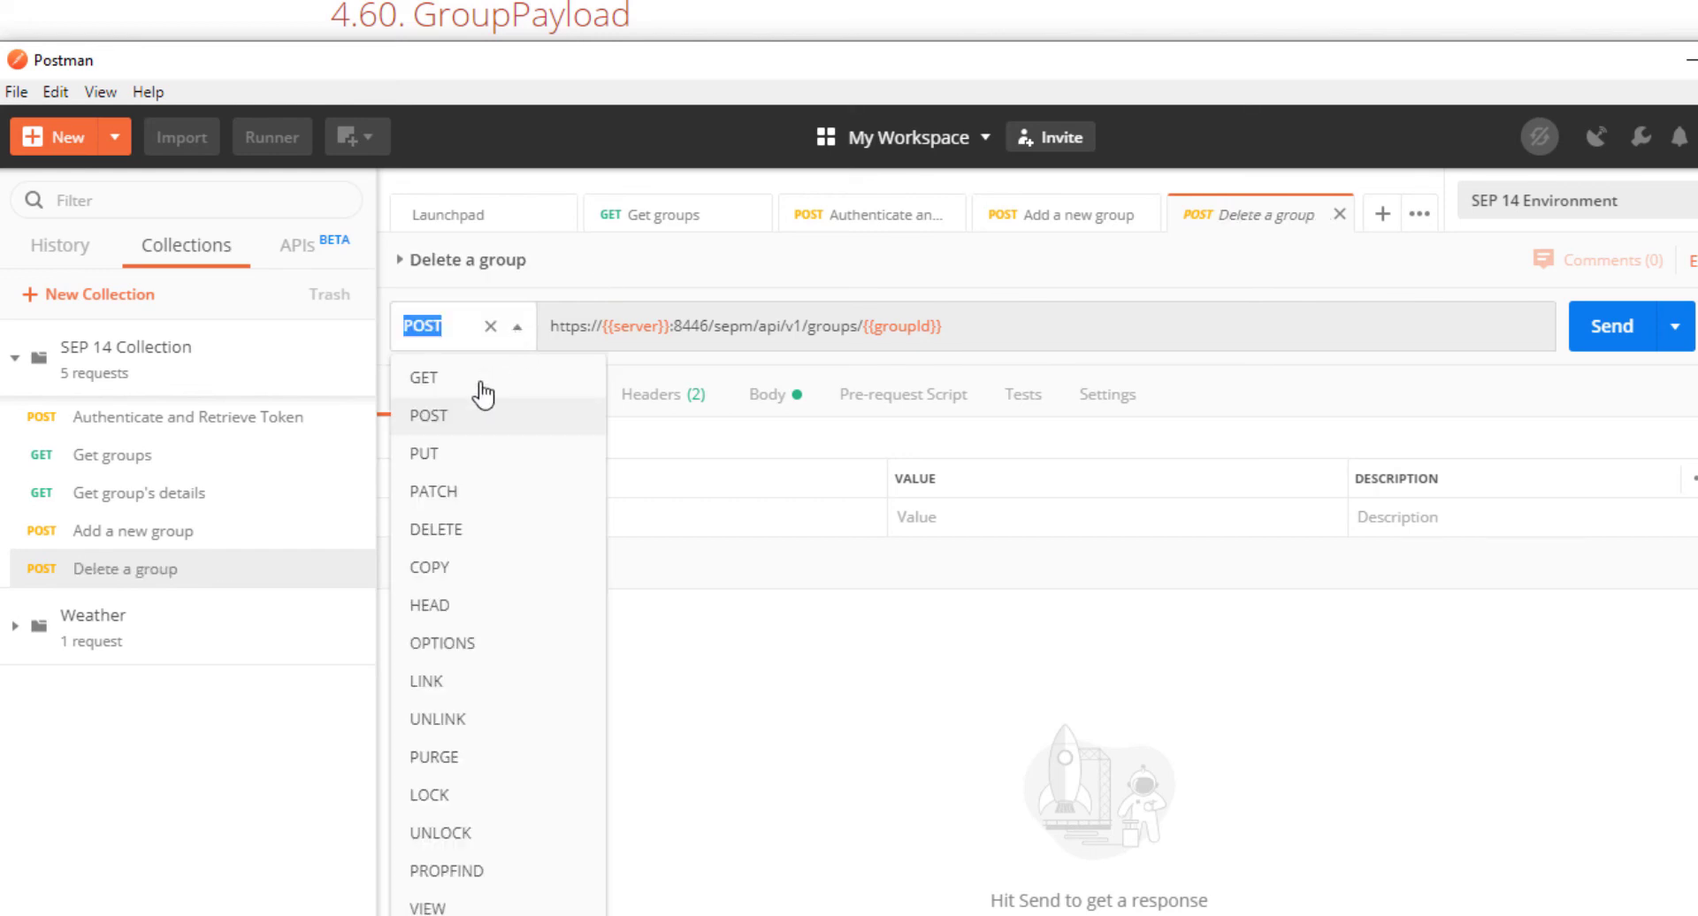
click(437, 528)
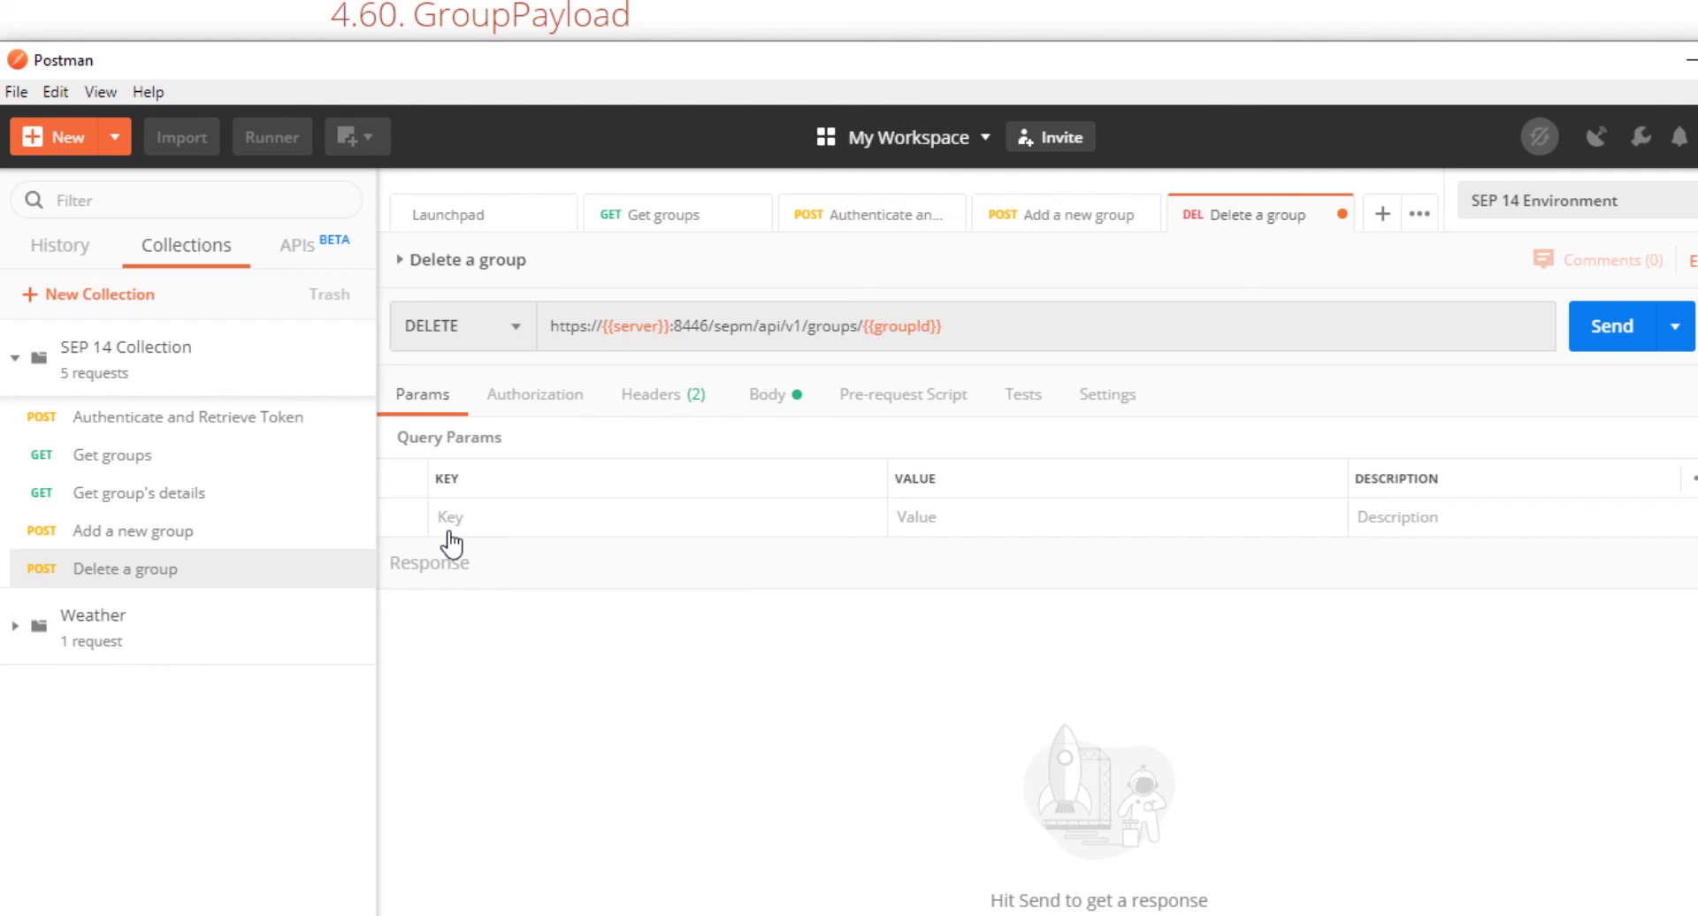
mouse_move(486, 555)
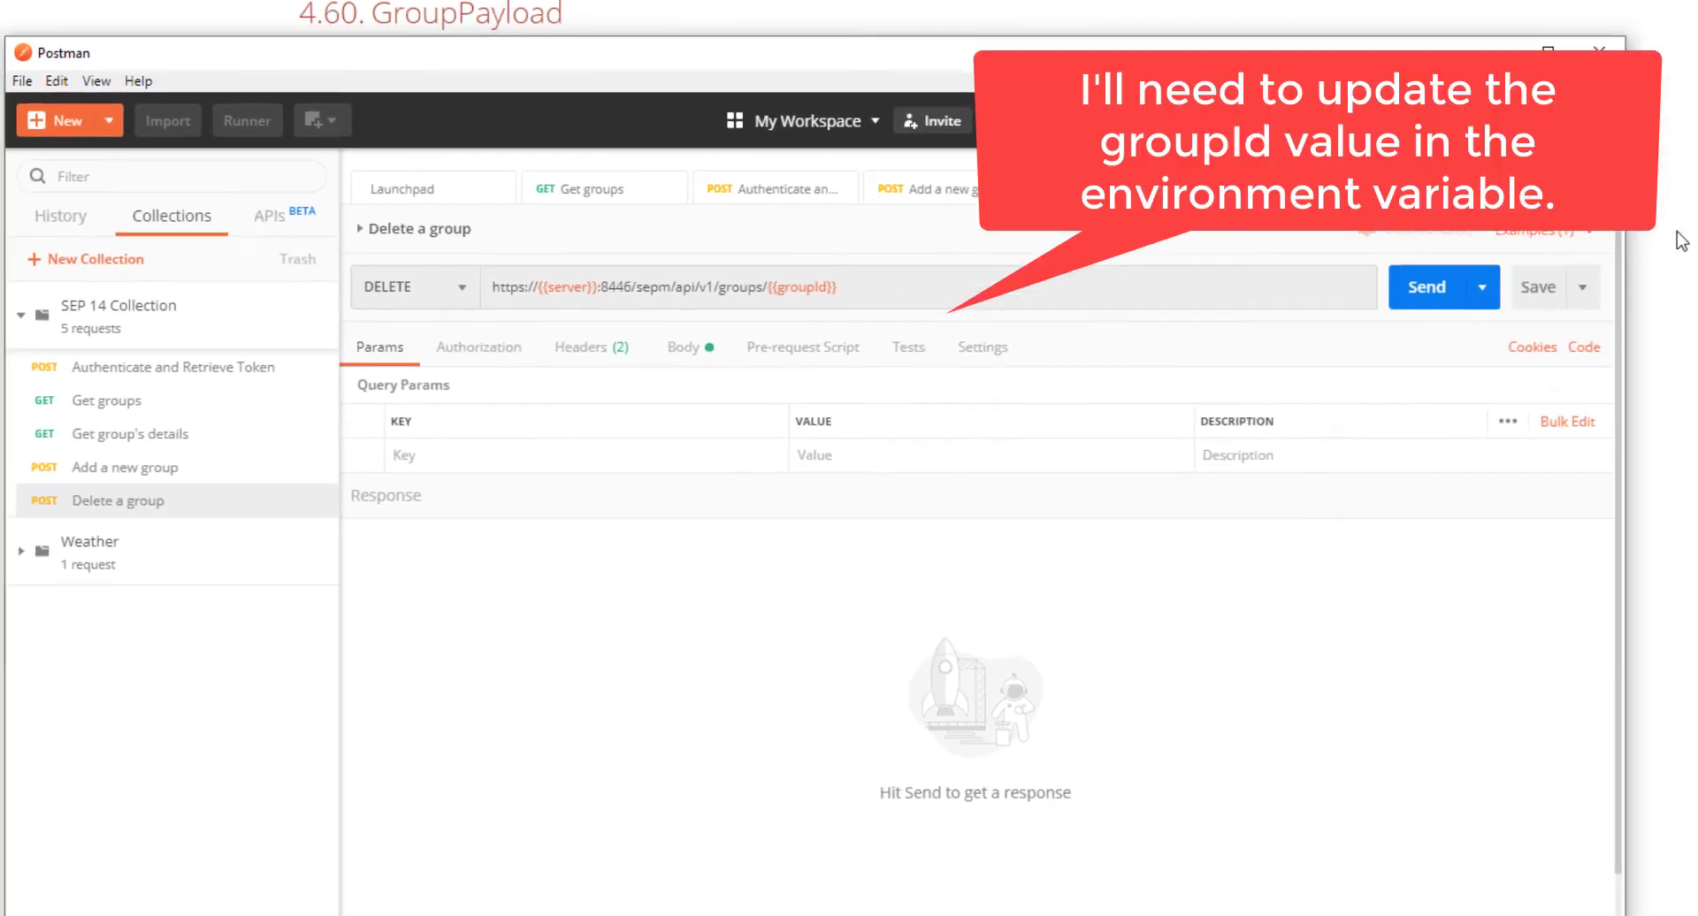
Step: Store id 6A26F2EAB1FD4F158FC22CED663D1929 as groupId in the SEP 14 Environment and update it
click(1581, 175)
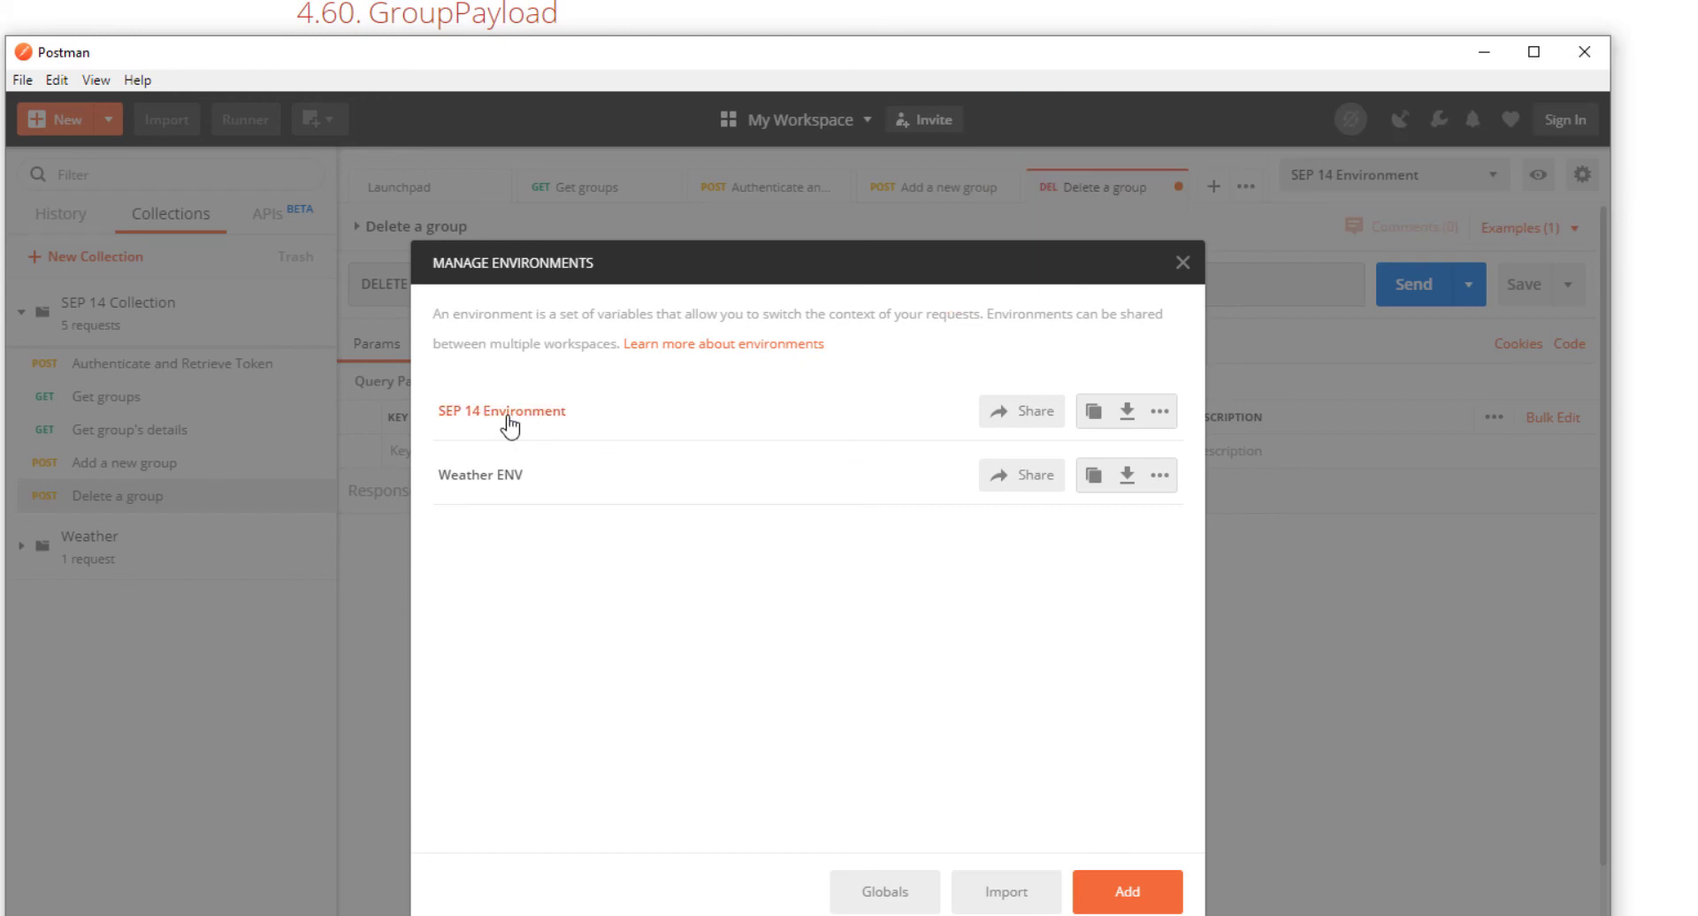
click(501, 410)
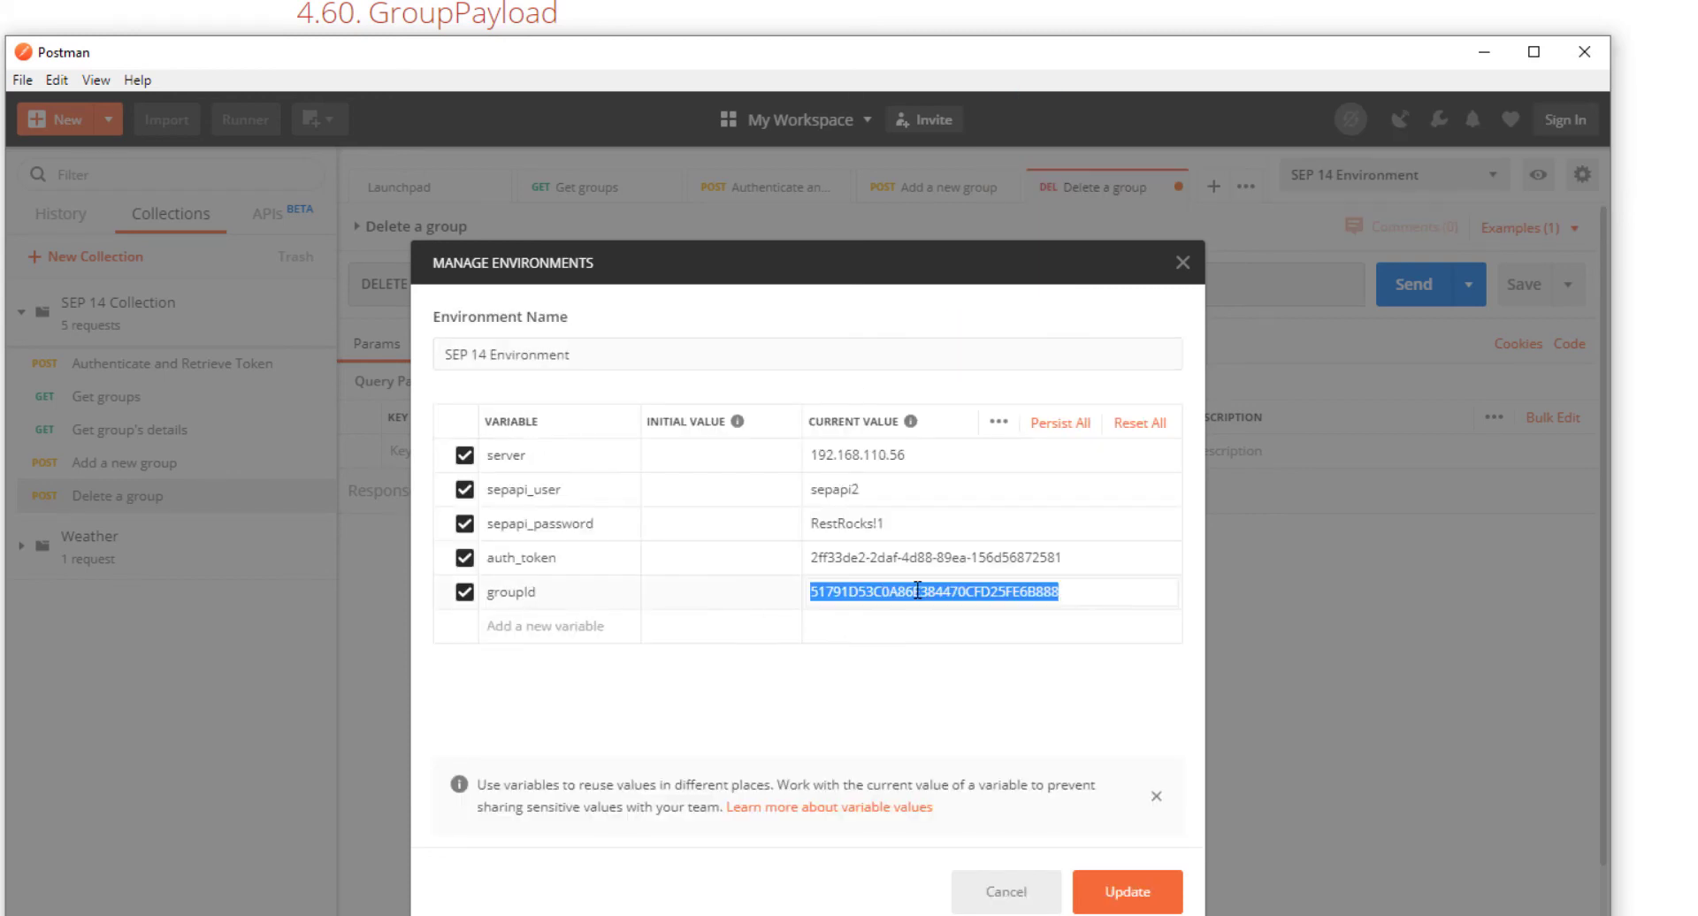
text(6A26F2EAB1FD4F158FC22CED663D1929)
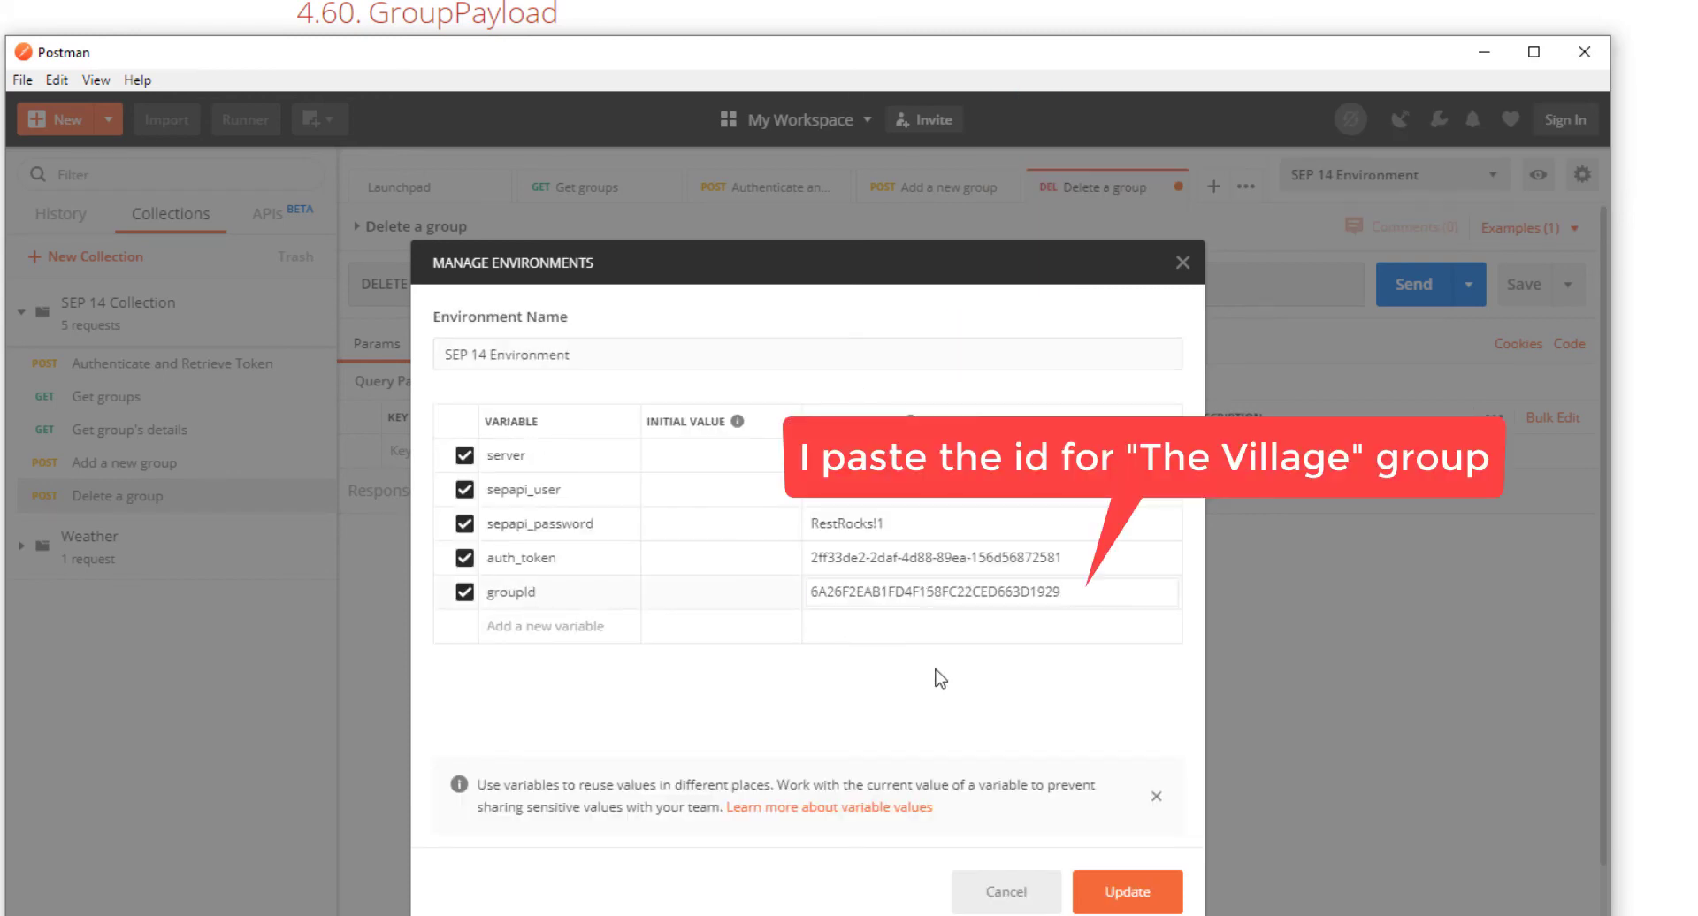
click(1125, 891)
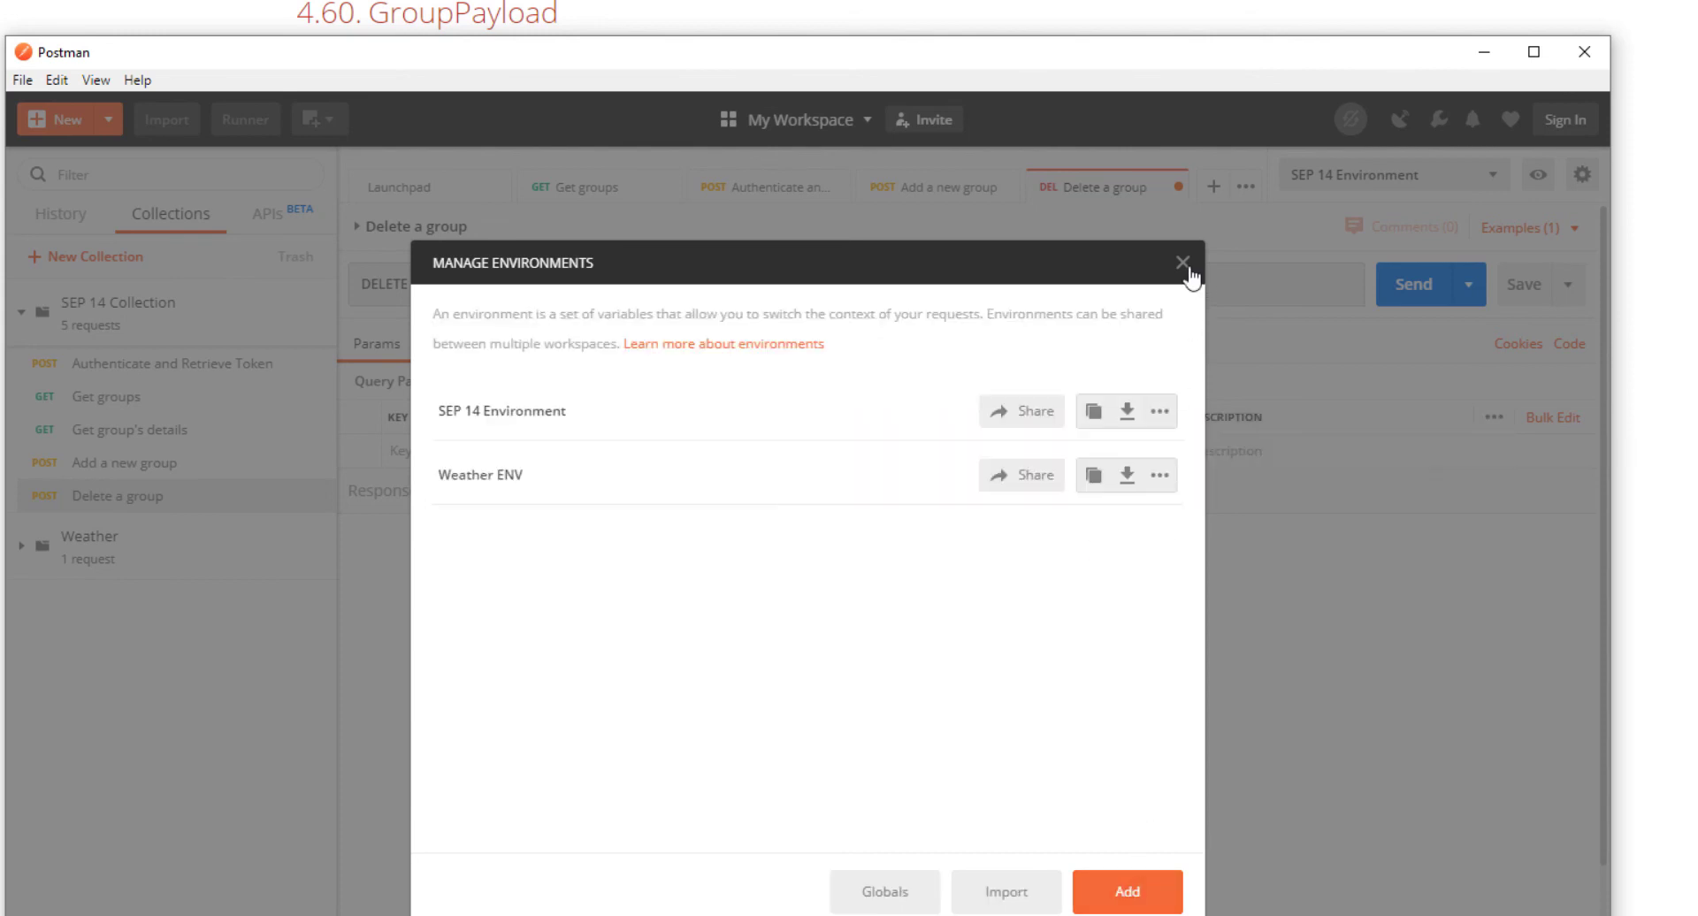
click(1182, 262)
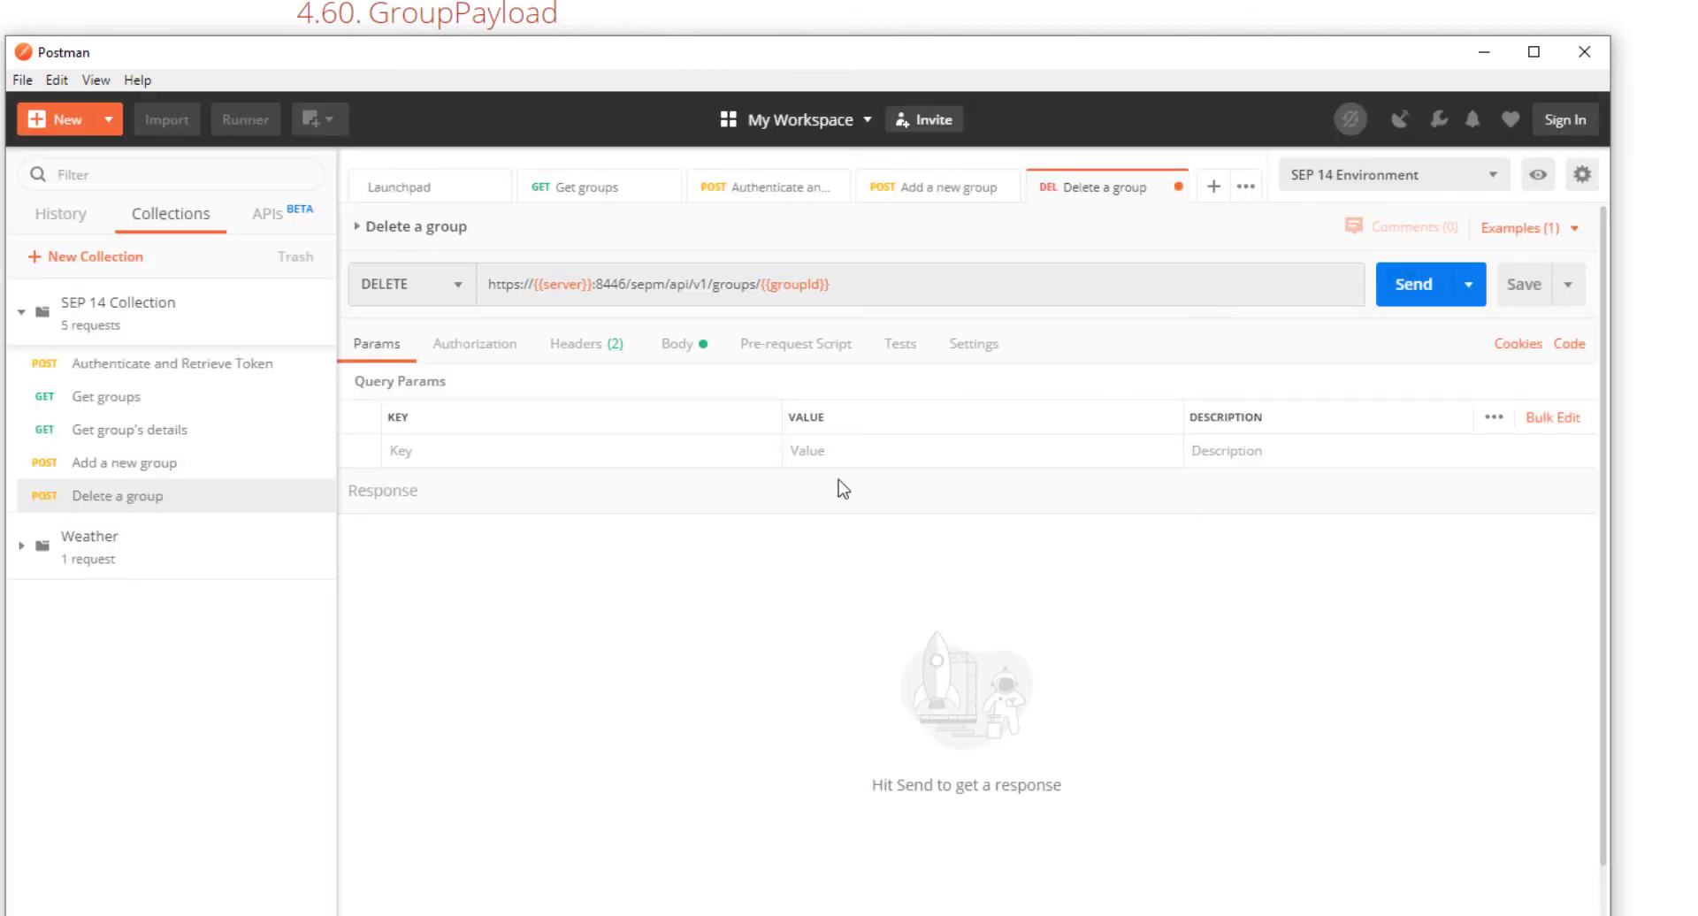
Step: Set the Delete a group body to none and send it, getting 204 No Content
click(677, 343)
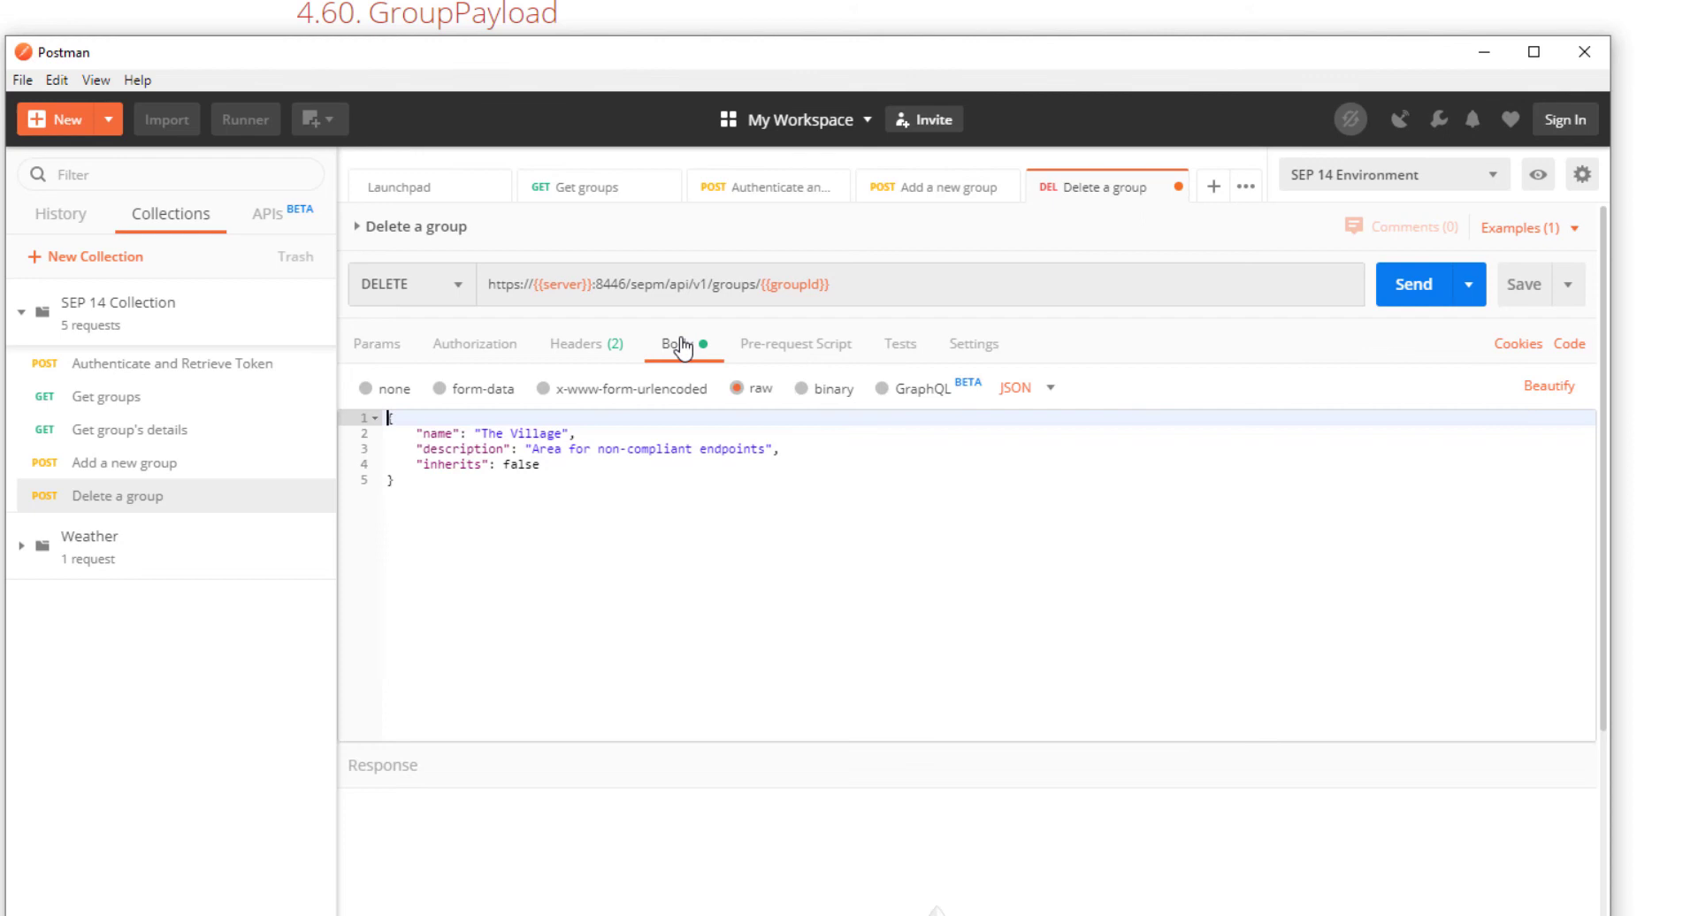
click(392, 387)
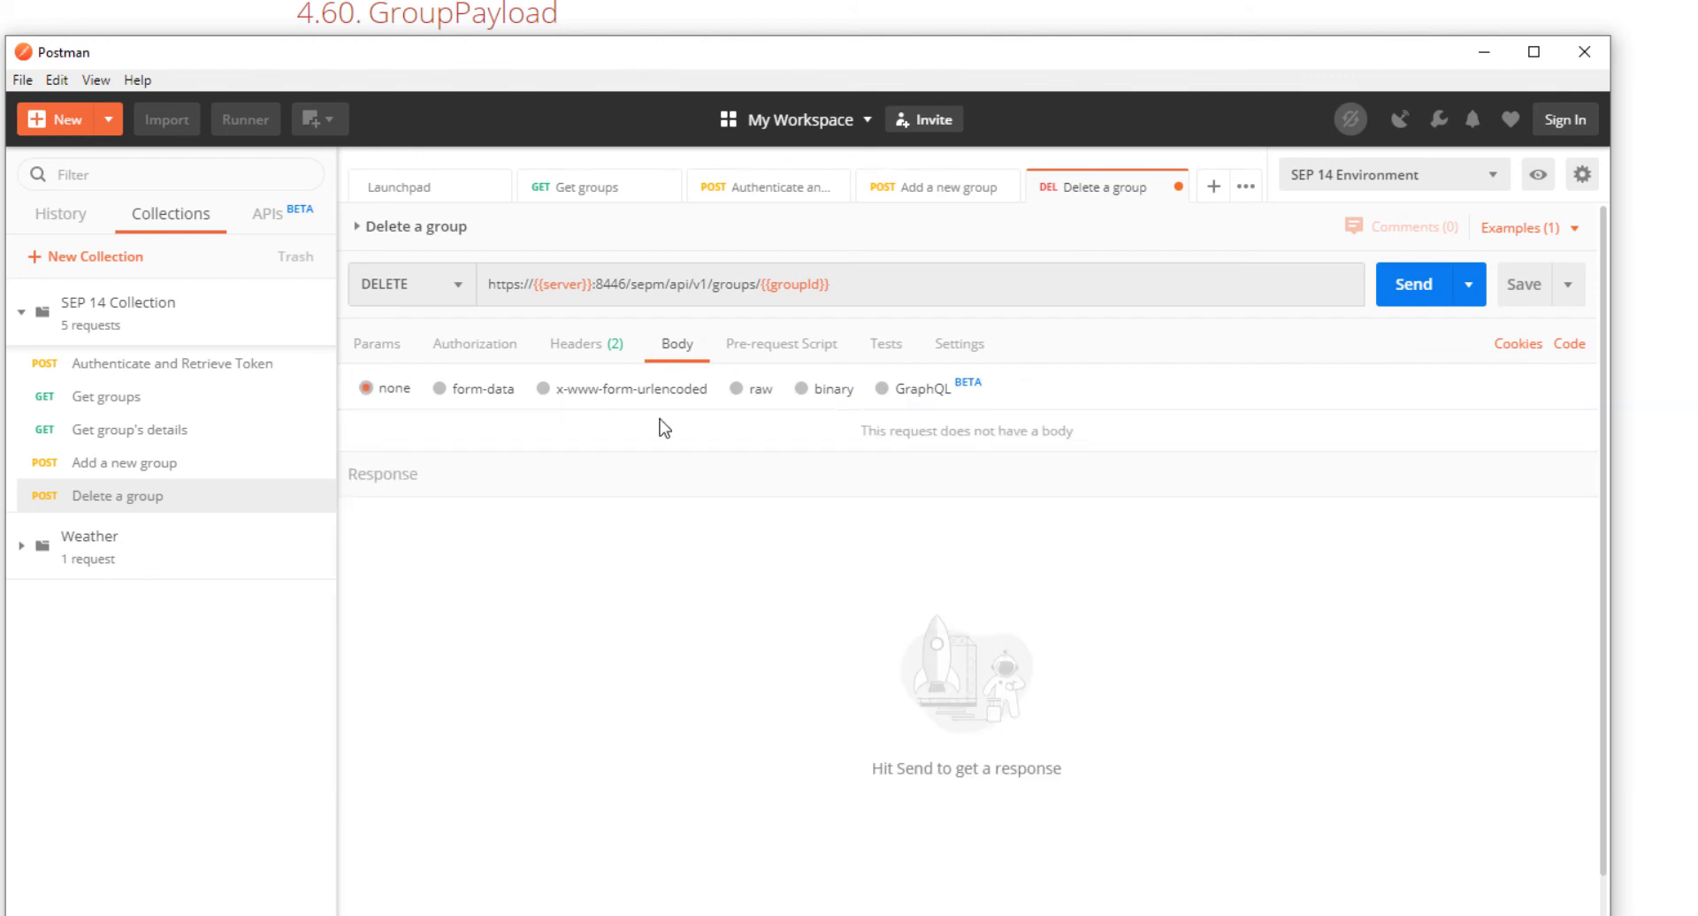
mouse_move(1412, 297)
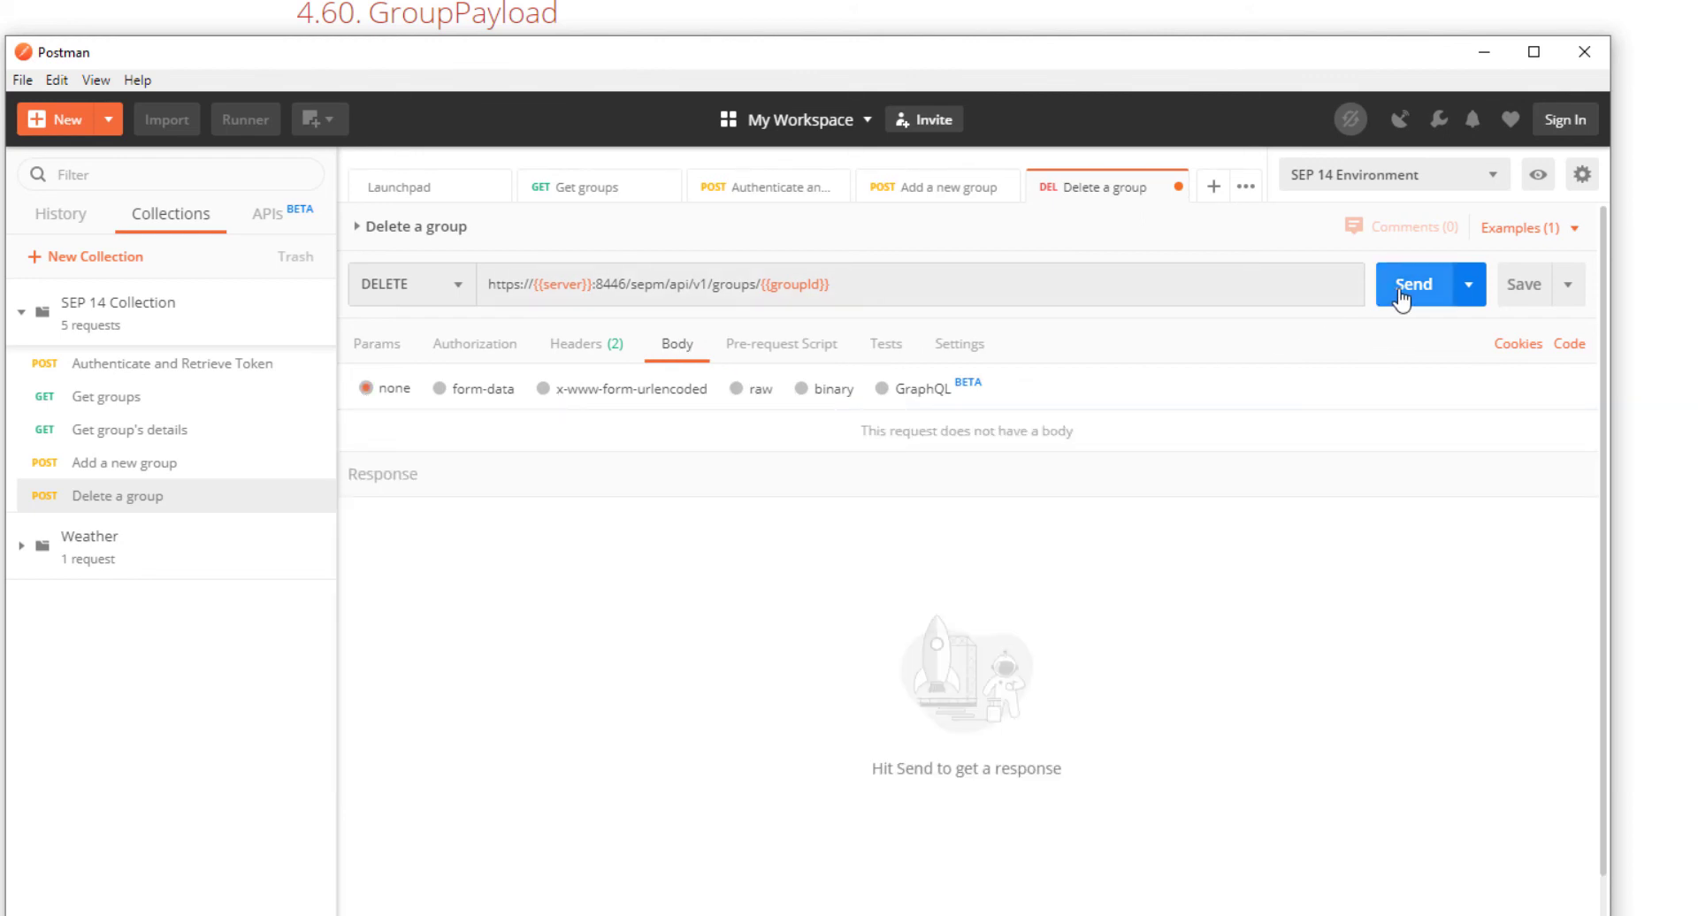
click(1411, 283)
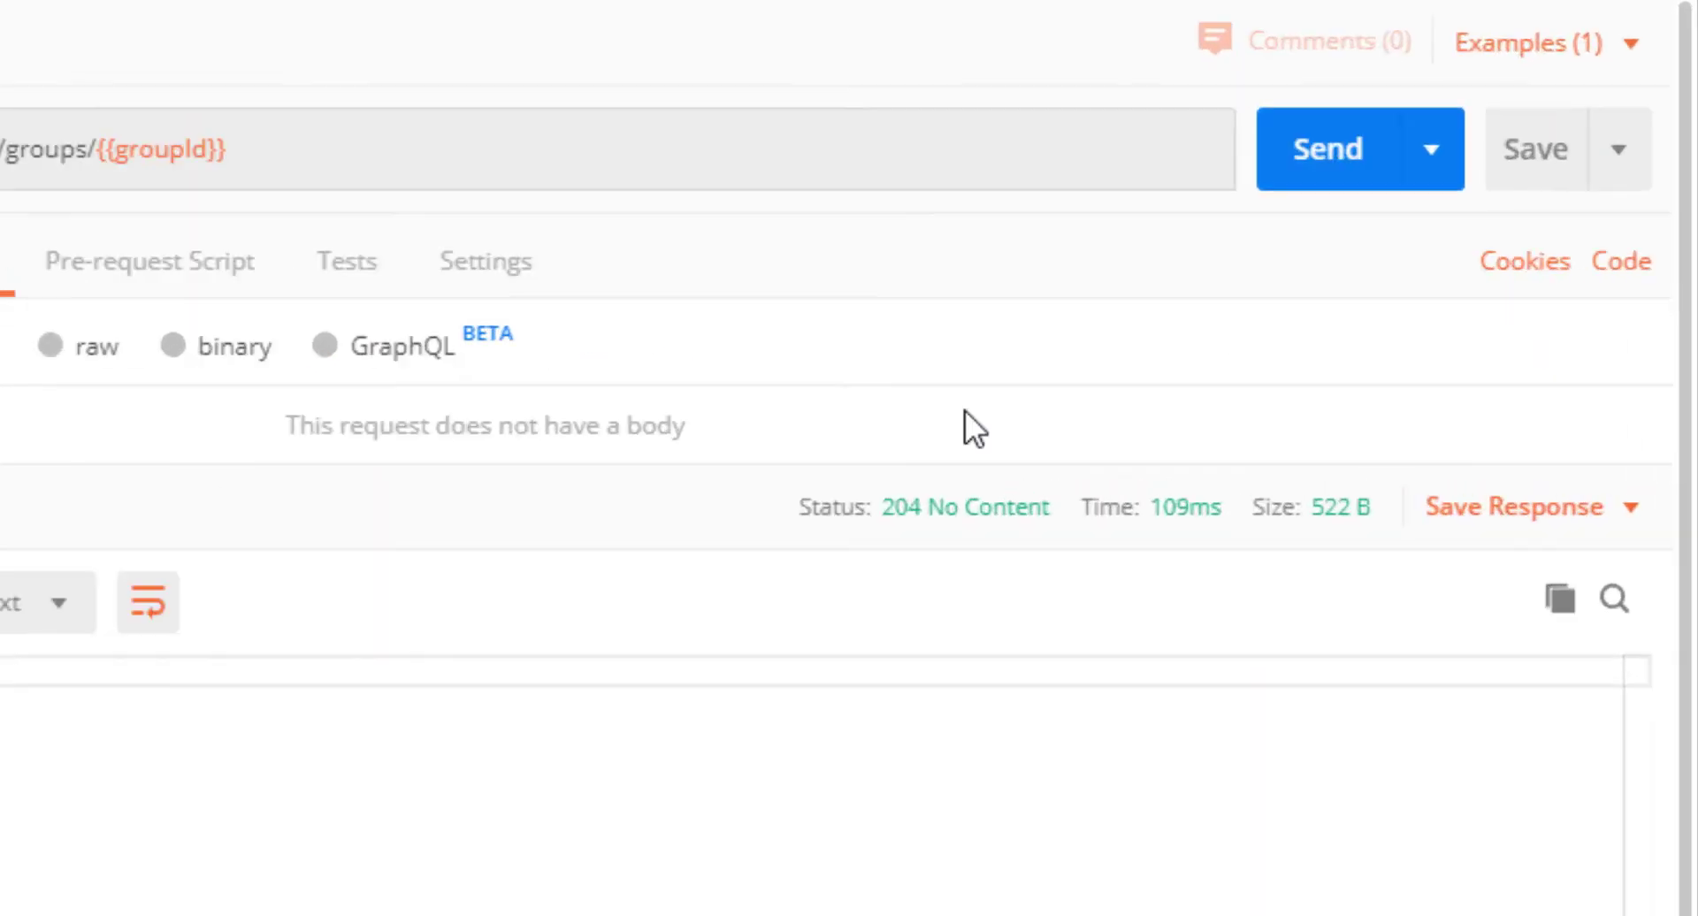
mouse_move(833, 523)
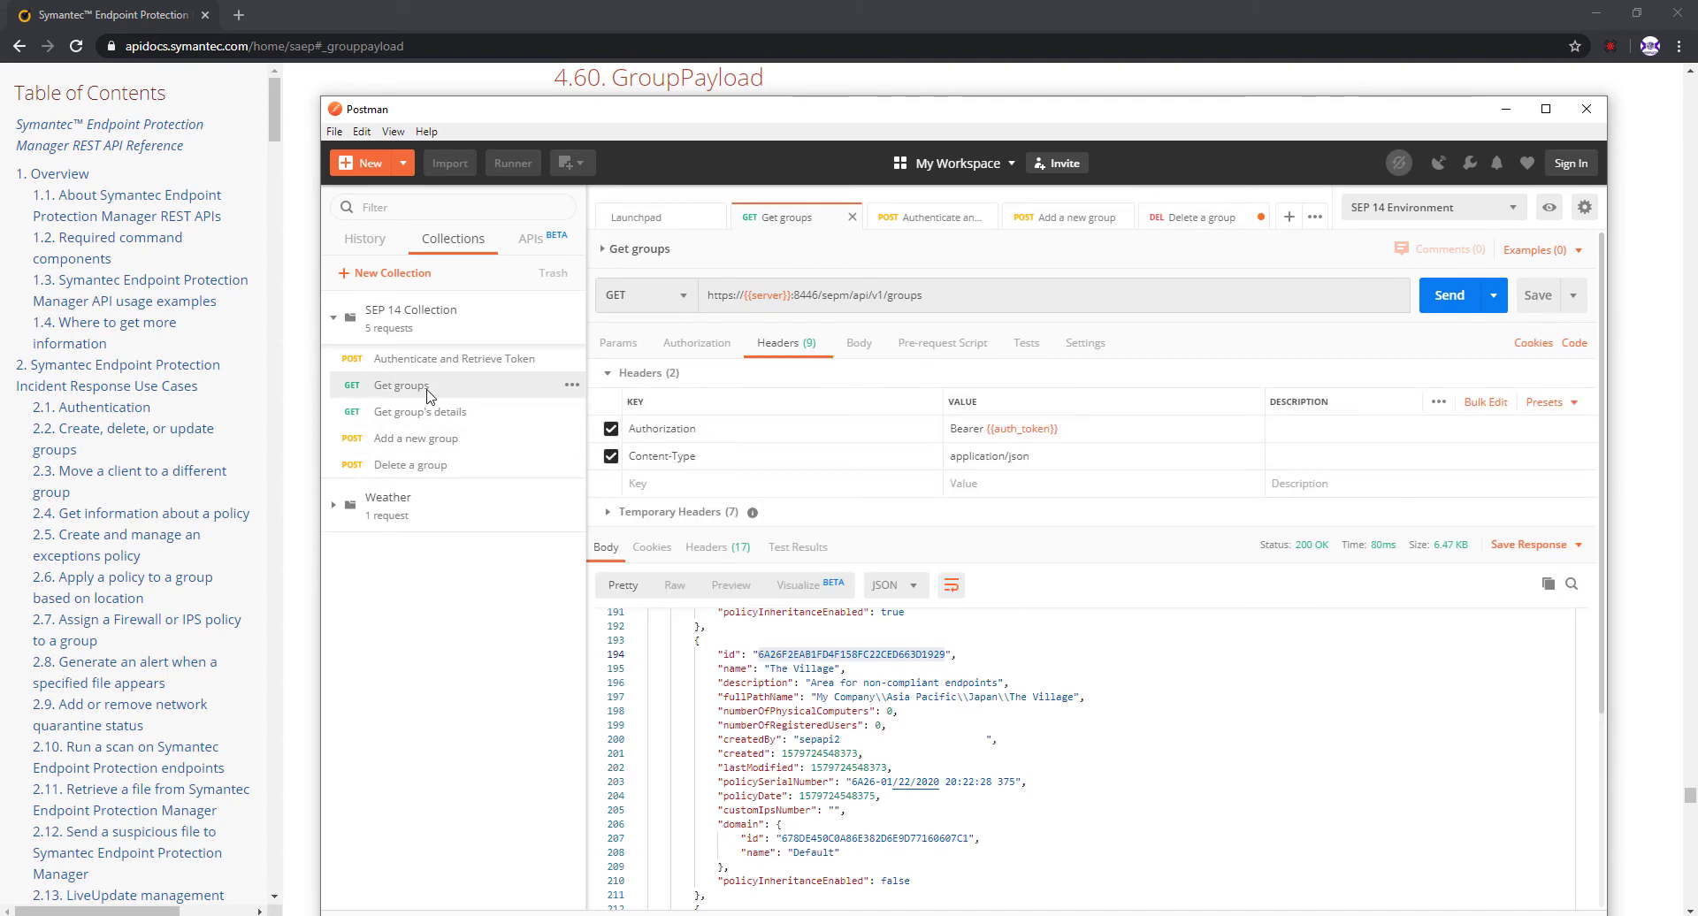
Step: Resend Get groups and search the 200 OK response to confirm The Village is gone
click(1449, 295)
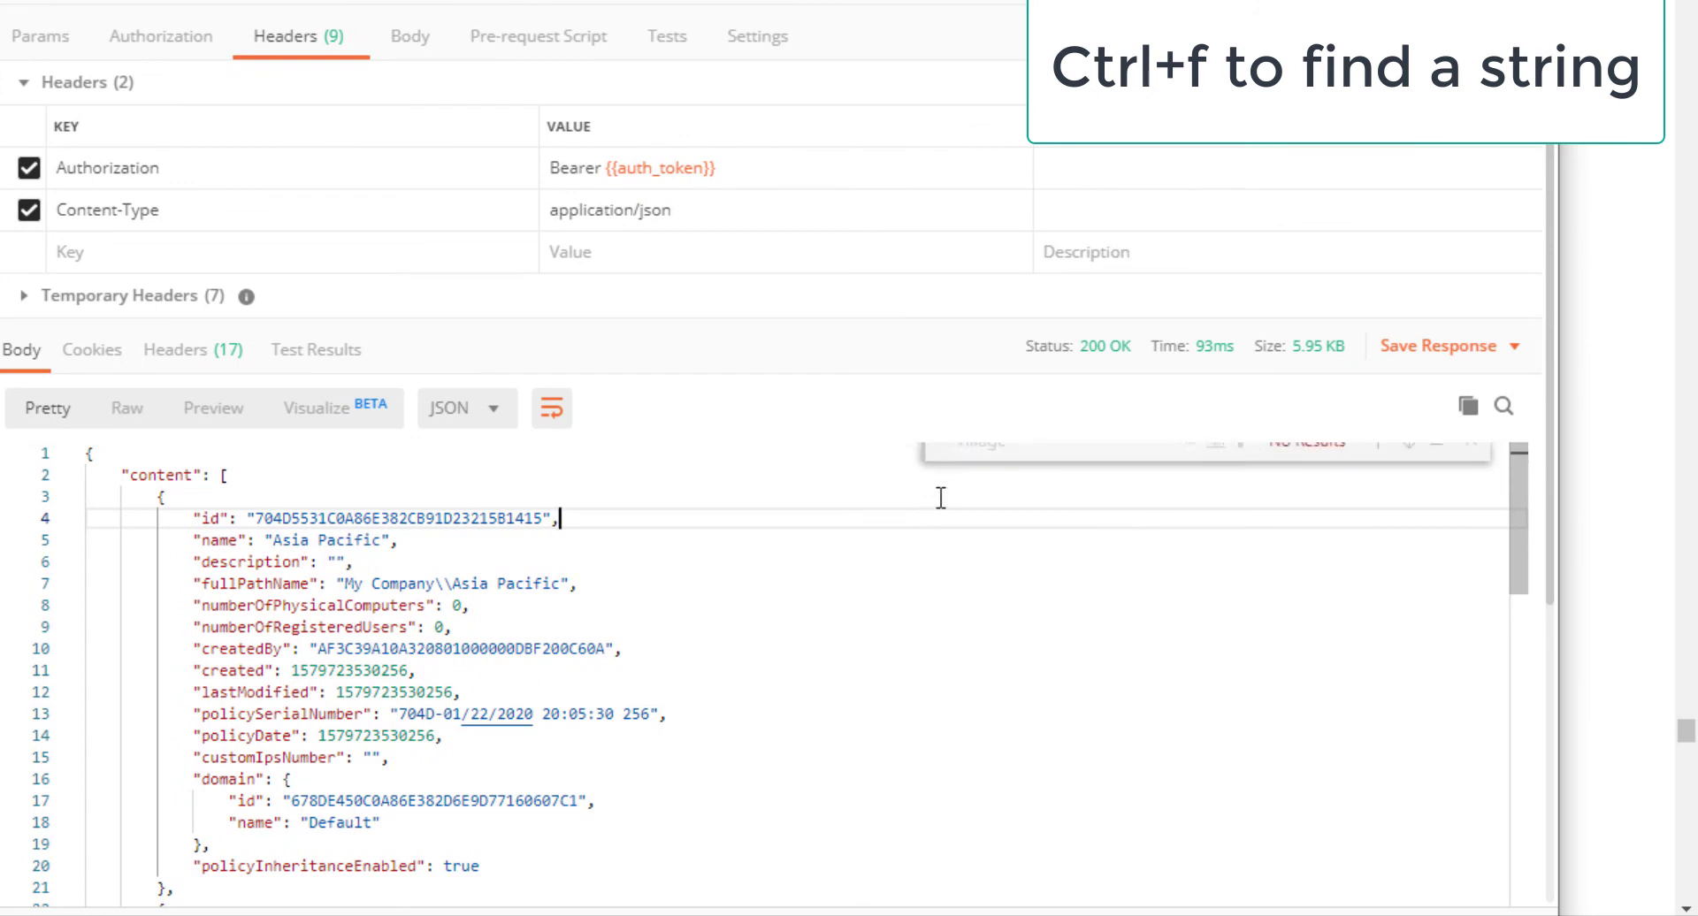
key(Escape)
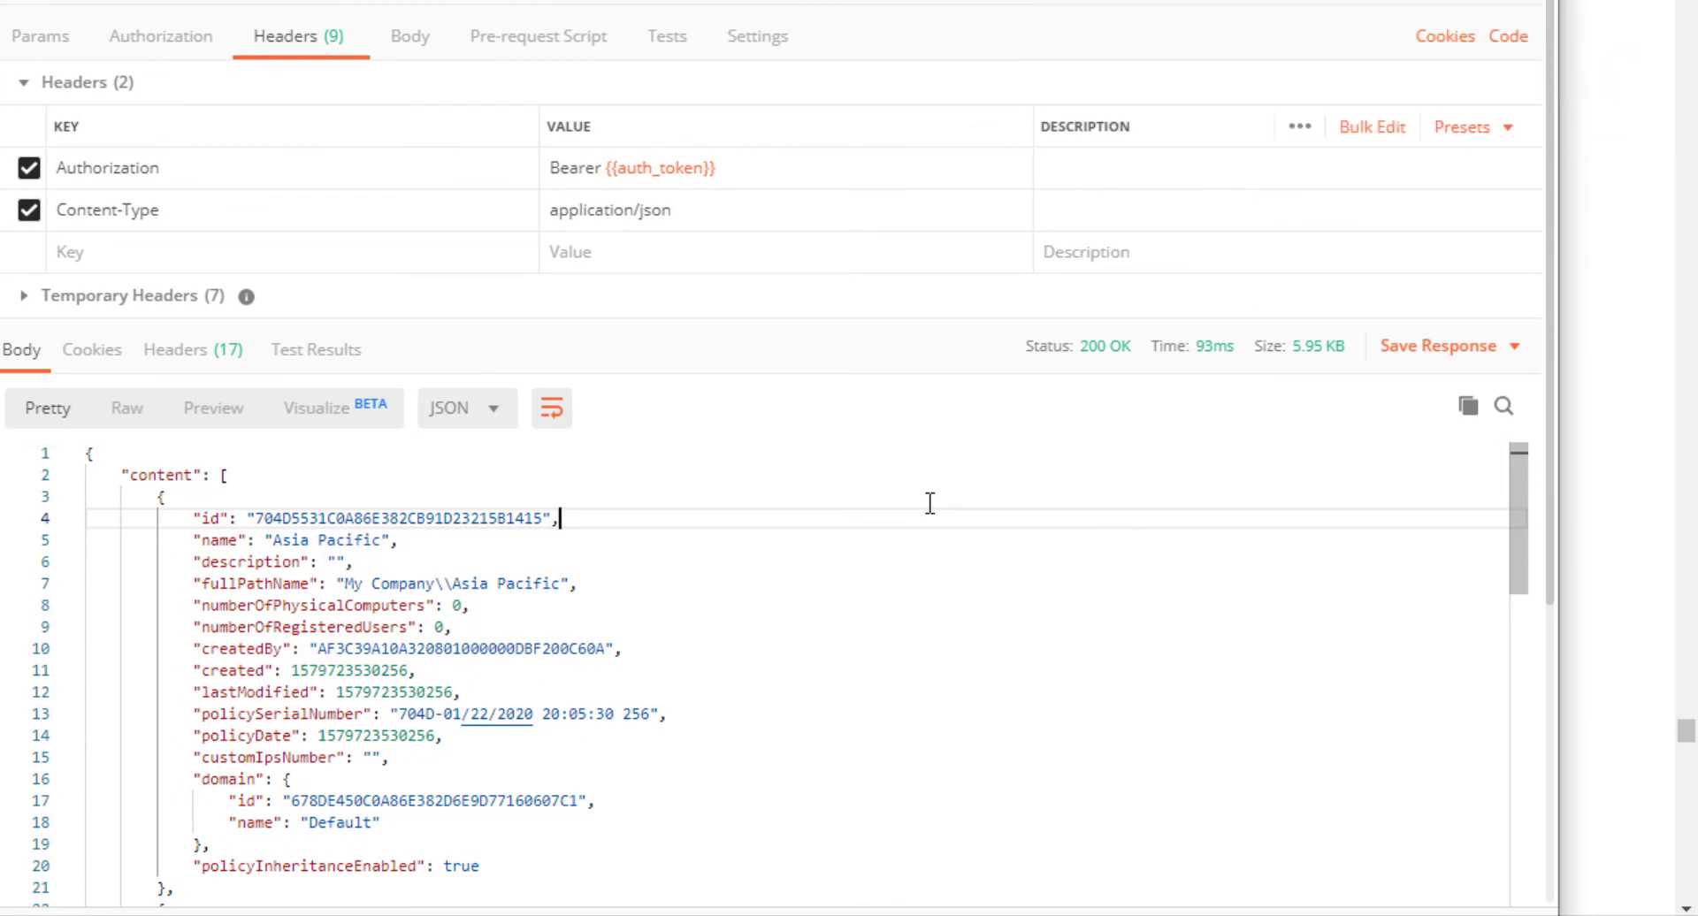